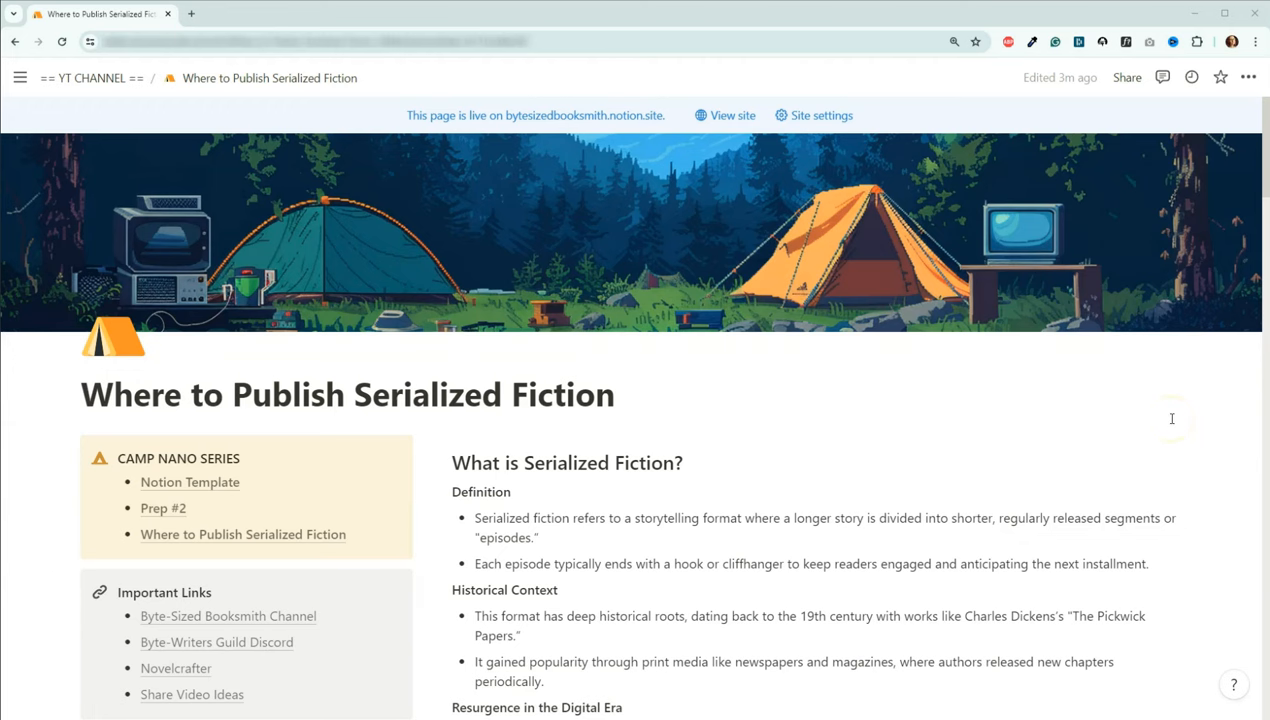
{"action": "mouse_move", "coordinate": [1199, 418]}
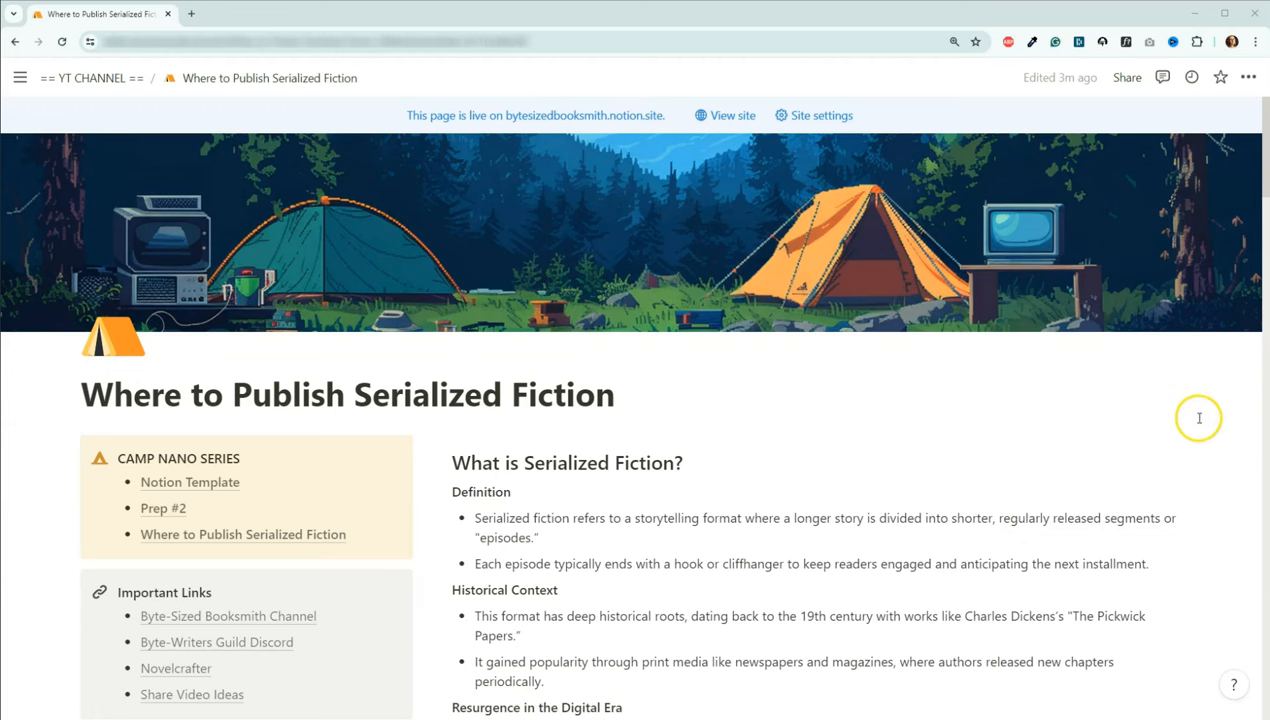
{"action": "mouse_move", "coordinate": [1215, 422]}
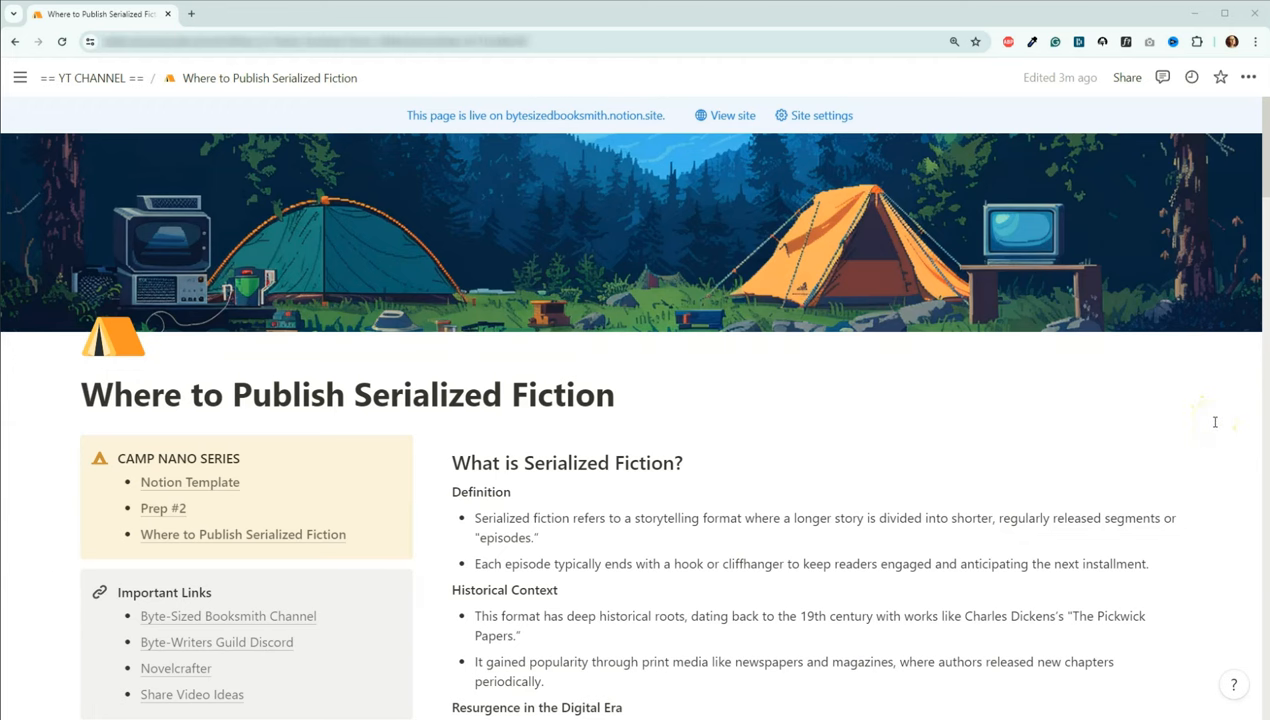
Scroll past the cover image to 'What is Serialized Fiction?' and the Table of Contents.
{"action": "scroll", "scroll_direction": "down", "scroll_amount": 3}
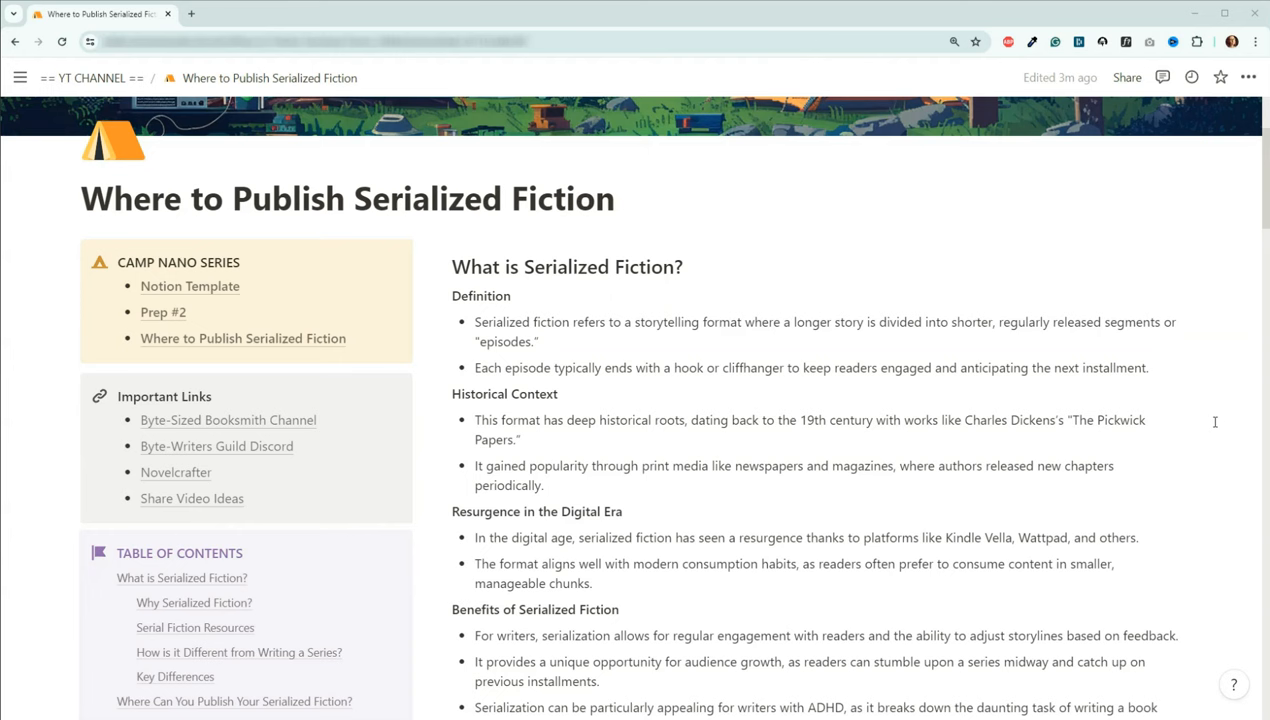
{"action": "mouse_move", "coordinate": [1172, 367]}
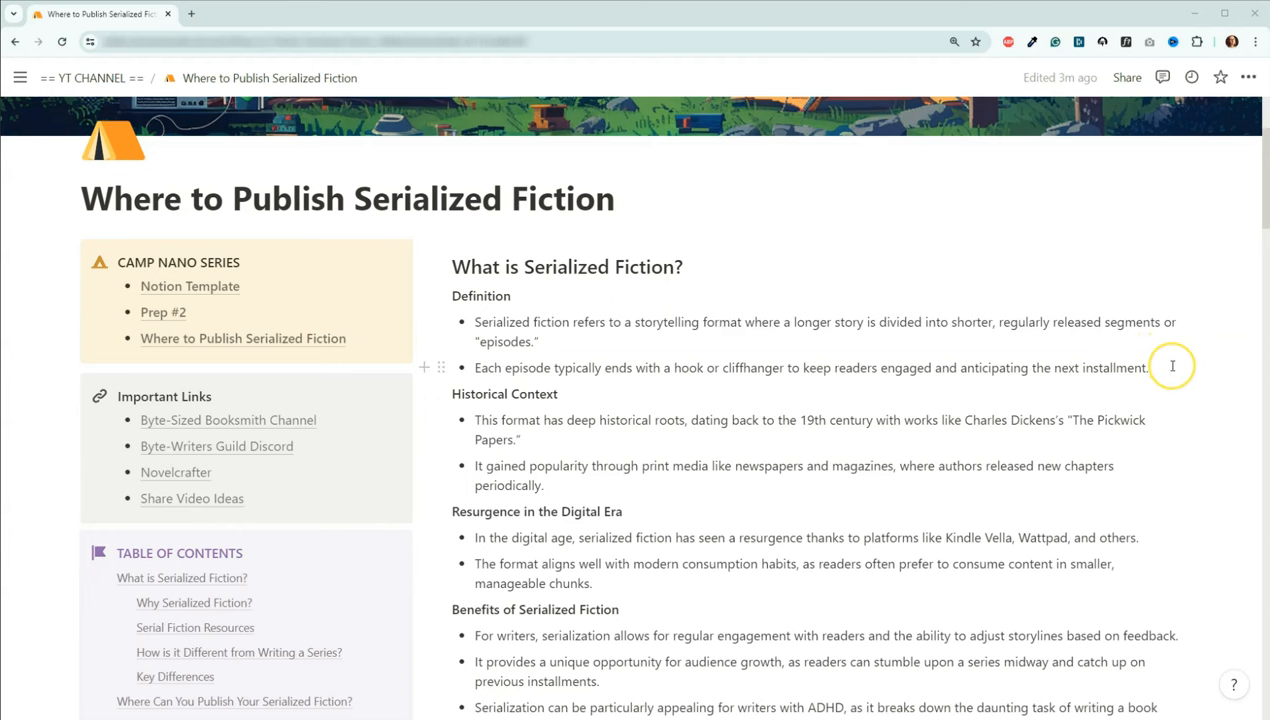
Scroll down to 'The Role of AI in Serialized Fiction' and the 'Why Serialized Fiction?' benefits.
{"action": "scroll", "scroll_direction": "down", "scroll_amount": 3}
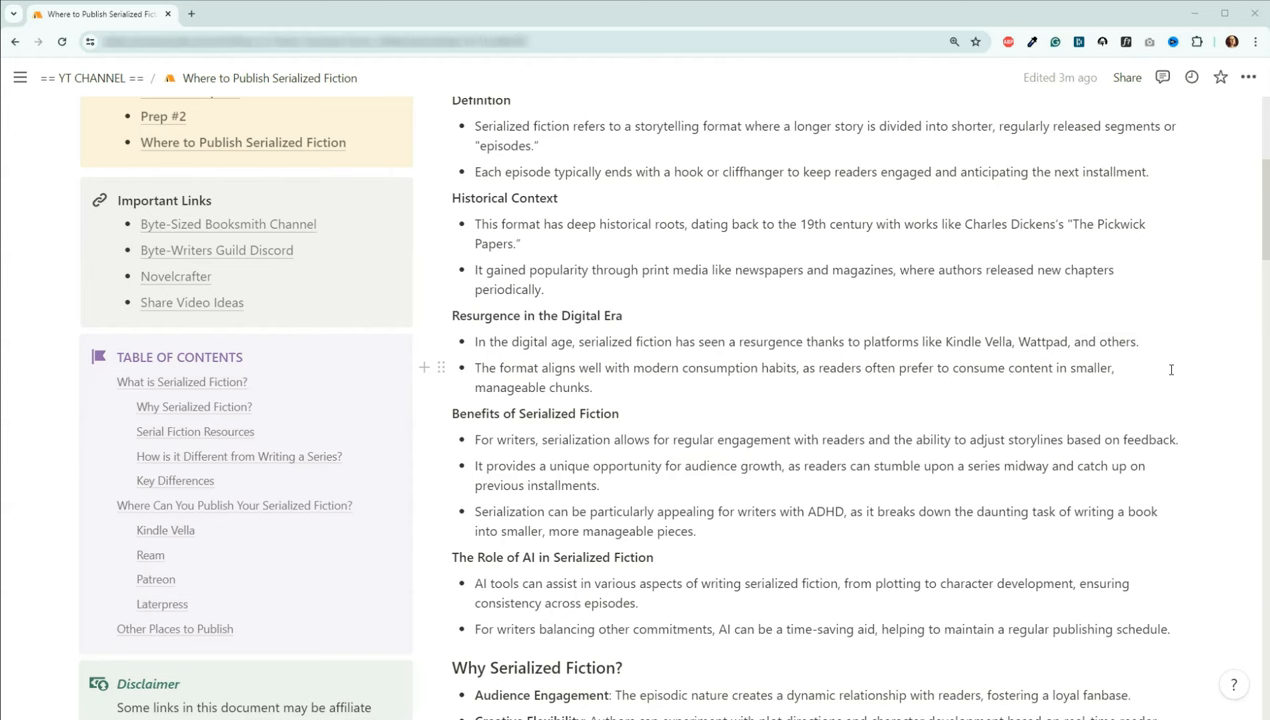
{"action": "scroll", "scroll_direction": "down", "scroll_amount": 3}
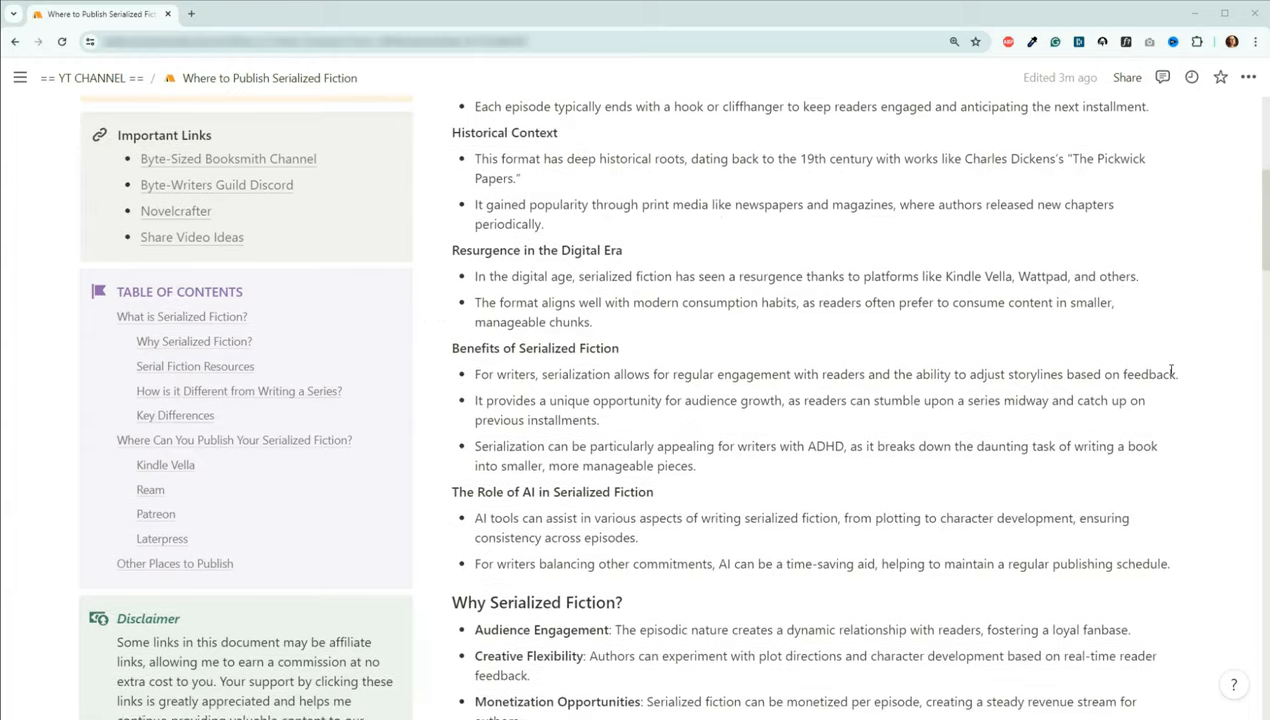
{"action": "scroll", "scroll_direction": "down", "scroll_amount": 3}
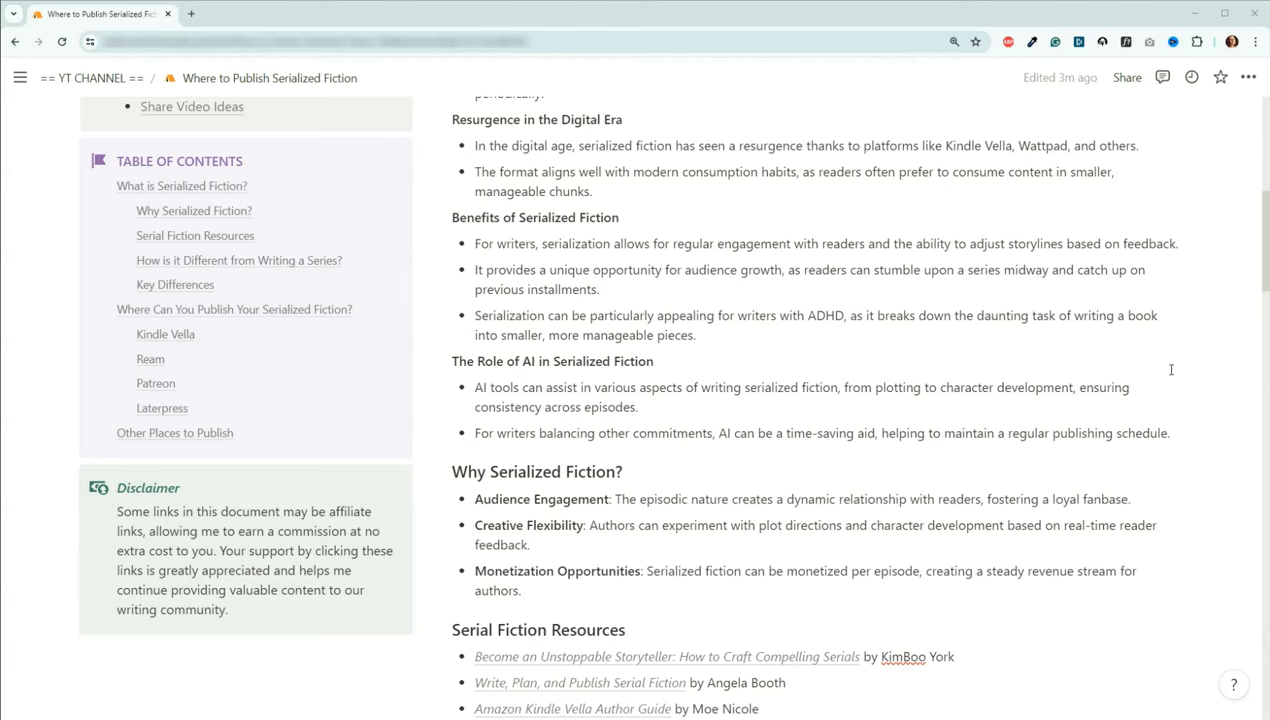
Scroll to the Serial Fiction Resources list and 'How is it Different from Writing a Series?'.
{"action": "scroll", "scroll_direction": "down", "scroll_amount": 3}
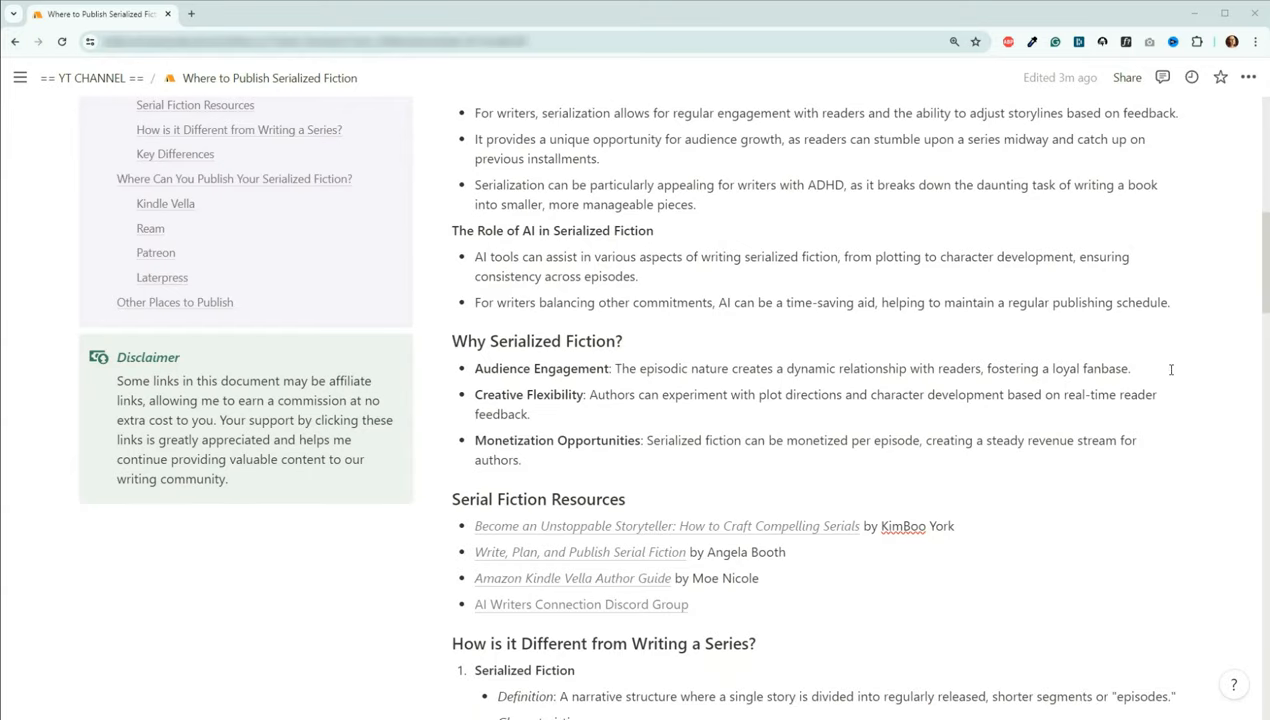
{"action": "scroll", "scroll_direction": "down", "scroll_amount": 3}
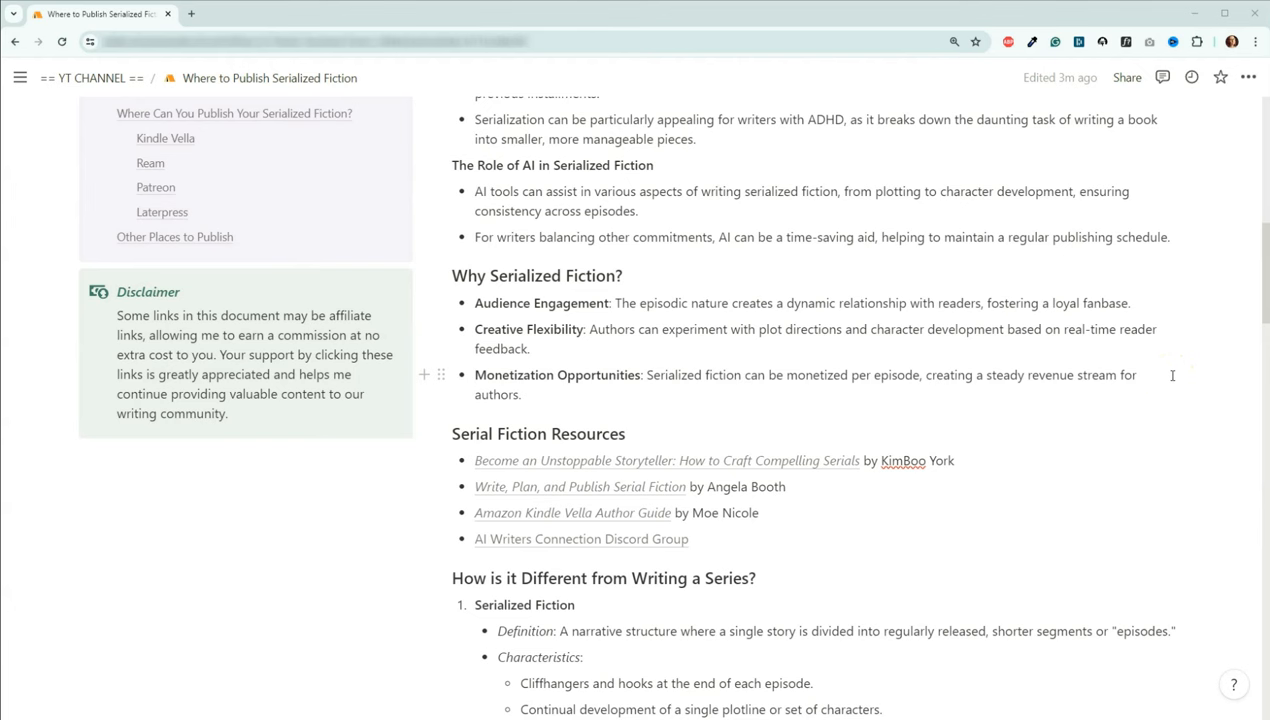
{"action": "scroll", "scroll_direction": "down", "scroll_amount": 3}
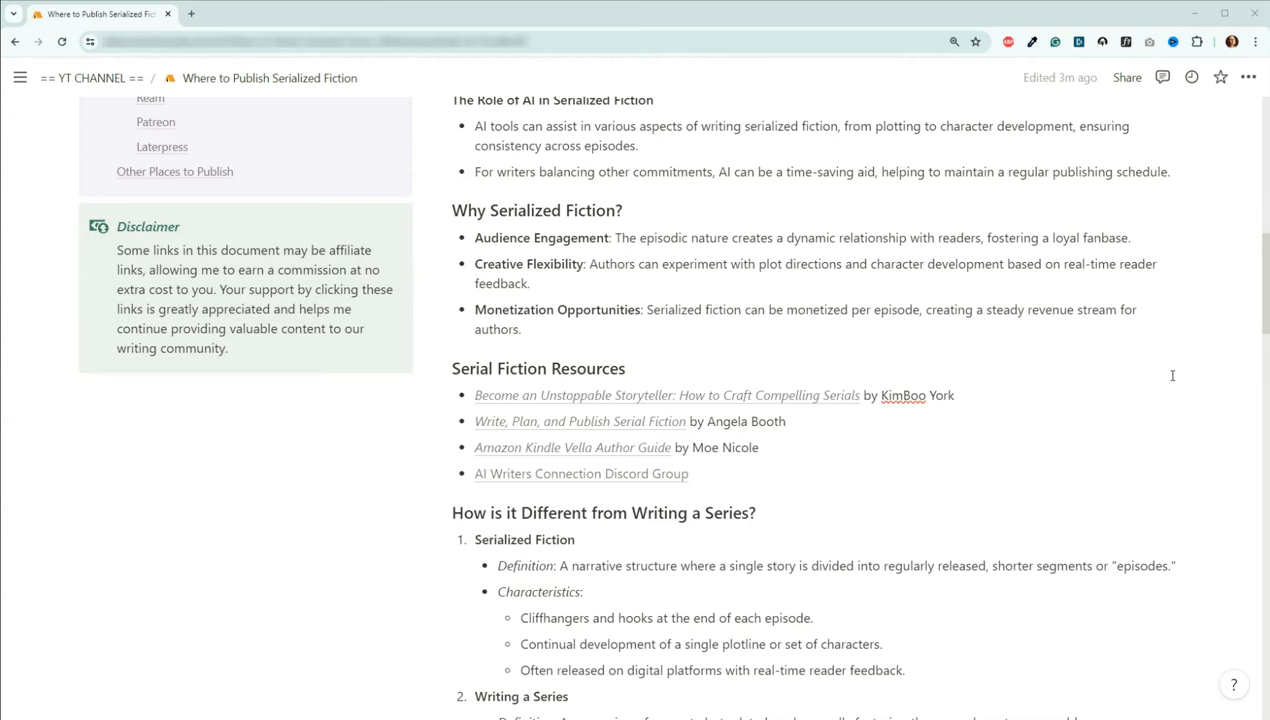
Scroll through the series comparison to Writing a Series and the start of Key Differences.
{"action": "scroll", "scroll_direction": "down", "scroll_amount": 3}
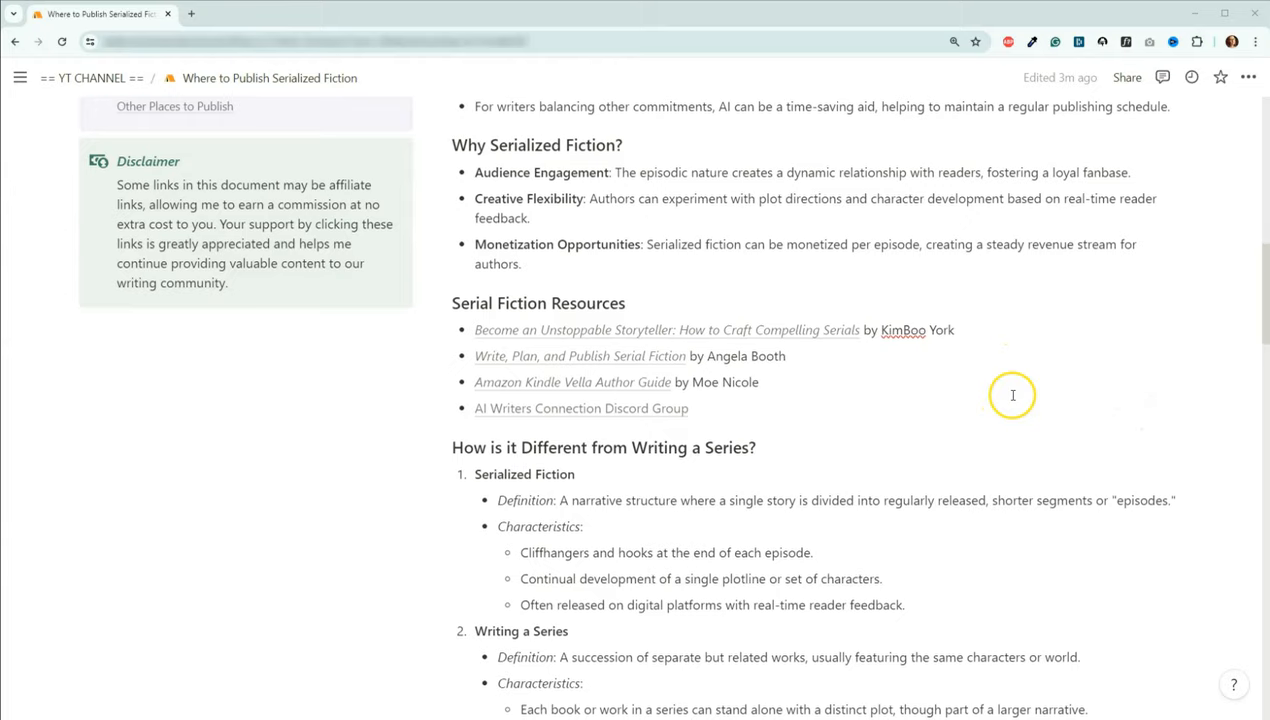
{"action": "scroll", "scroll_direction": "down", "scroll_amount": 3}
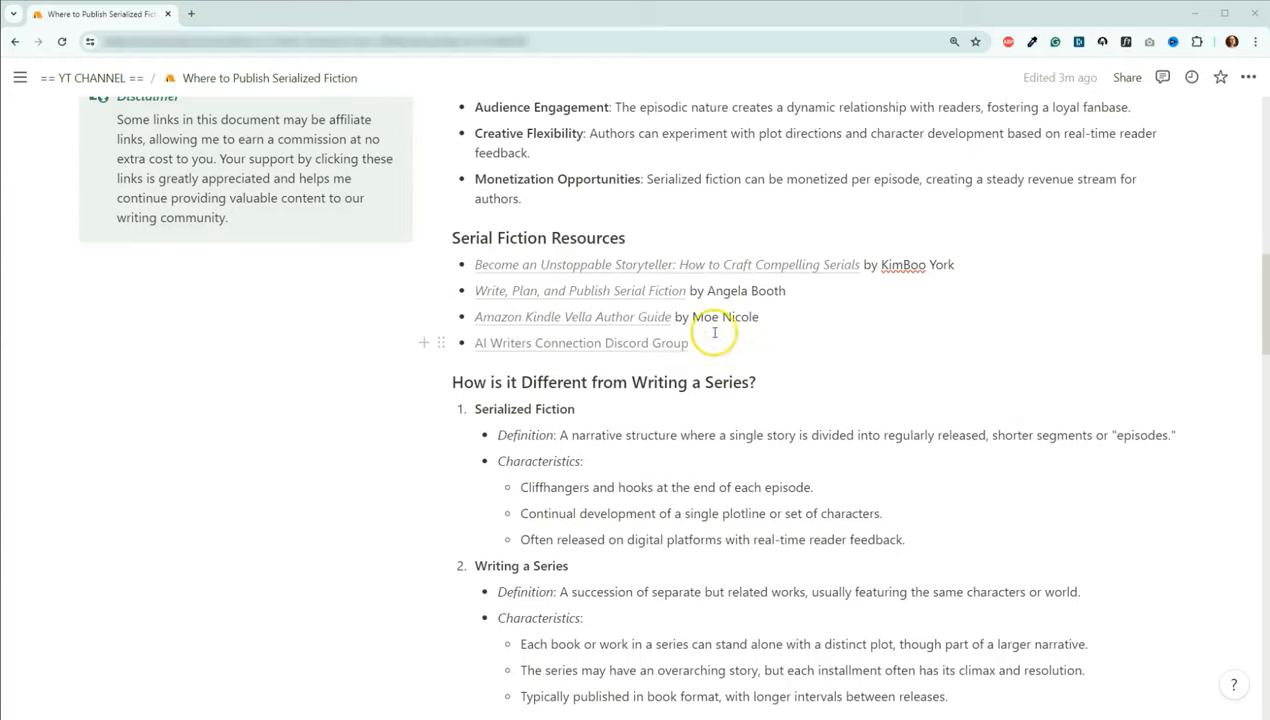
{"action": "mouse_move", "coordinate": [970, 344]}
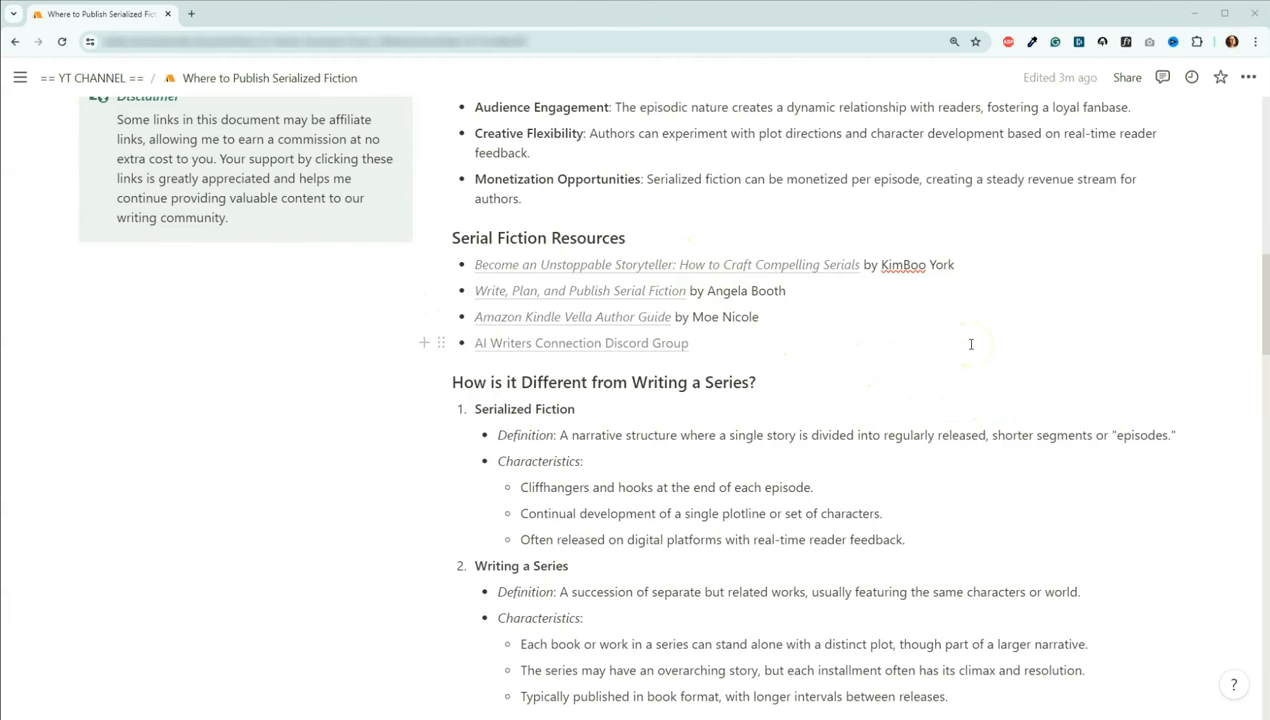
{"action": "mouse_move", "coordinate": [816, 296]}
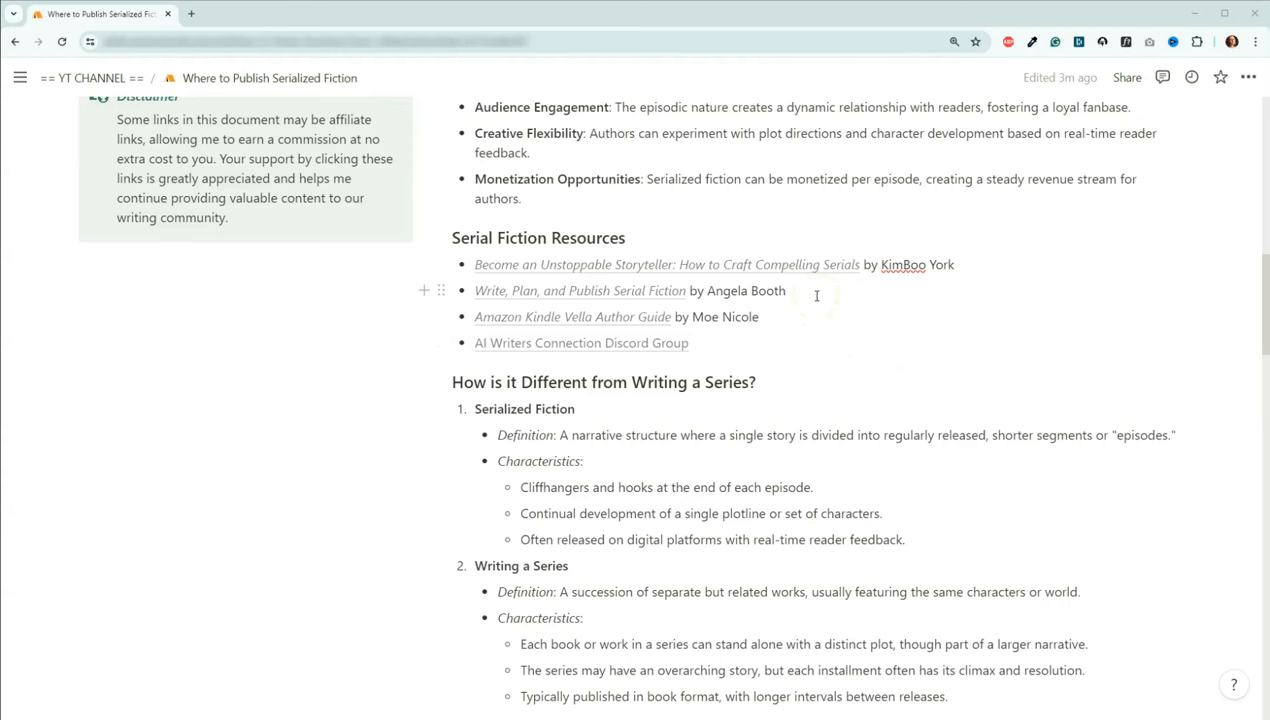
{"action": "mouse_move", "coordinate": [943, 265]}
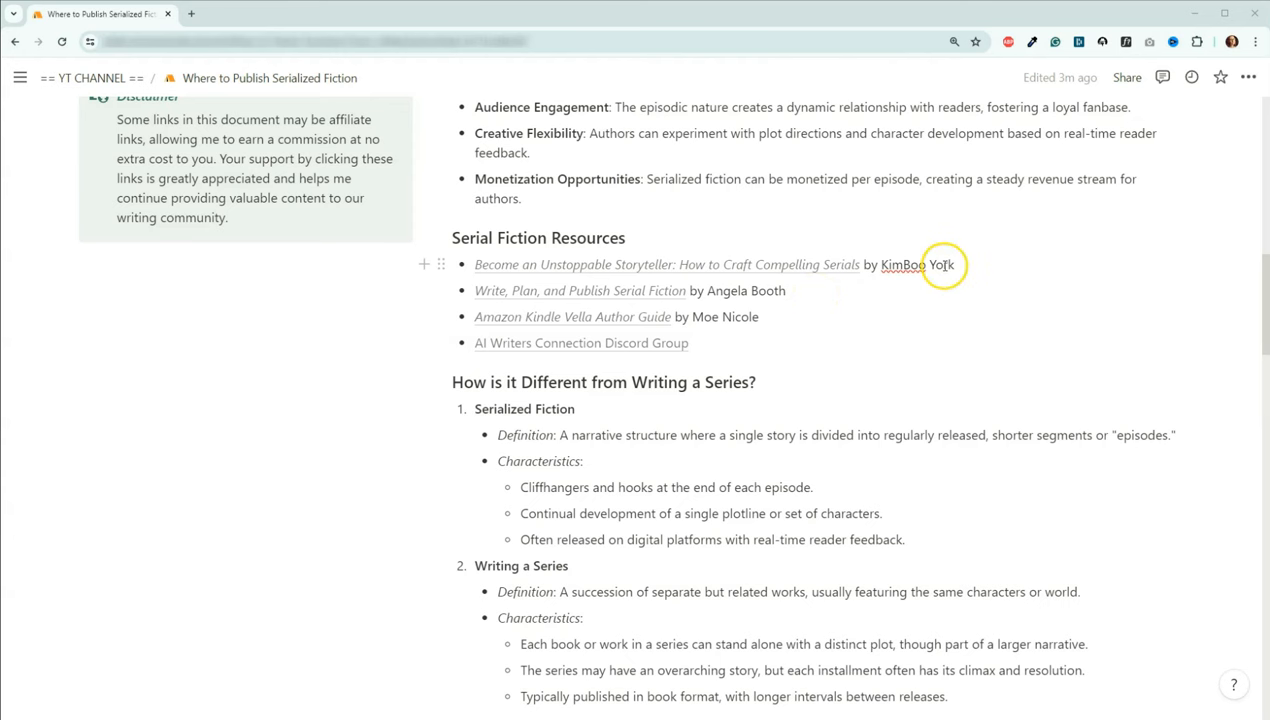
{"action": "scroll", "scroll_direction": "down", "scroll_amount": 3}
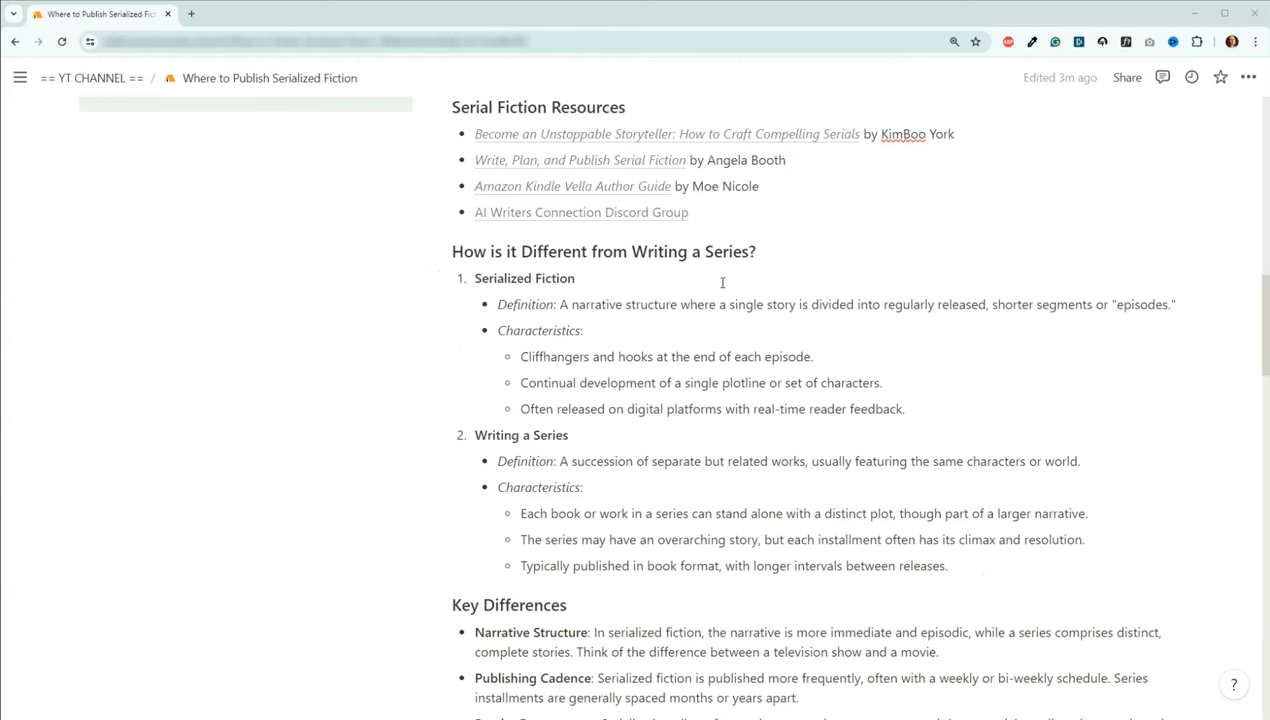
{"action": "mouse_move", "coordinate": [855, 307]}
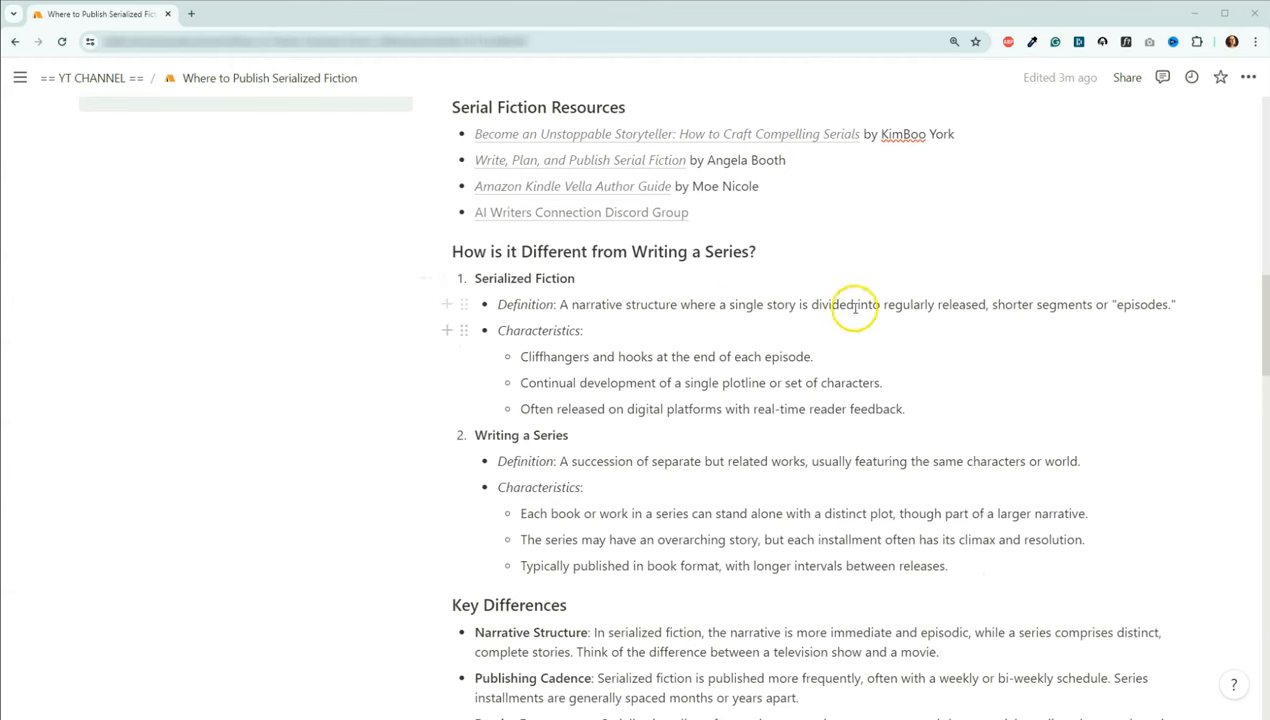
Scroll to the Key Differences list: Narrative Structure, Publishing Cadence, Reader Engagement.
{"action": "scroll", "scroll_direction": "down", "scroll_amount": 3}
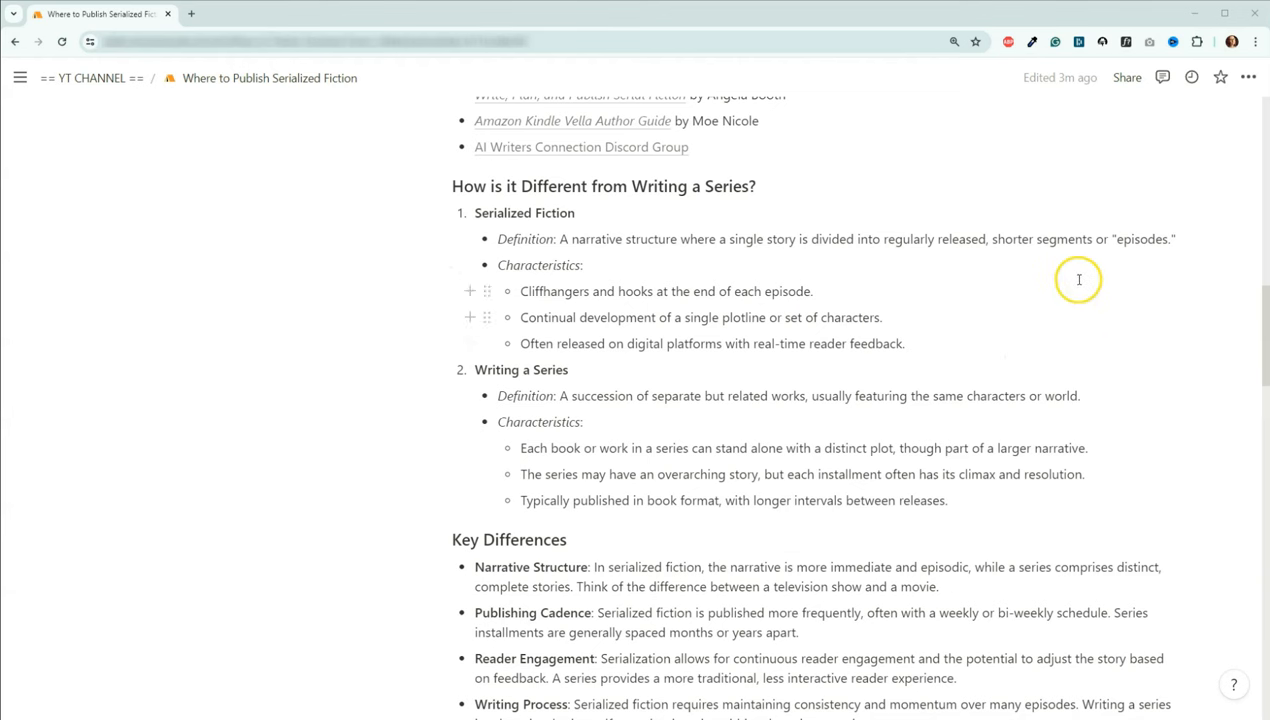
{"action": "mouse_move", "coordinate": [1137, 306]}
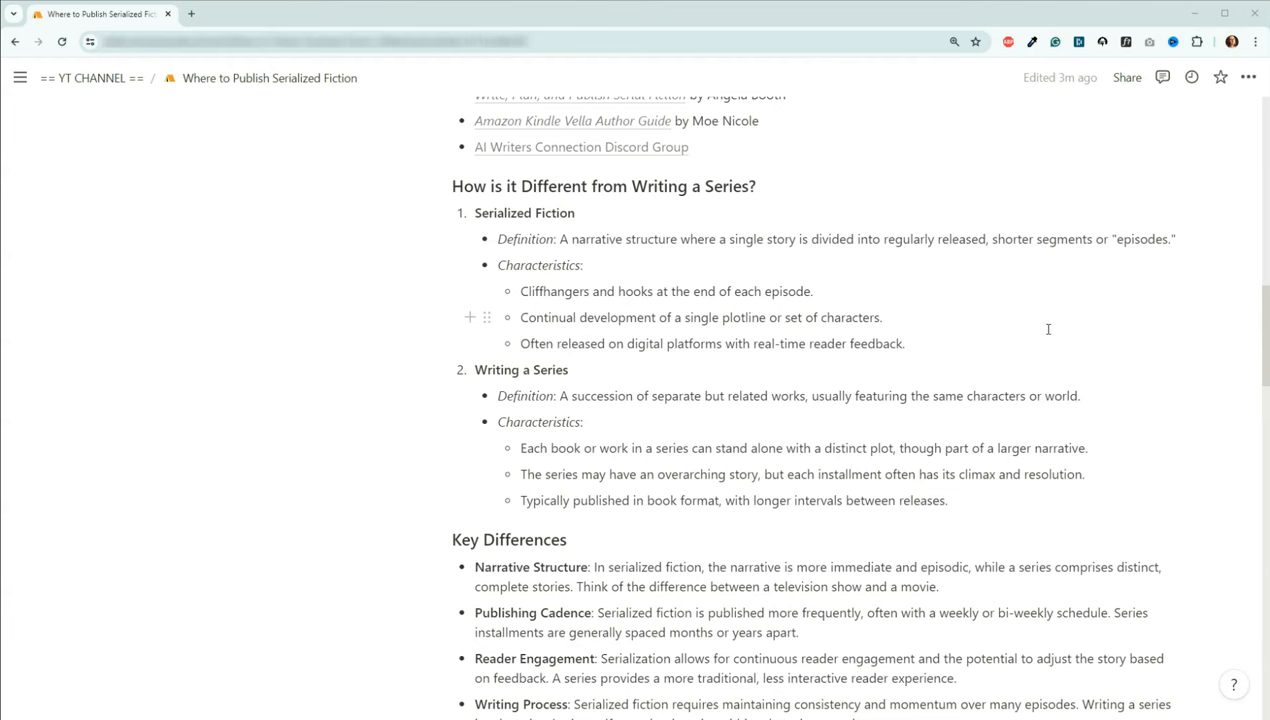
{"action": "mouse_move", "coordinate": [1031, 369]}
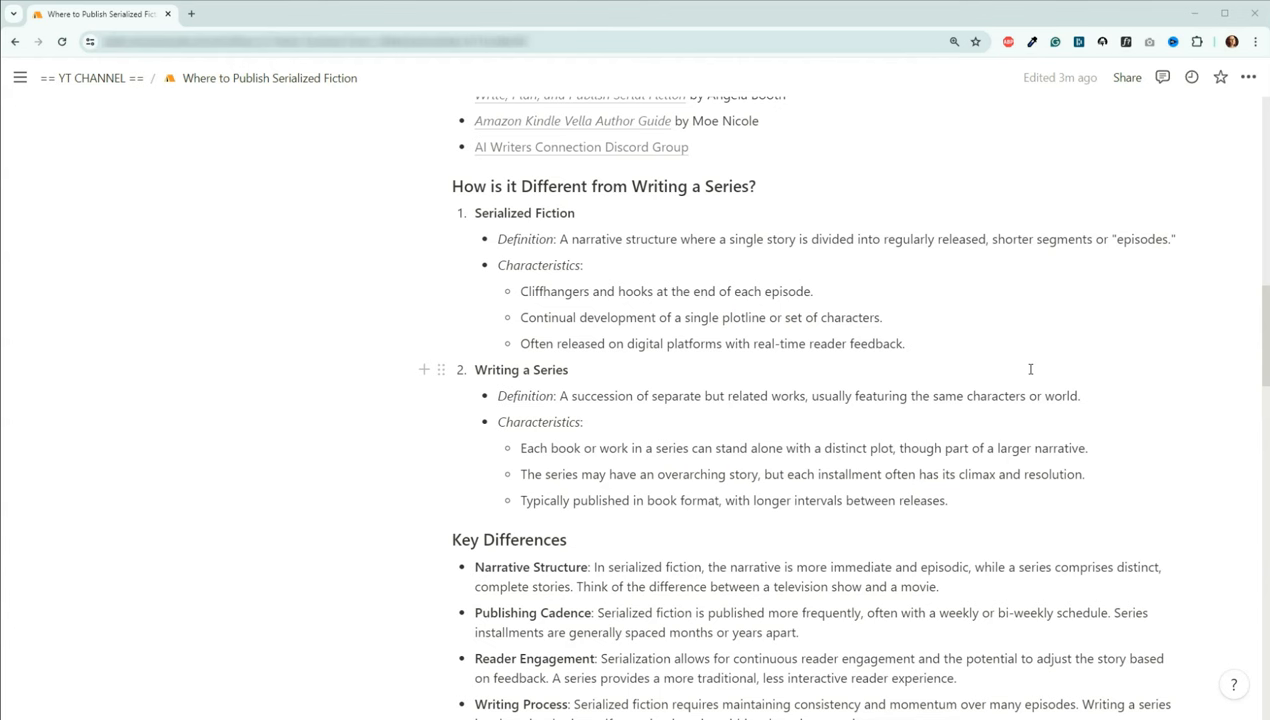
Scroll to the Writing Process point and Kindle Vella's pros, cons and payment details.
{"action": "scroll", "scroll_direction": "down", "scroll_amount": 3}
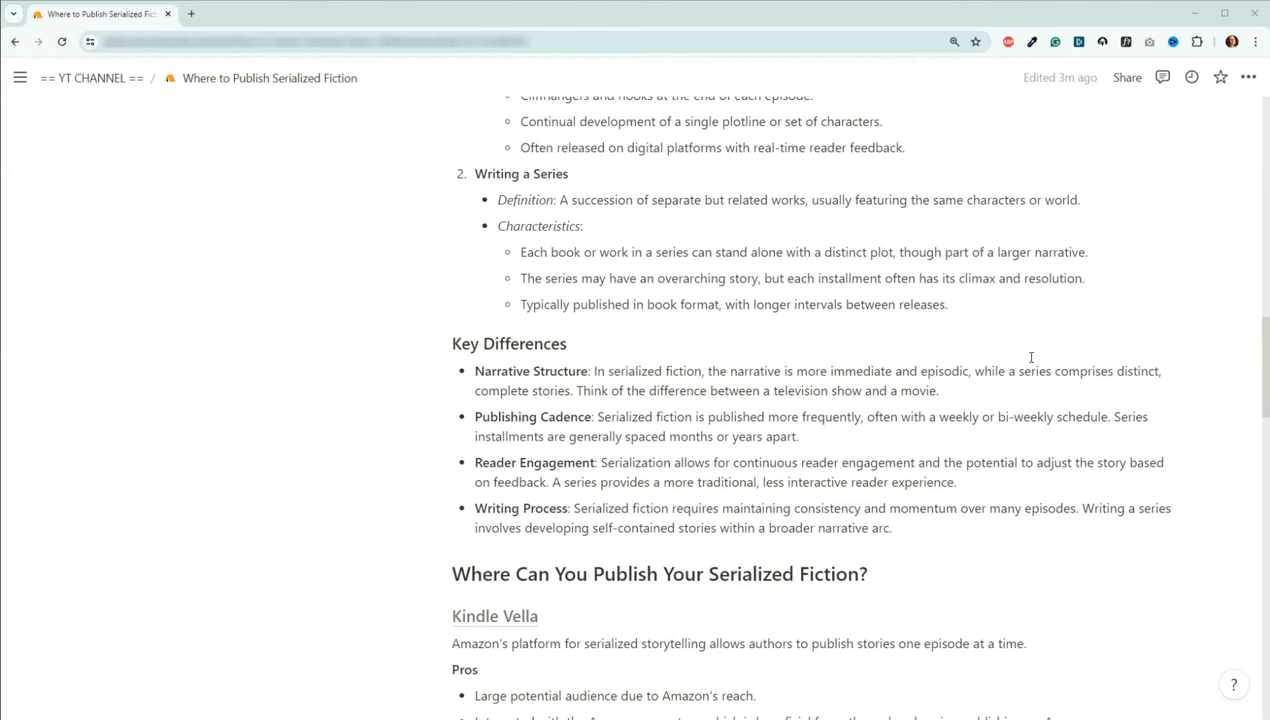
{"action": "mouse_move", "coordinate": [1061, 351]}
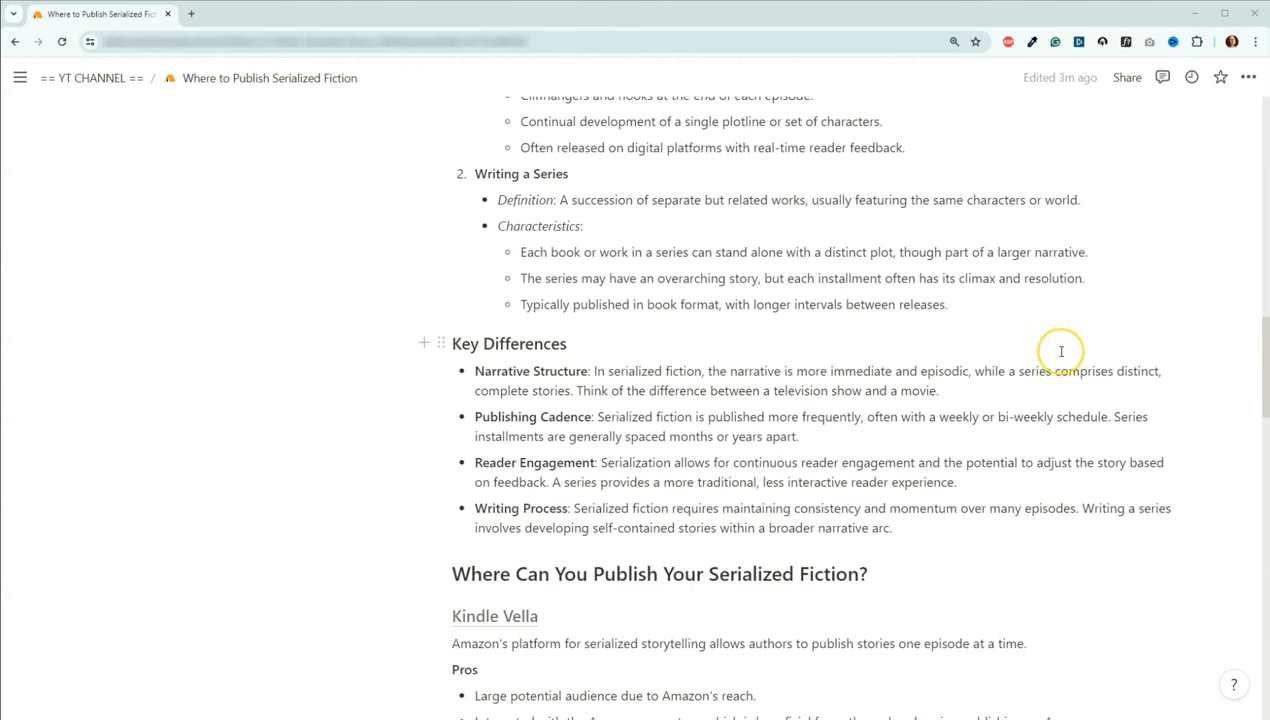
{"action": "mouse_move", "coordinate": [1061, 351]}
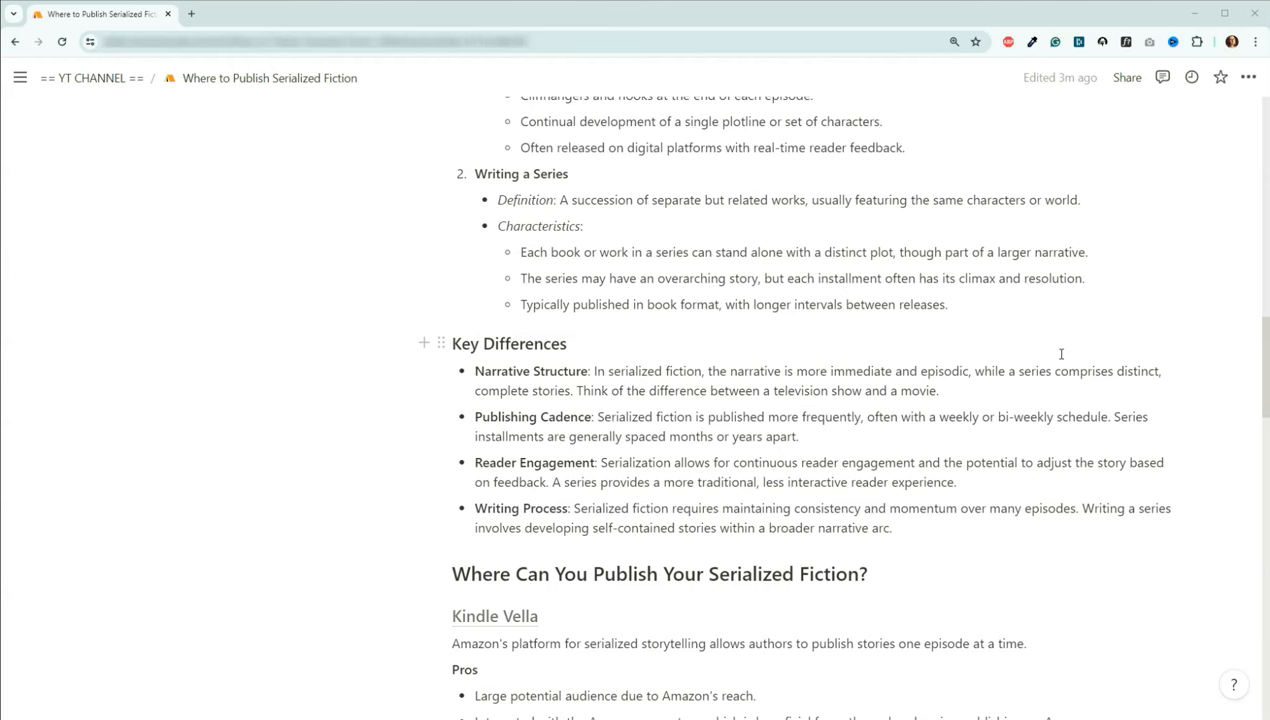
{"action": "scroll", "scroll_direction": "down", "scroll_amount": 3}
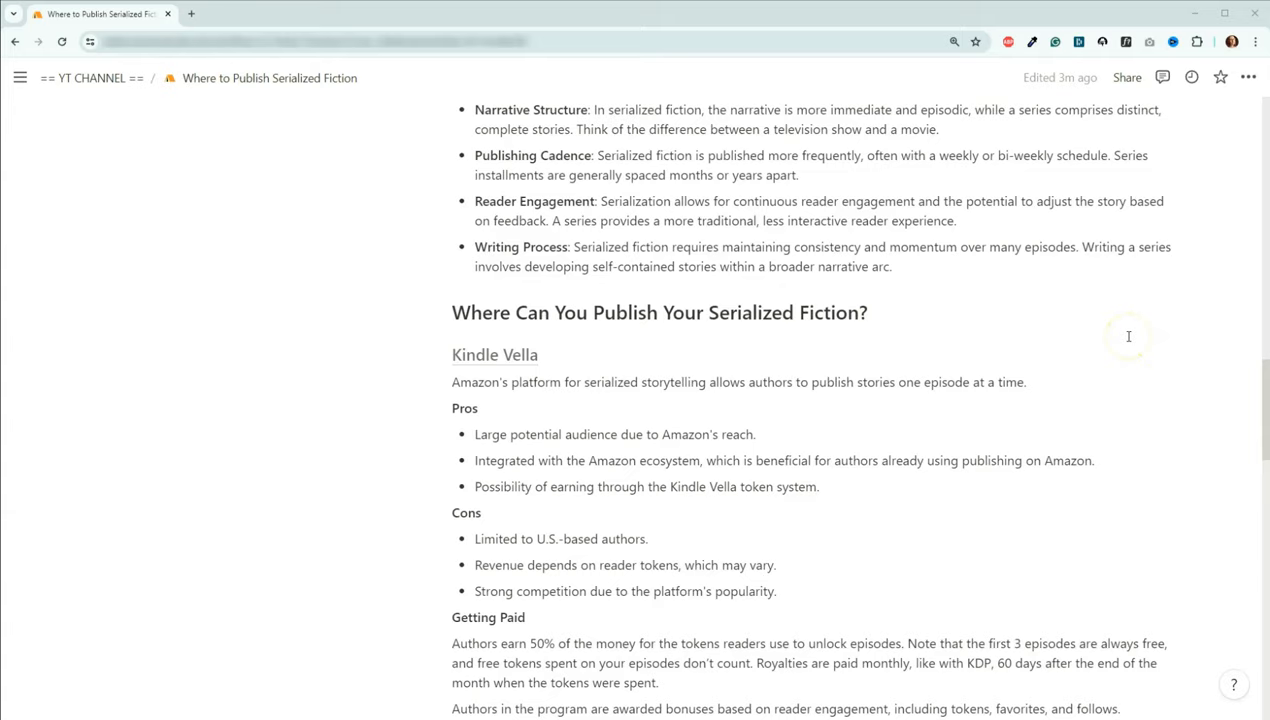
{"action": "scroll", "scroll_direction": "down", "scroll_amount": 3}
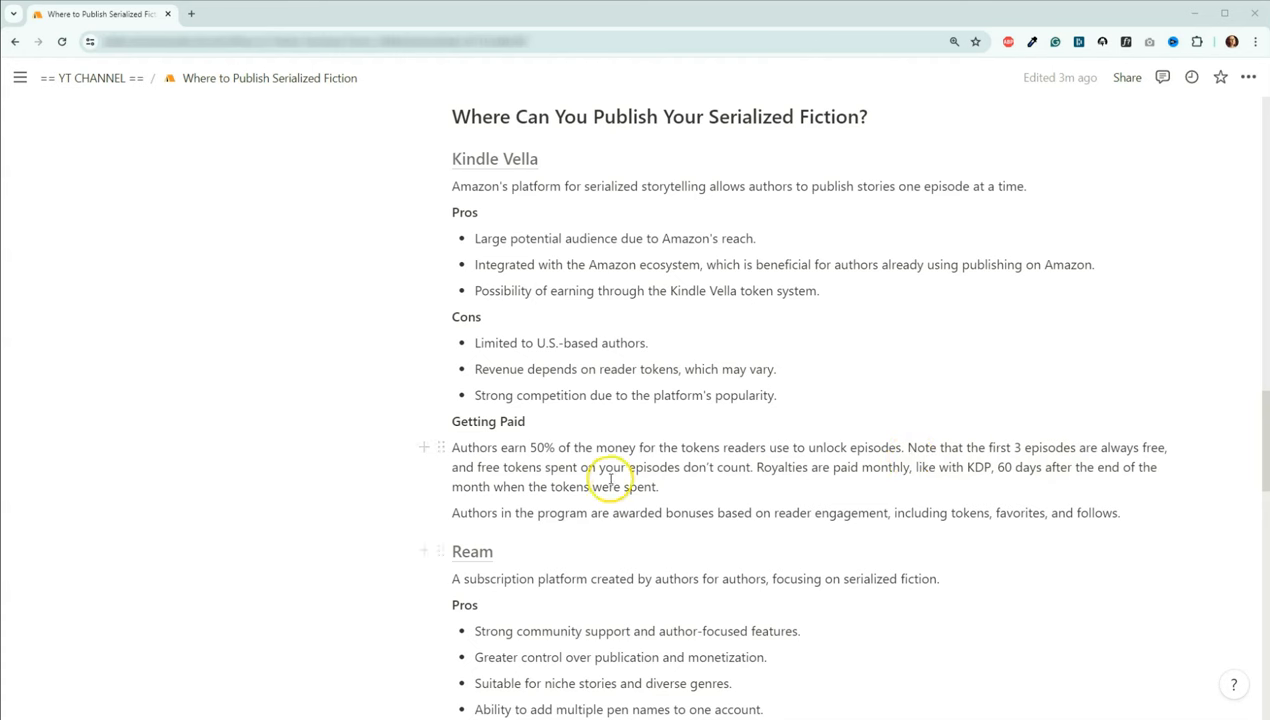
{"action": "mouse_move", "coordinate": [513, 465]}
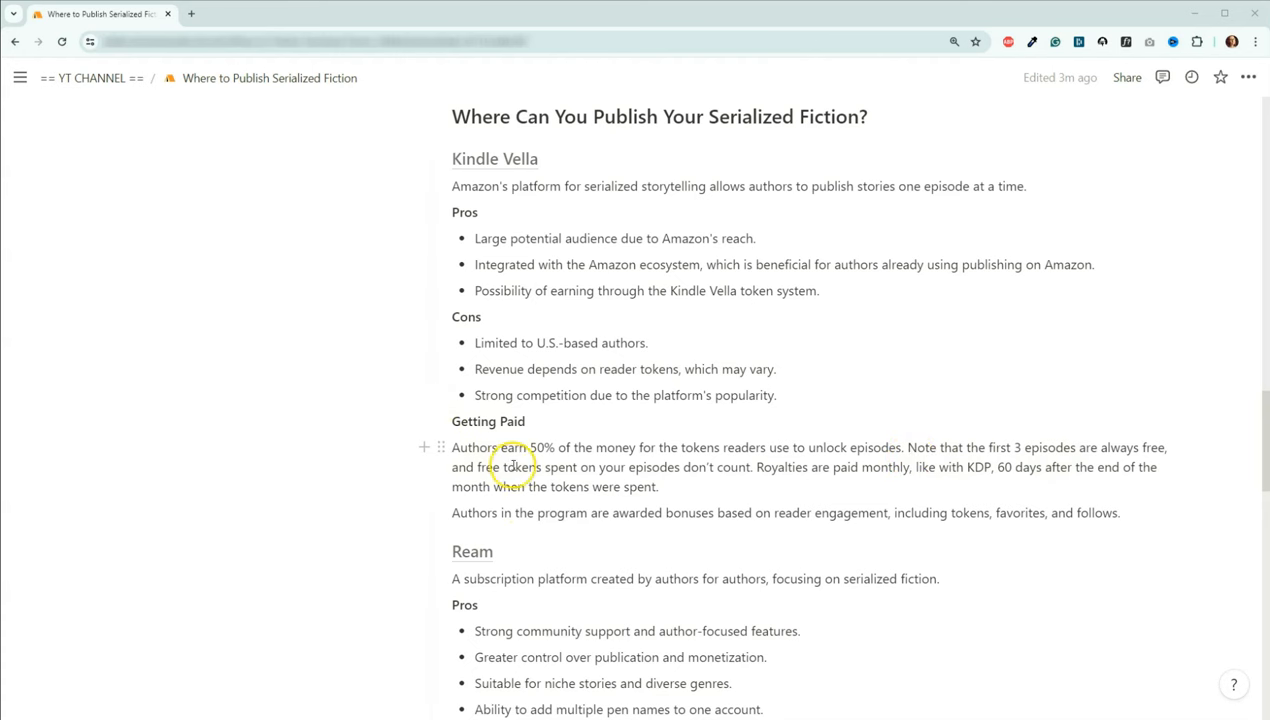
{"action": "mouse_move", "coordinate": [1113, 492]}
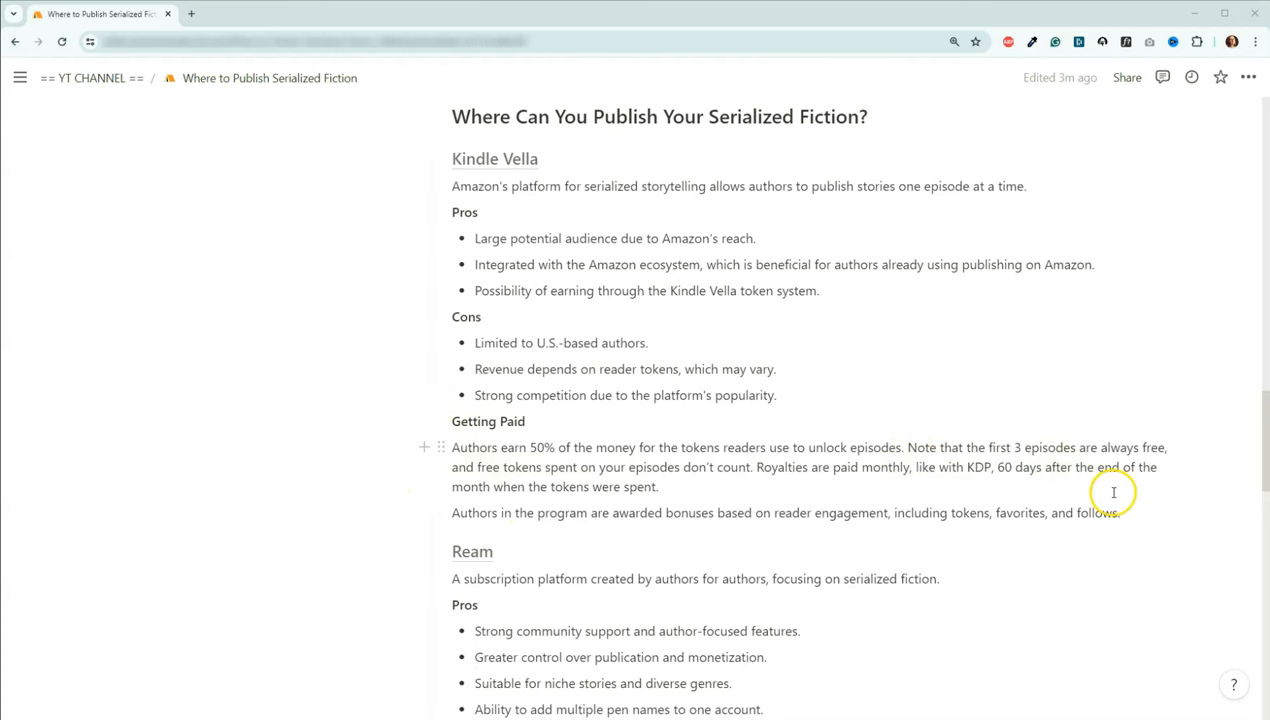
{"action": "scroll", "scroll_direction": "down", "scroll_amount": 3}
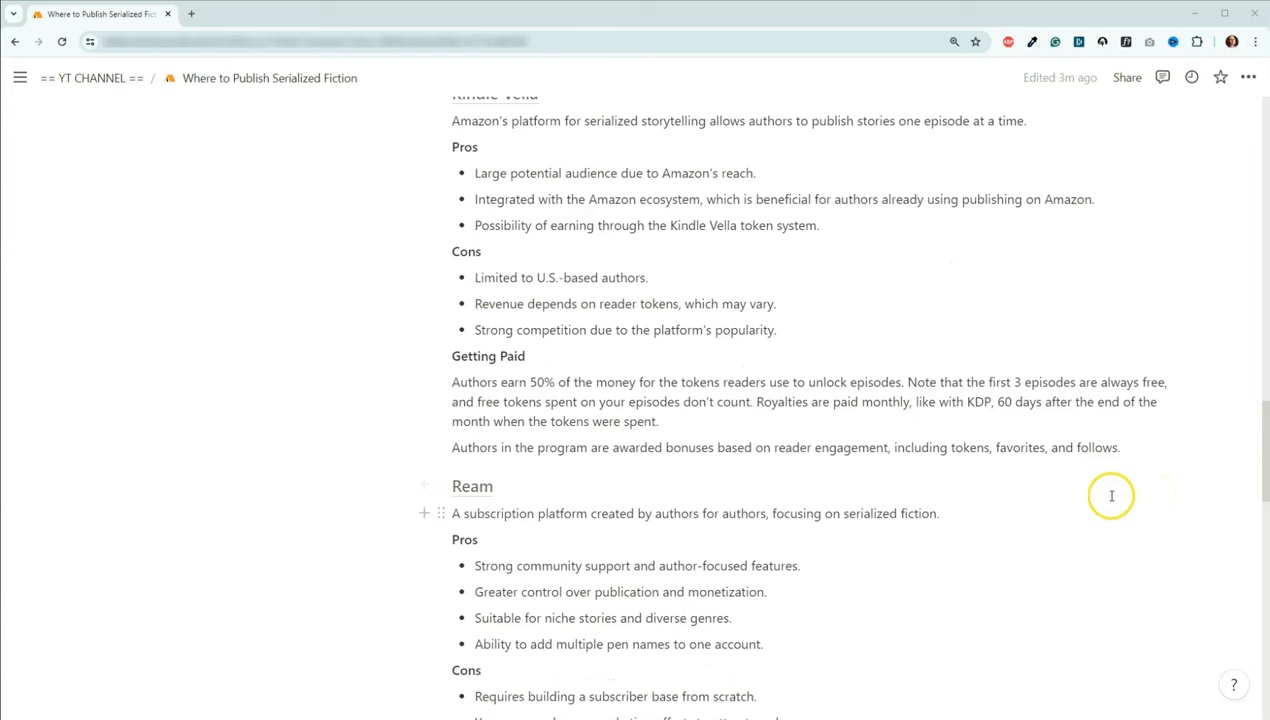
{"action": "mouse_move", "coordinate": [1102, 466]}
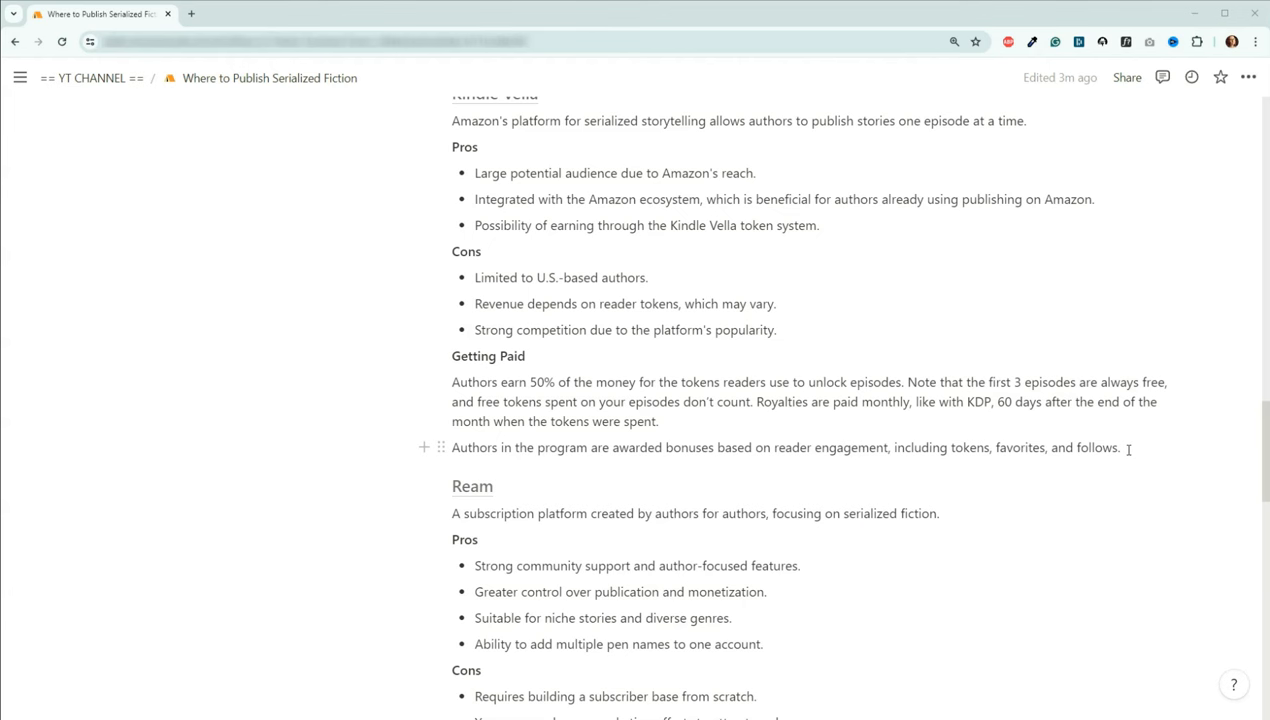
{"action": "mouse_move", "coordinate": [1143, 434]}
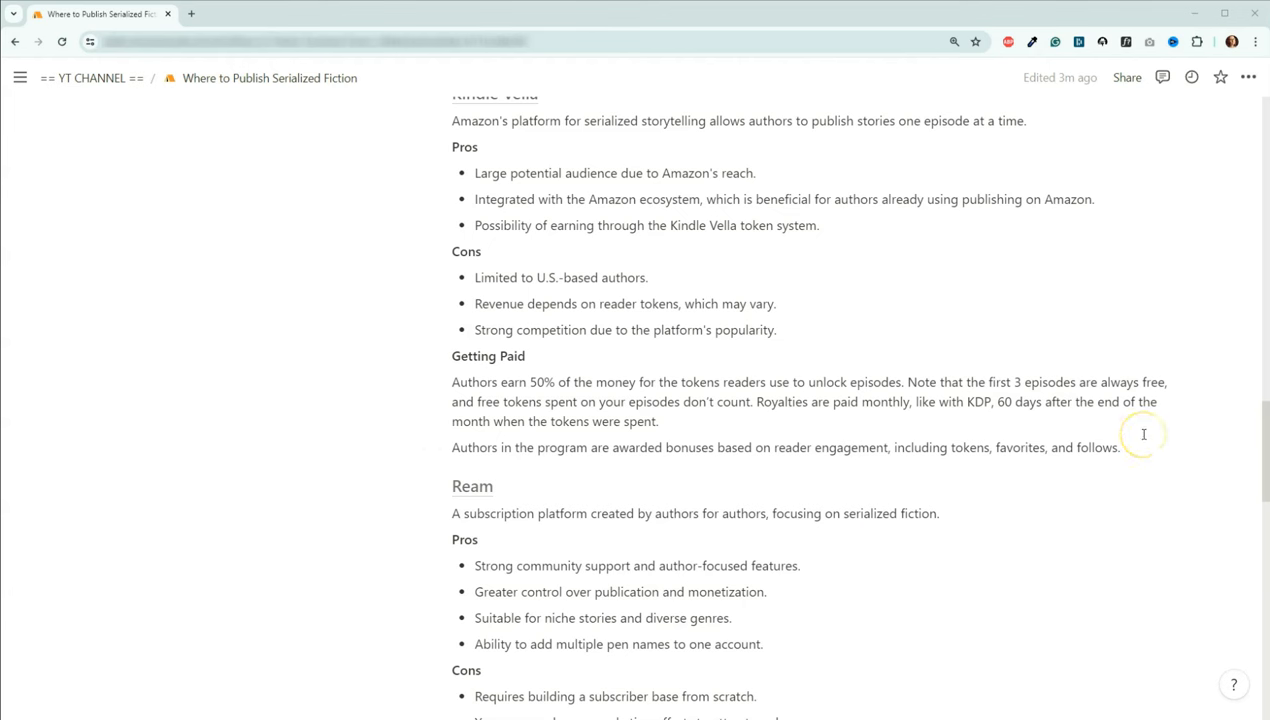
{"action": "mouse_move", "coordinate": [1143, 434]}
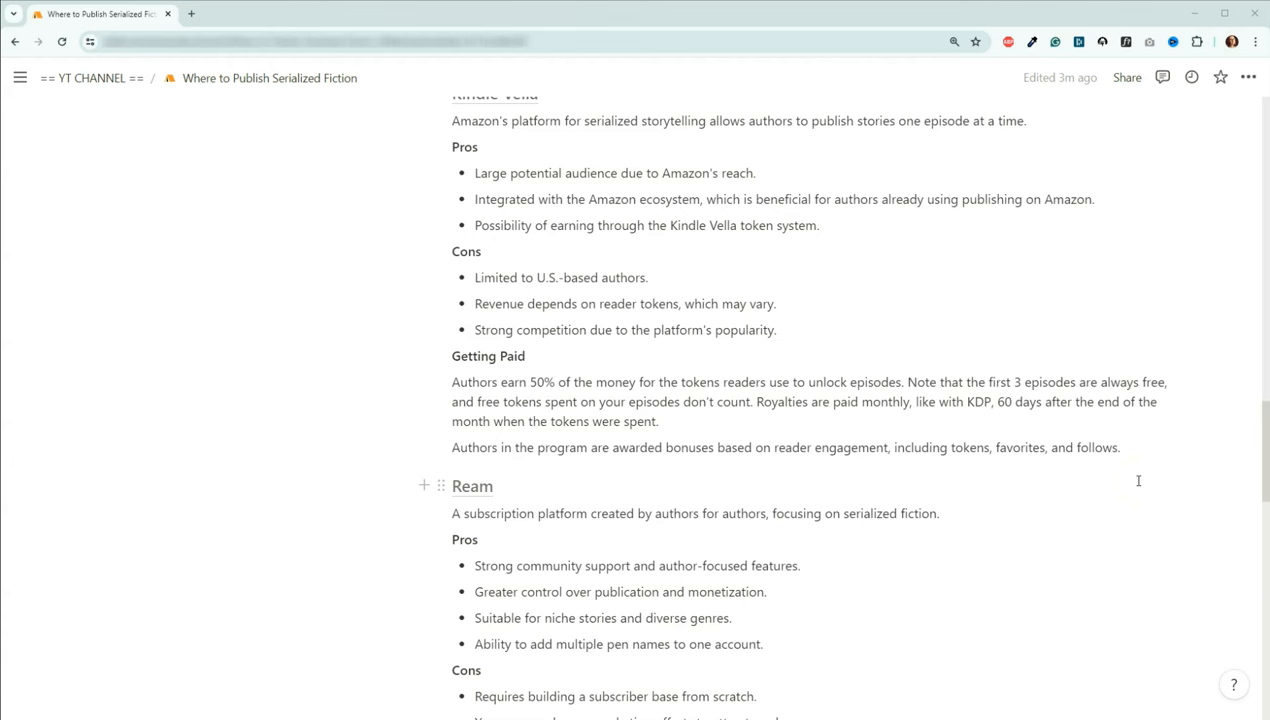
{"action": "mouse_move", "coordinate": [1109, 505]}
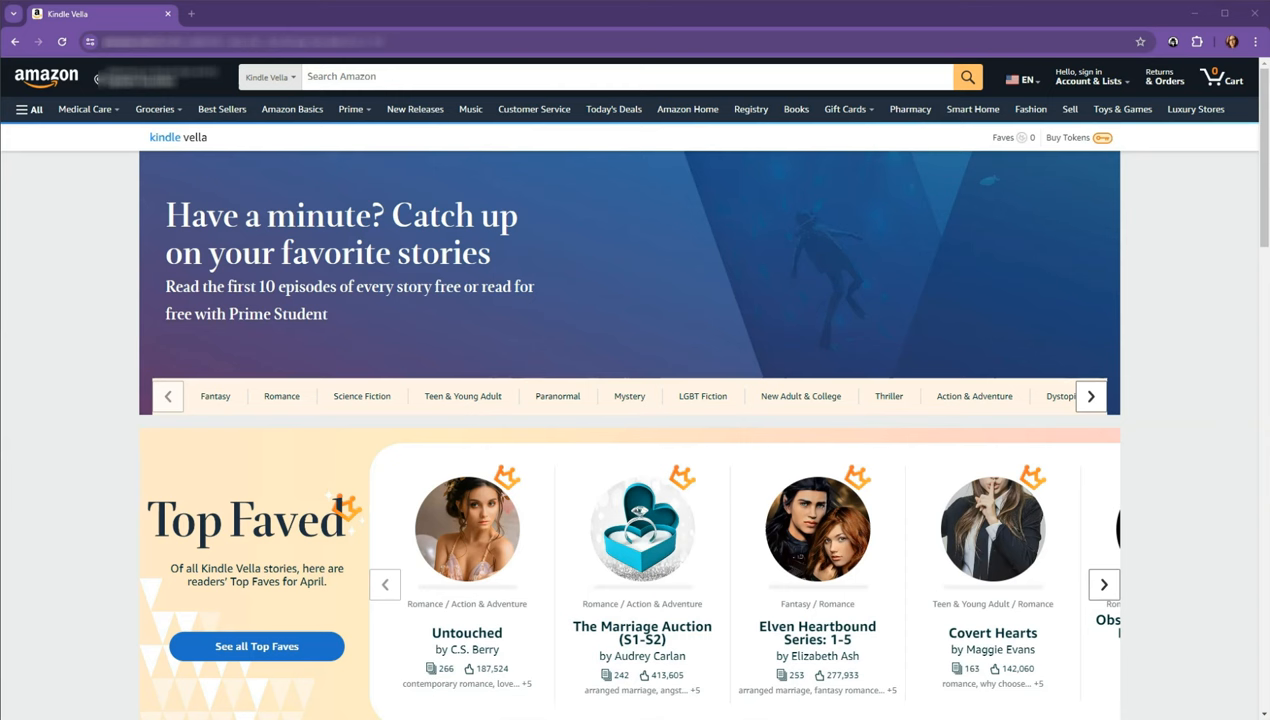
{"action": "mouse_move", "coordinate": [40, 570]}
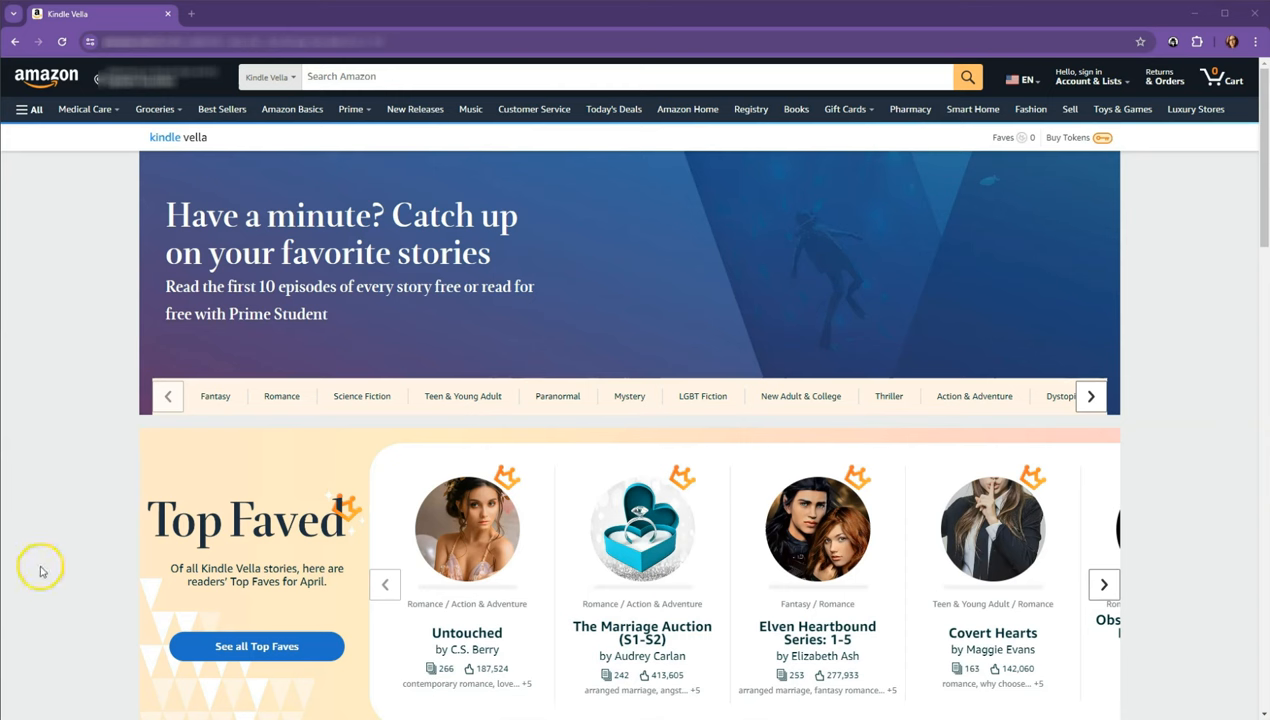
{"action": "mouse_move", "coordinate": [103, 242]}
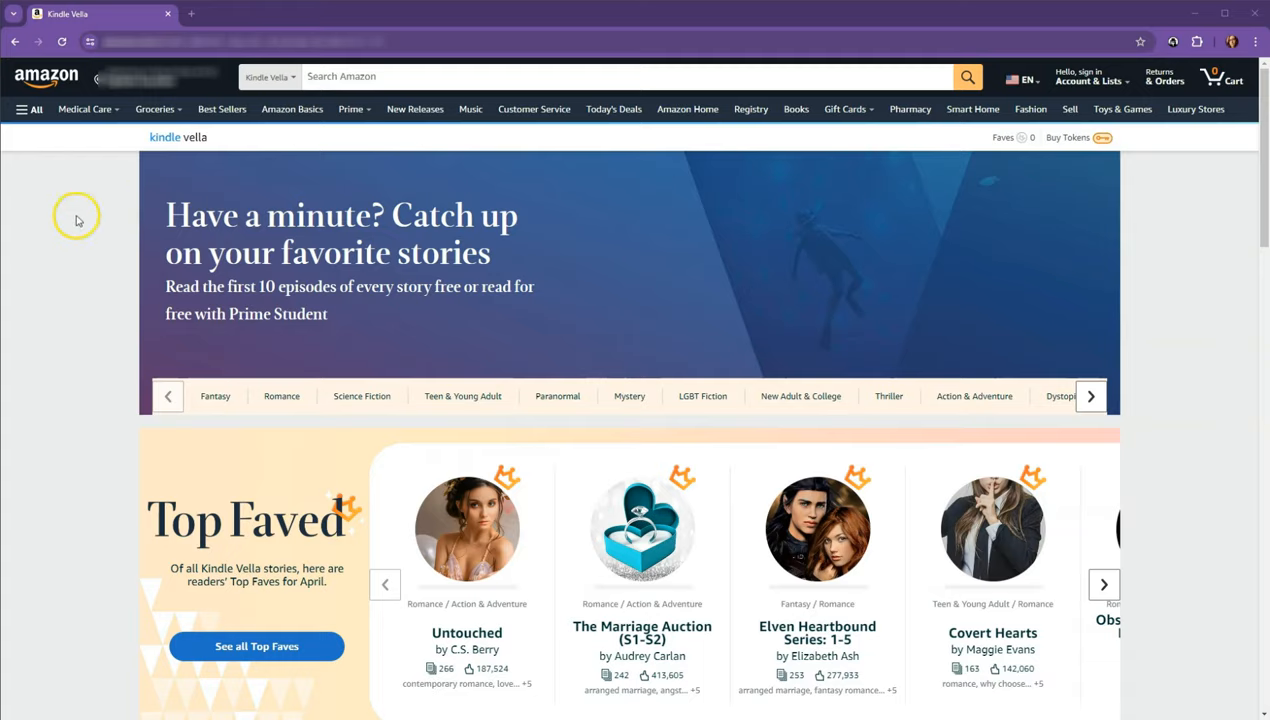
Scroll the Kindle Vella storefront to the Completed and Regularly updated stories rows.
{"action": "scroll", "scroll_direction": "down", "scroll_amount": 3}
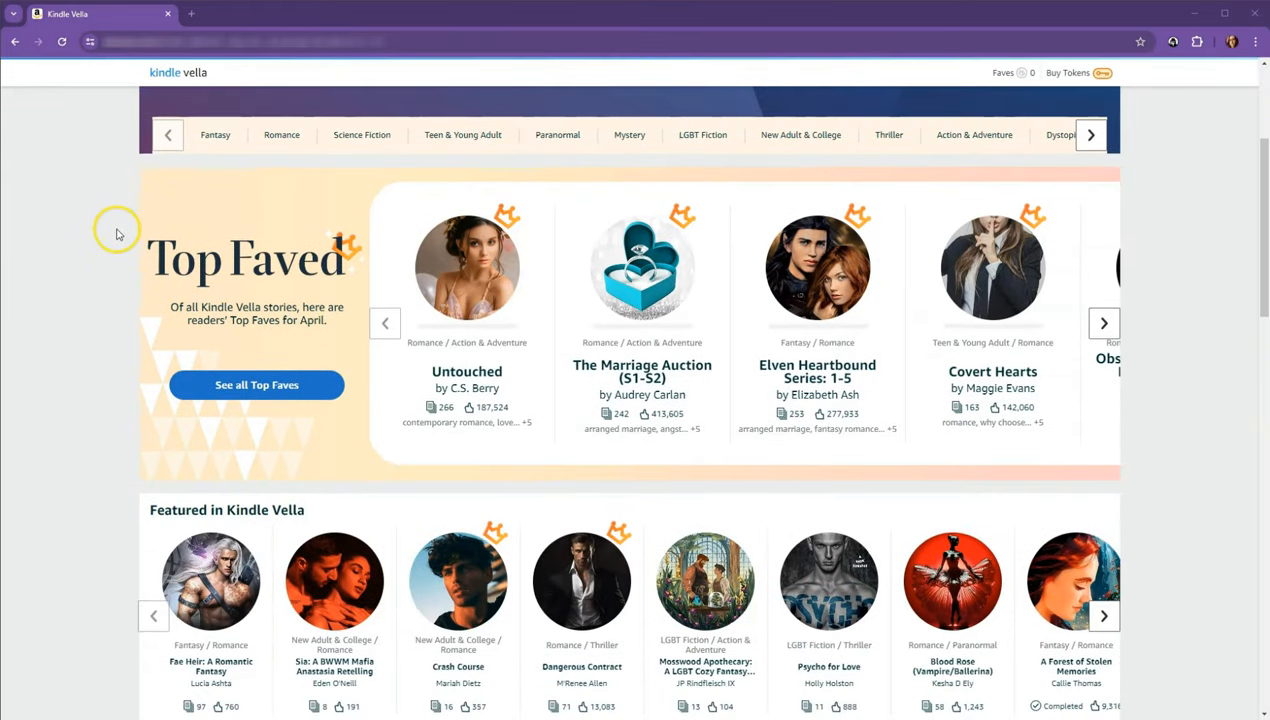
{"action": "mouse_move", "coordinate": [148, 216]}
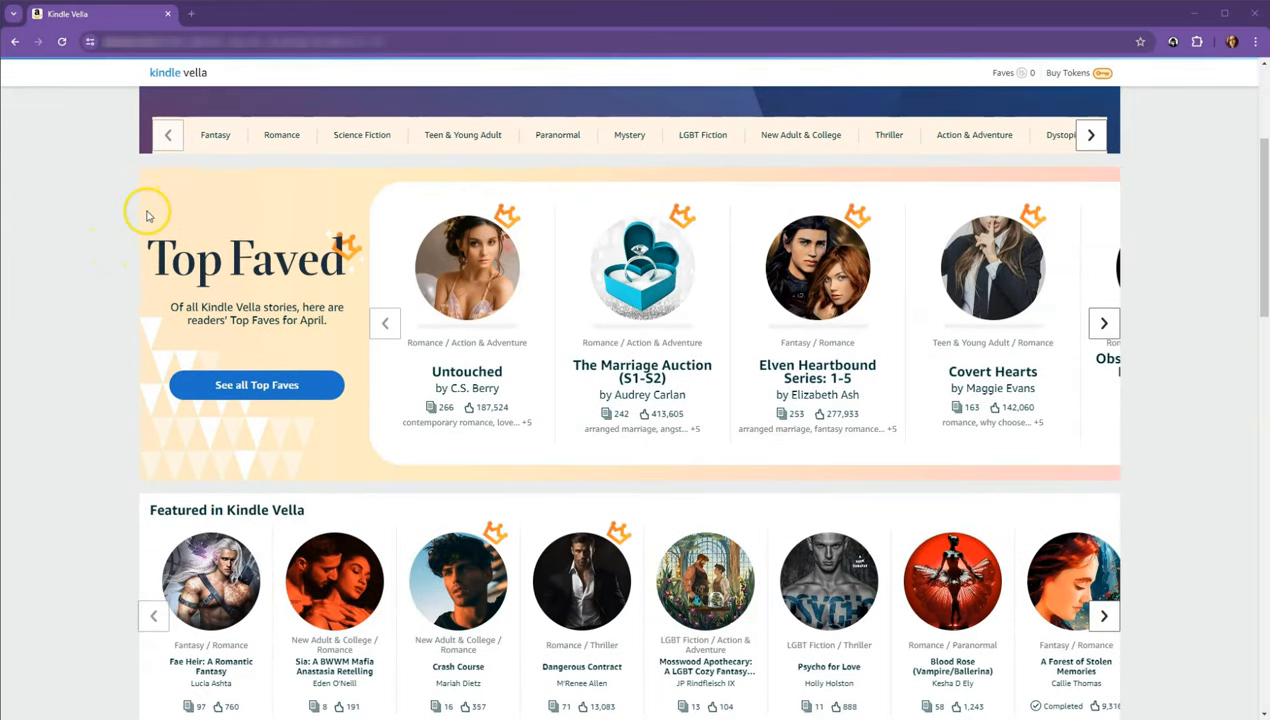
{"action": "scroll", "scroll_direction": "down", "scroll_amount": 3}
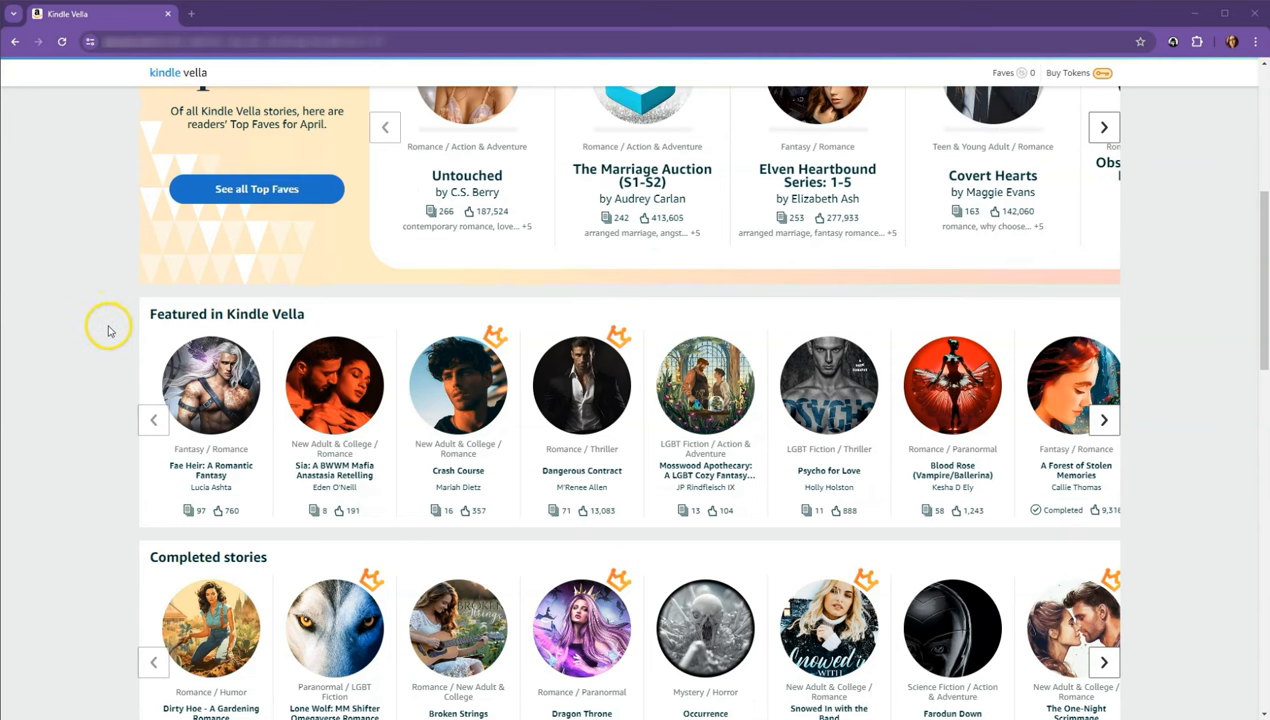
{"action": "scroll", "scroll_direction": "down", "scroll_amount": 3}
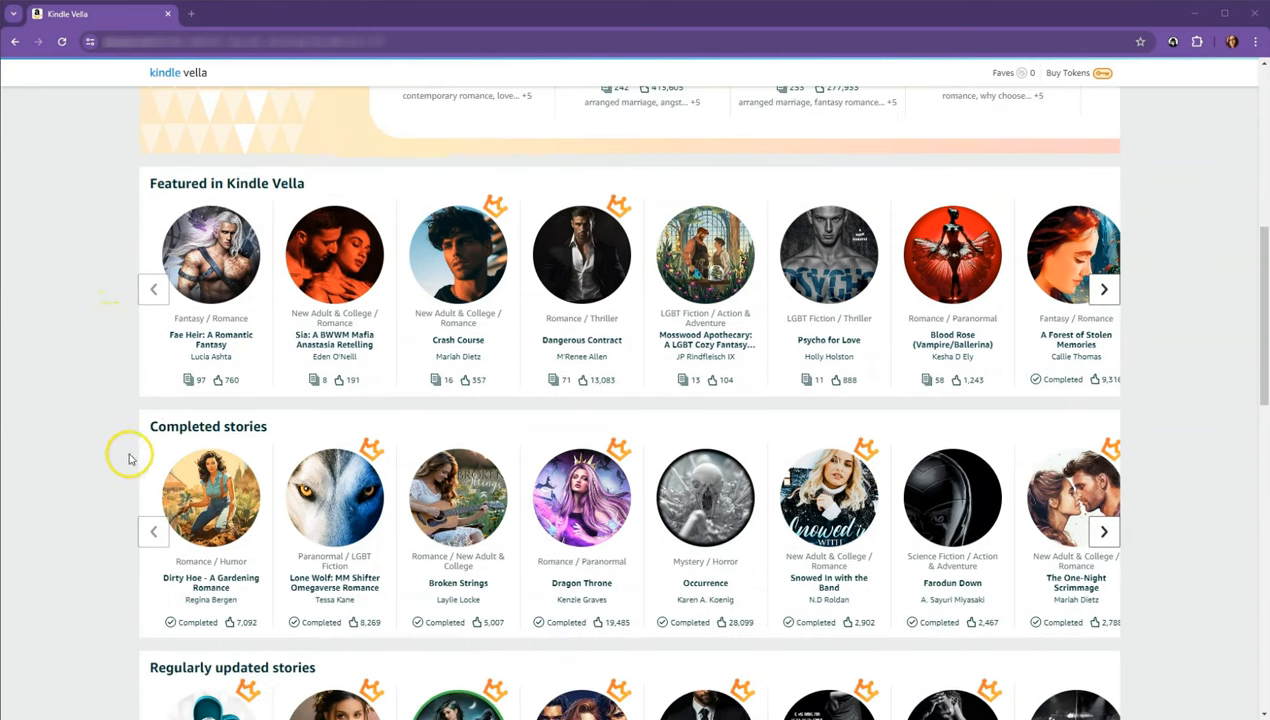
{"action": "scroll", "scroll_direction": "down", "scroll_amount": 3}
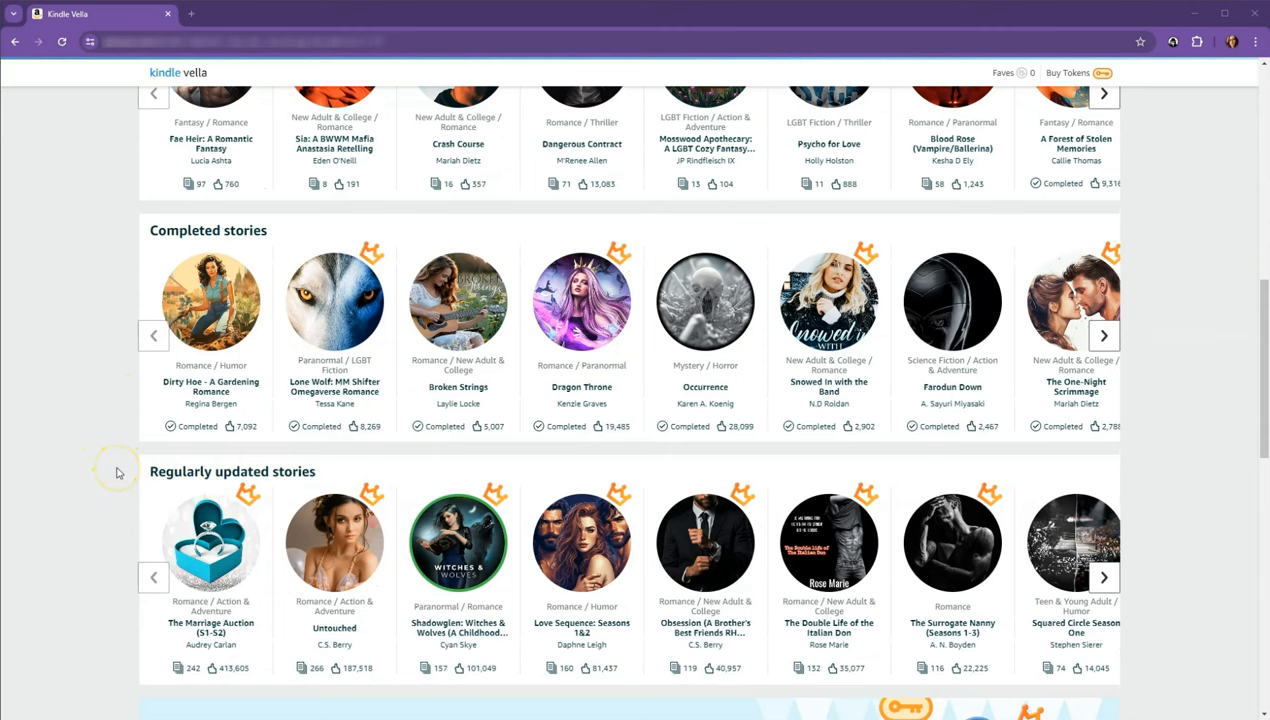
{"action": "scroll", "scroll_direction": "down", "scroll_amount": 3}
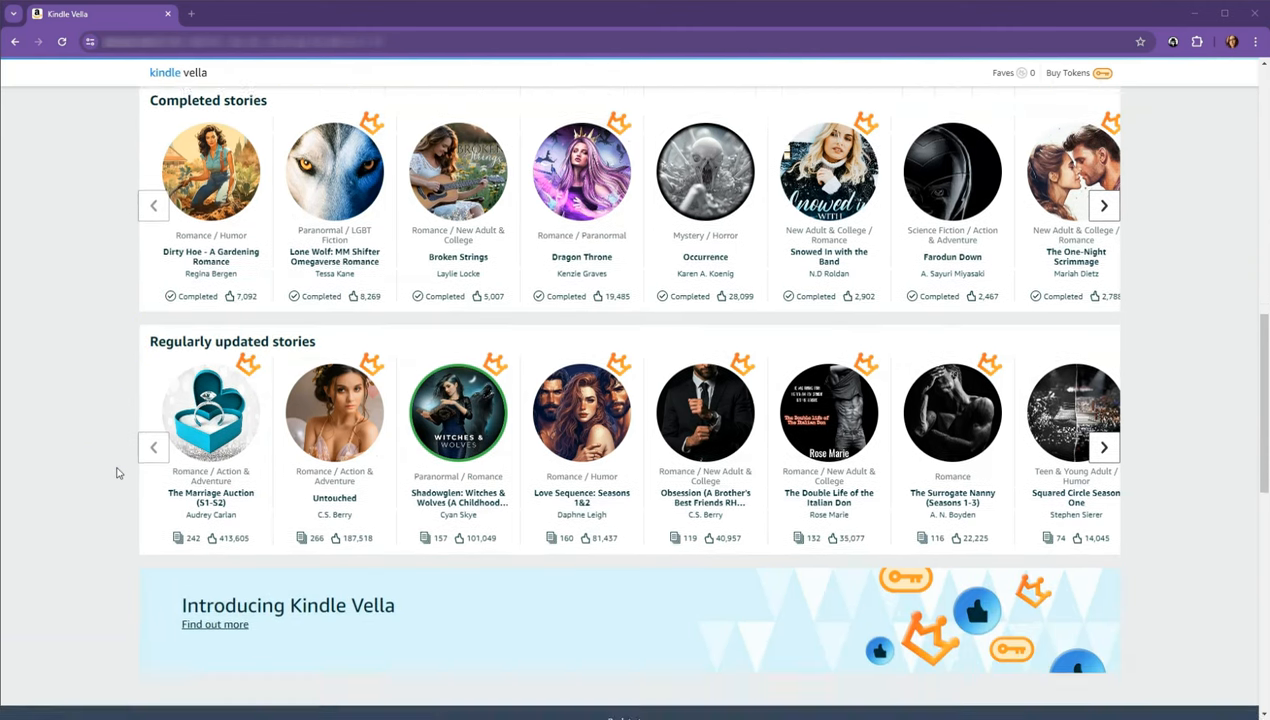
{"action": "scroll", "scroll_direction": "down", "scroll_amount": 3}
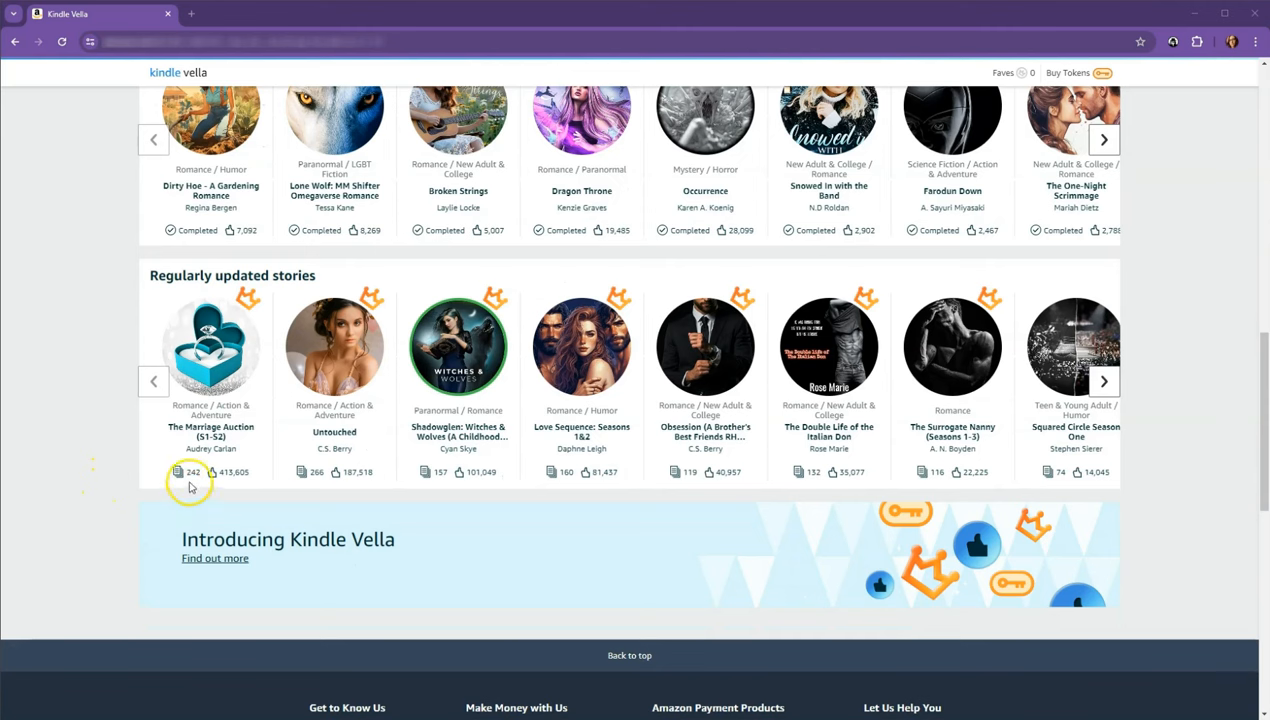
{"action": "mouse_move", "coordinate": [191, 483]}
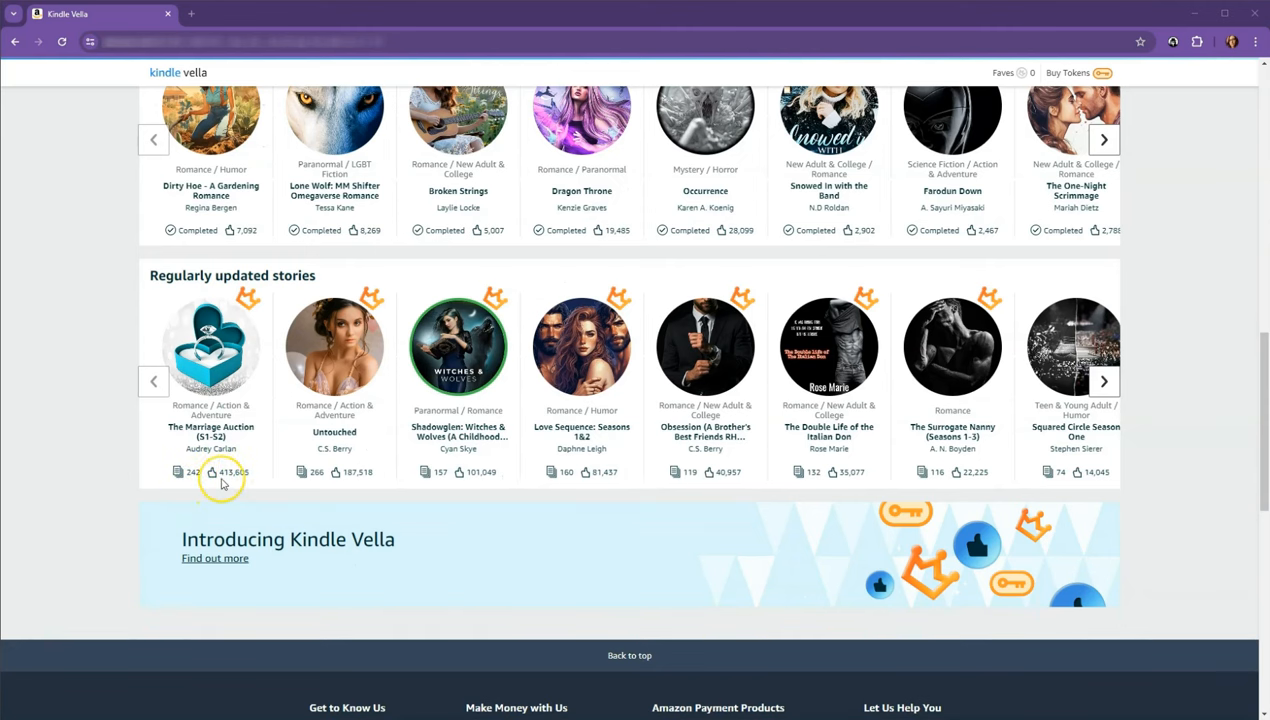
{"action": "scroll", "scroll_direction": "up", "scroll_amount": 3}
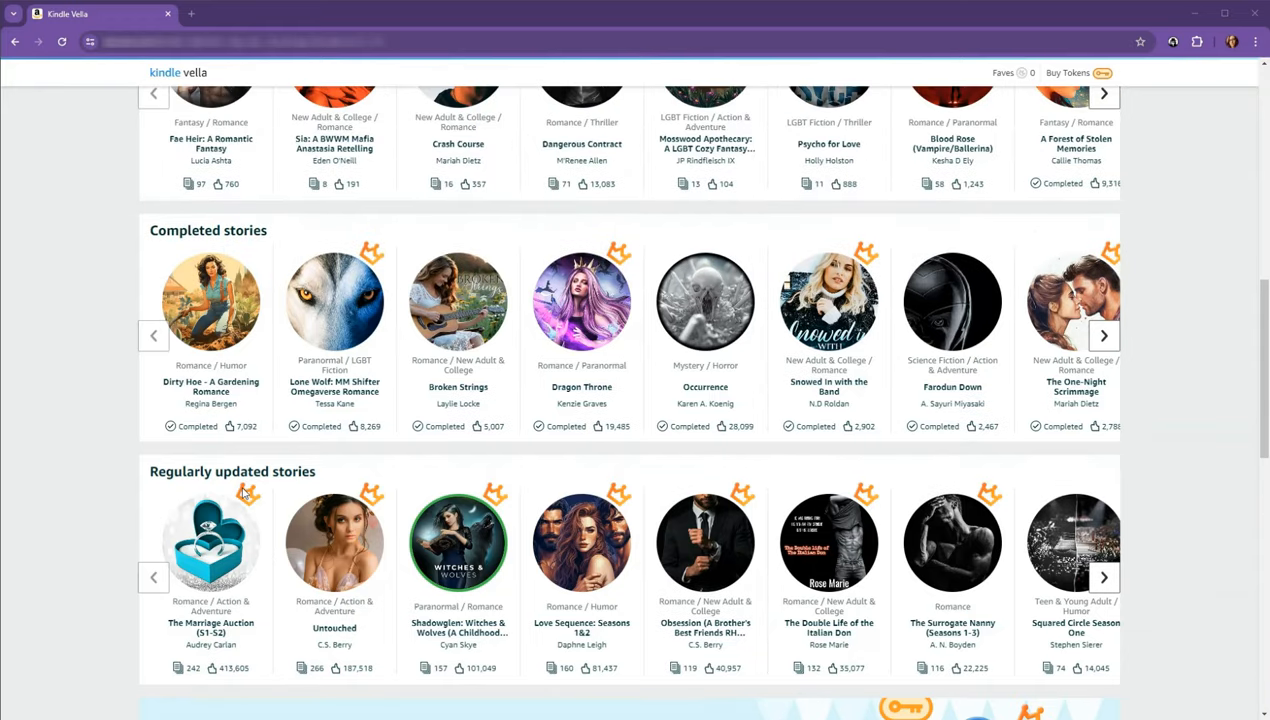
Advance the Featured carousel to reveal Hand of the Queen and Zodiac Division Part 1.
{"action": "scroll", "scroll_direction": "up", "scroll_amount": 3}
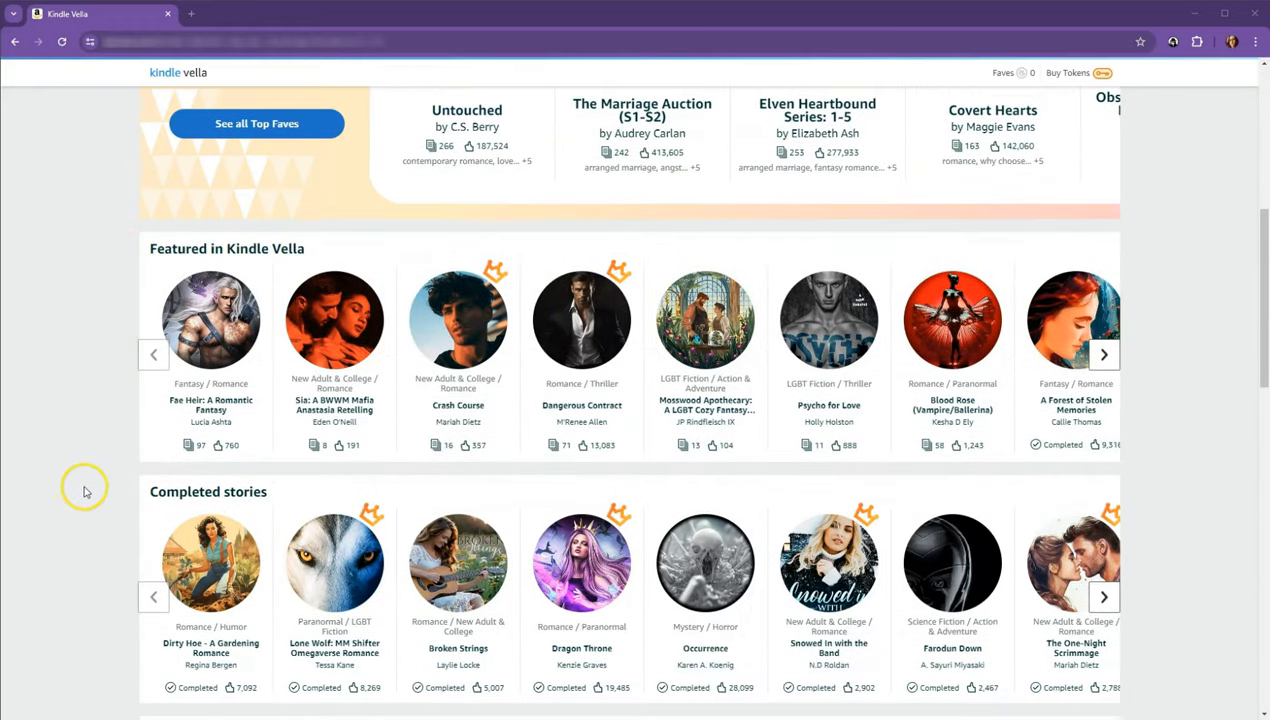
{"action": "mouse_move", "coordinate": [108, 425]}
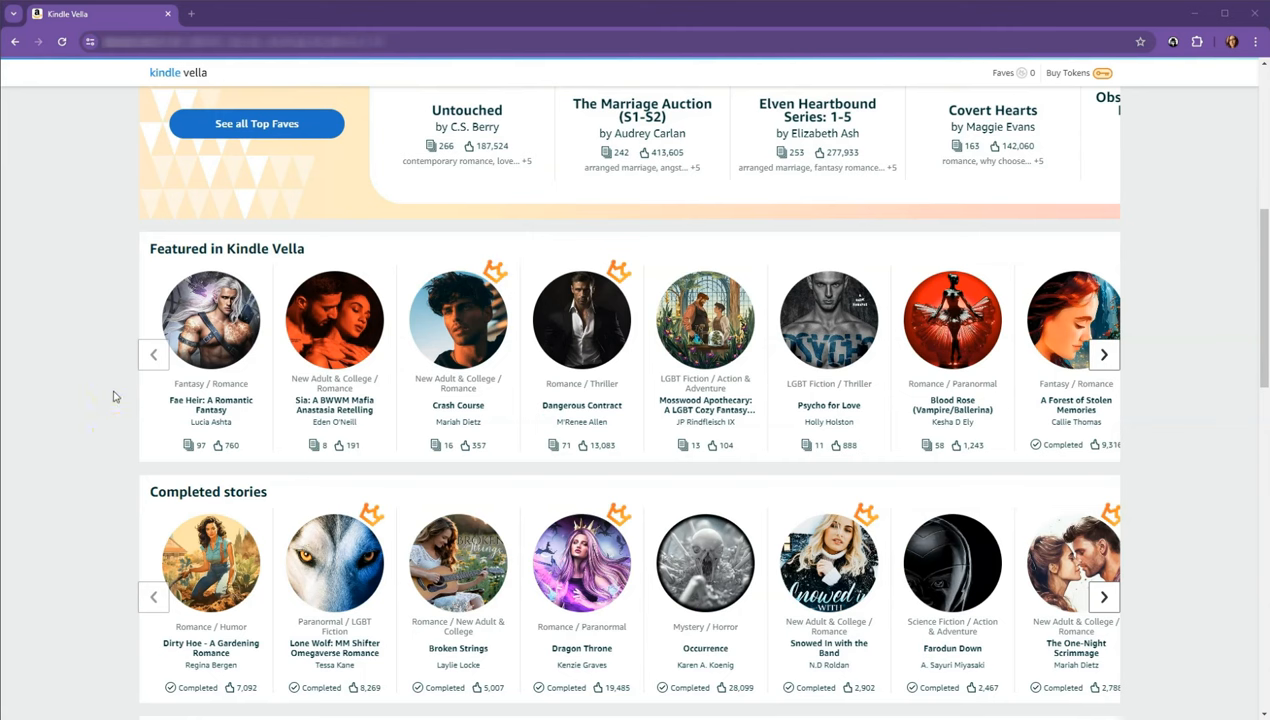
{"action": "mouse_move", "coordinate": [115, 358]}
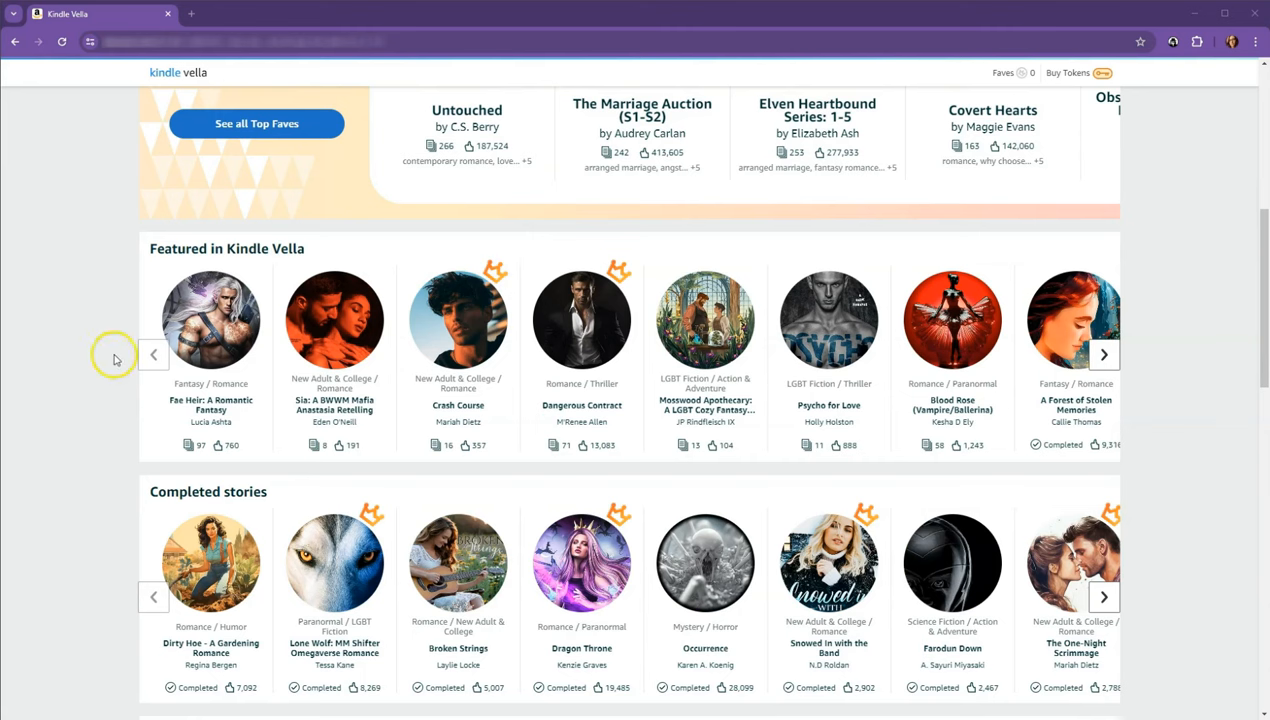
{"action": "mouse_move", "coordinate": [300, 390]}
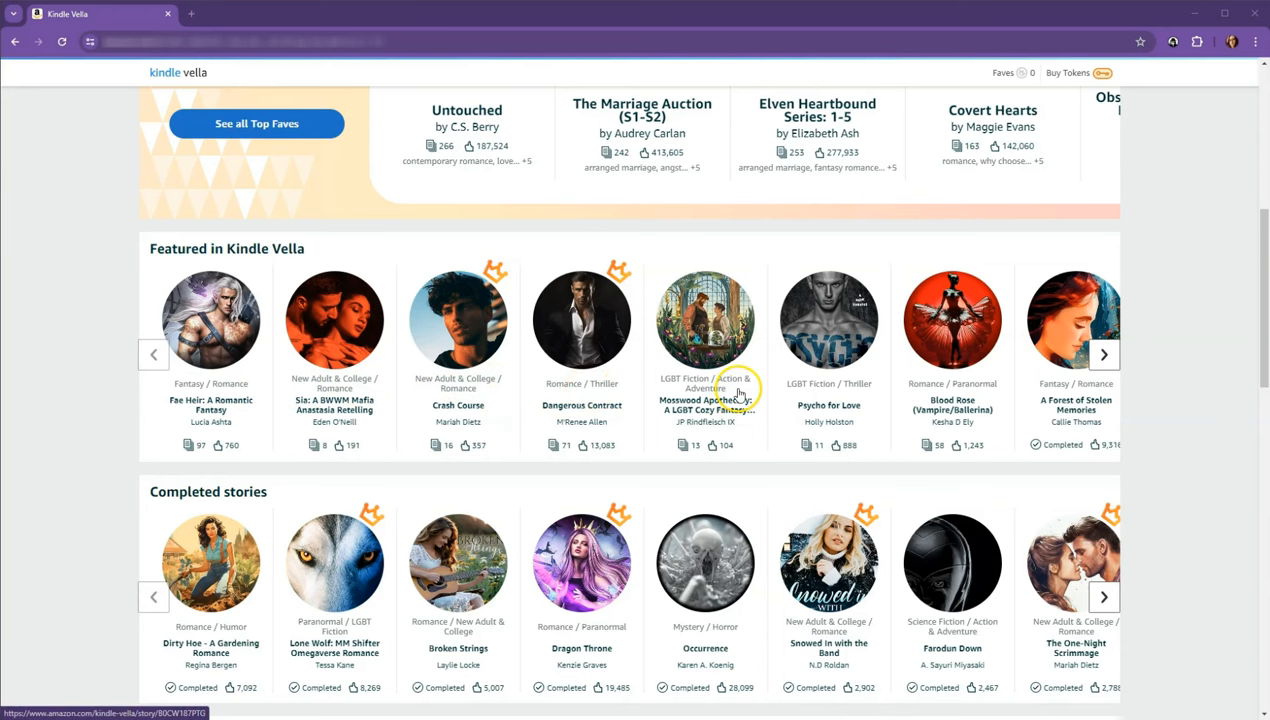
{"action": "mouse_move", "coordinate": [855, 380]}
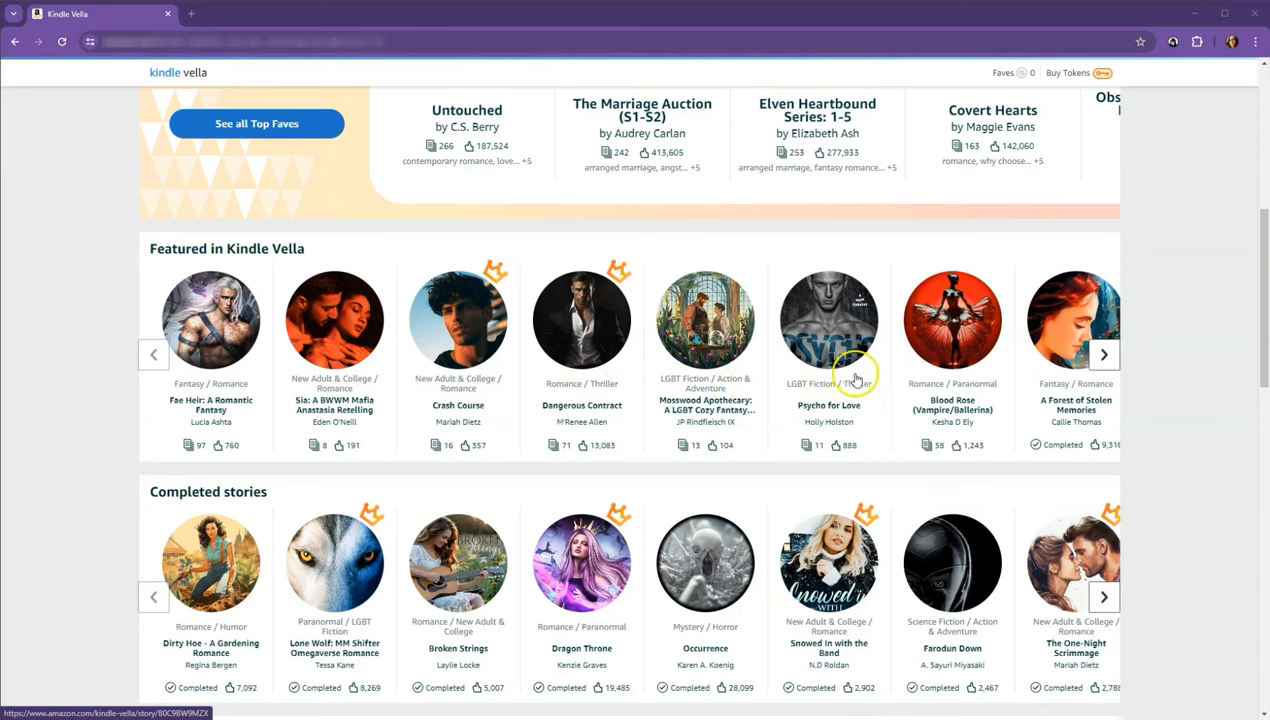
{"action": "mouse_move", "coordinate": [1075, 365]}
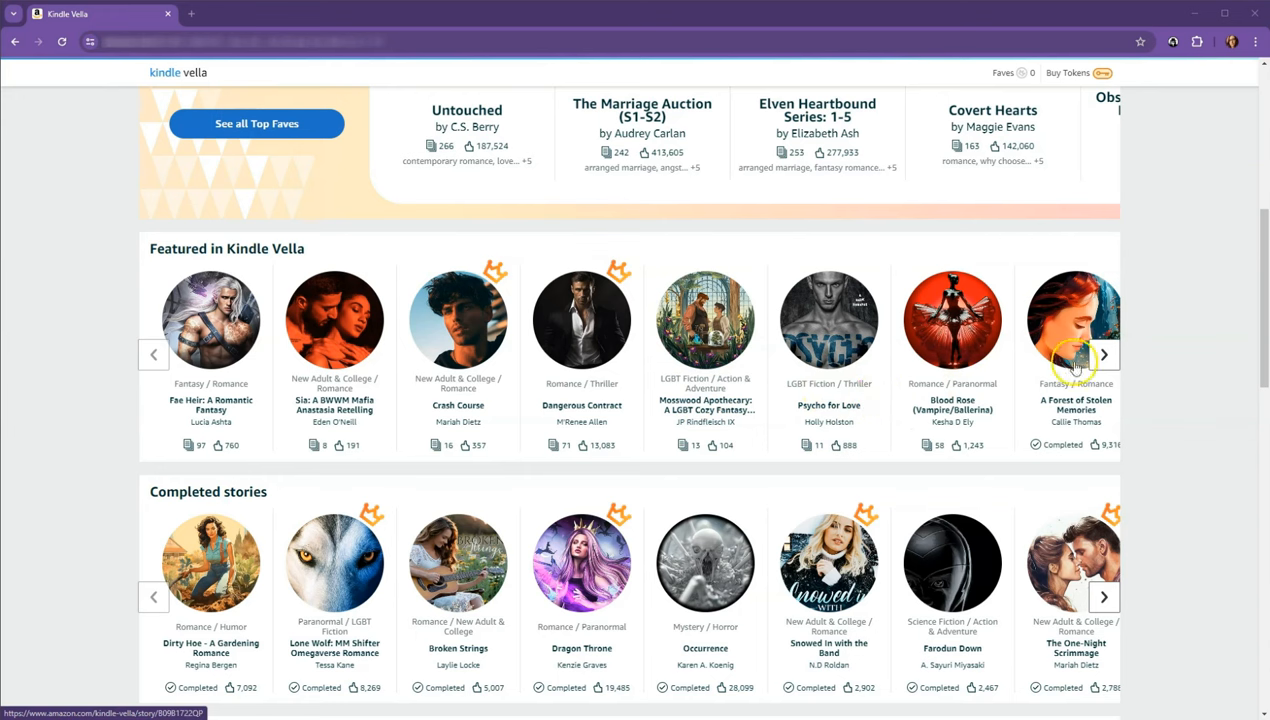
{"action": "left_click", "coordinate": [1104, 355]}
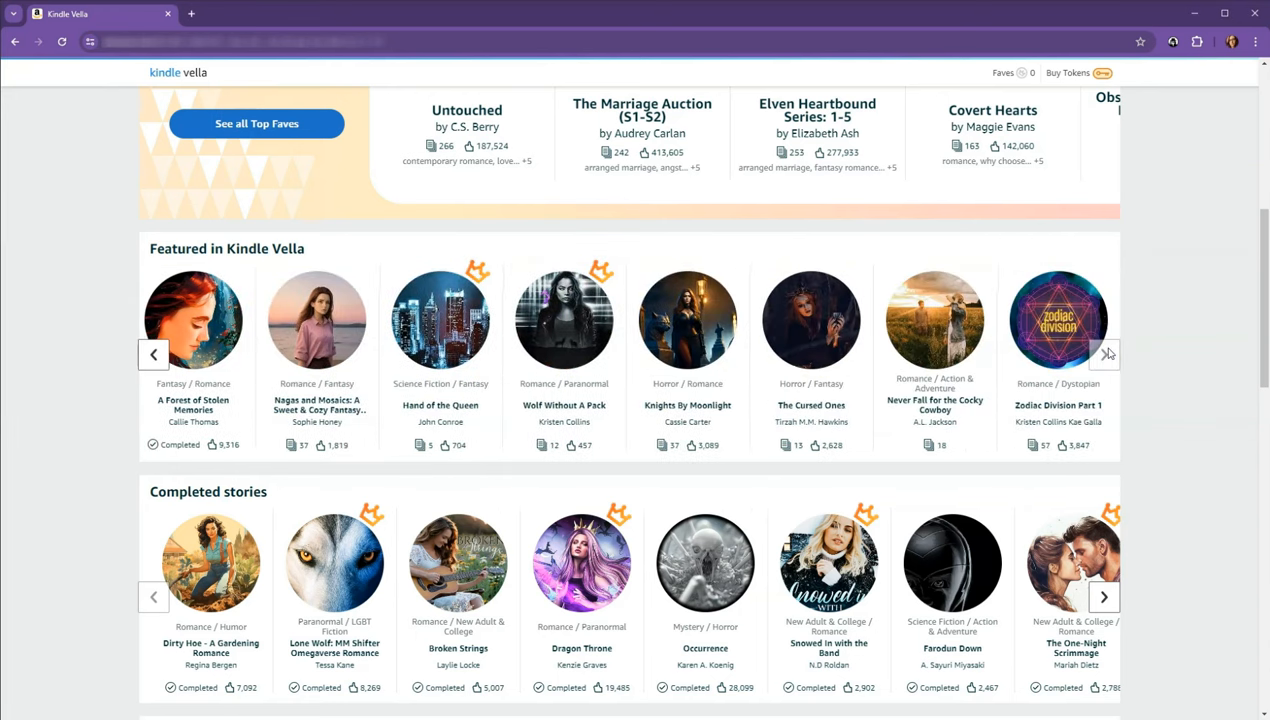
{"action": "mouse_move", "coordinate": [1062, 348]}
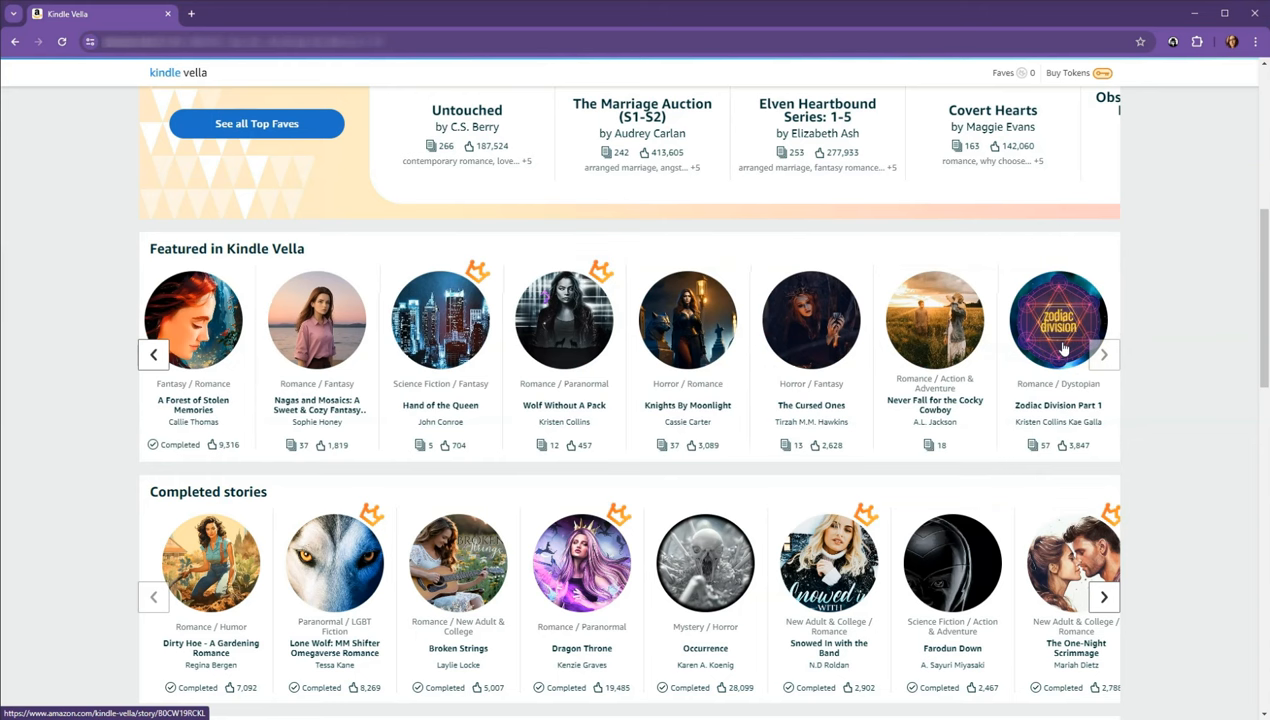
{"action": "mouse_move", "coordinate": [99, 470]}
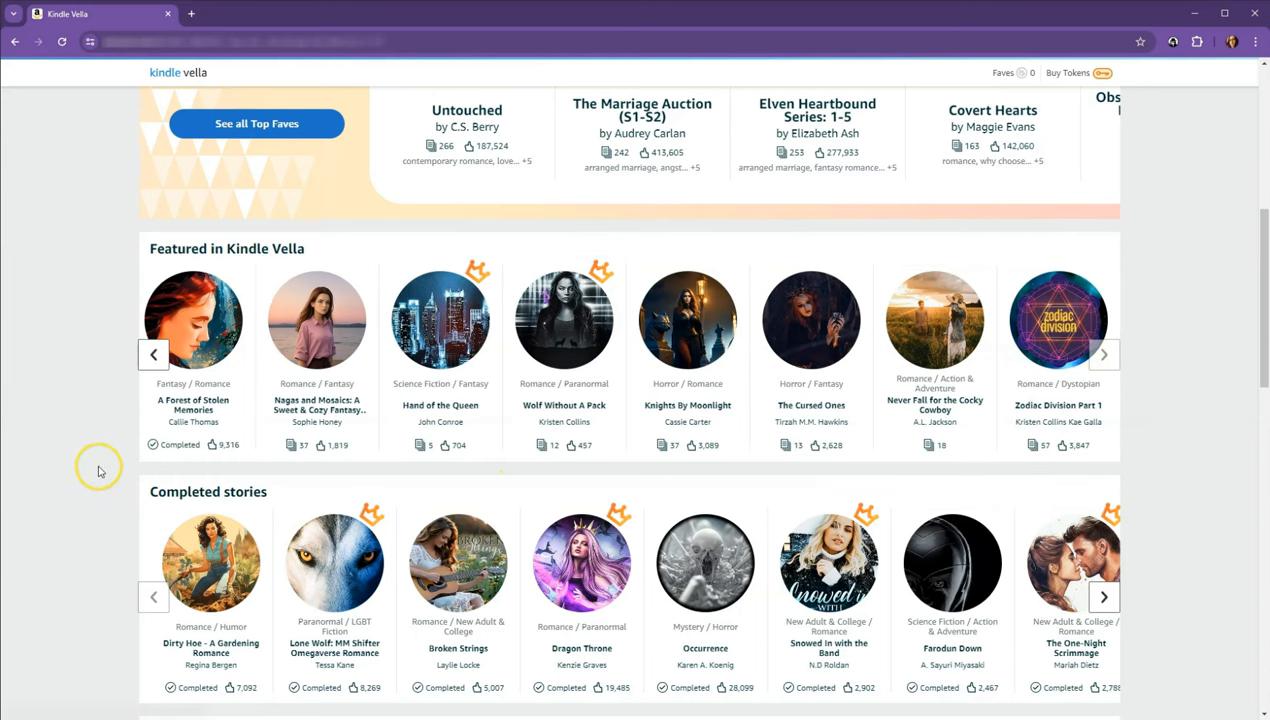
{"action": "mouse_move", "coordinate": [98, 470]}
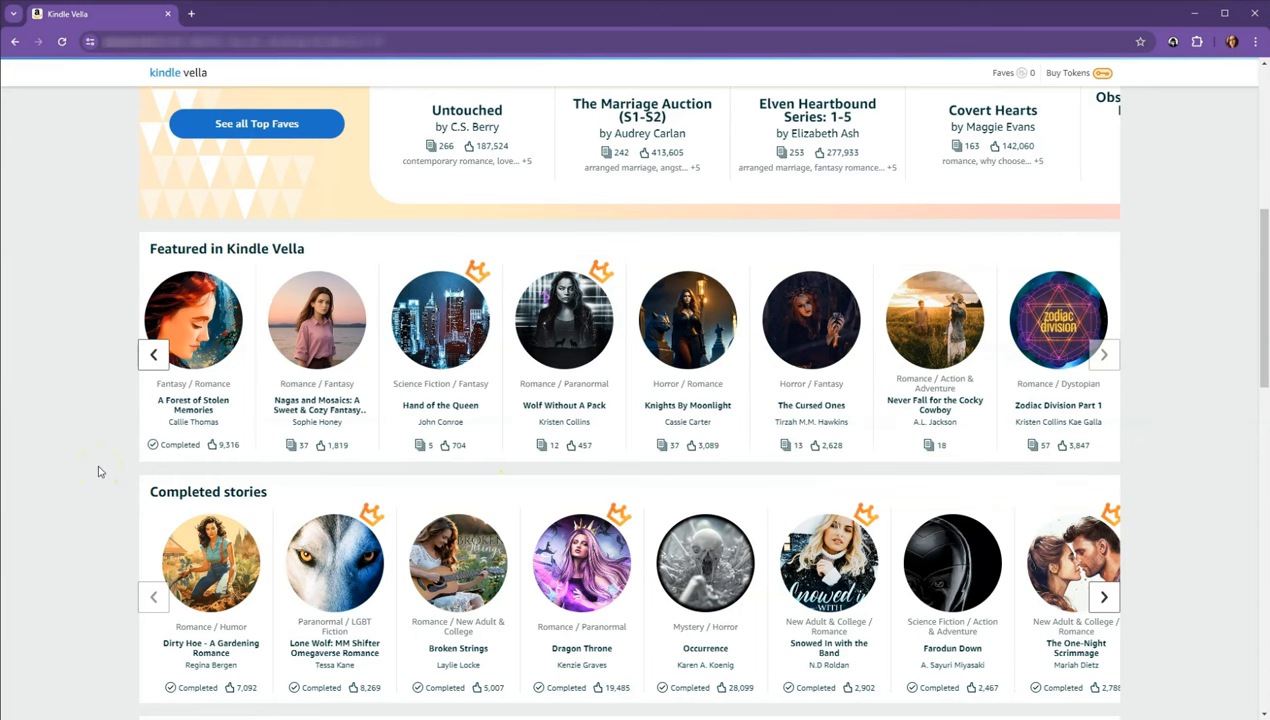
{"action": "mouse_move", "coordinate": [90, 480]}
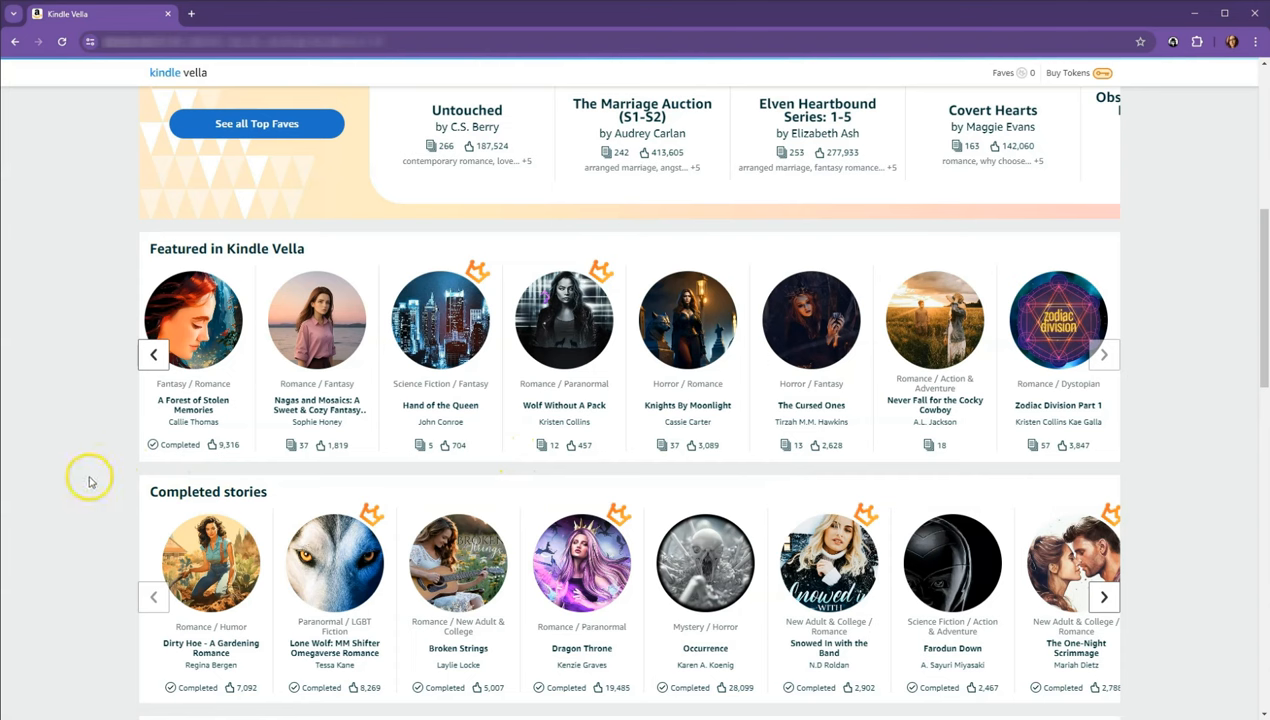
{"action": "mouse_move", "coordinate": [90, 476]}
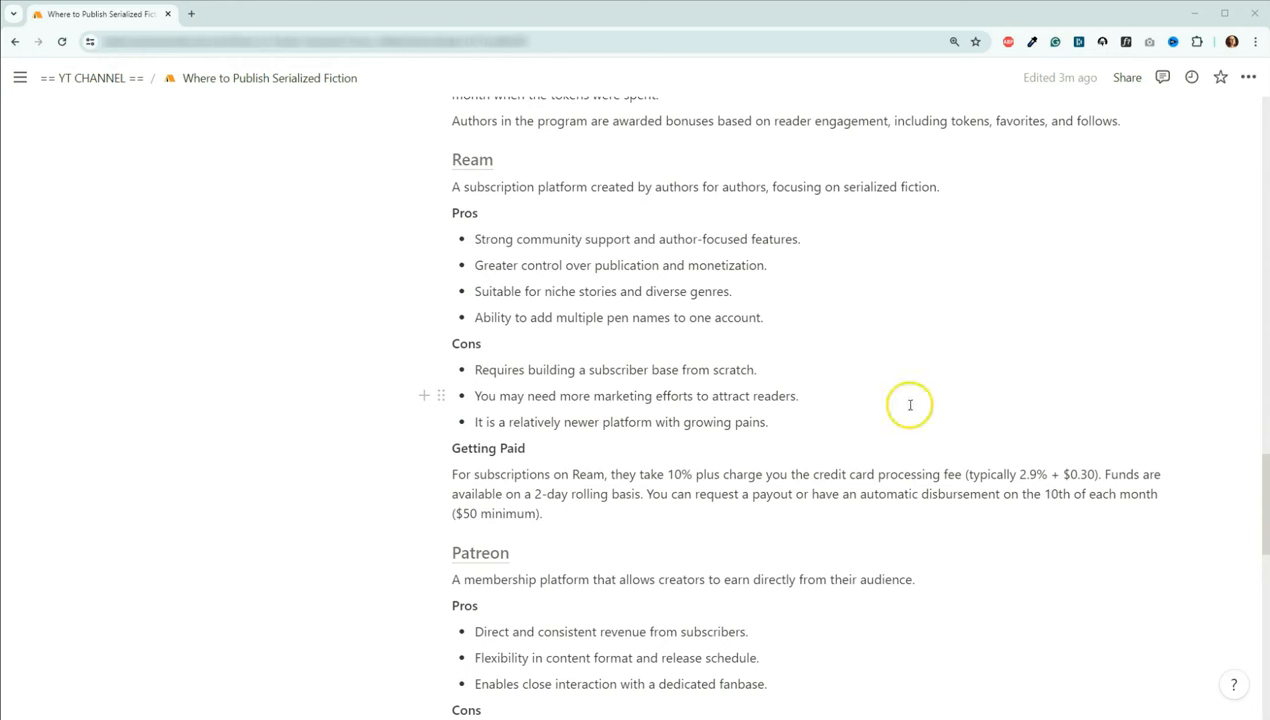
{"action": "mouse_move", "coordinate": [568, 213]}
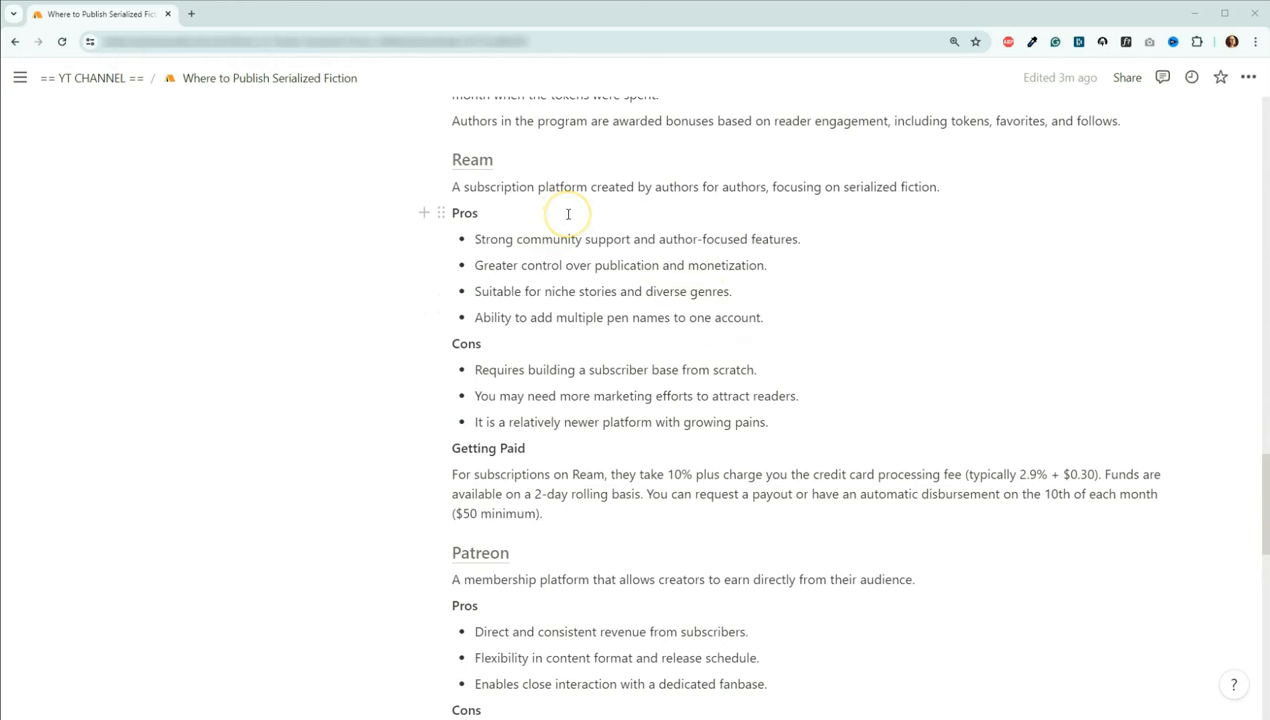
{"action": "mouse_move", "coordinate": [568, 213]}
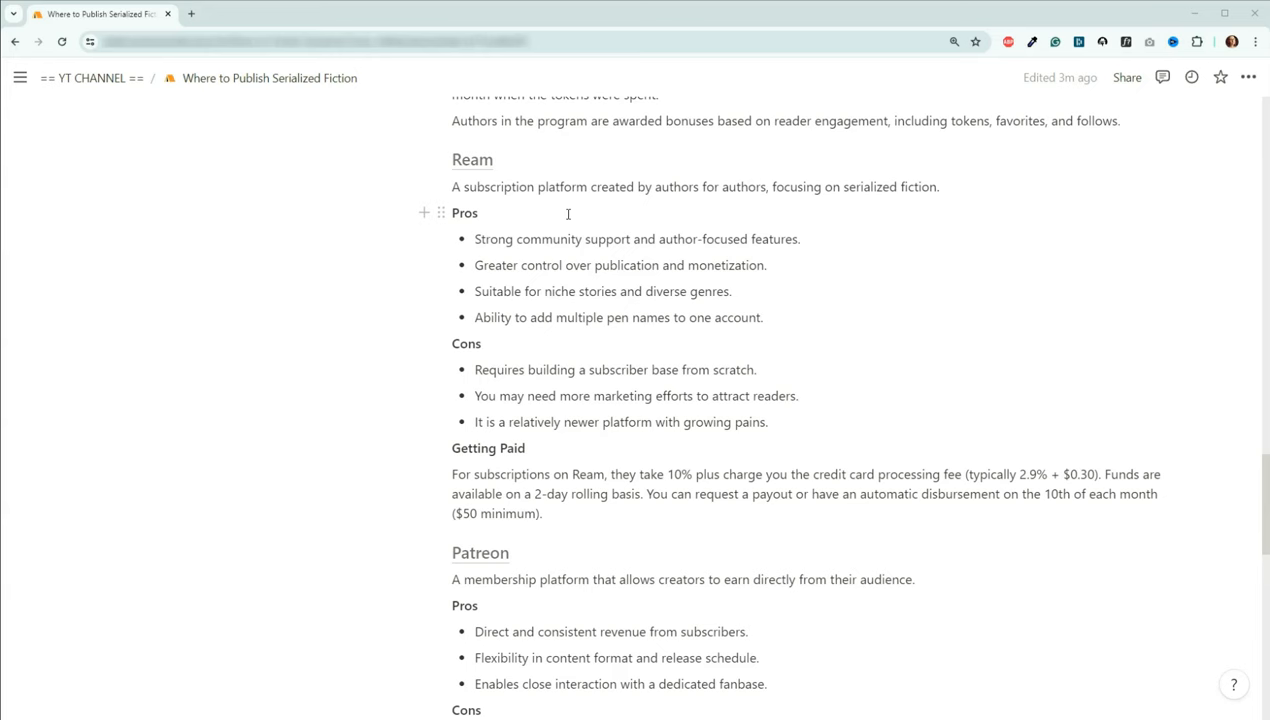
Scroll the guide to Ream's cons and payment details and Patreon's pros and cons.
{"action": "scroll", "scroll_direction": "down", "scroll_amount": 3}
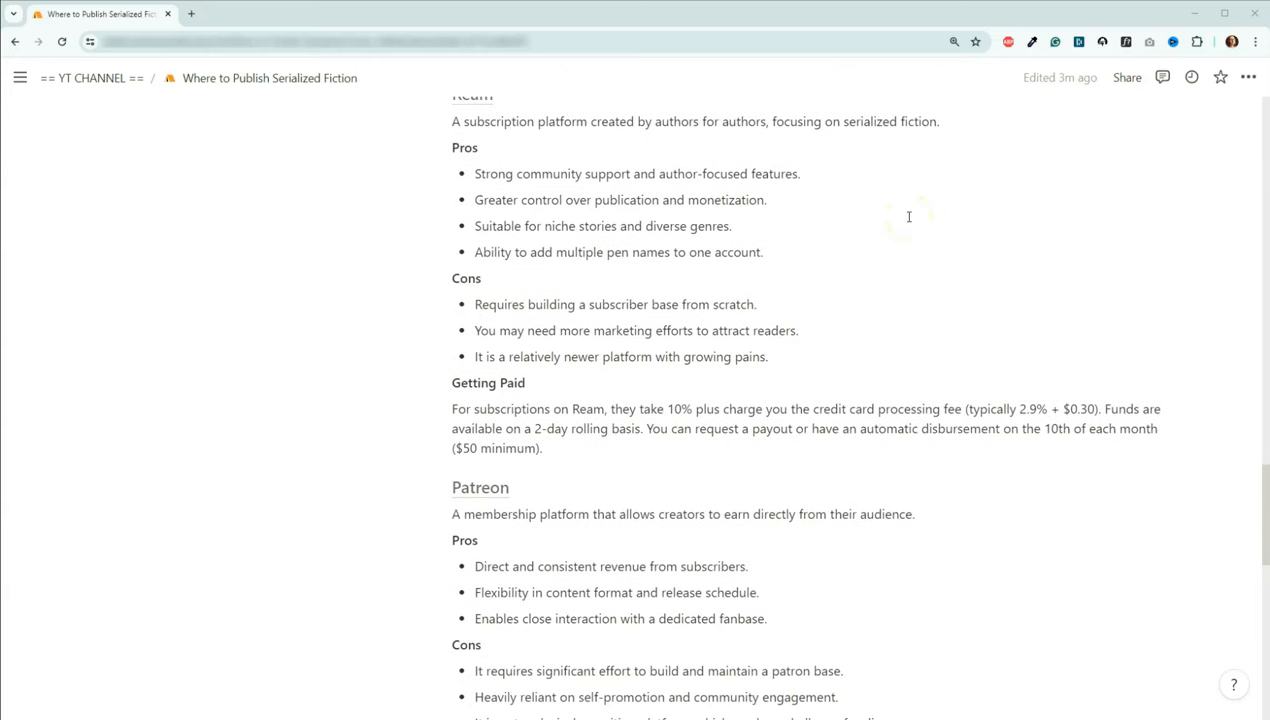
{"action": "mouse_move", "coordinate": [869, 207]}
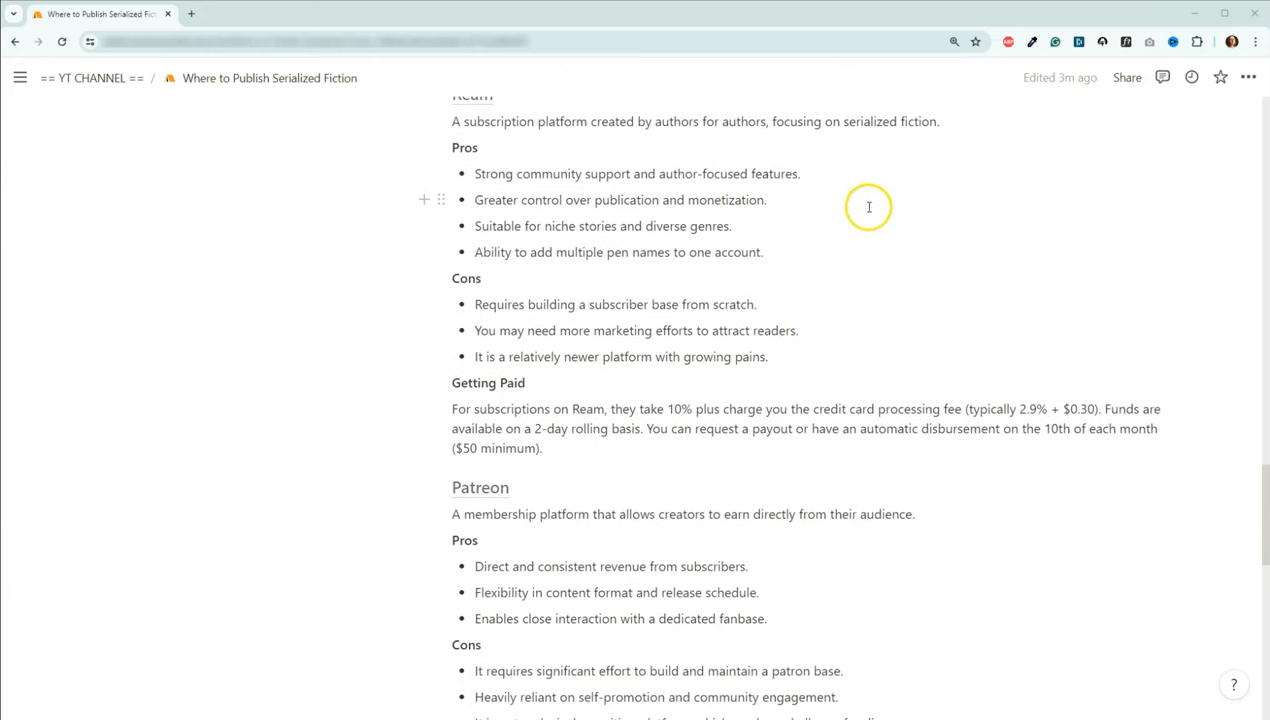
{"action": "mouse_move", "coordinate": [858, 175]}
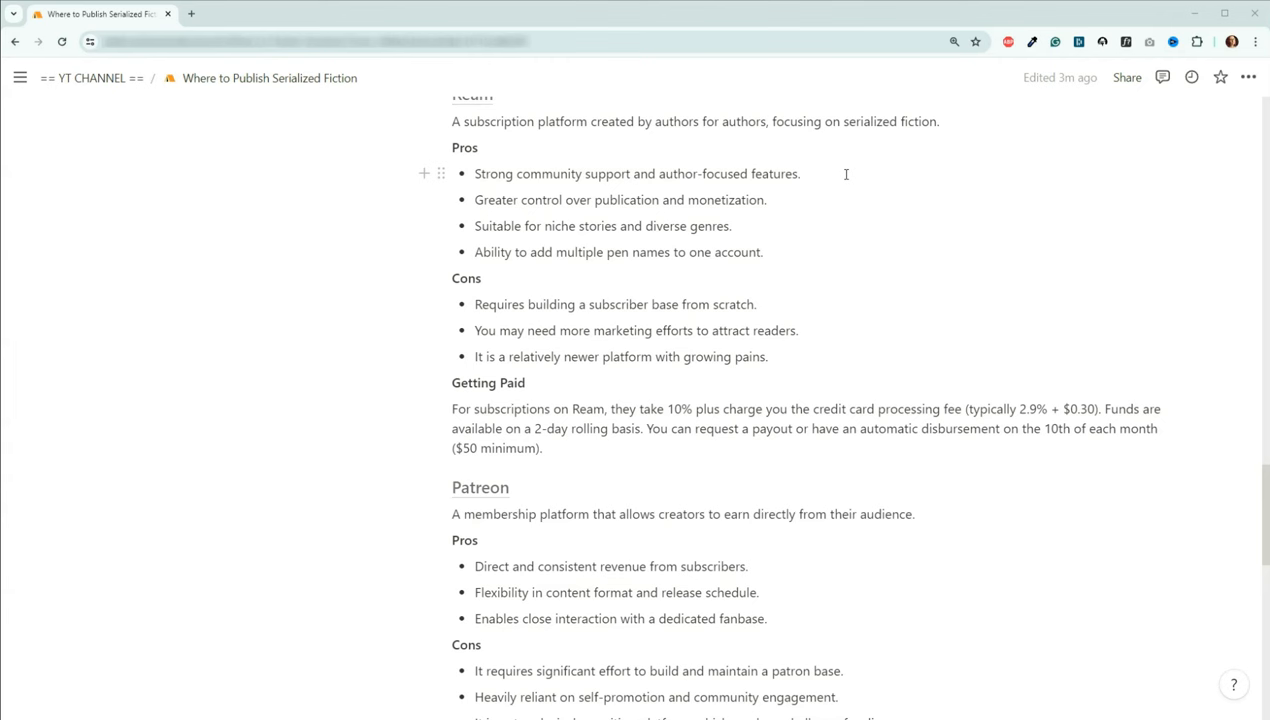
{"action": "mouse_move", "coordinate": [770, 225]}
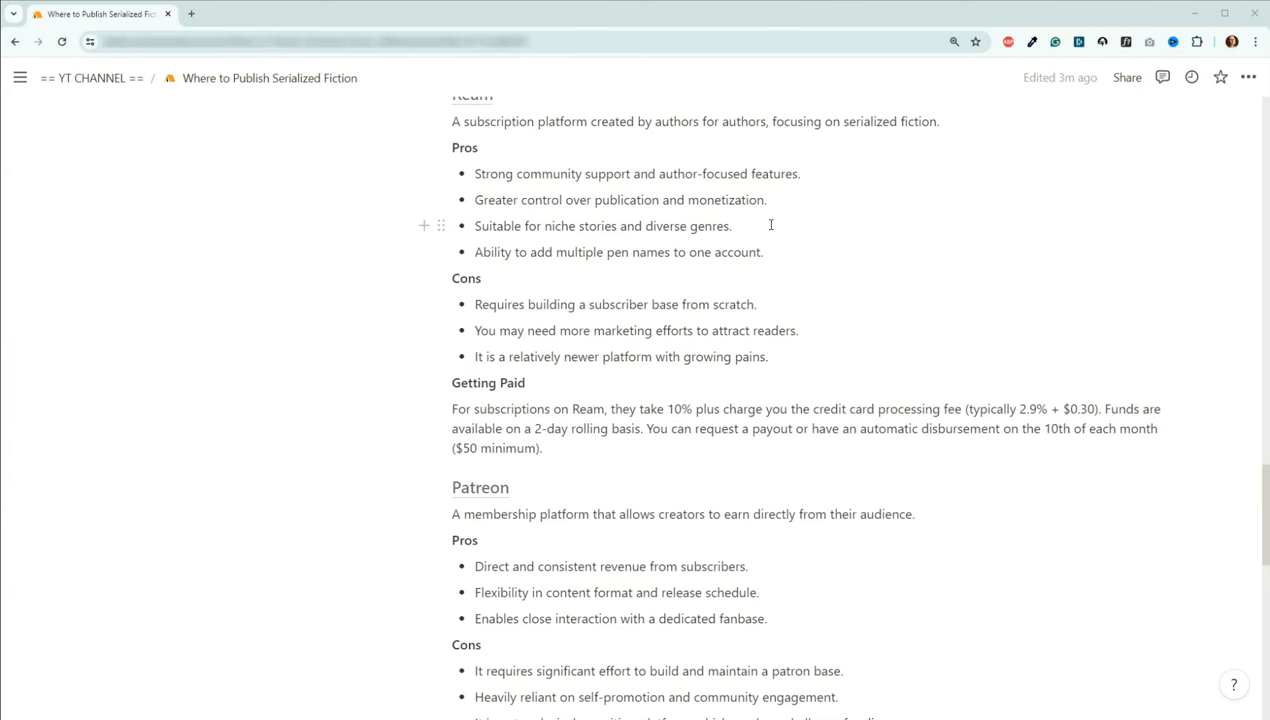
{"action": "scroll", "scroll_direction": "down", "scroll_amount": 3}
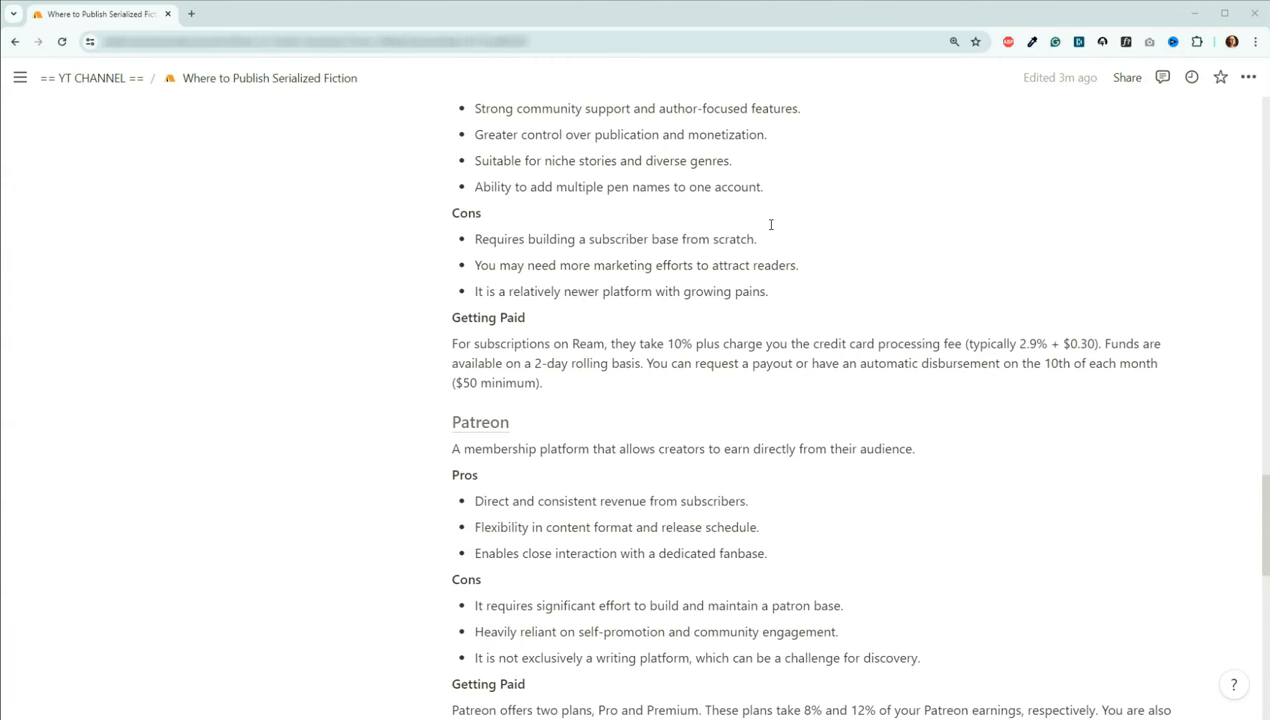
{"action": "mouse_move", "coordinate": [760, 264]}
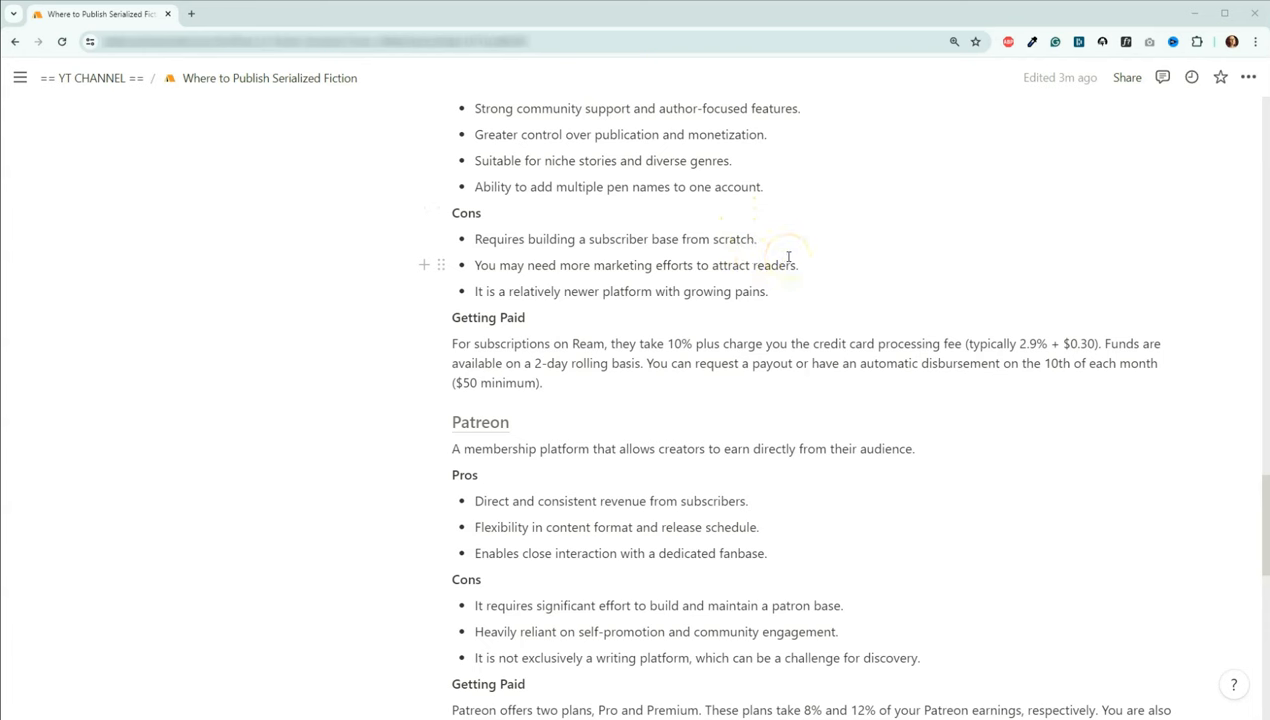
{"action": "mouse_move", "coordinate": [721, 333]}
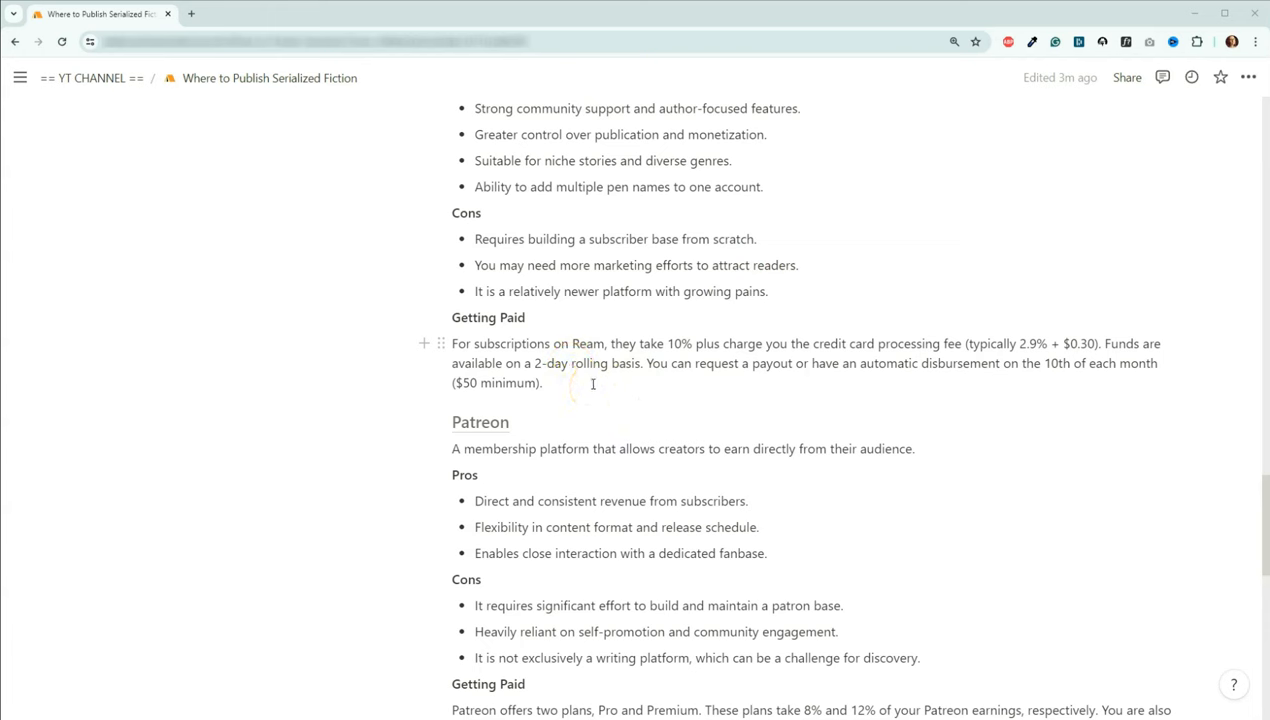
{"action": "mouse_move", "coordinate": [781, 414]}
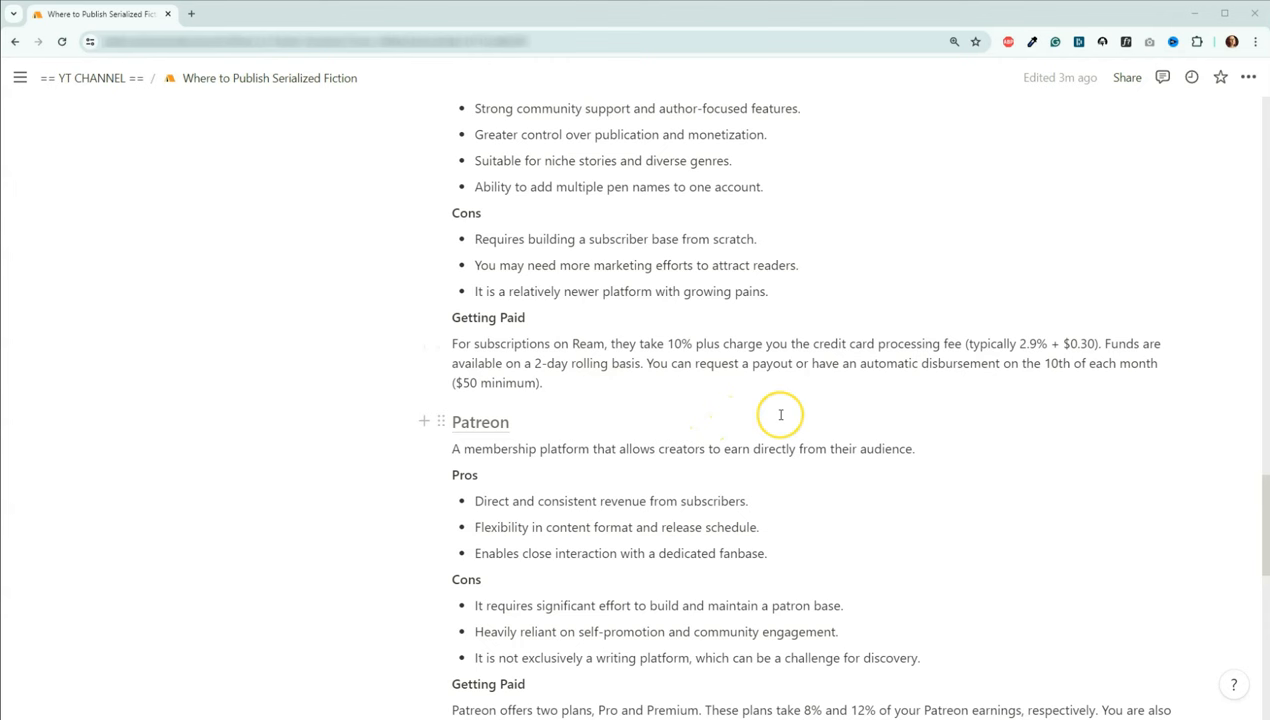
{"action": "mouse_move", "coordinate": [830, 413]}
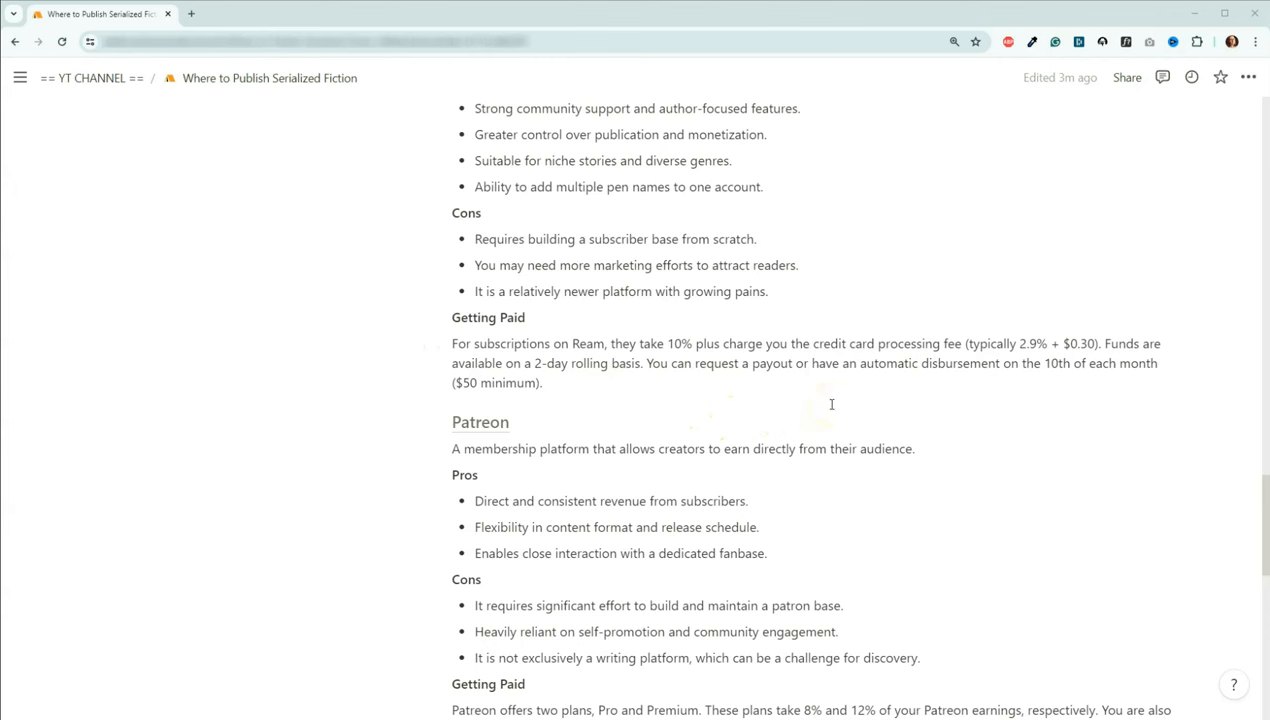
{"action": "mouse_move", "coordinate": [967, 392]}
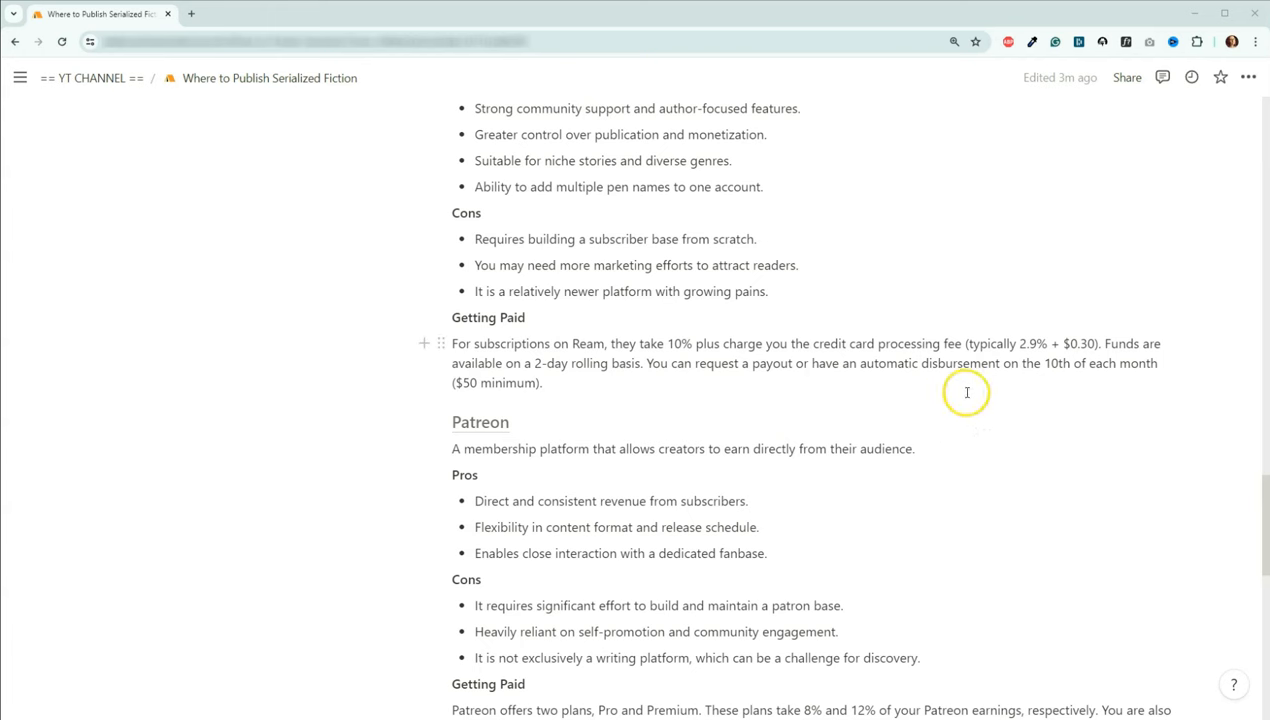
{"action": "mouse_move", "coordinate": [1080, 347]}
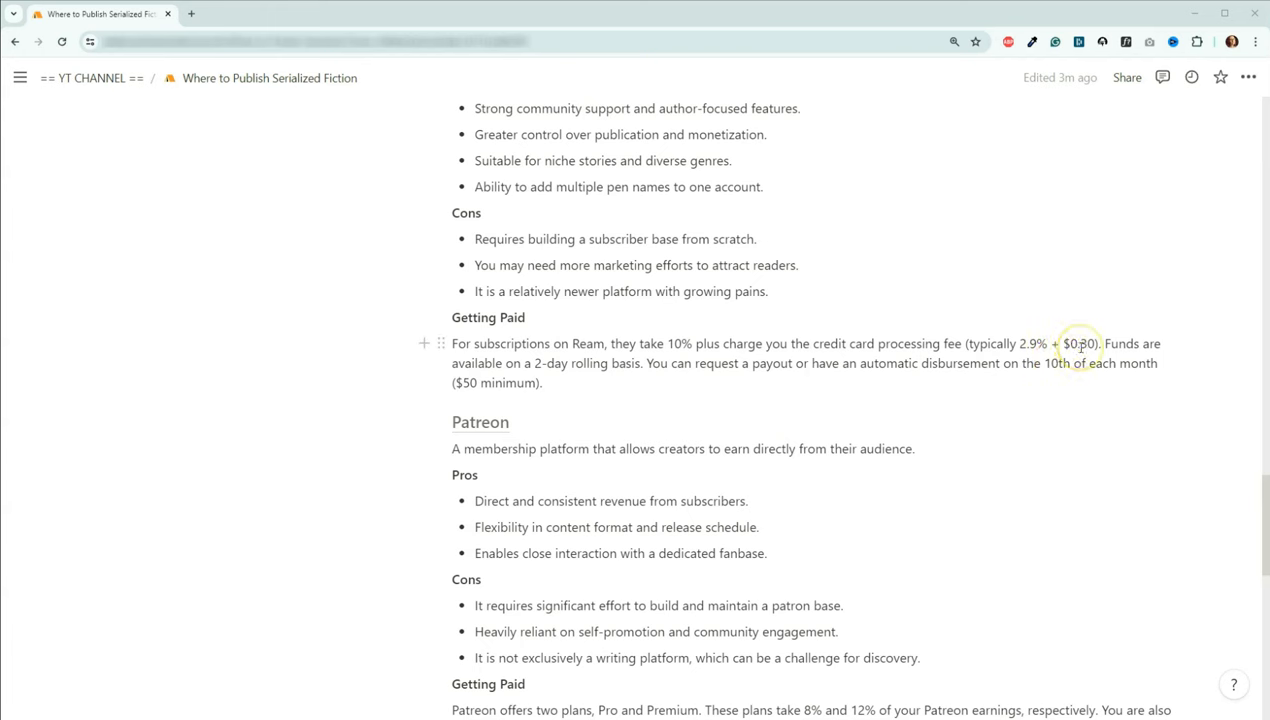
{"action": "mouse_move", "coordinate": [1080, 343]}
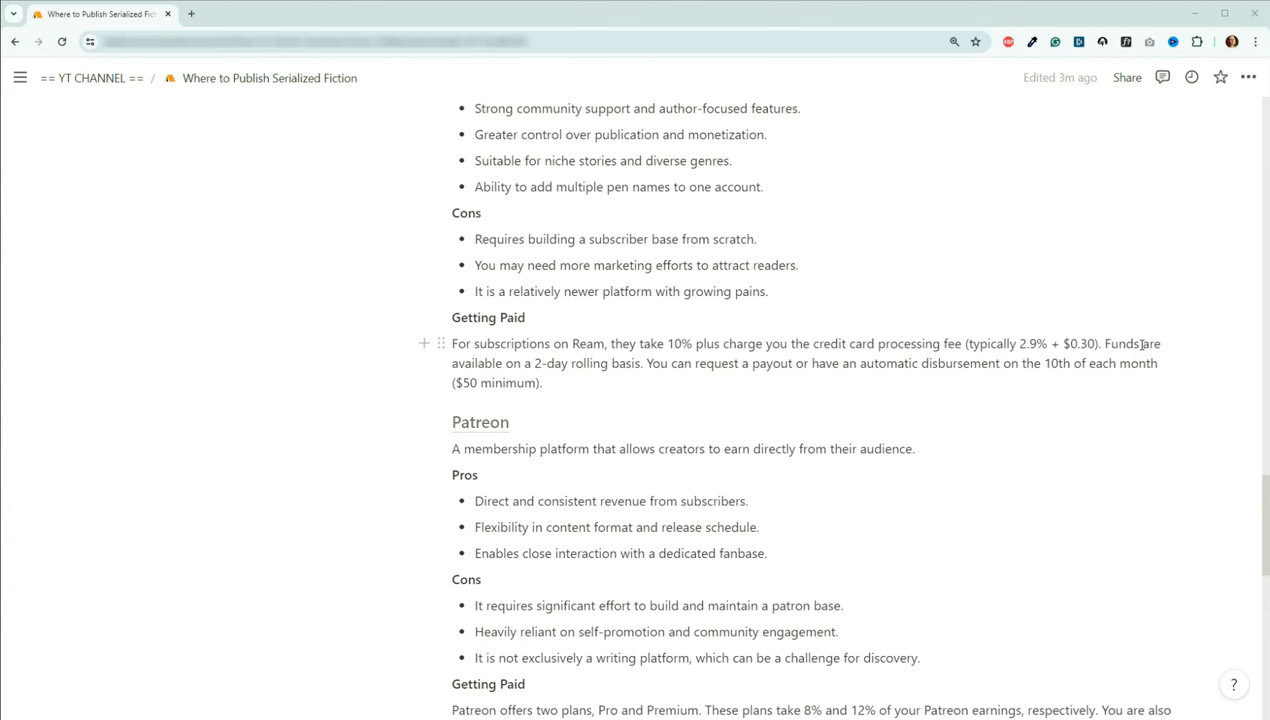
{"action": "mouse_move", "coordinate": [1052, 378]}
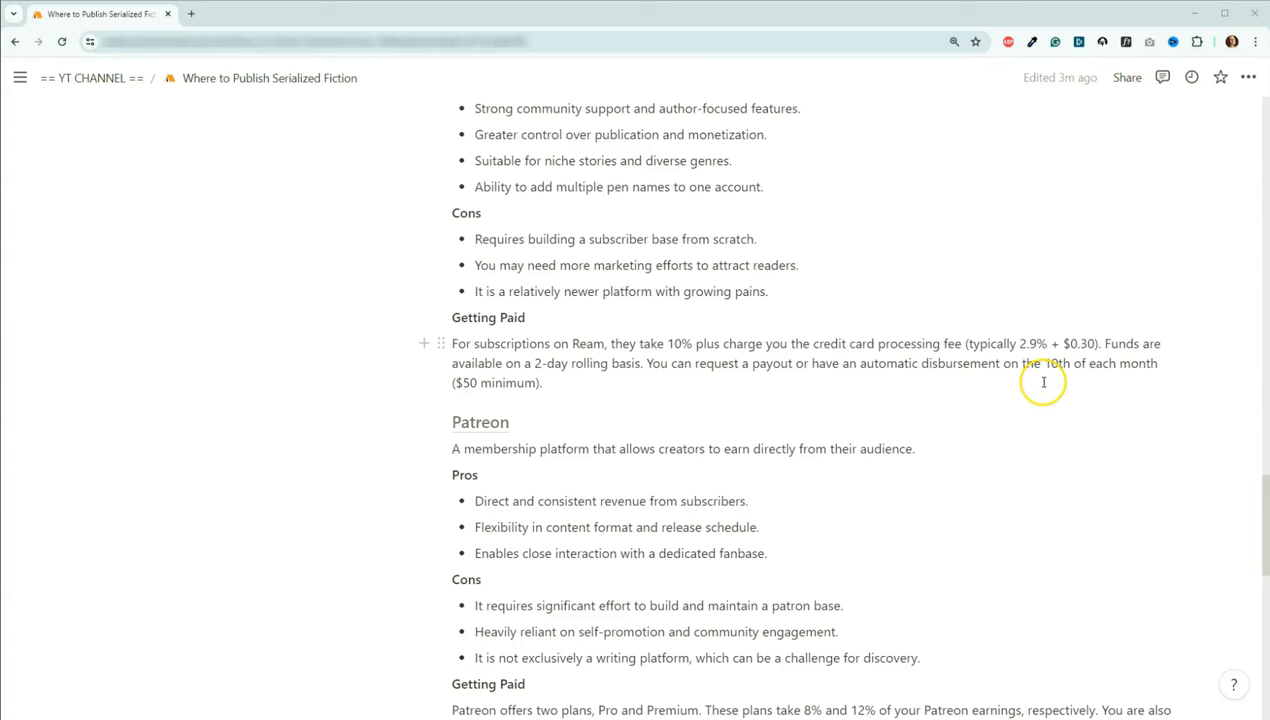
{"action": "mouse_move", "coordinate": [483, 388]}
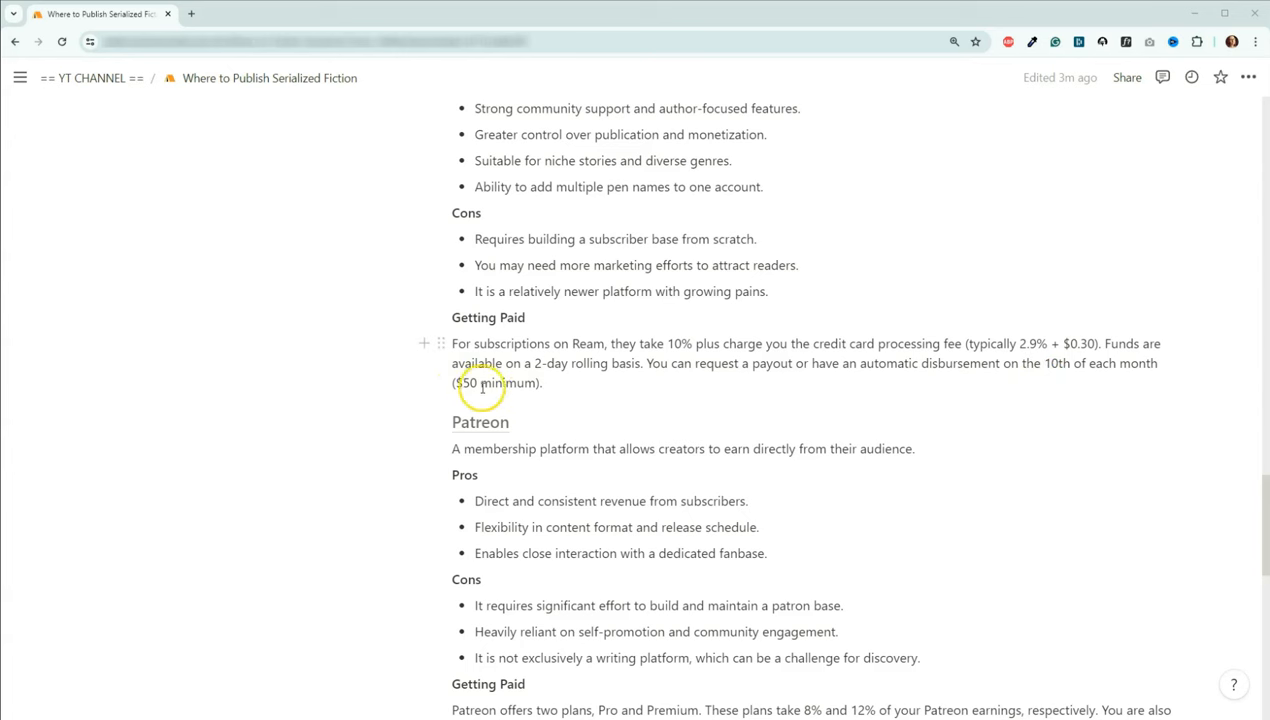
{"action": "mouse_move", "coordinate": [842, 385]}
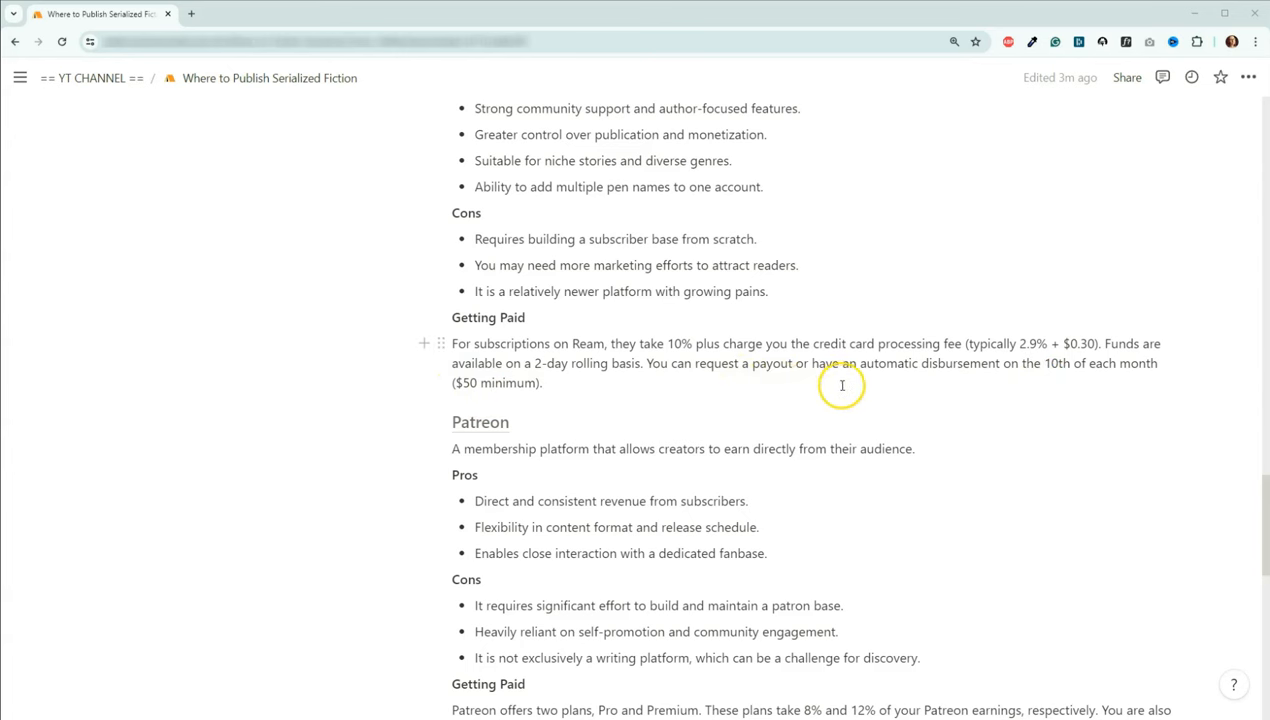
{"action": "mouse_move", "coordinate": [842, 385]}
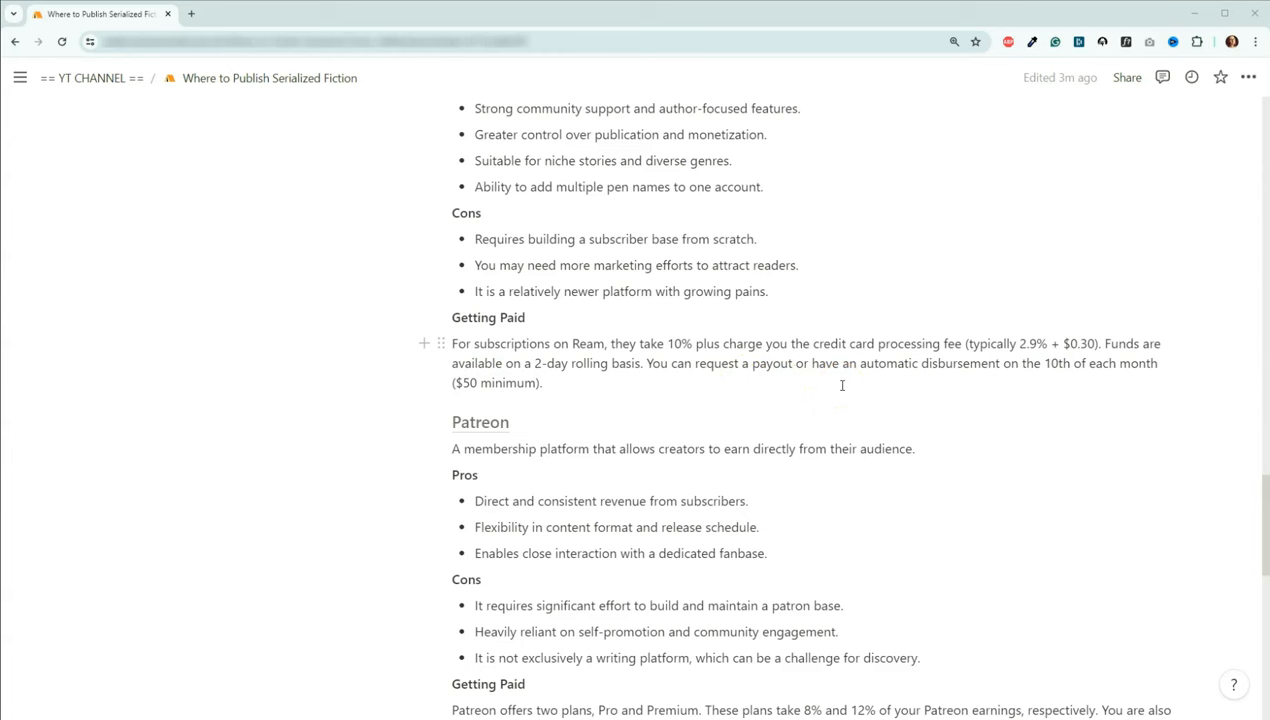
{"action": "scroll", "scroll_direction": "up", "scroll_amount": 3}
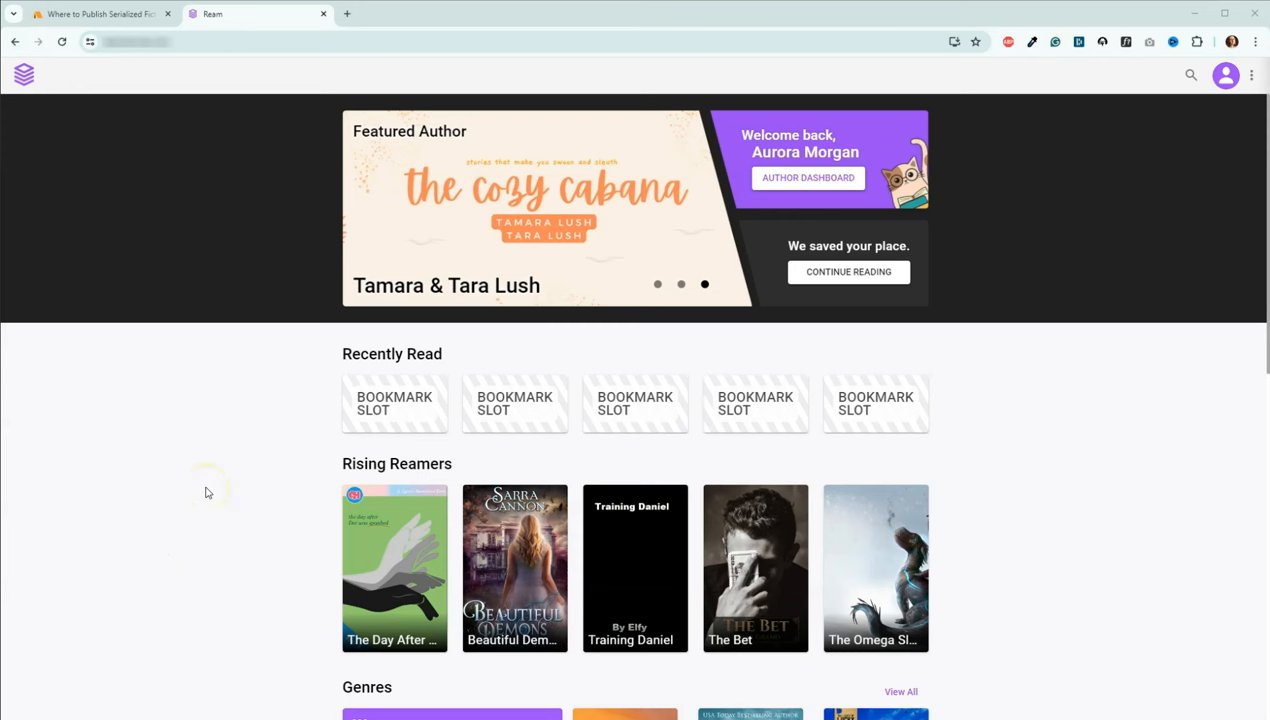
{"action": "mouse_move", "coordinate": [330, 445]}
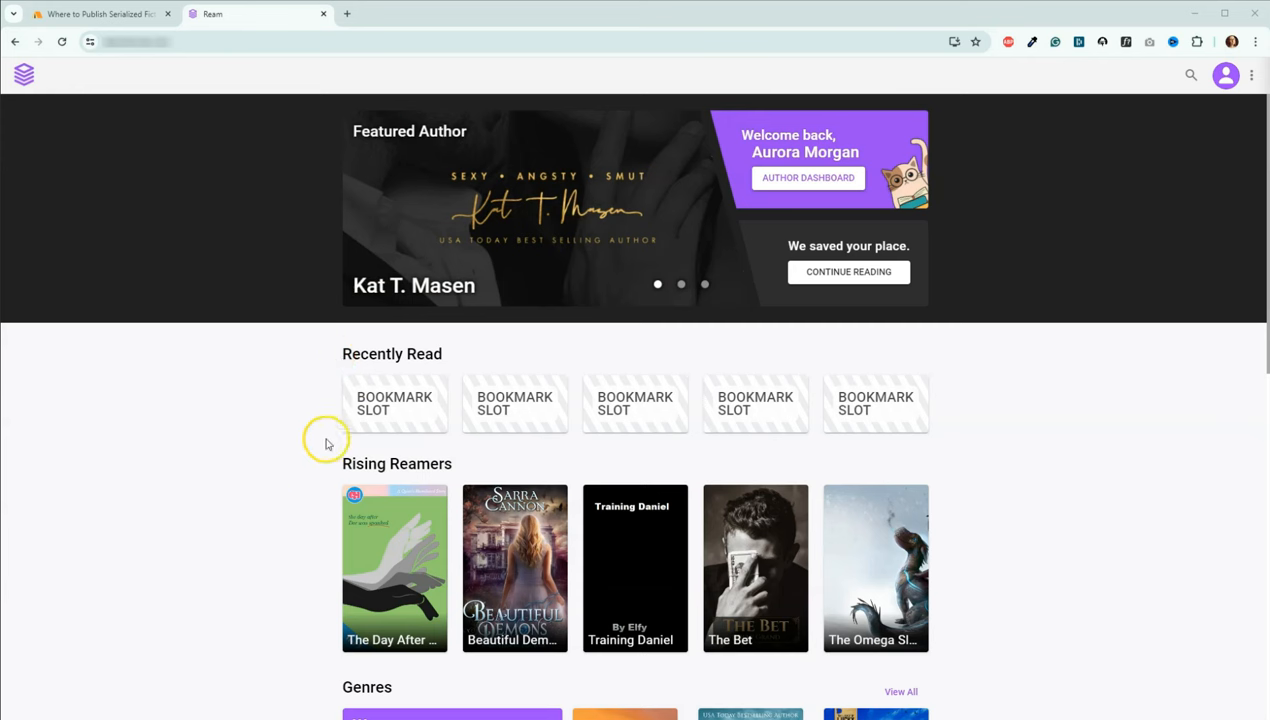
{"action": "mouse_move", "coordinate": [325, 427]}
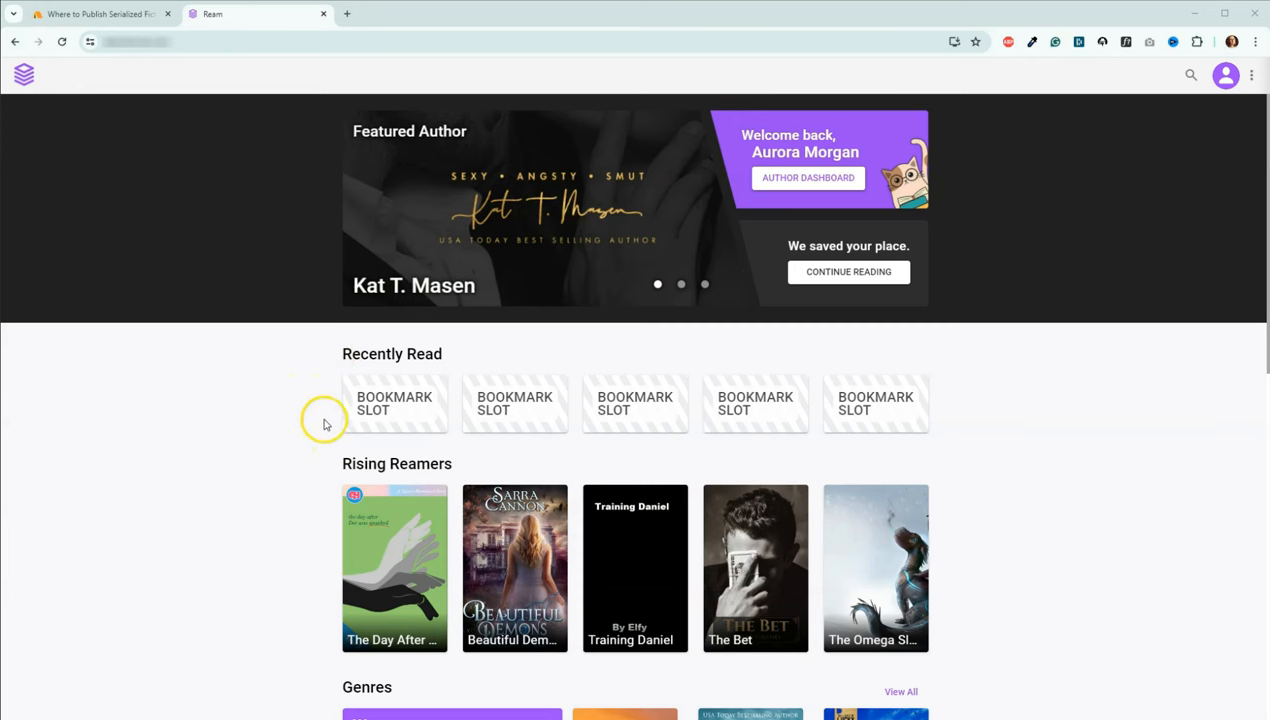
Browse Ream's home page down to the genre rows and For You, then back to Featured Author.
{"action": "scroll", "scroll_direction": "down", "scroll_amount": 3}
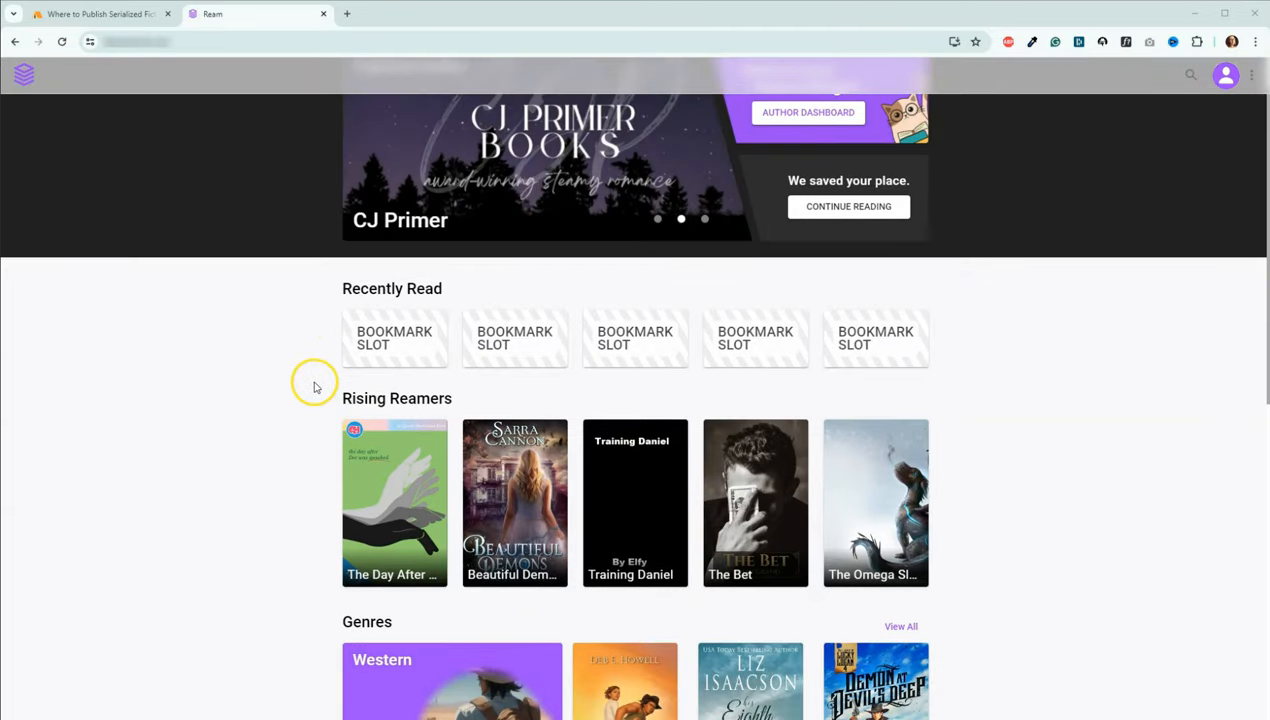
{"action": "scroll", "scroll_direction": "down", "scroll_amount": 3}
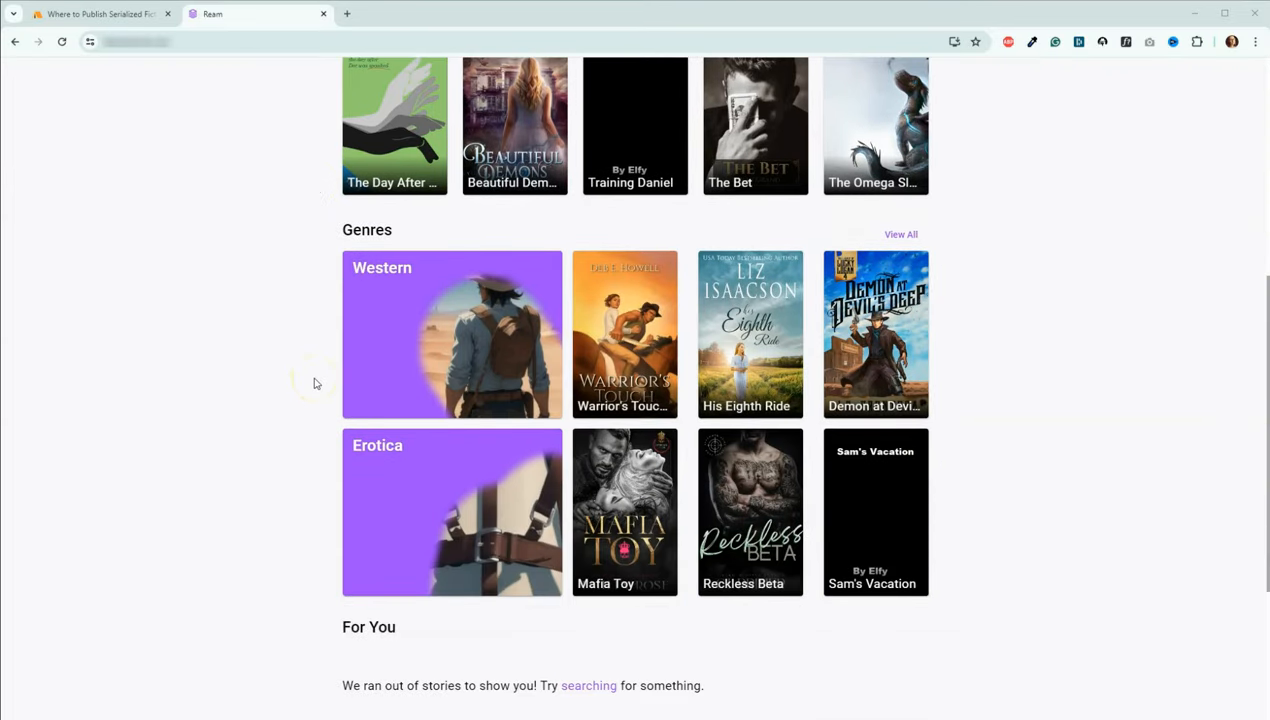
{"action": "scroll", "scroll_direction": "down", "scroll_amount": 3}
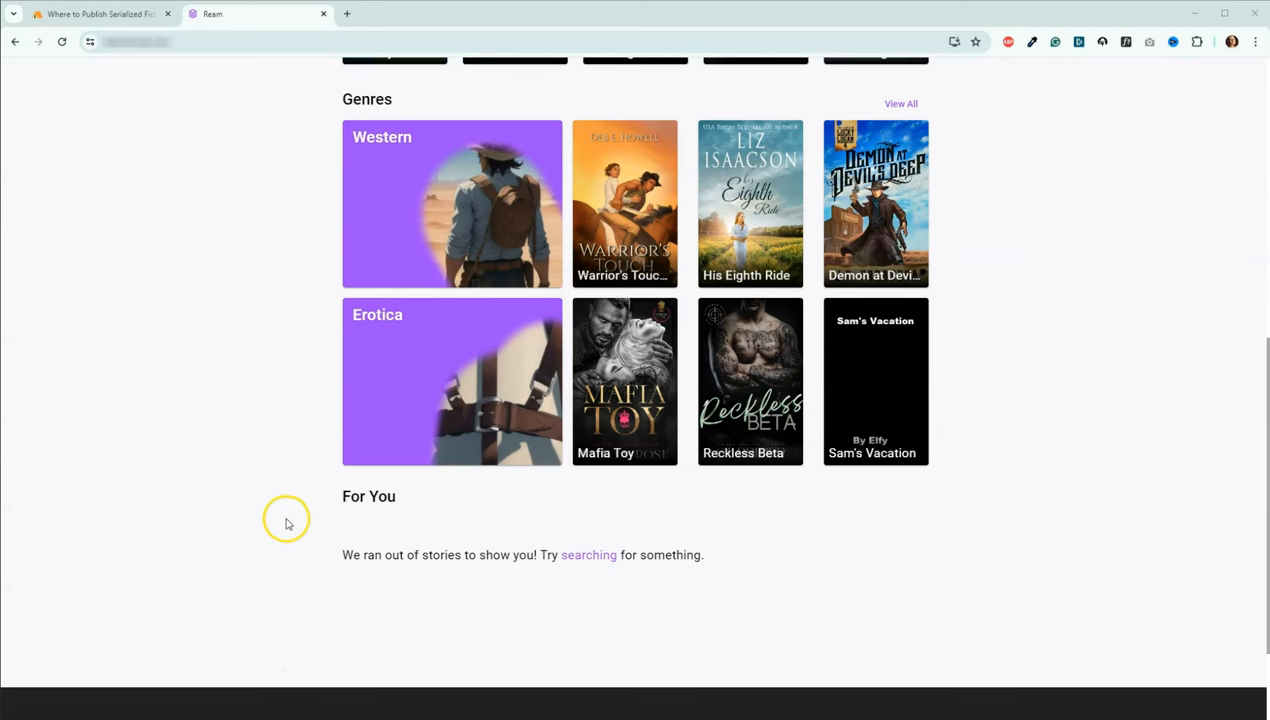
{"action": "scroll", "scroll_direction": "up", "scroll_amount": 3}
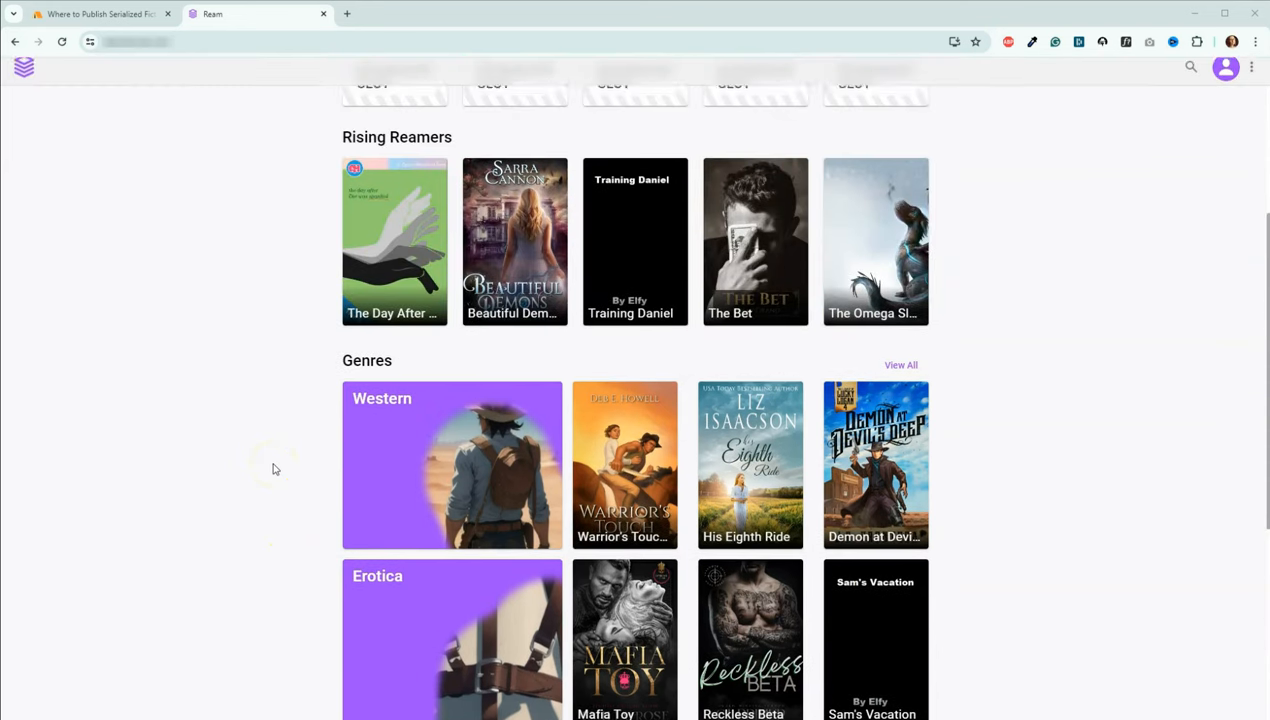
{"action": "scroll", "scroll_direction": "up", "scroll_amount": 3}
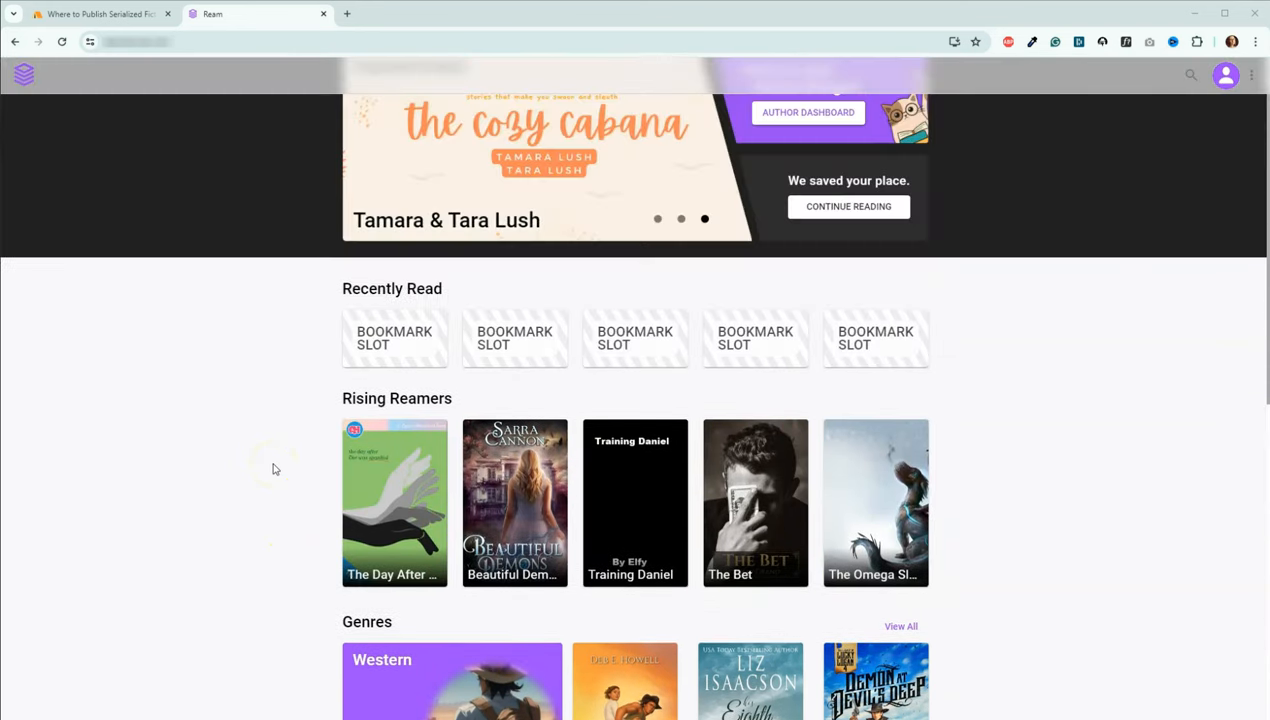
{"action": "scroll", "scroll_direction": "up", "scroll_amount": 3}
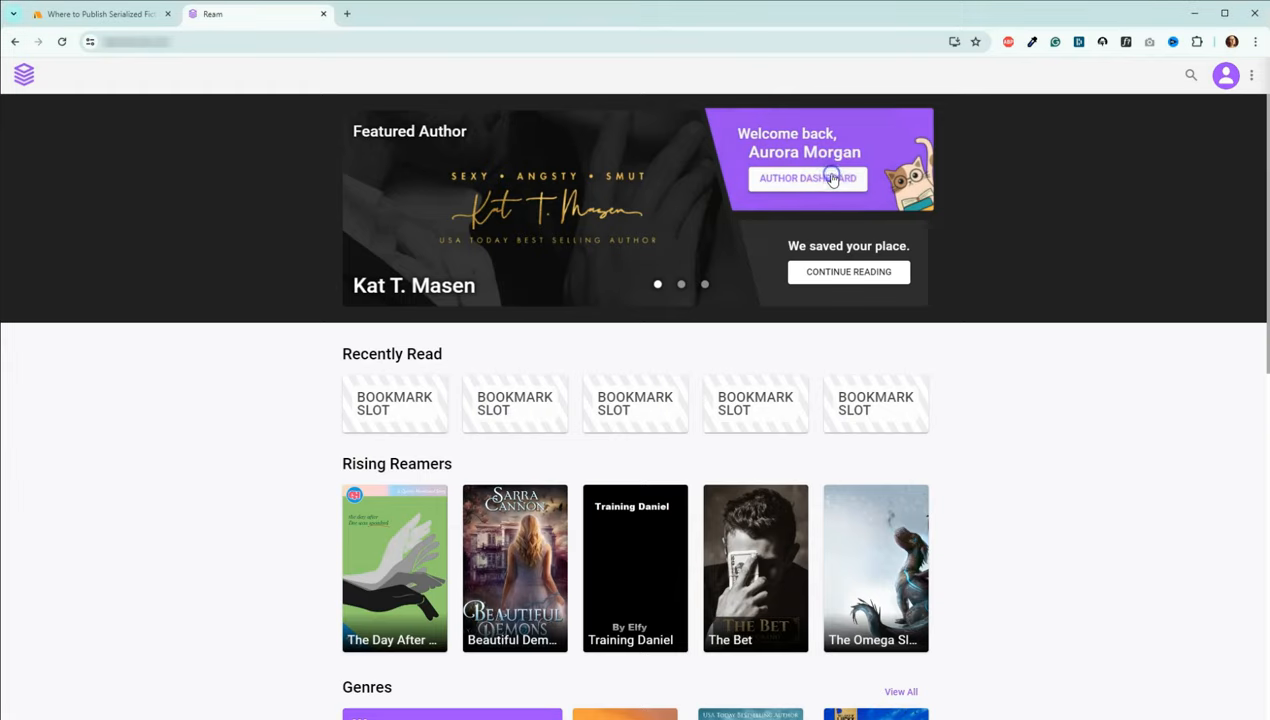
Open Ream's author dashboard, then its Income area showing the Payouts balance and auto-payout details.
{"action": "left_click", "coordinate": [807, 178]}
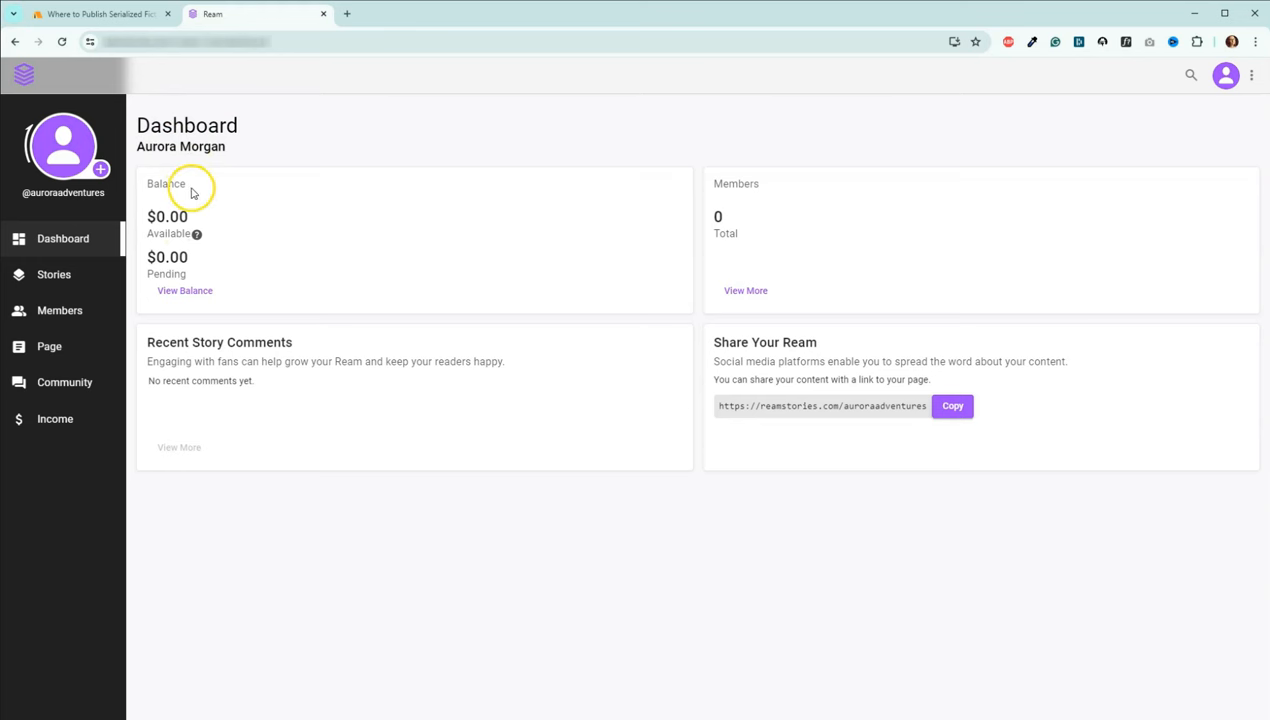
{"action": "mouse_move", "coordinate": [198, 281]}
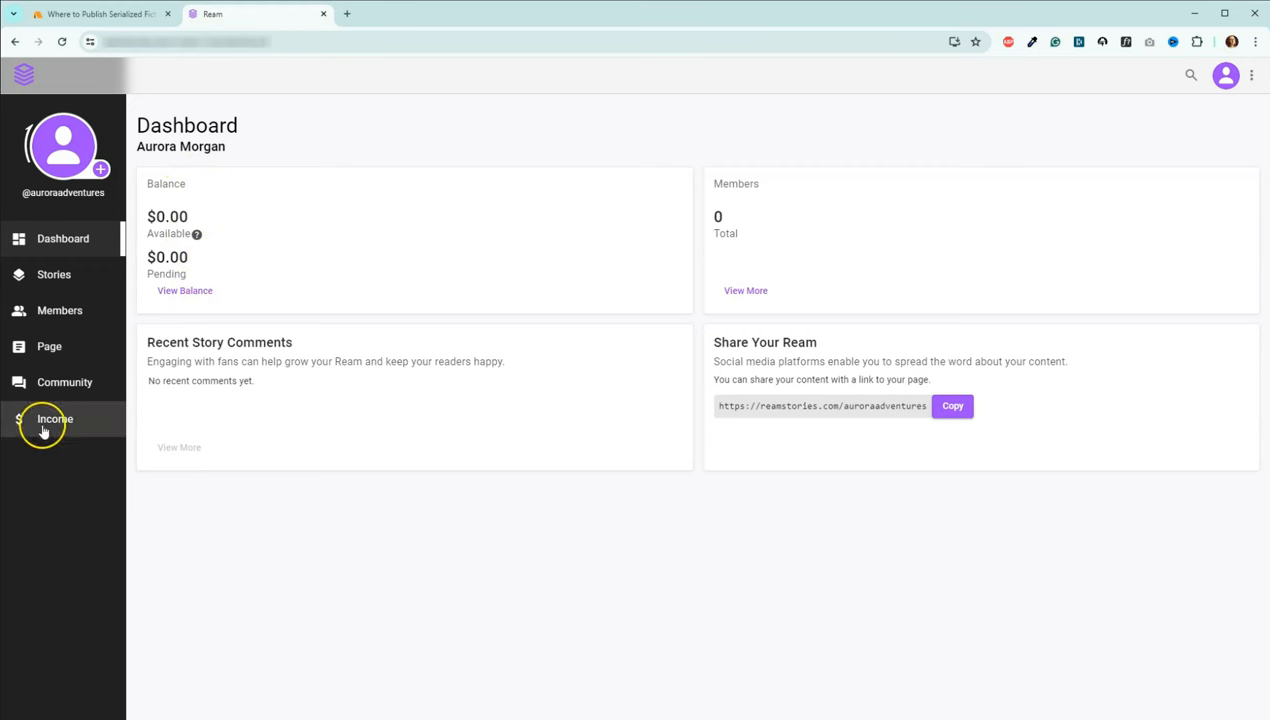
{"action": "left_click", "coordinate": [55, 418]}
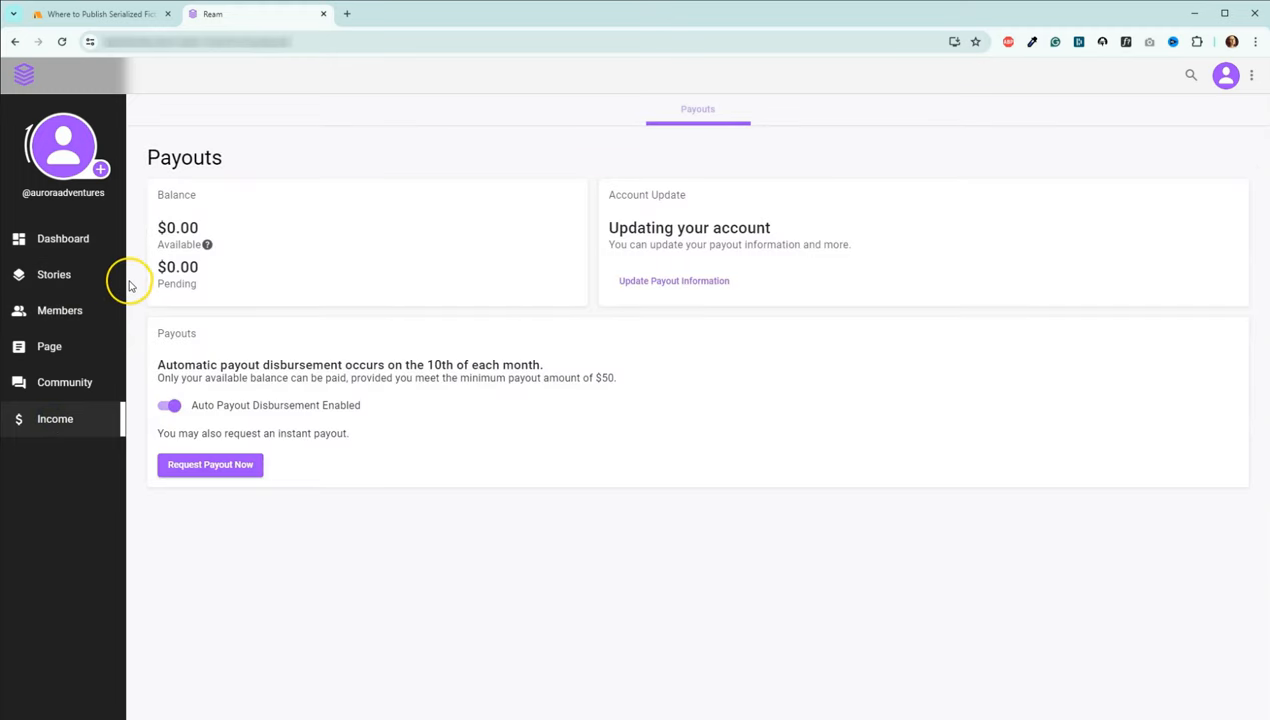
{"action": "mouse_move", "coordinate": [167, 333]}
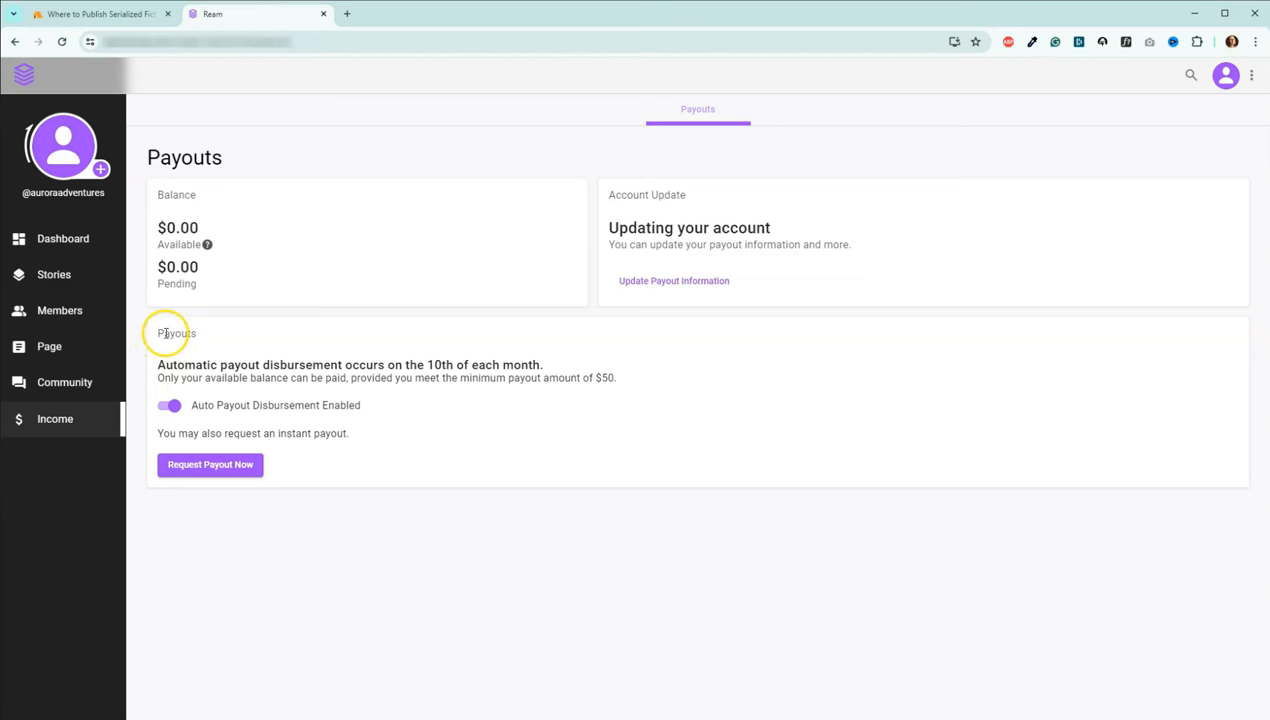
{"action": "mouse_move", "coordinate": [100, 168]}
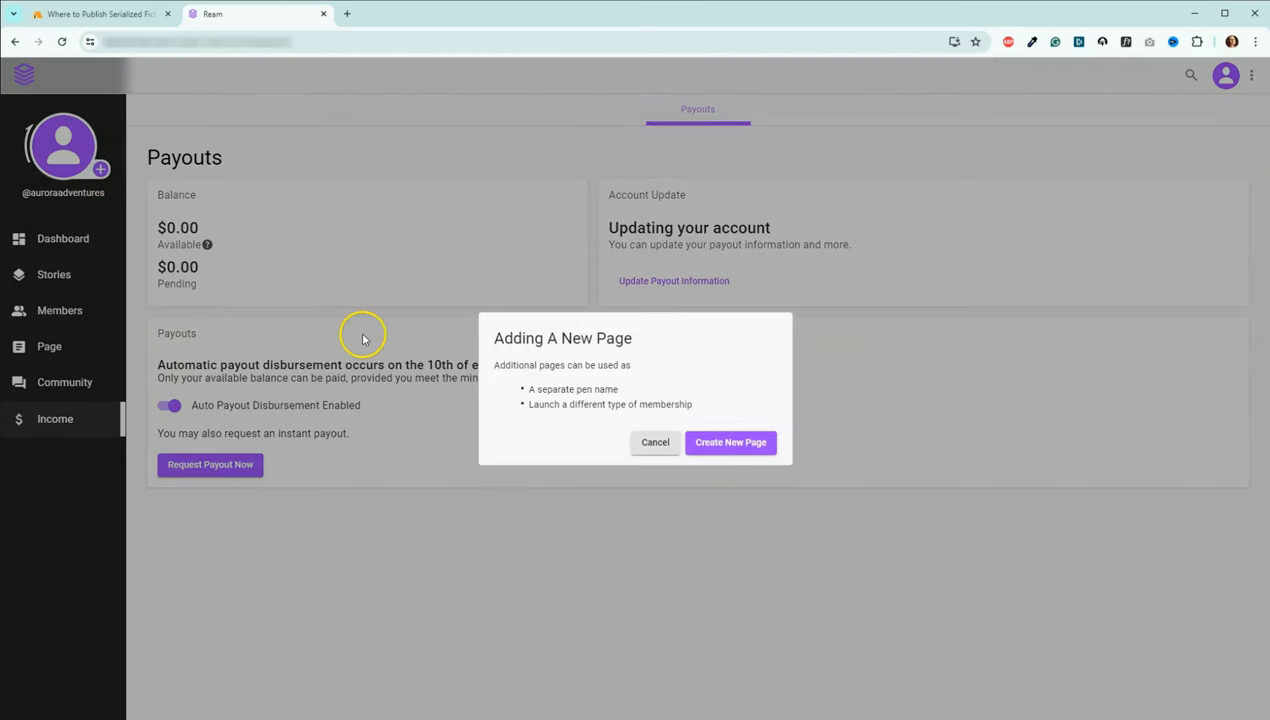
{"action": "mouse_move", "coordinate": [603, 453]}
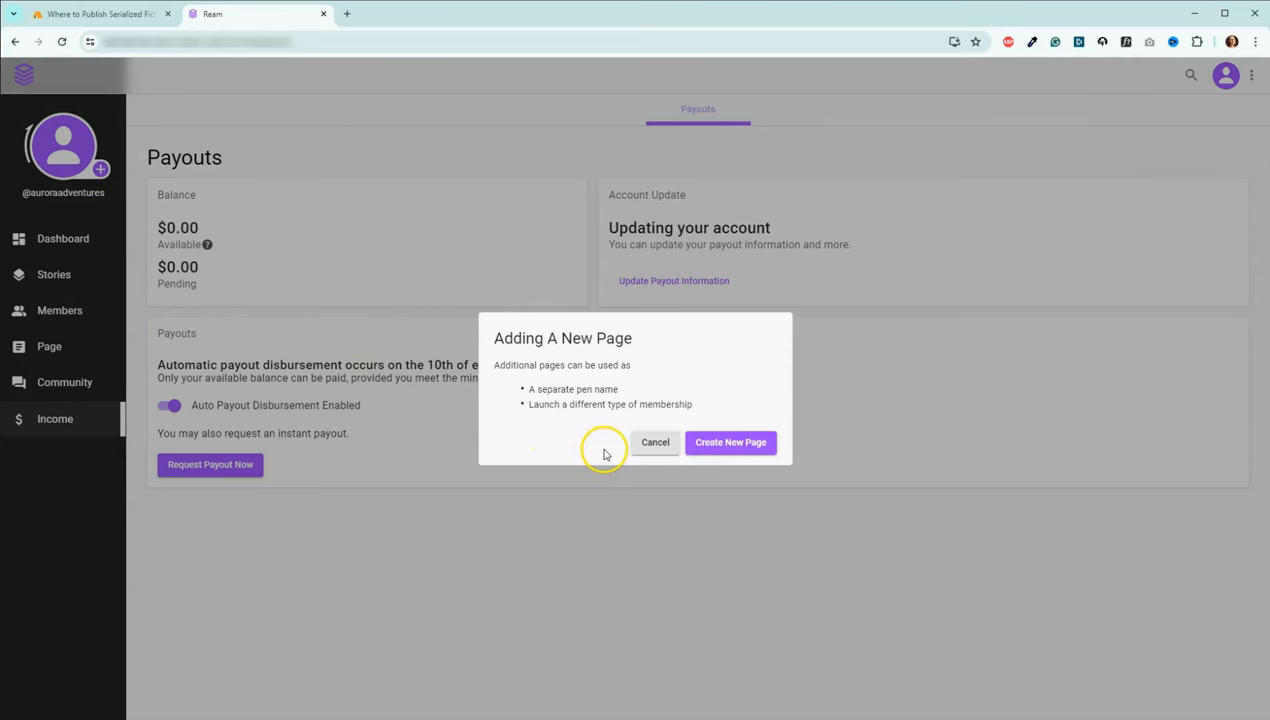
{"action": "mouse_move", "coordinate": [655, 442]}
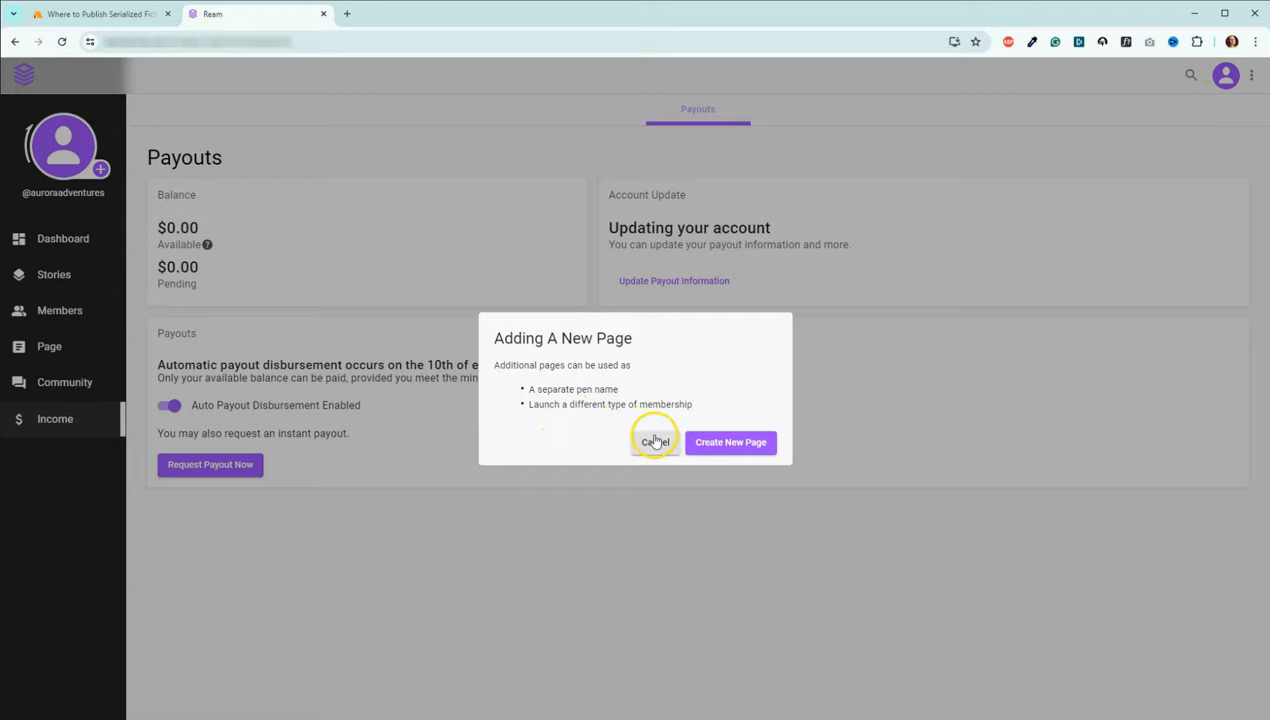
Cancel the Adding A New Page prompt about pen names or memberships, keeping Payouts shown.
{"action": "left_click", "coordinate": [655, 442]}
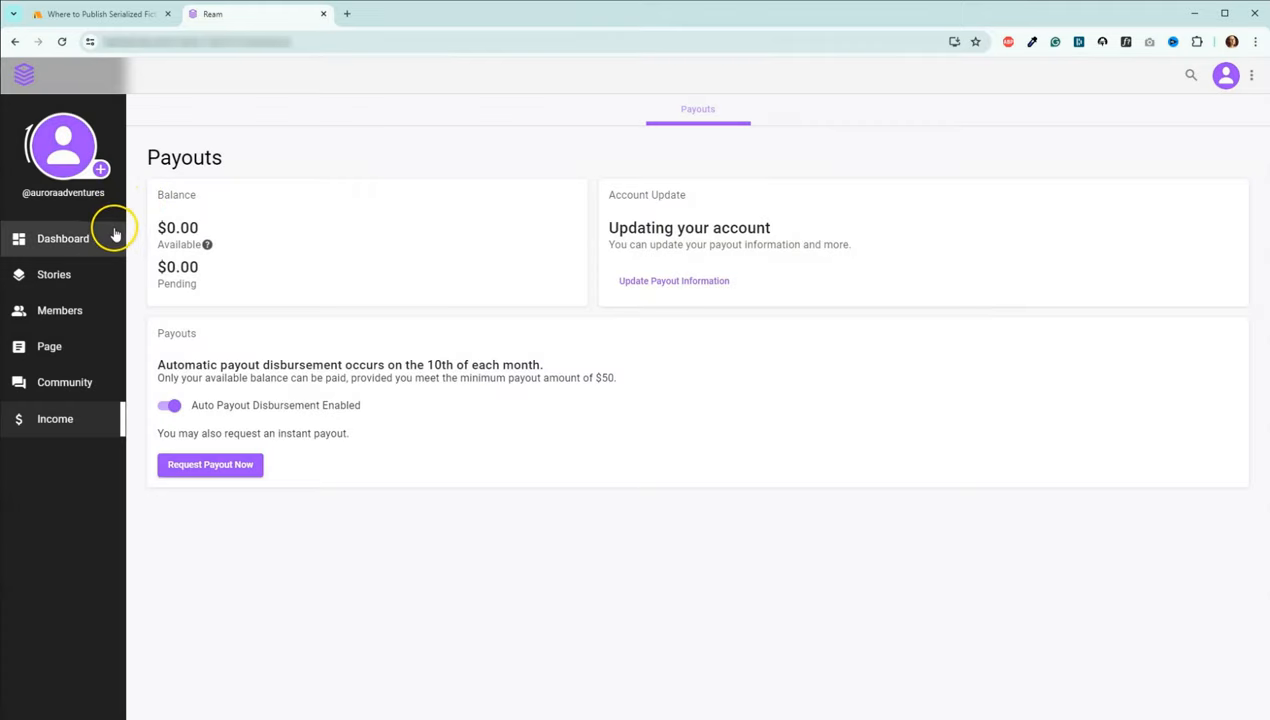
{"action": "mouse_move", "coordinate": [165, 617]}
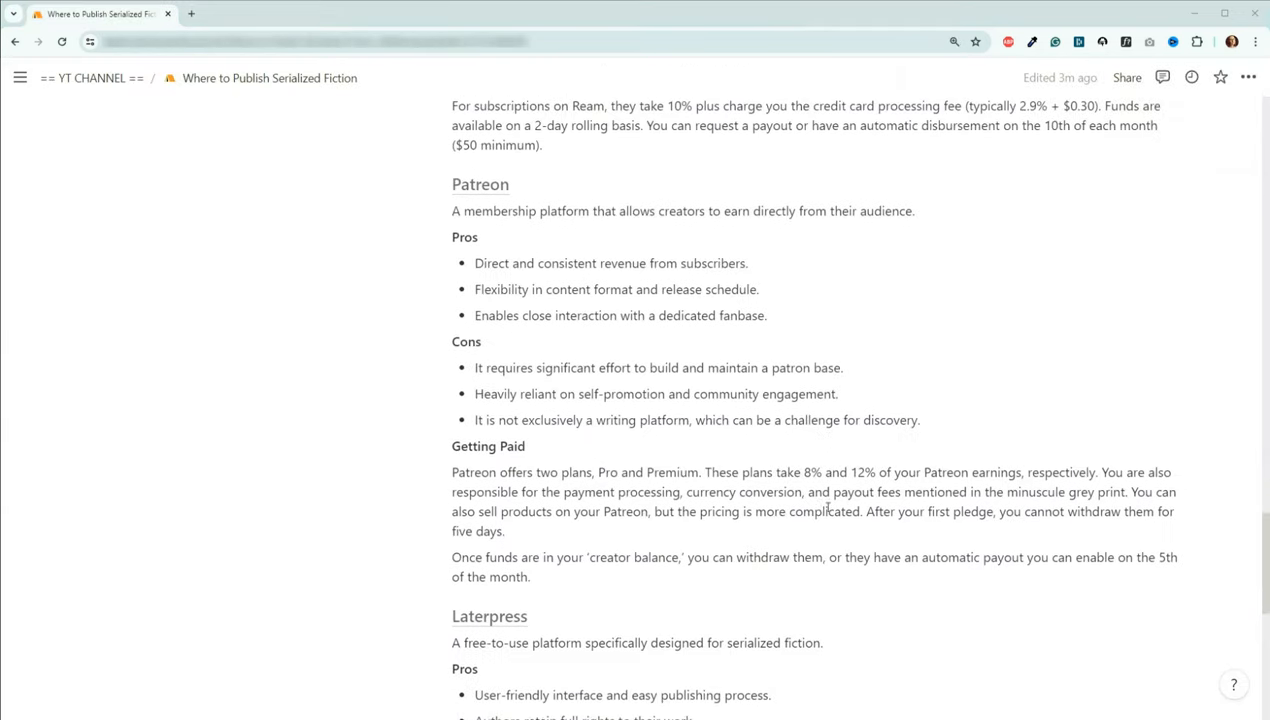
Scroll the guide to Patreon's Getting Paid notes and Laterpress's pros and cons.
{"action": "scroll", "scroll_direction": "down", "scroll_amount": 3}
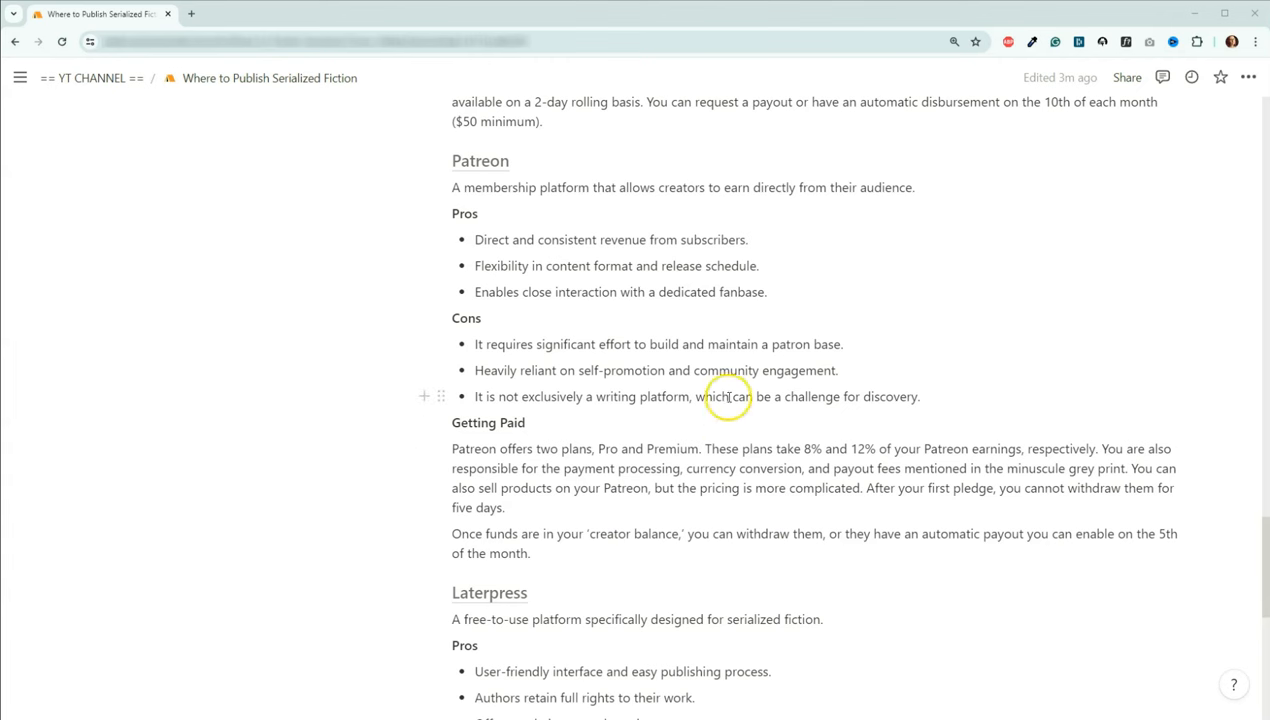
{"action": "mouse_move", "coordinate": [358, 241]}
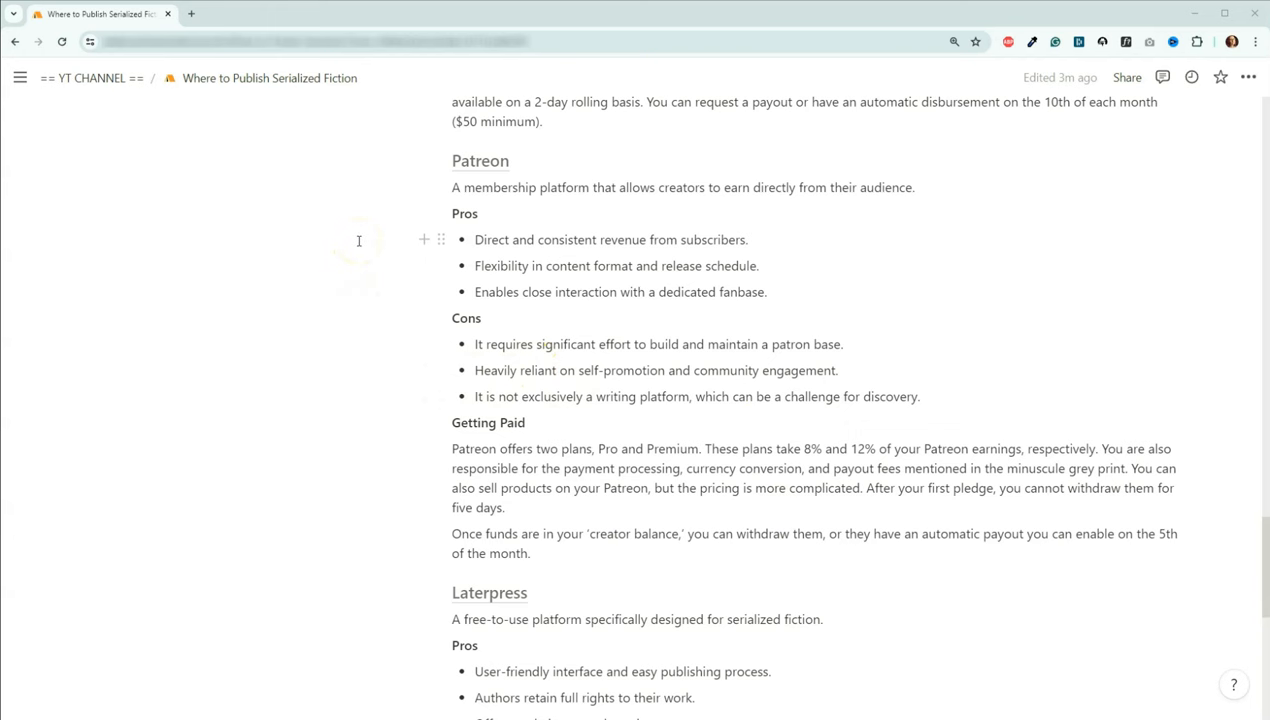
{"action": "mouse_move", "coordinate": [397, 417]}
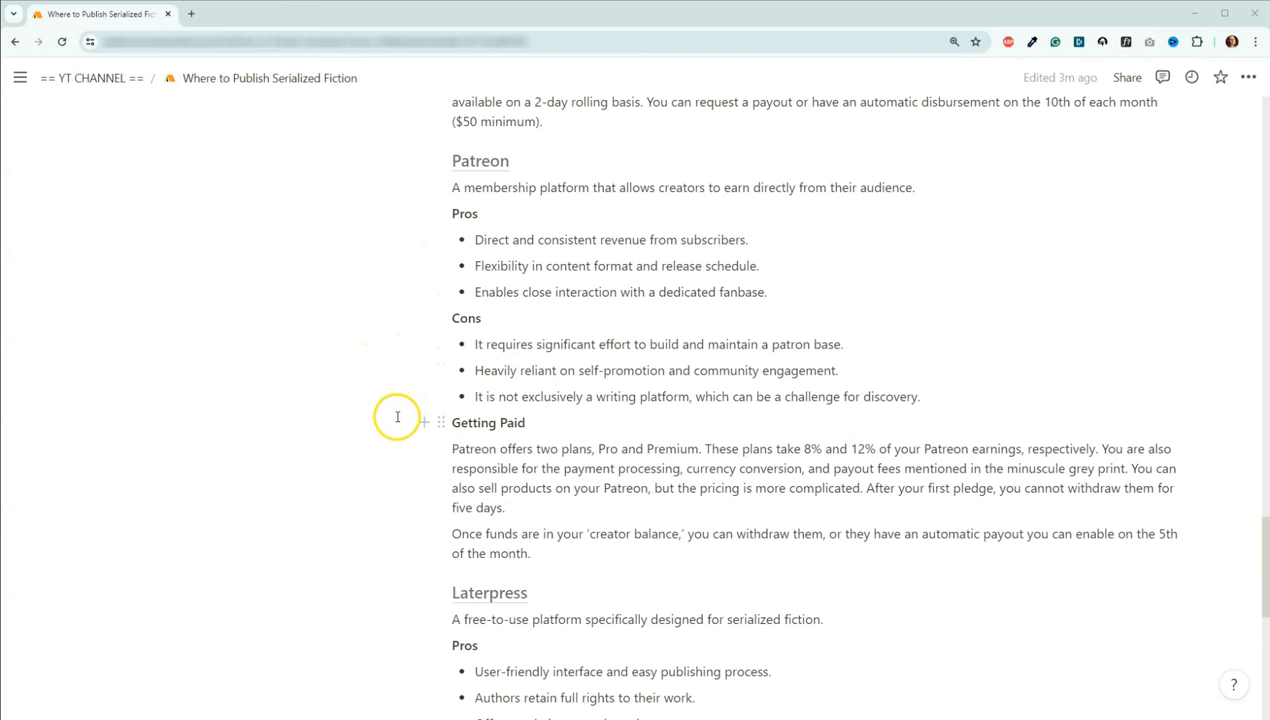
{"action": "mouse_move", "coordinate": [389, 255]}
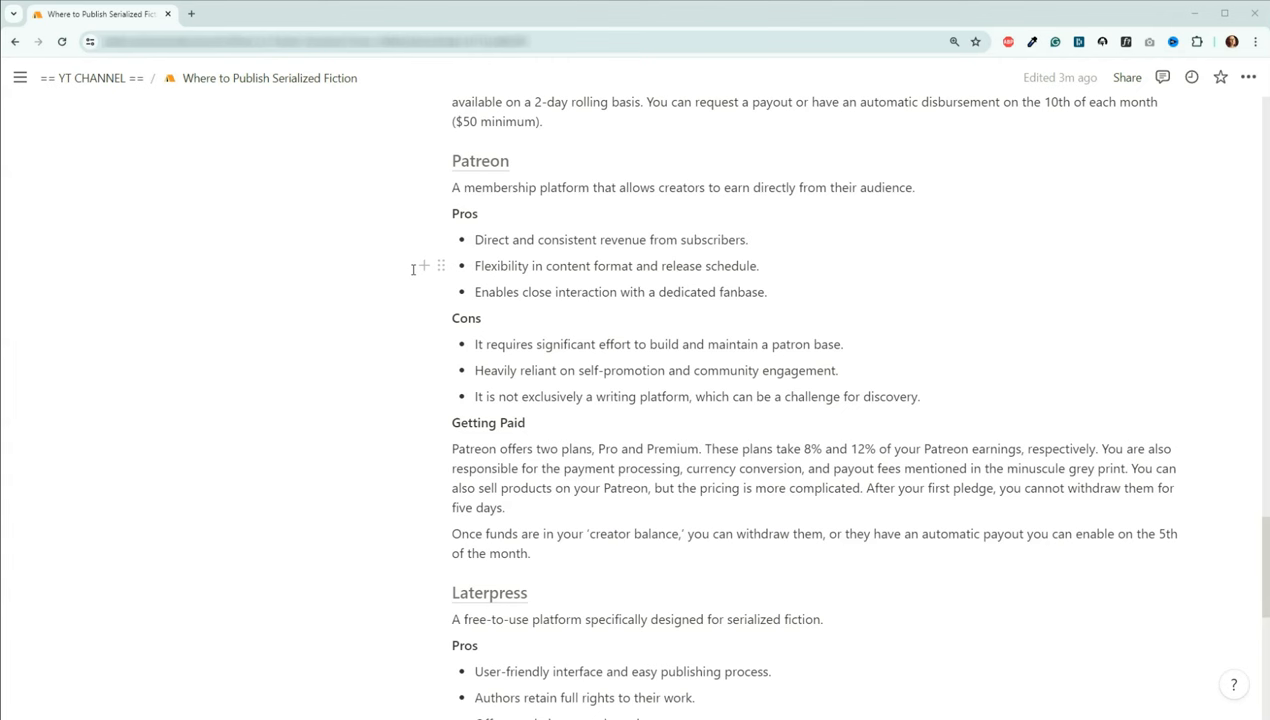
{"action": "scroll", "scroll_direction": "down", "scroll_amount": 3}
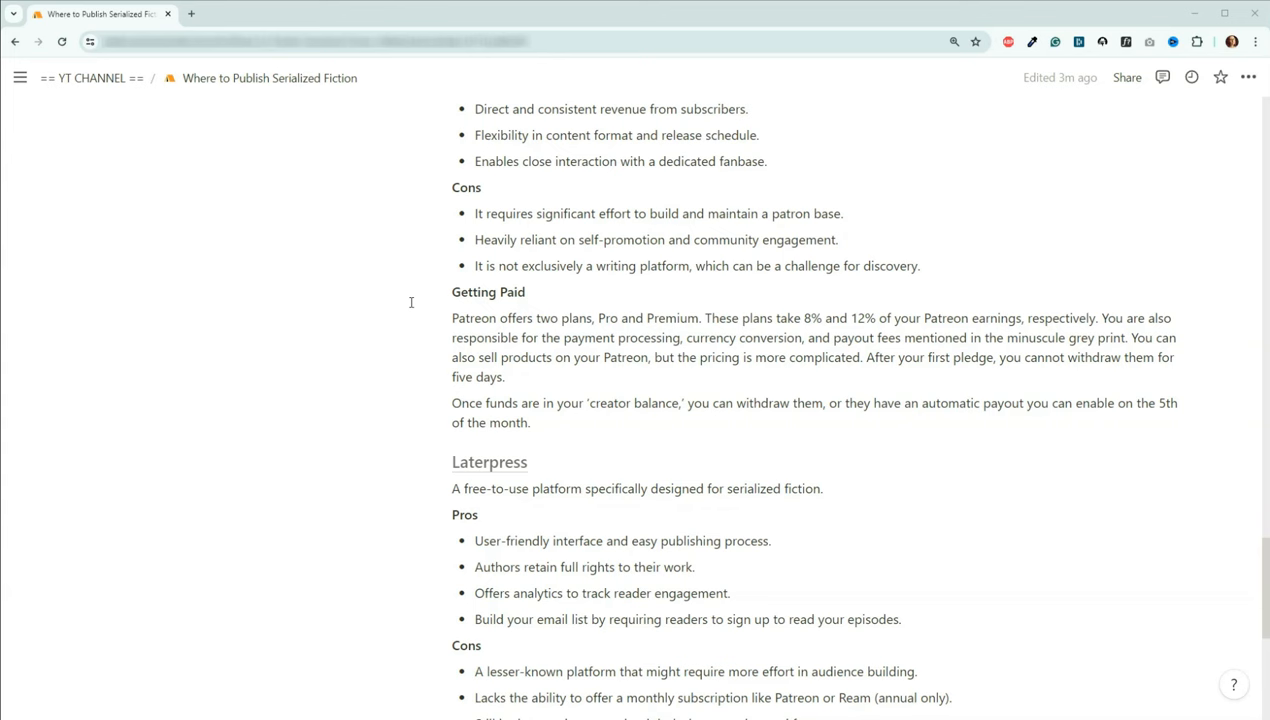
{"action": "mouse_move", "coordinate": [410, 324]}
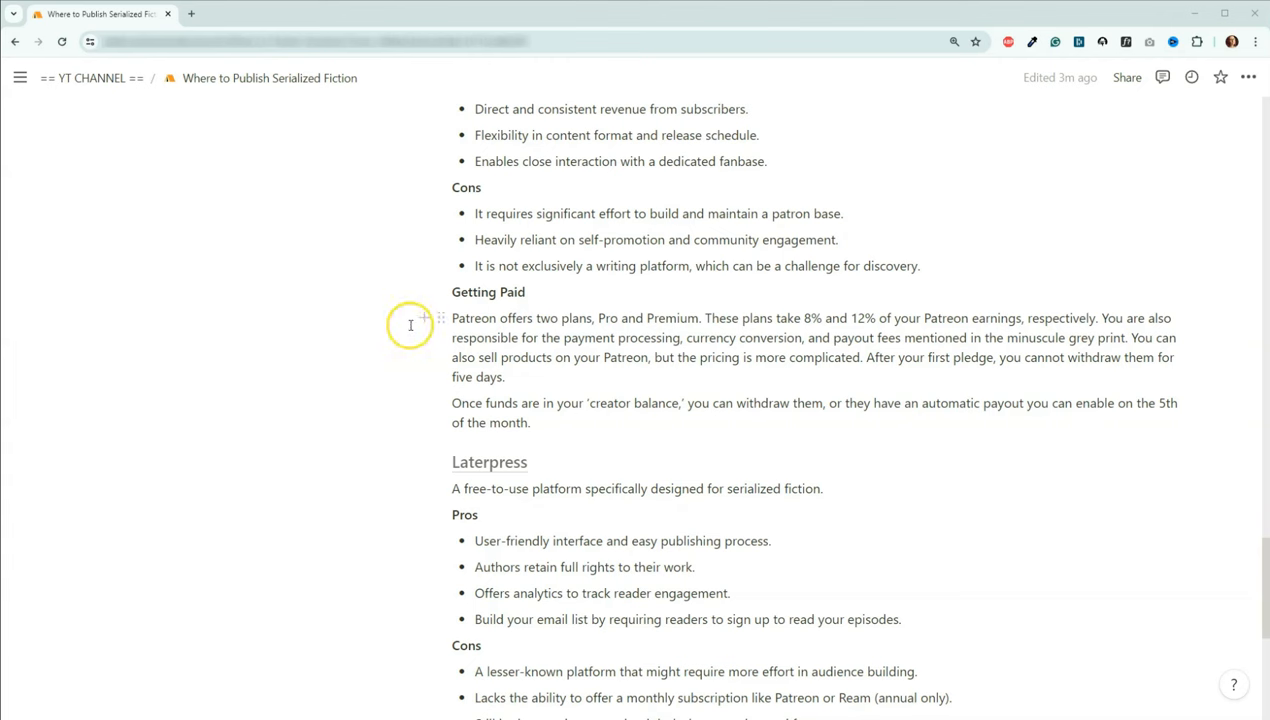
{"action": "mouse_move", "coordinate": [410, 325]}
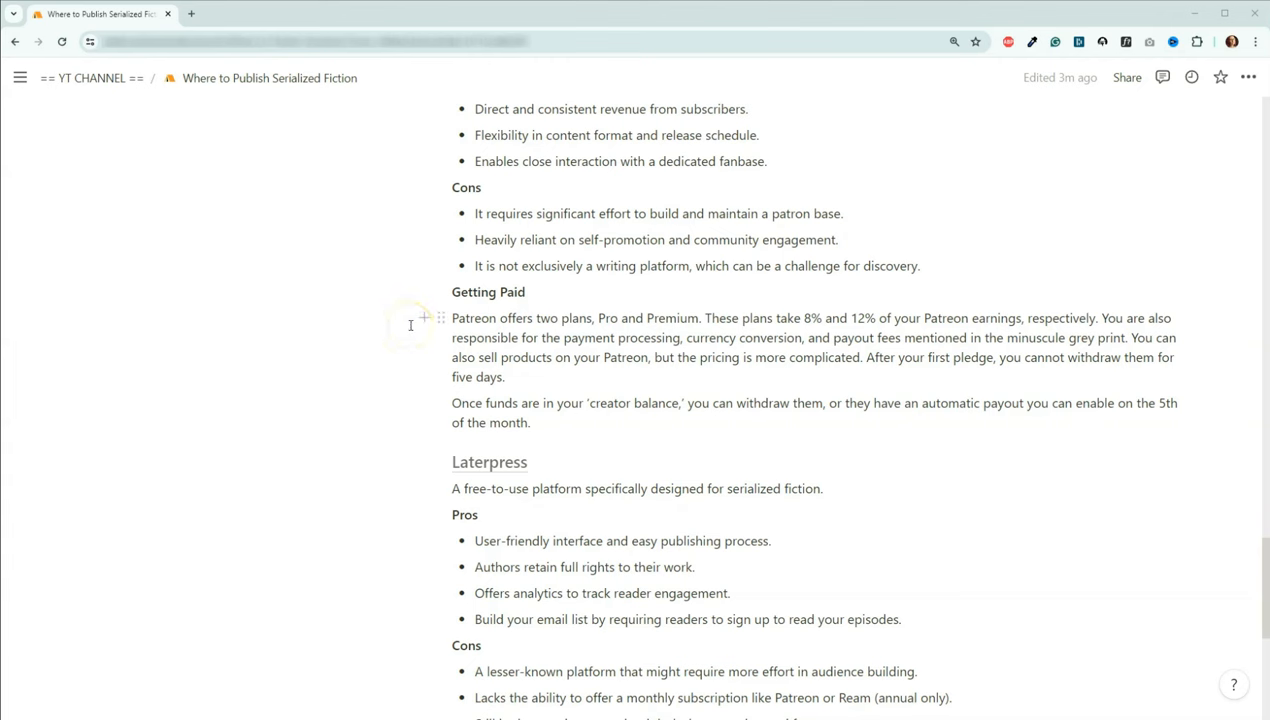
{"action": "mouse_move", "coordinate": [377, 303]}
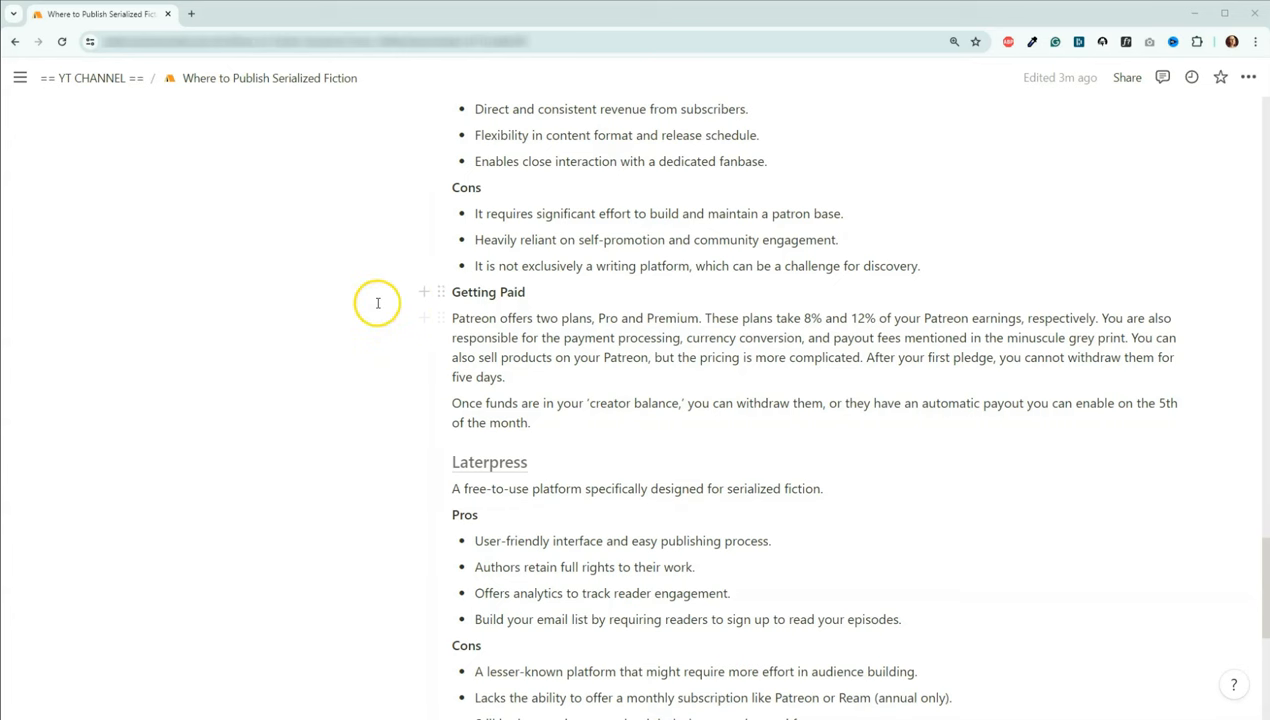
{"action": "mouse_move", "coordinate": [378, 303]}
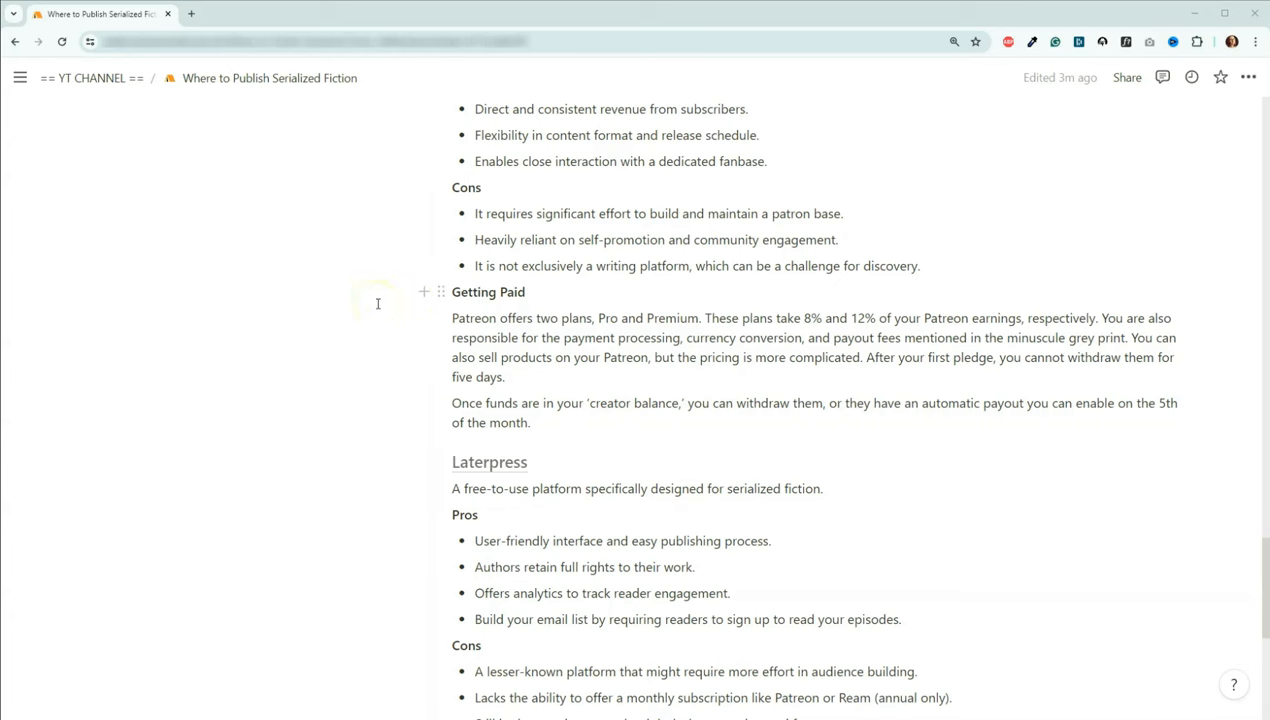
{"action": "mouse_move", "coordinate": [385, 322]}
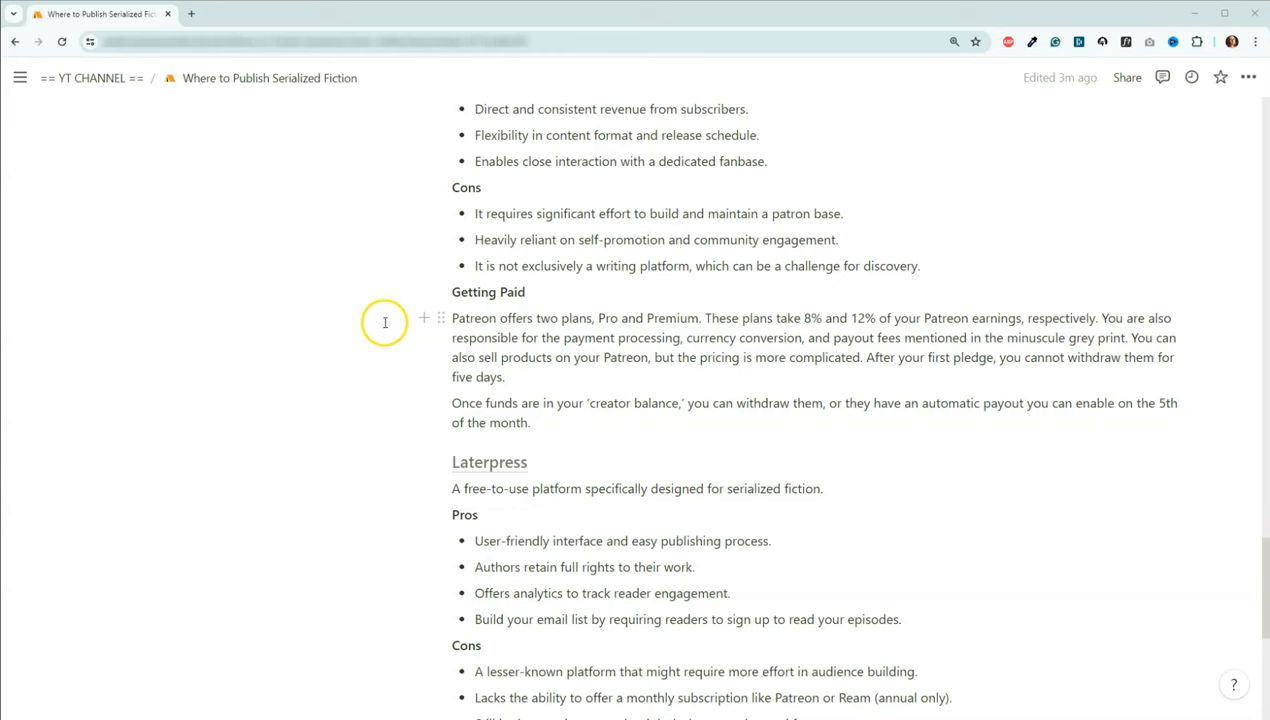
{"action": "mouse_move", "coordinate": [812, 322]}
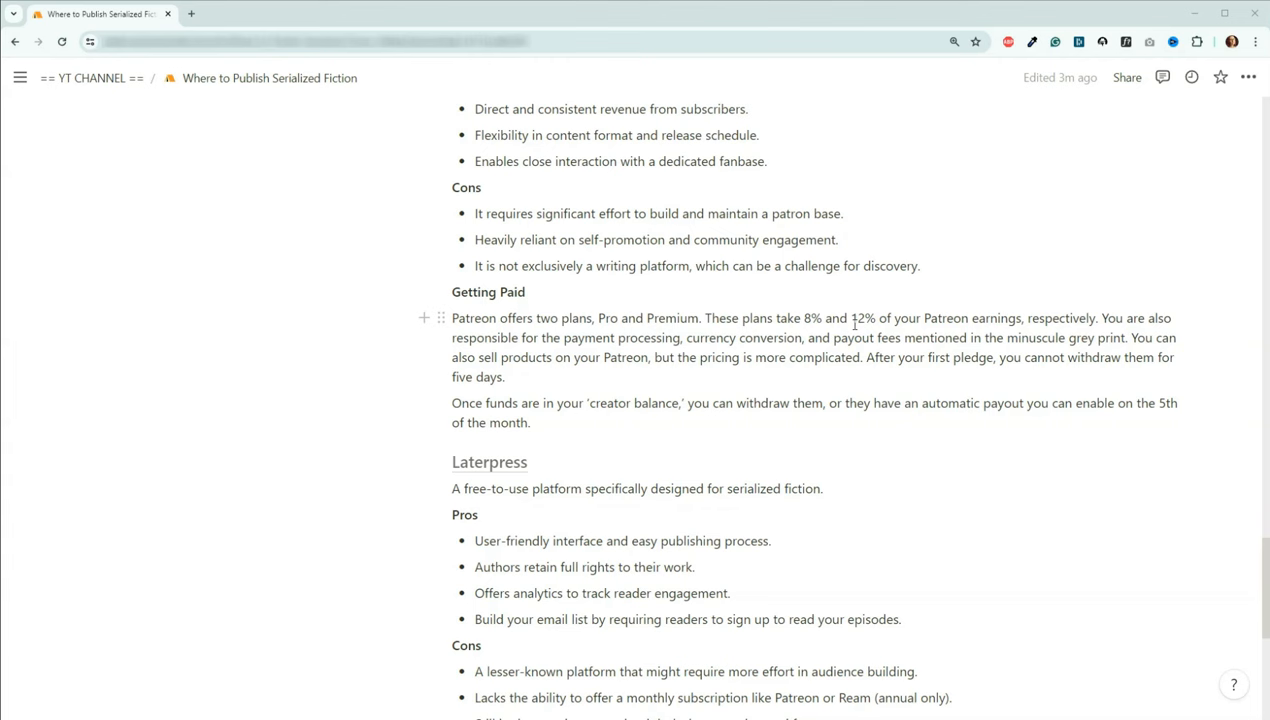
{"action": "mouse_move", "coordinate": [978, 319]}
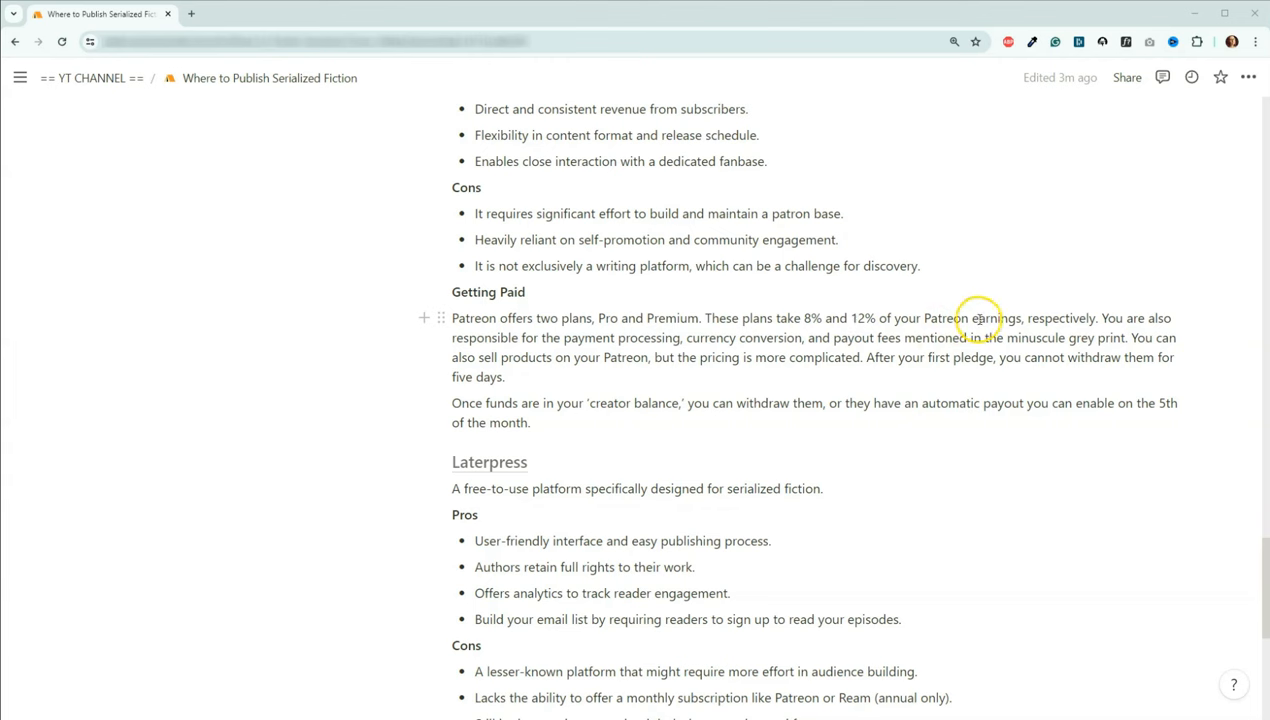
{"action": "mouse_move", "coordinate": [910, 351]}
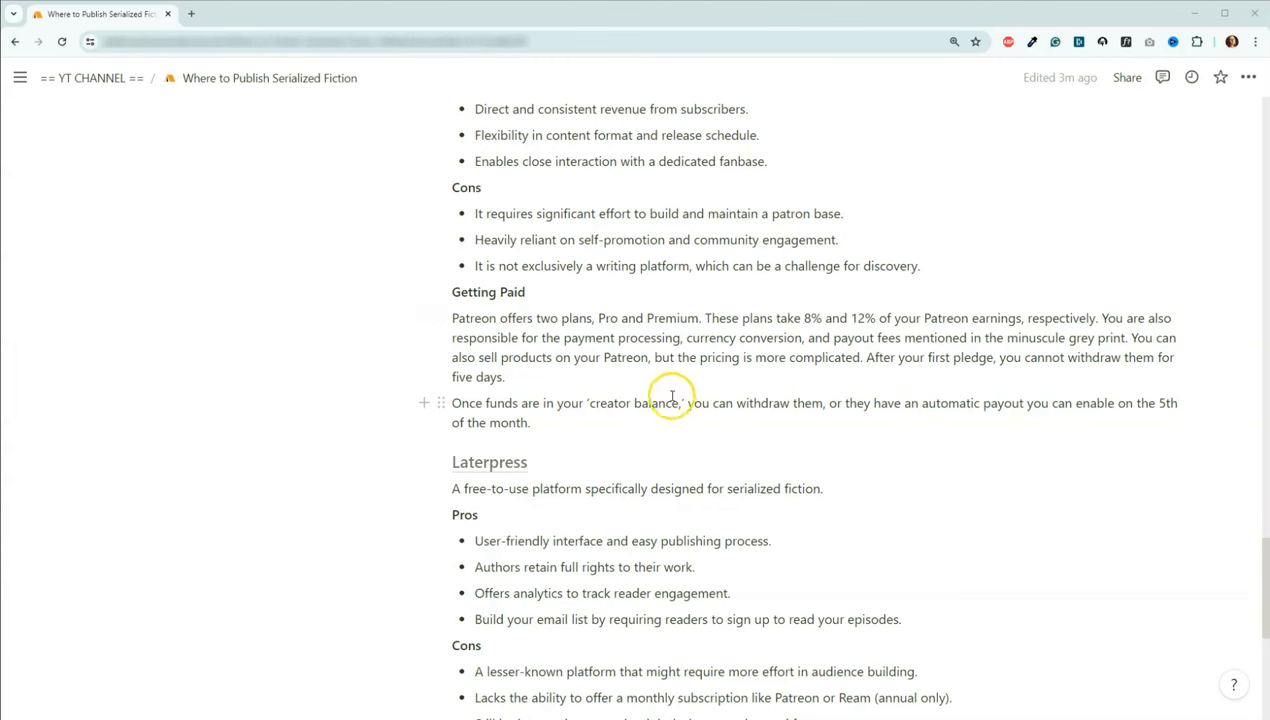
{"action": "mouse_move", "coordinate": [710, 350]}
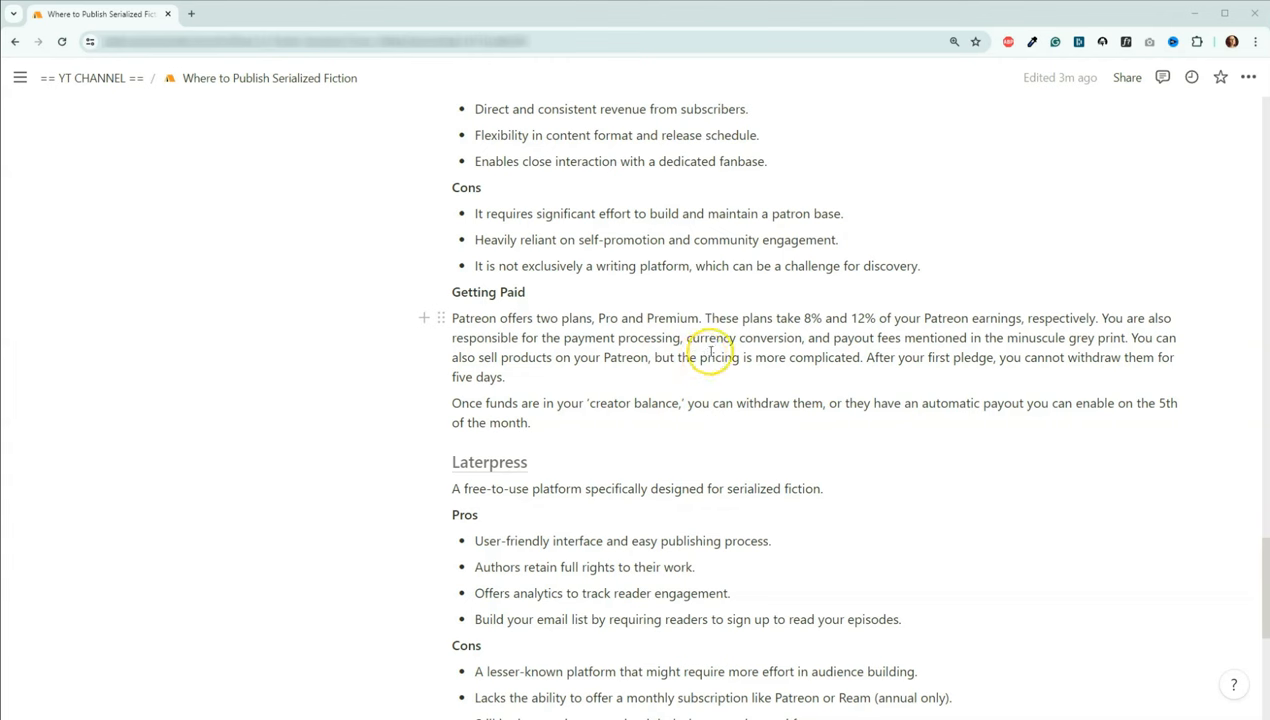
{"action": "mouse_move", "coordinate": [849, 343]}
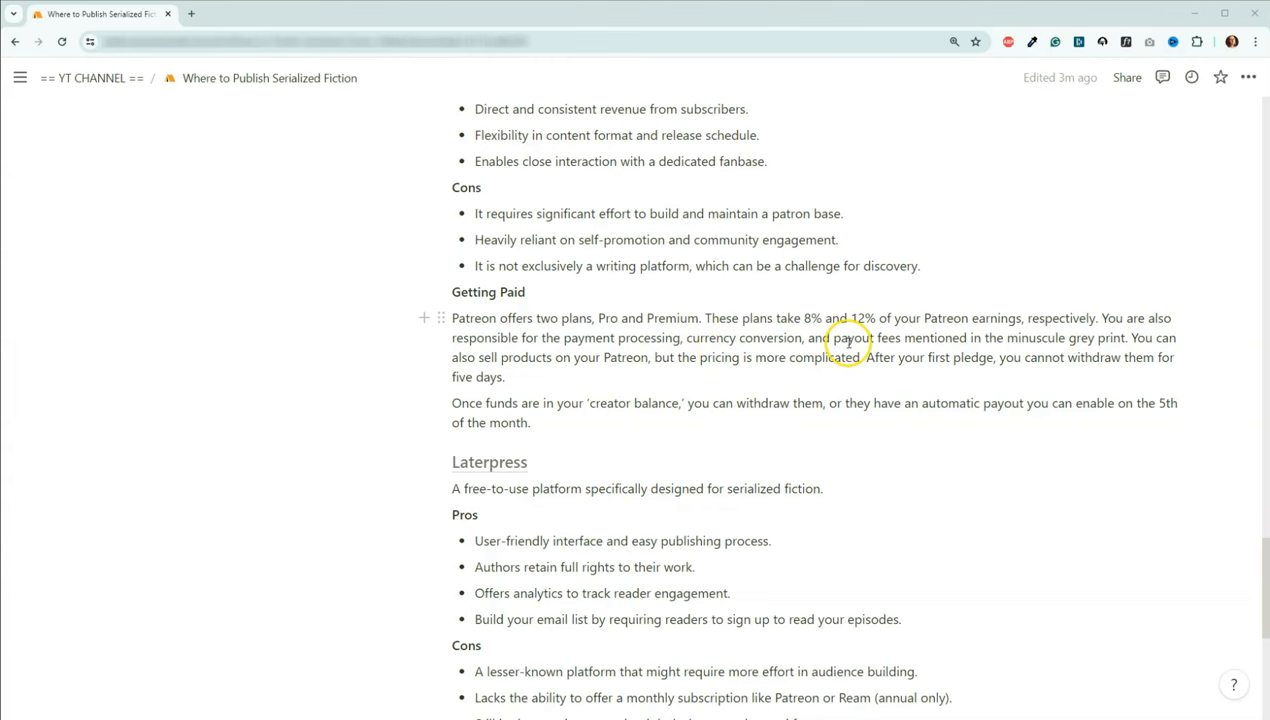
{"action": "mouse_move", "coordinate": [928, 355]}
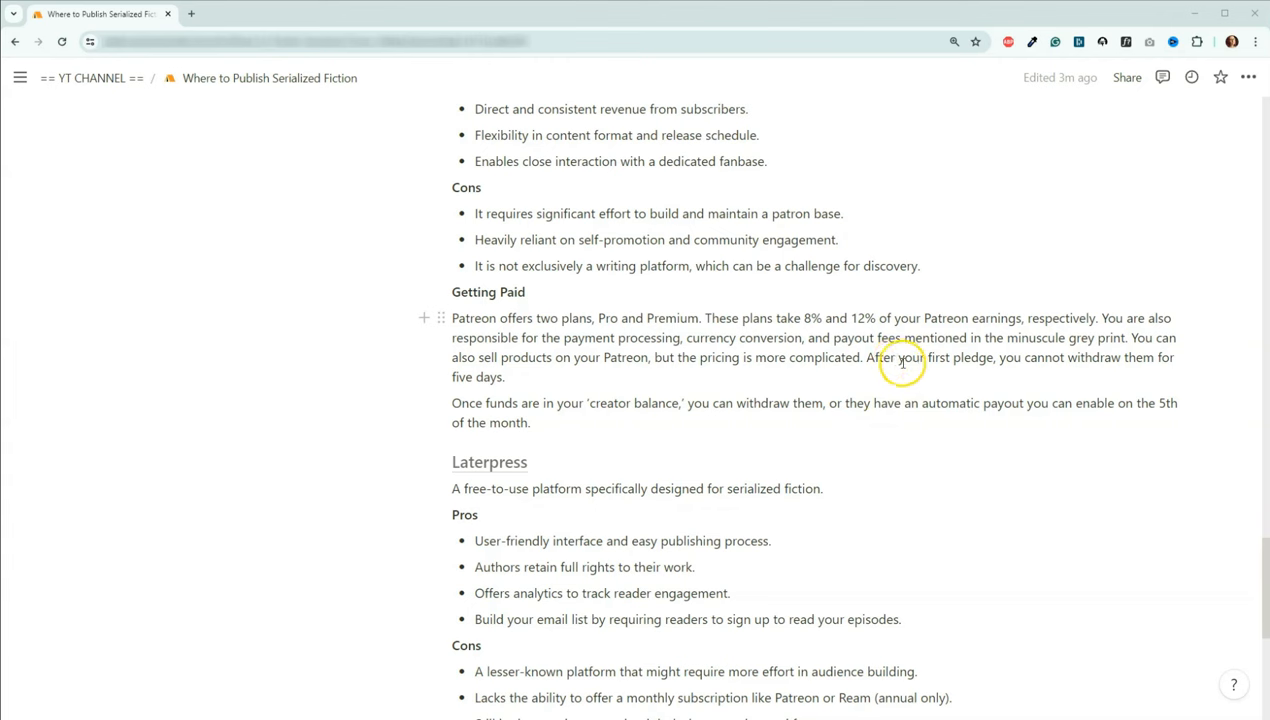
{"action": "mouse_move", "coordinate": [949, 379]}
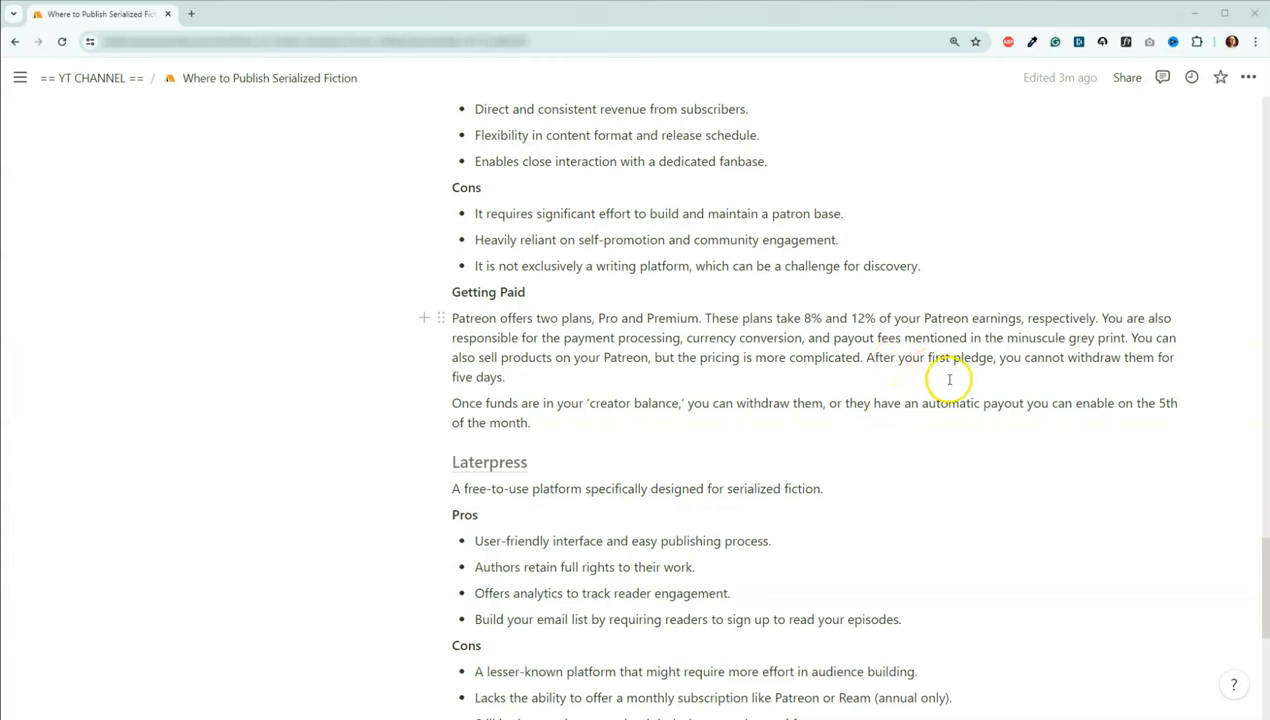
{"action": "mouse_move", "coordinate": [1044, 382]}
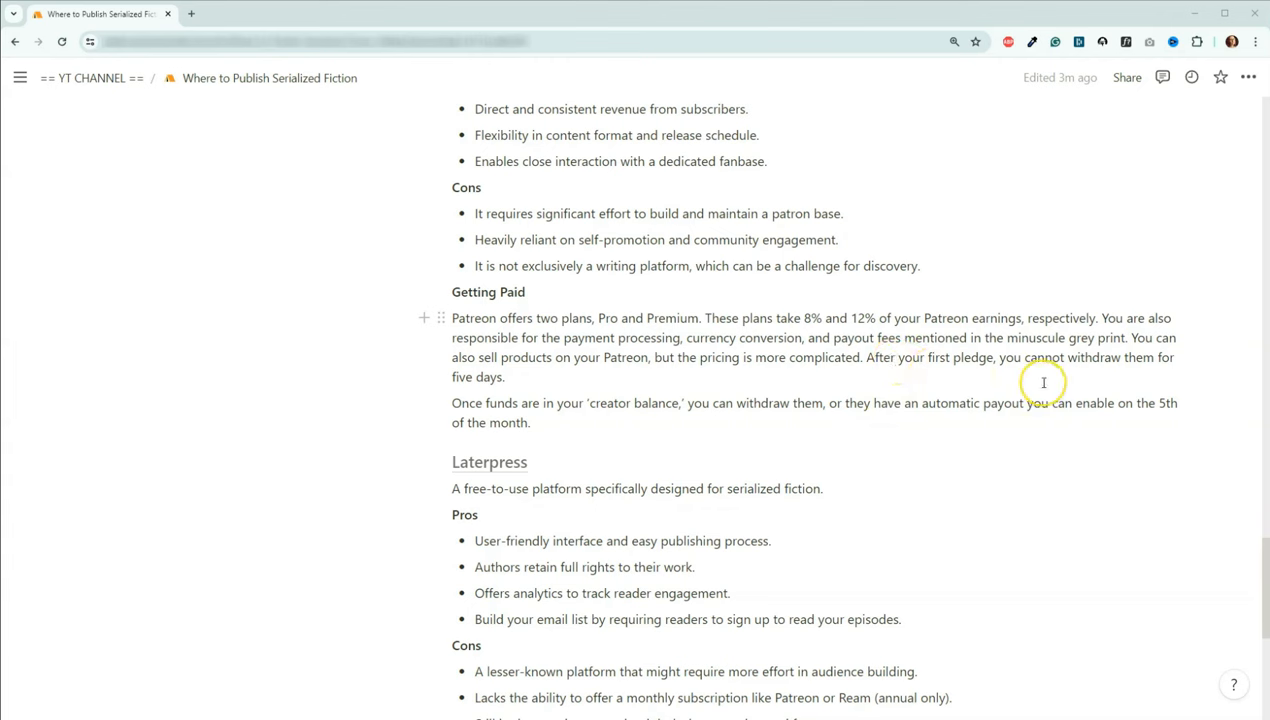
{"action": "mouse_move", "coordinate": [603, 480]}
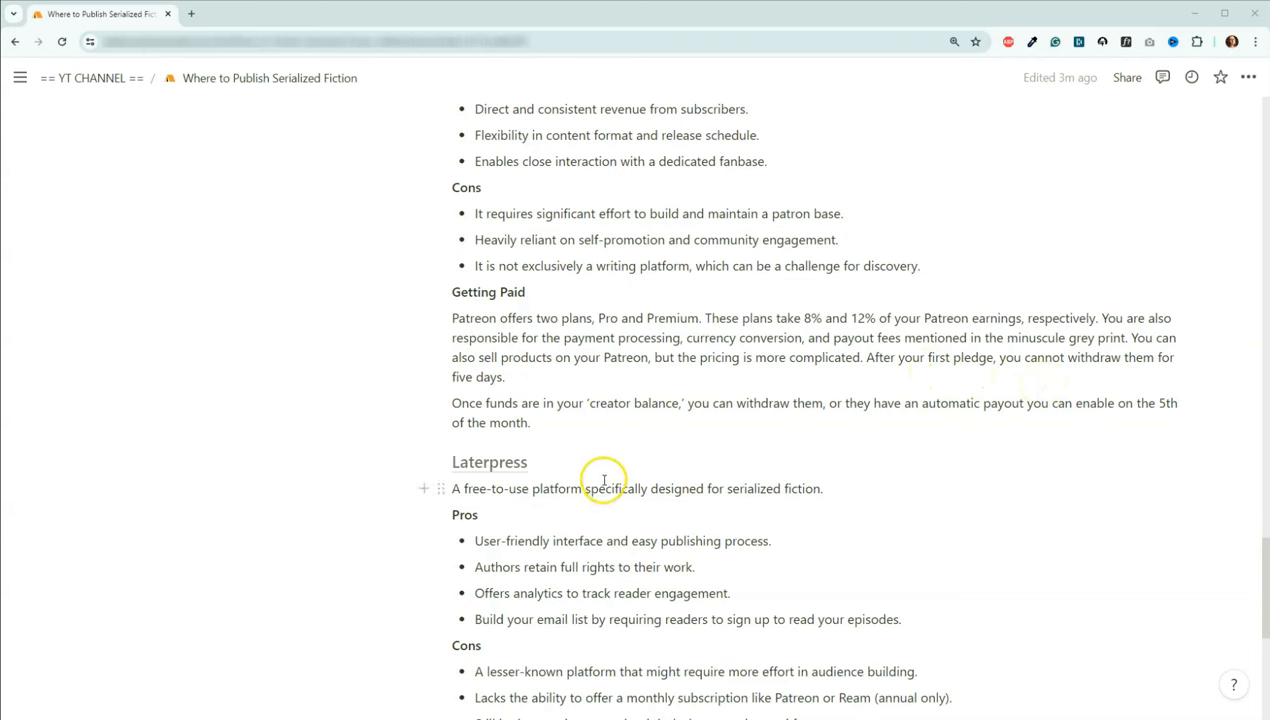
{"action": "mouse_move", "coordinate": [604, 431]}
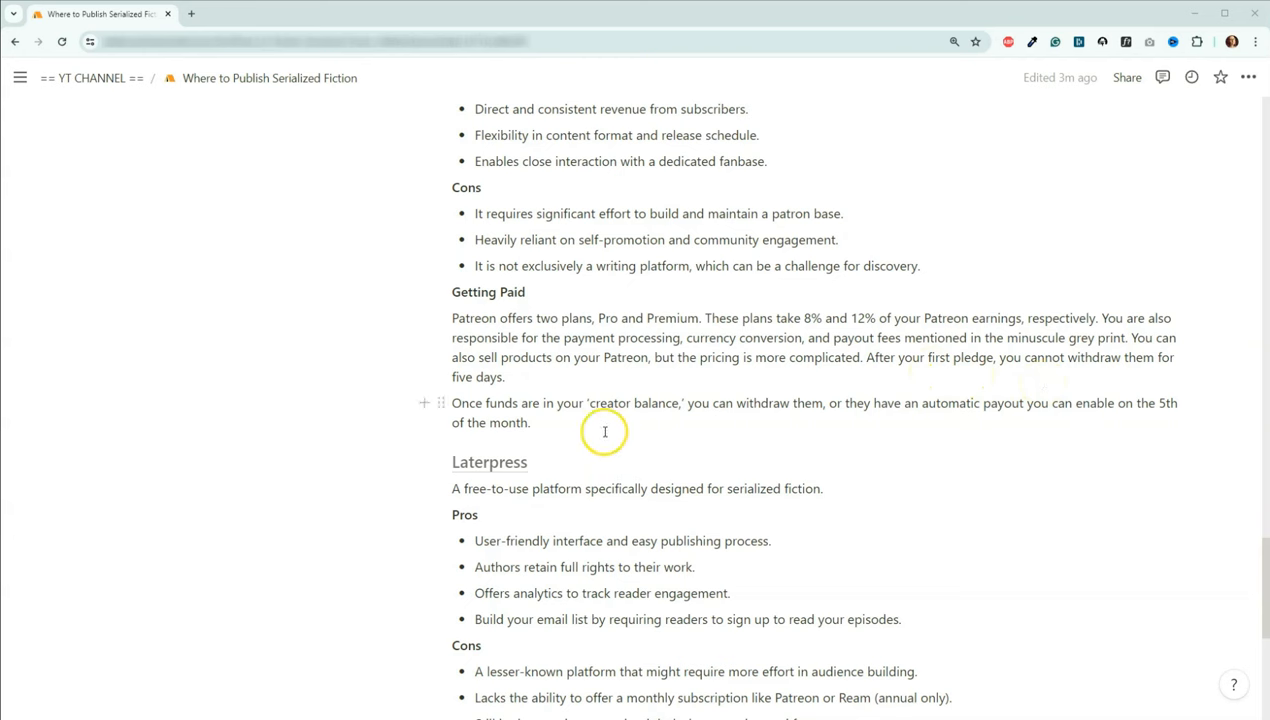
{"action": "mouse_move", "coordinate": [724, 403]}
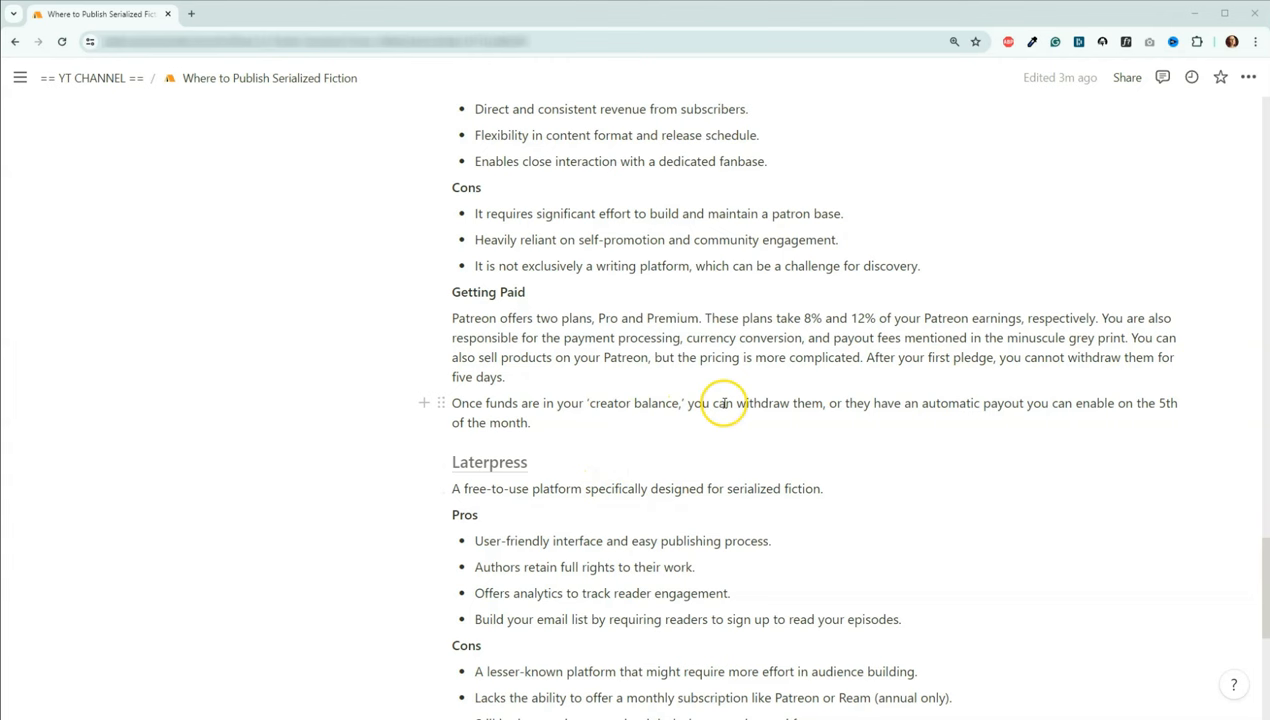
{"action": "mouse_move", "coordinate": [915, 389]}
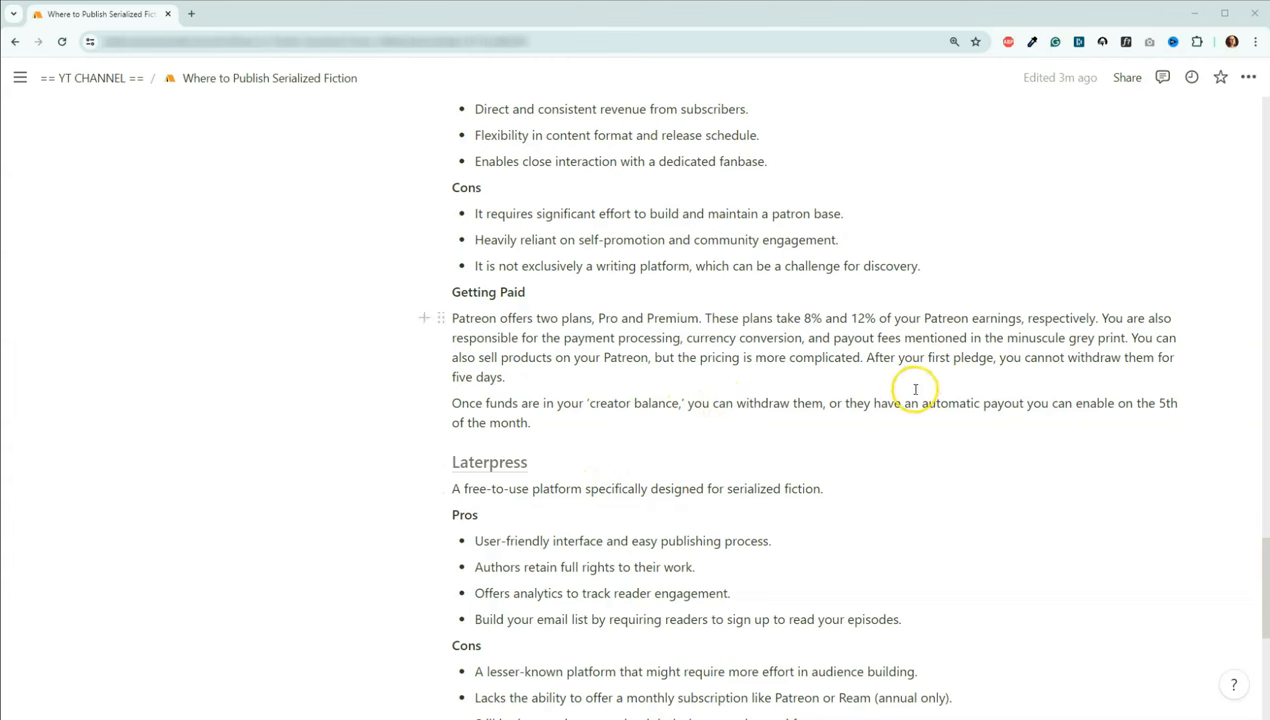
{"action": "mouse_move", "coordinate": [935, 402]}
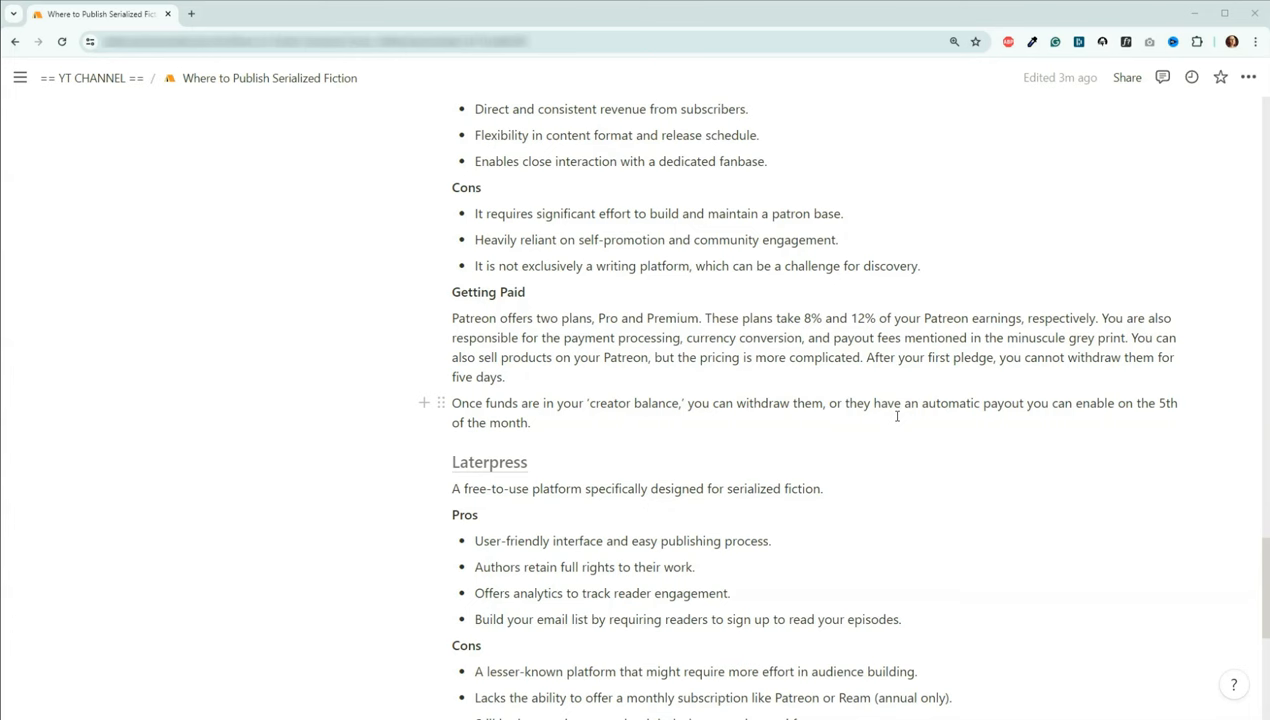
Scroll to Laterpress's Stripe payment notes and the list naming Radish, Wattpad and Tapas.
{"action": "scroll", "scroll_direction": "down", "scroll_amount": 3}
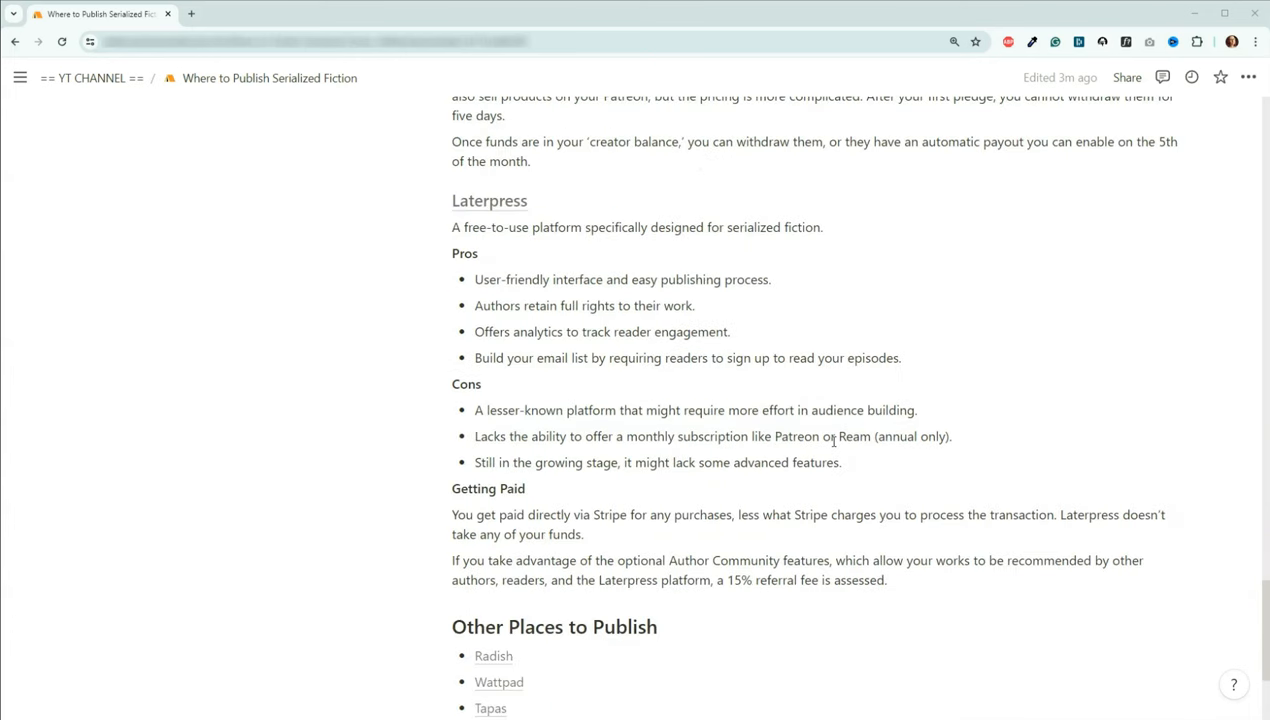
{"action": "scroll", "scroll_direction": "up", "scroll_amount": 3}
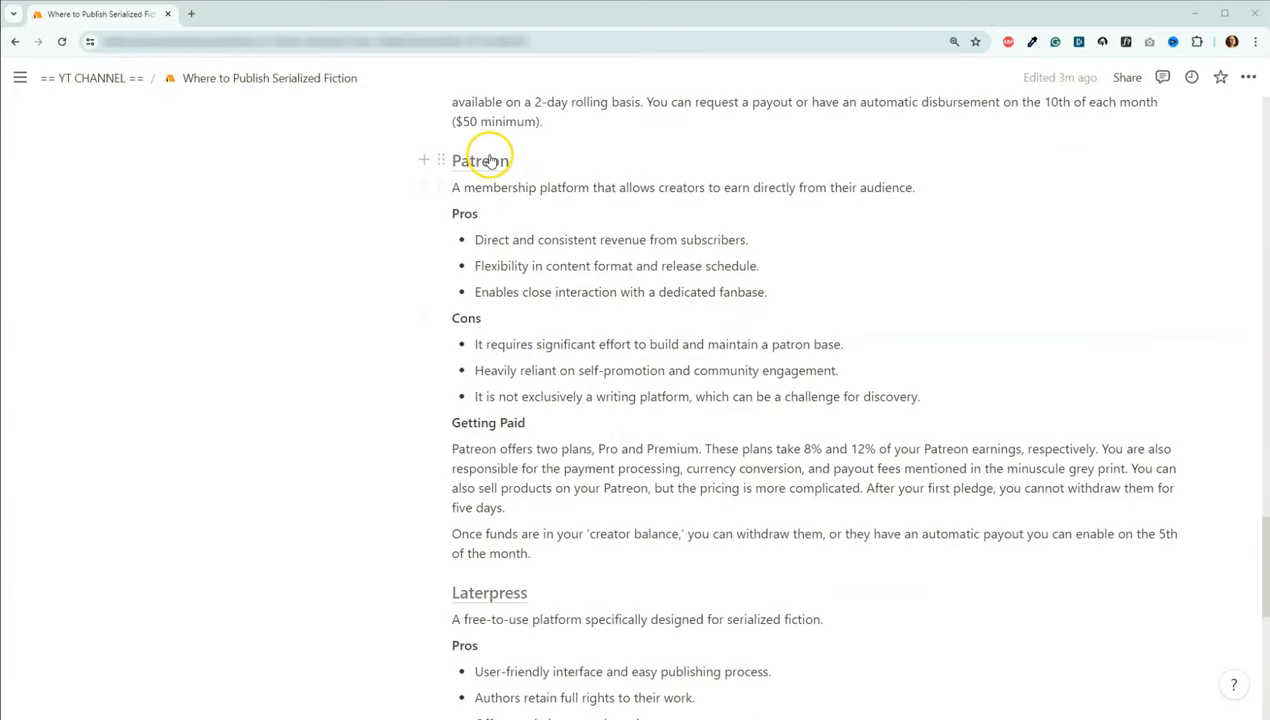
{"action": "scroll", "scroll_direction": "down", "scroll_amount": 3}
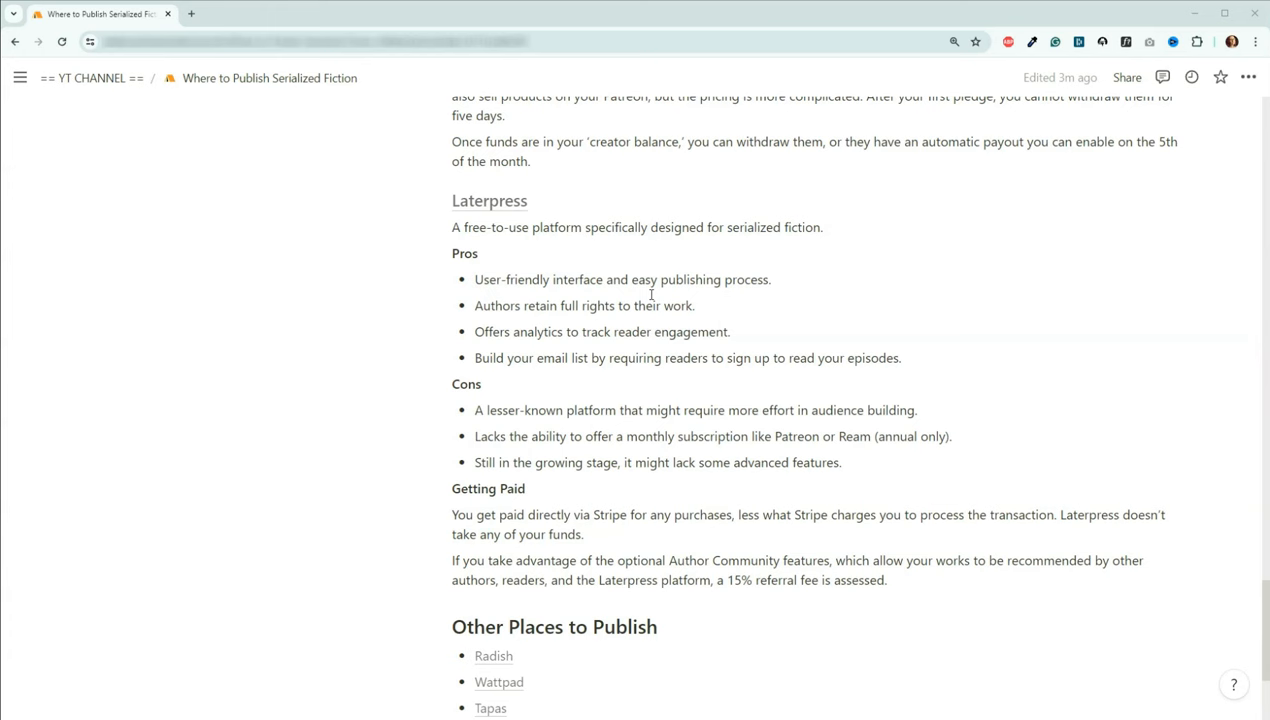
{"action": "mouse_move", "coordinate": [1020, 318]}
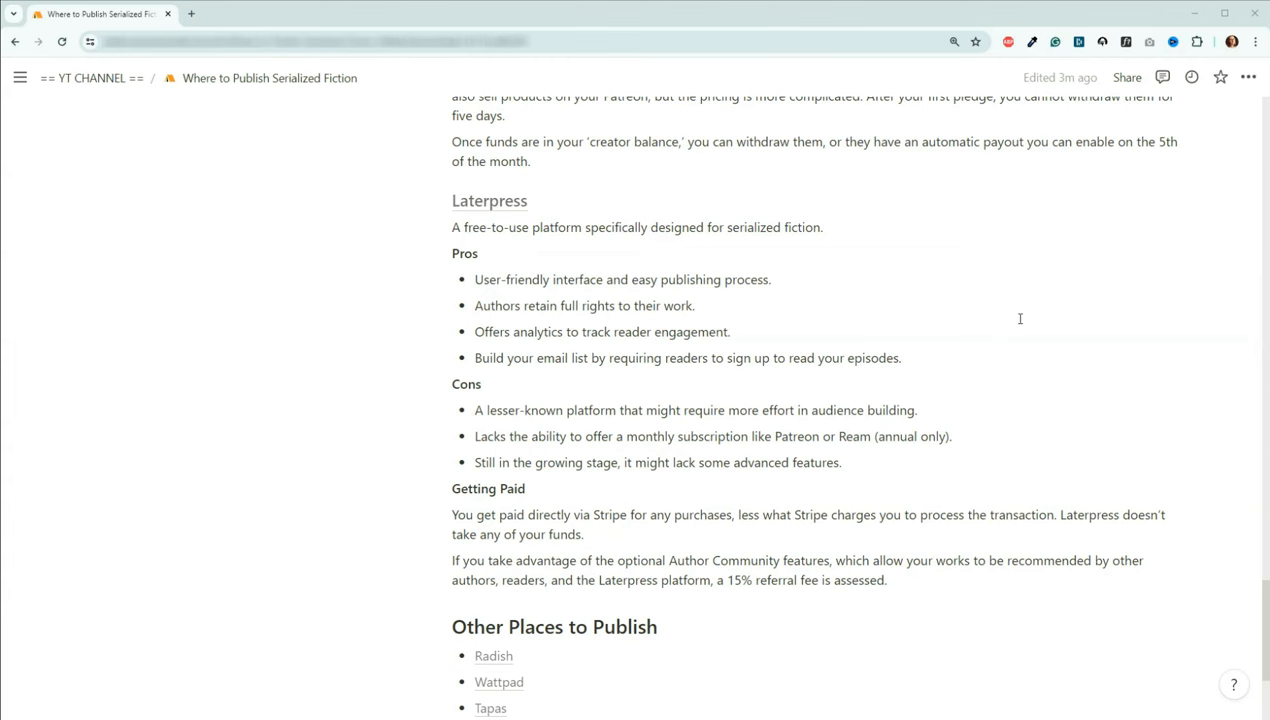
{"action": "mouse_move", "coordinate": [403, 306]}
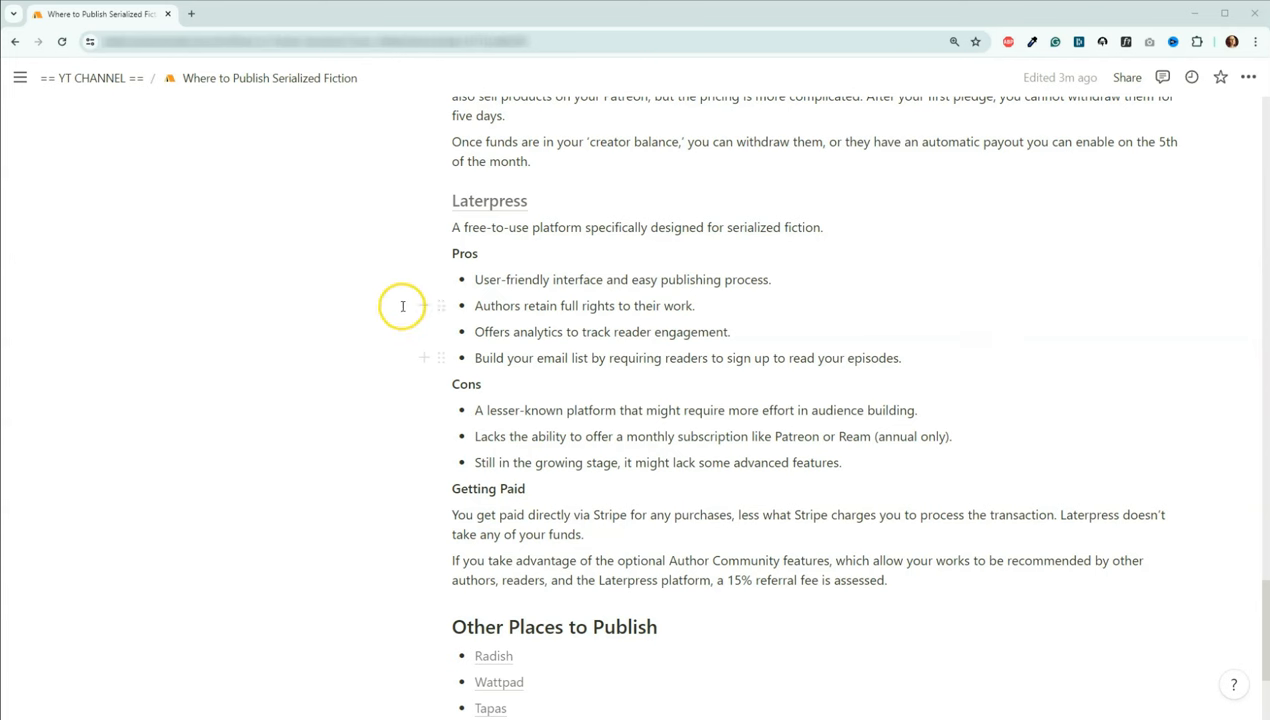
Scroll to the guide's end, revealing the Your WordPress Website entry.
{"action": "scroll", "scroll_direction": "down", "scroll_amount": 3}
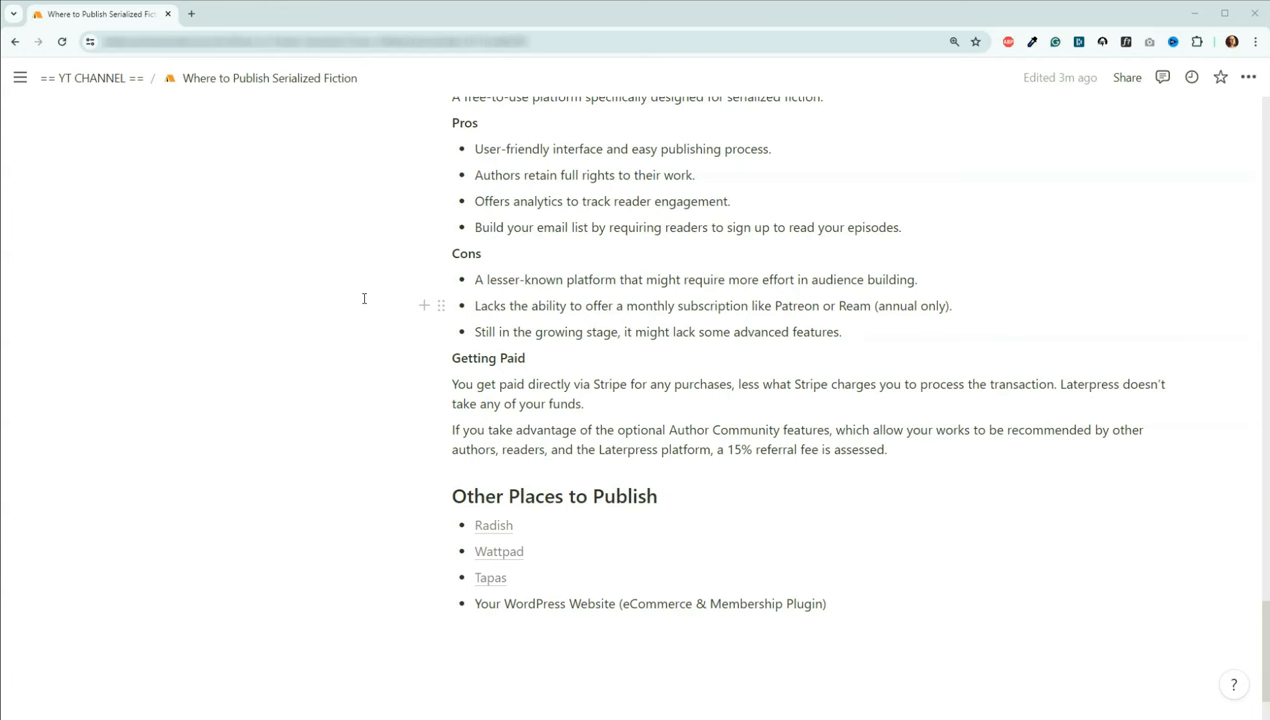
{"action": "mouse_move", "coordinate": [360, 348]}
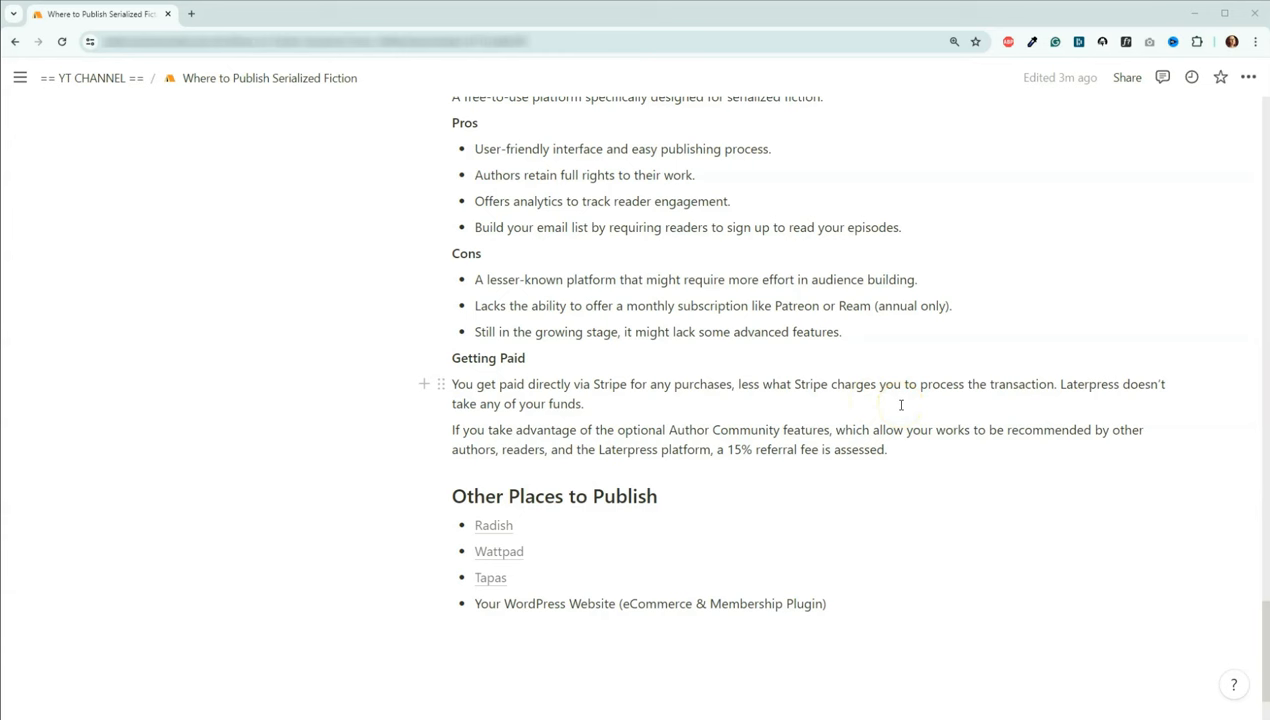
{"action": "mouse_move", "coordinate": [1083, 394]}
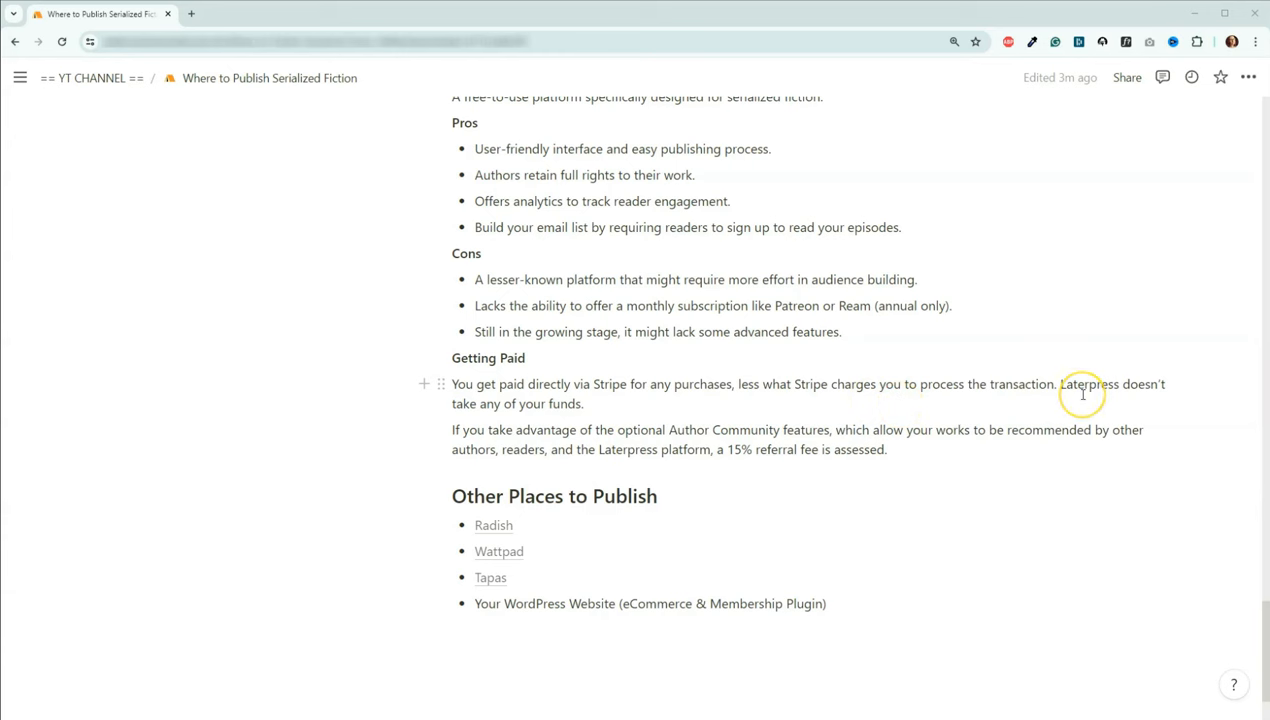
{"action": "mouse_move", "coordinate": [955, 403]}
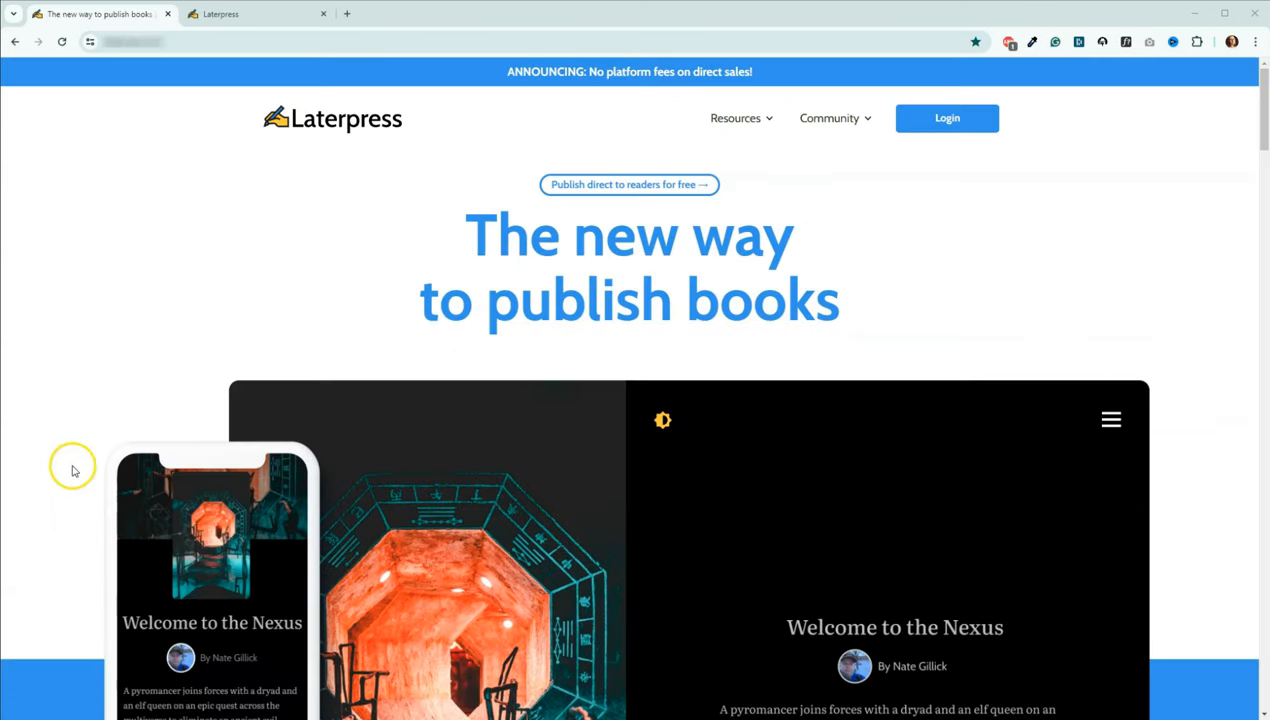
{"action": "mouse_move", "coordinate": [712, 71]}
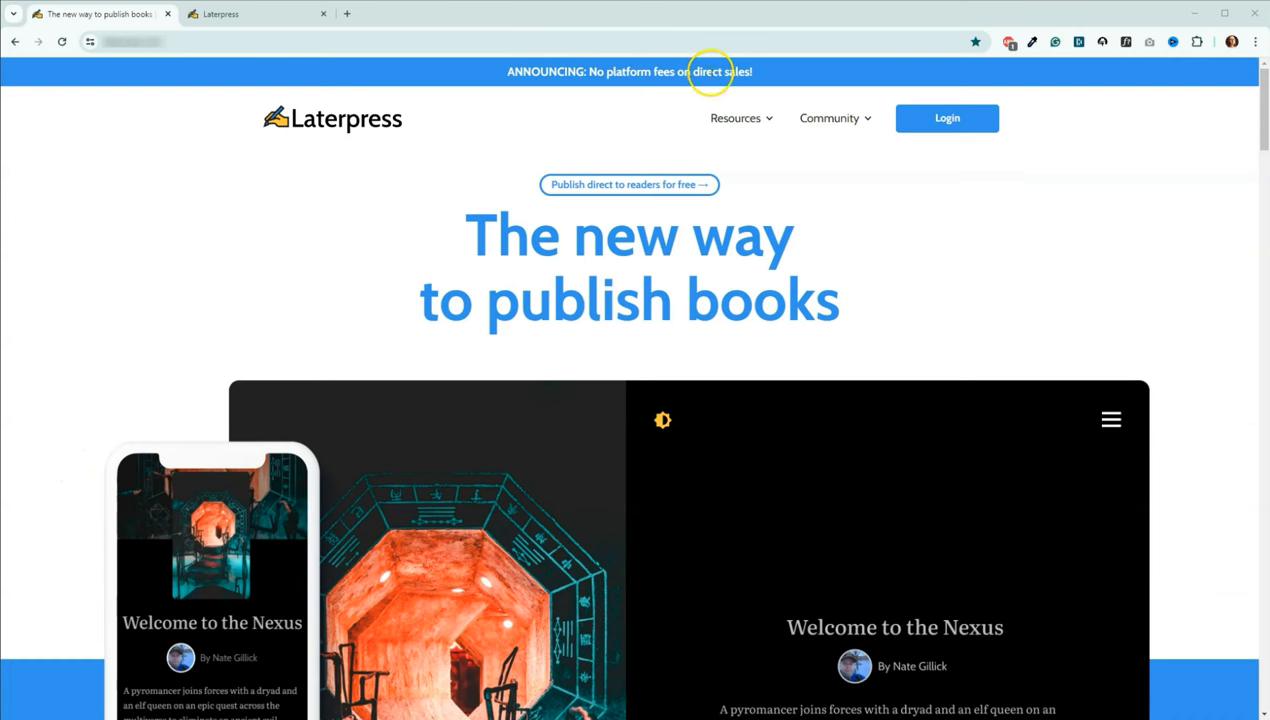
{"action": "mouse_move", "coordinate": [82, 309]}
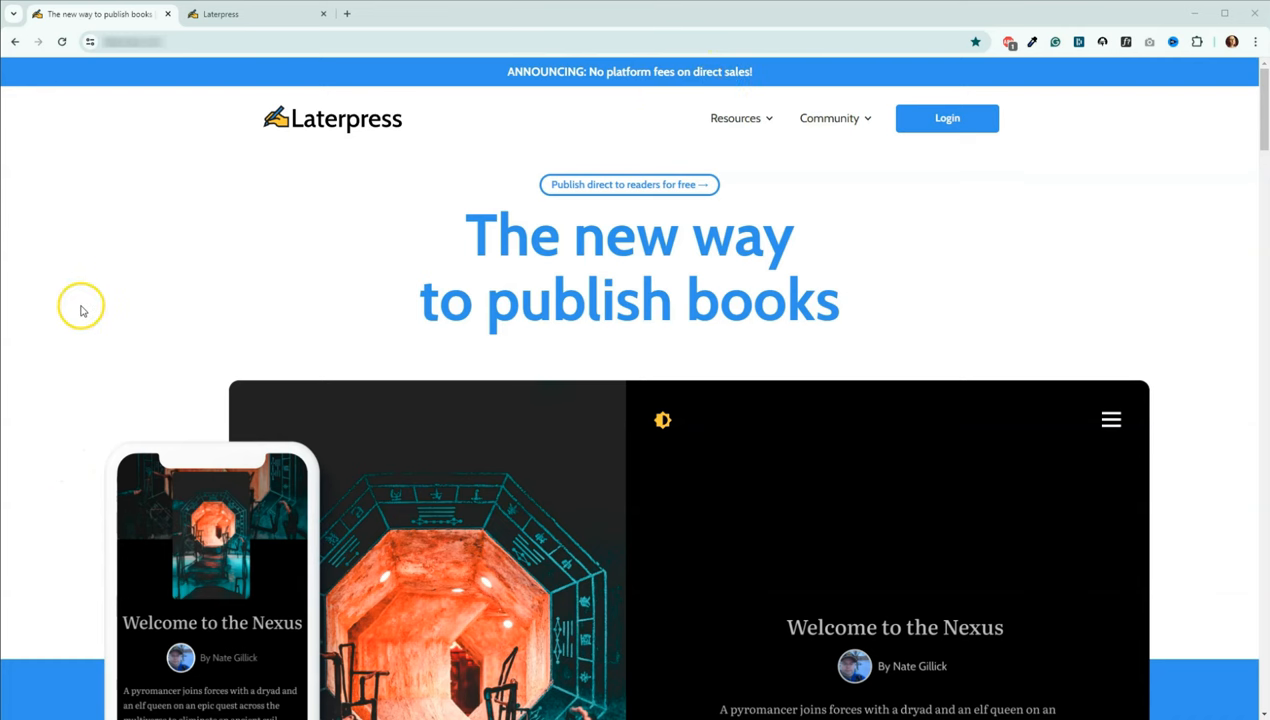
Scroll the Laterpress home page past payment options and web-native books to the newsletter footer.
{"action": "scroll", "scroll_direction": "down", "scroll_amount": 3}
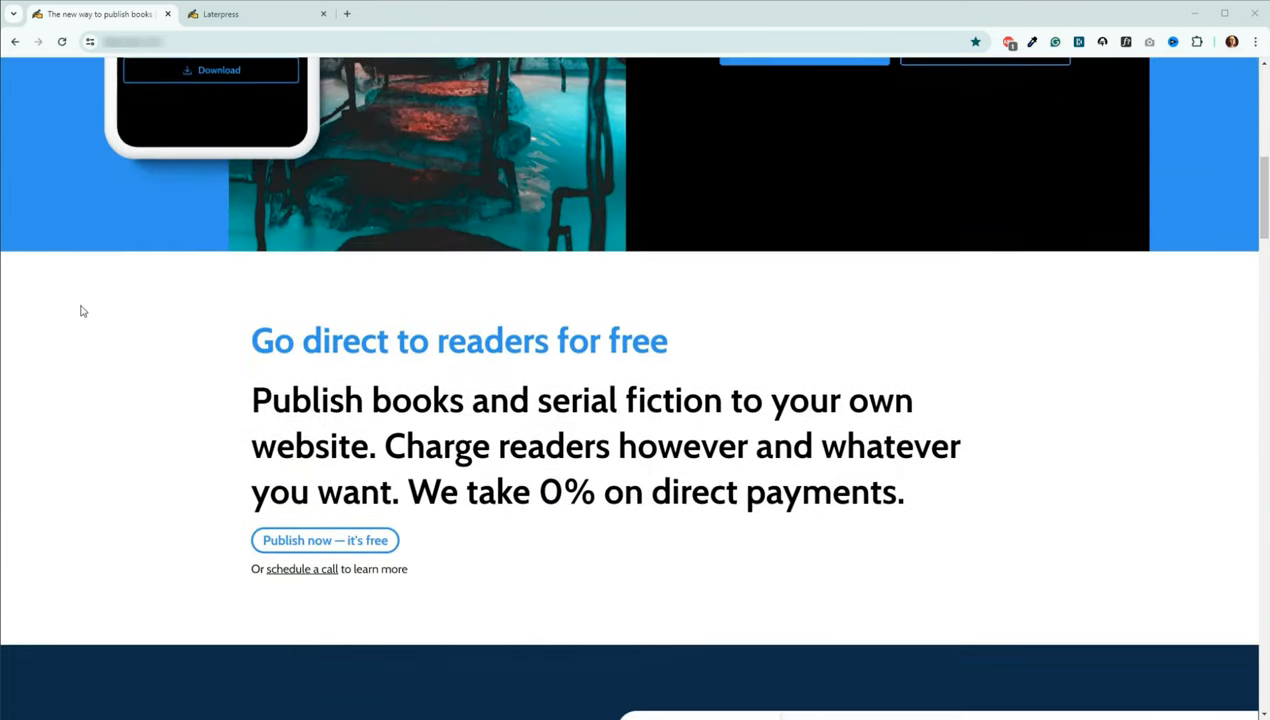
{"action": "scroll", "scroll_direction": "down", "scroll_amount": 3}
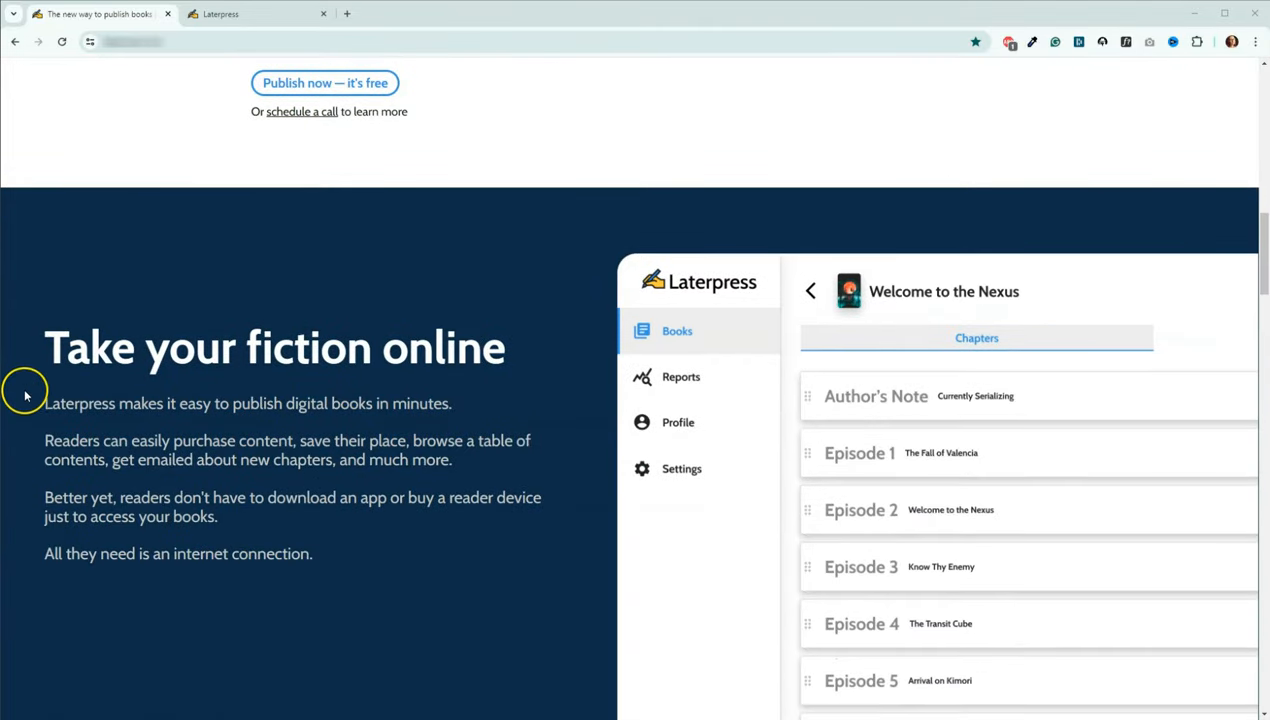
{"action": "scroll", "scroll_direction": "down", "scroll_amount": 3}
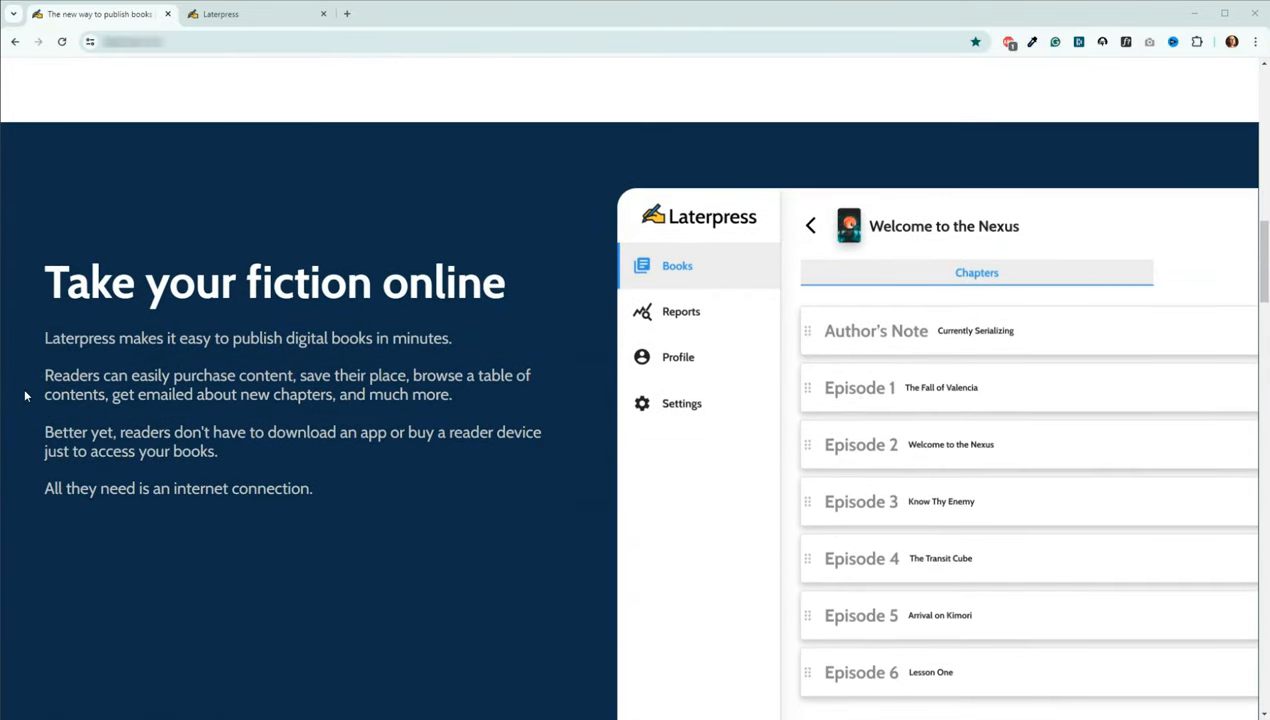
{"action": "scroll", "scroll_direction": "down", "scroll_amount": 3}
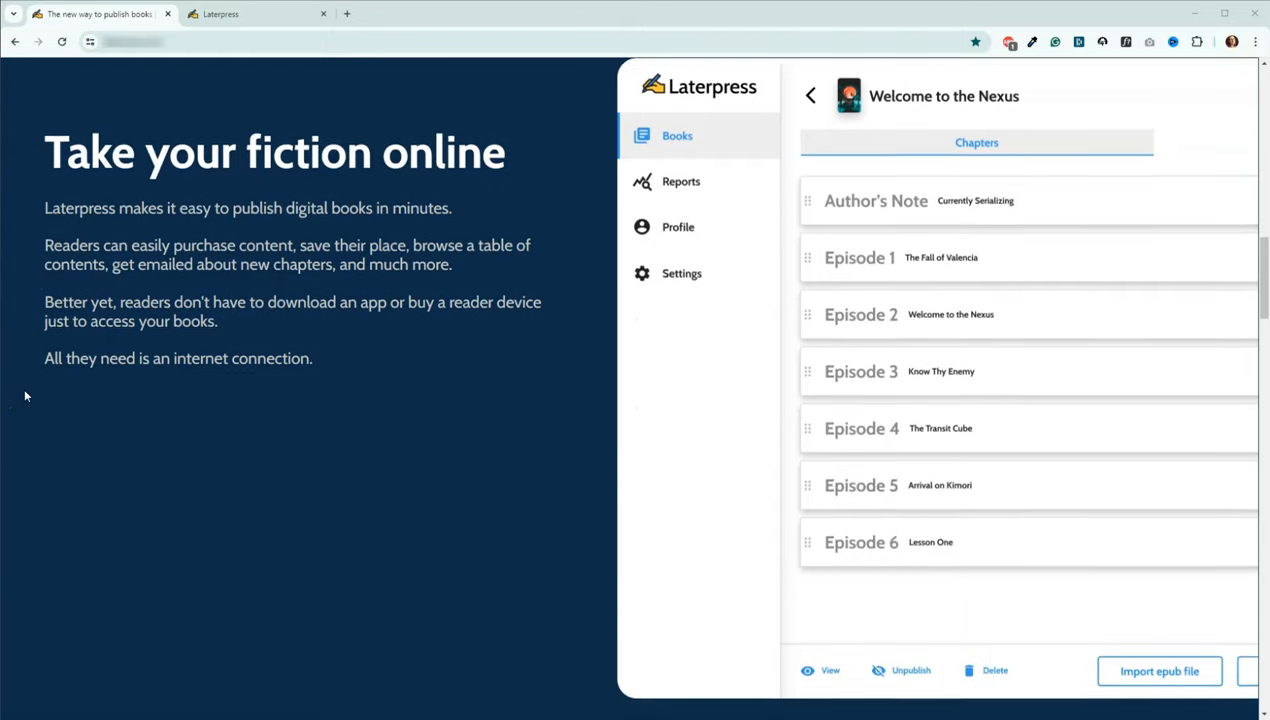
{"action": "scroll", "scroll_direction": "down", "scroll_amount": 3}
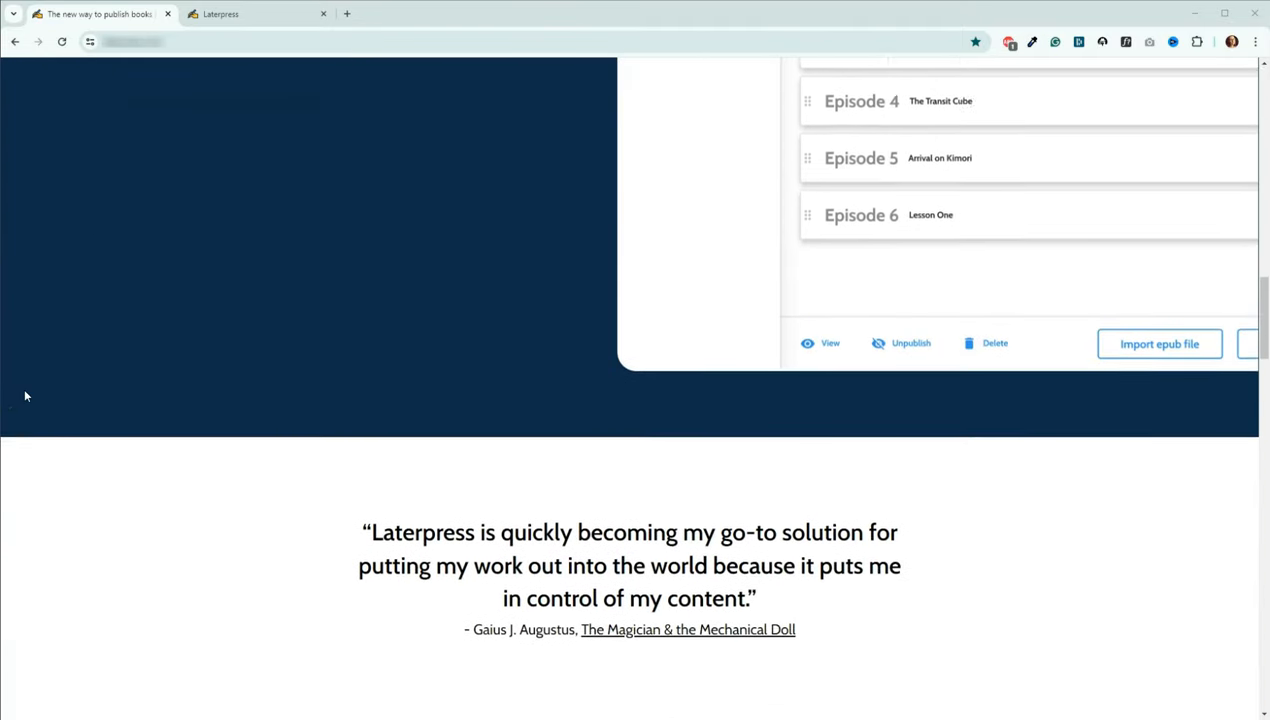
{"action": "scroll", "scroll_direction": "down", "scroll_amount": 3}
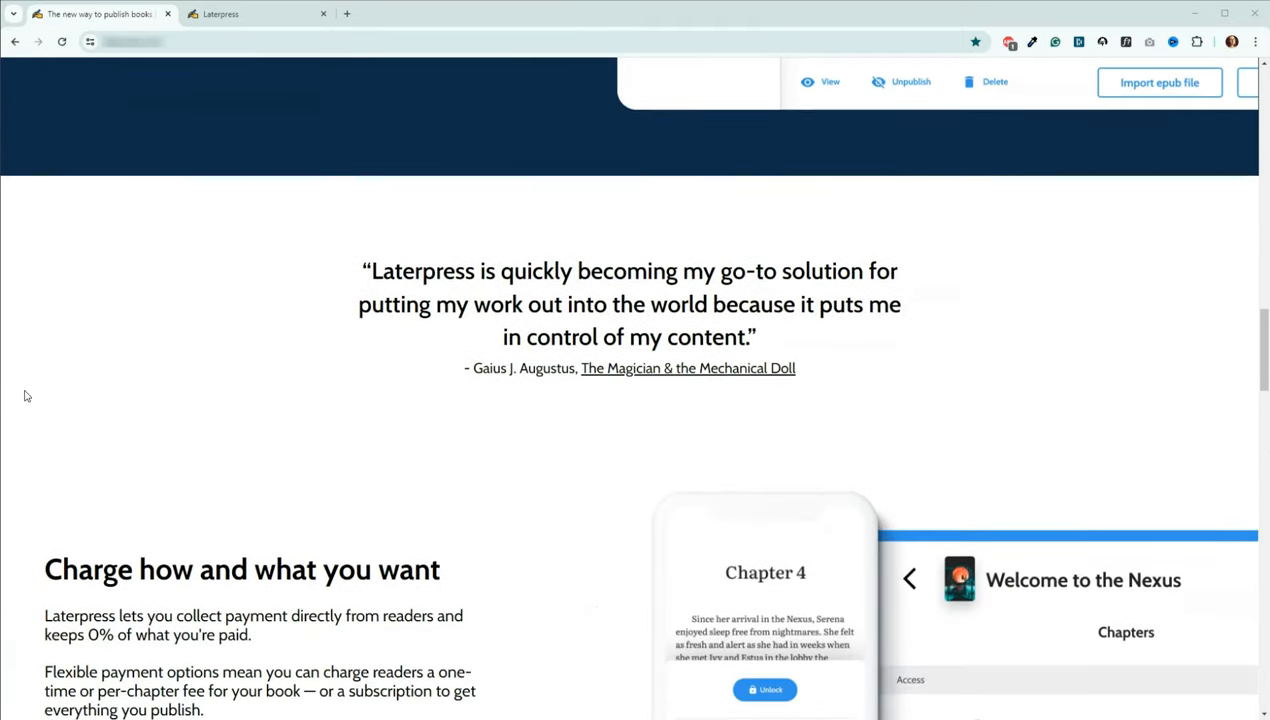
{"action": "scroll", "scroll_direction": "down", "scroll_amount": 3}
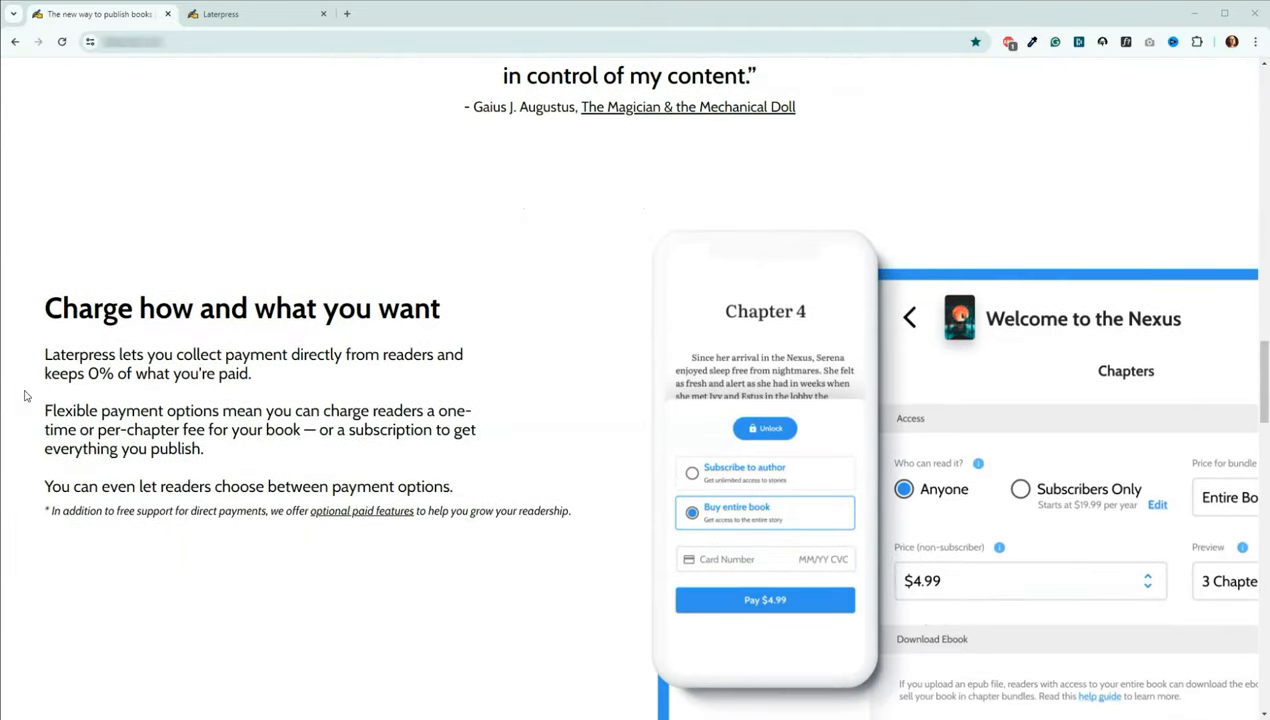
{"action": "scroll", "scroll_direction": "down", "scroll_amount": 3}
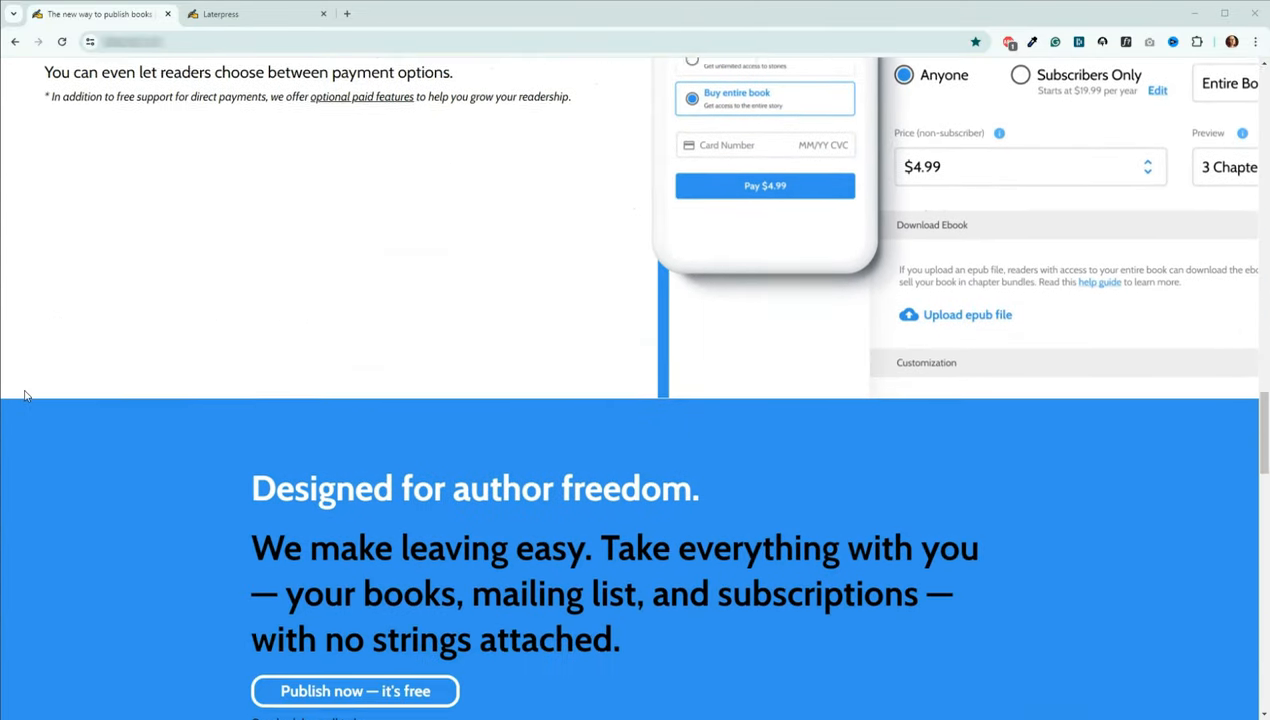
{"action": "scroll", "scroll_direction": "down", "scroll_amount": 3}
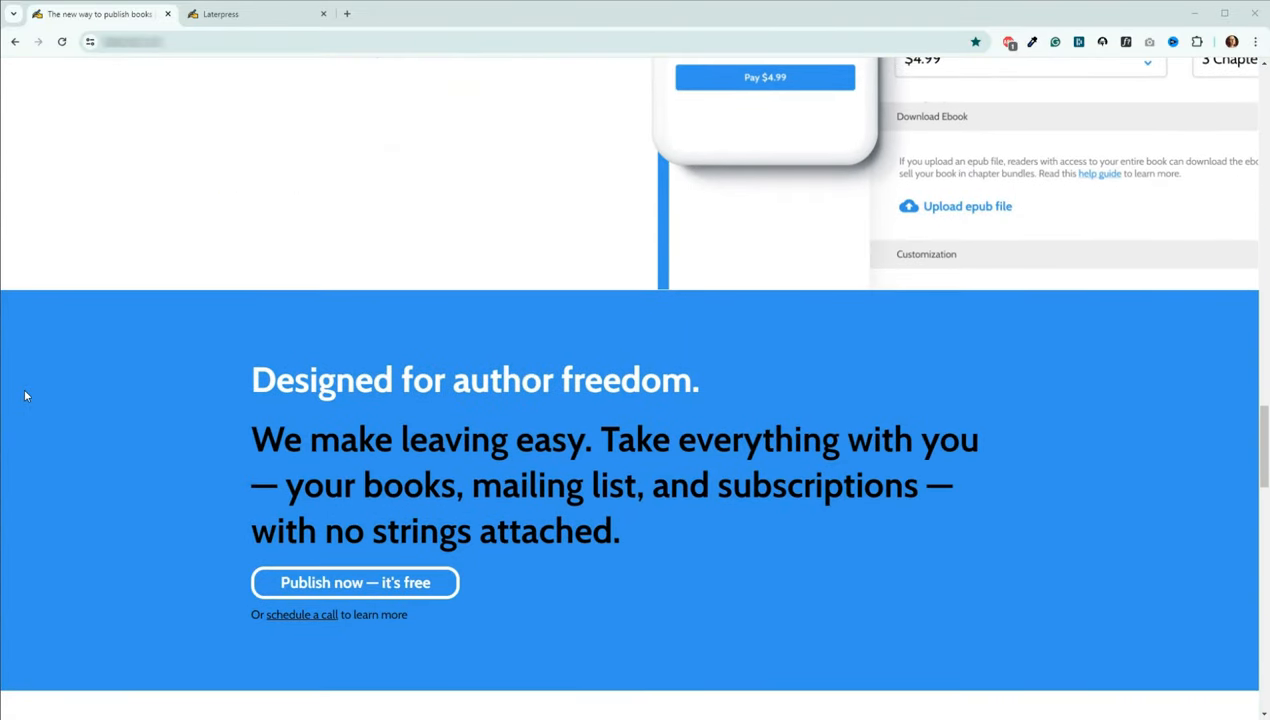
{"action": "scroll", "scroll_direction": "down", "scroll_amount": 3}
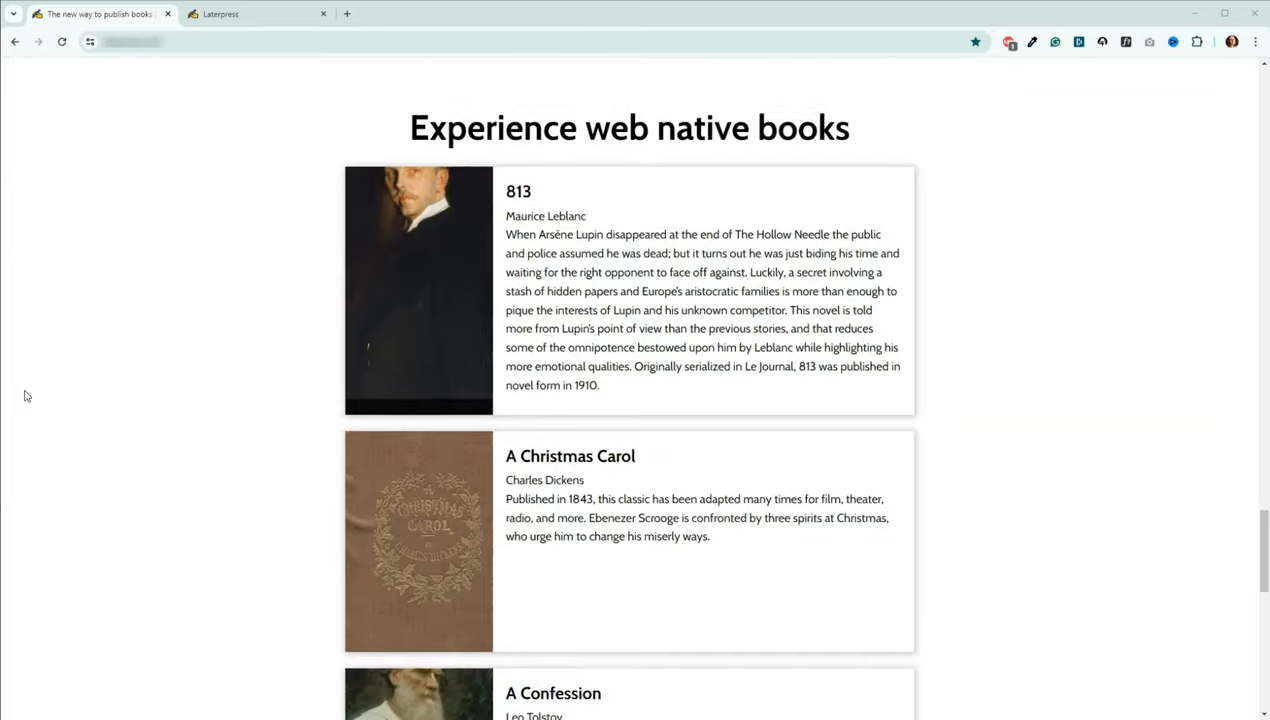
{"action": "scroll", "scroll_direction": "down", "scroll_amount": 3}
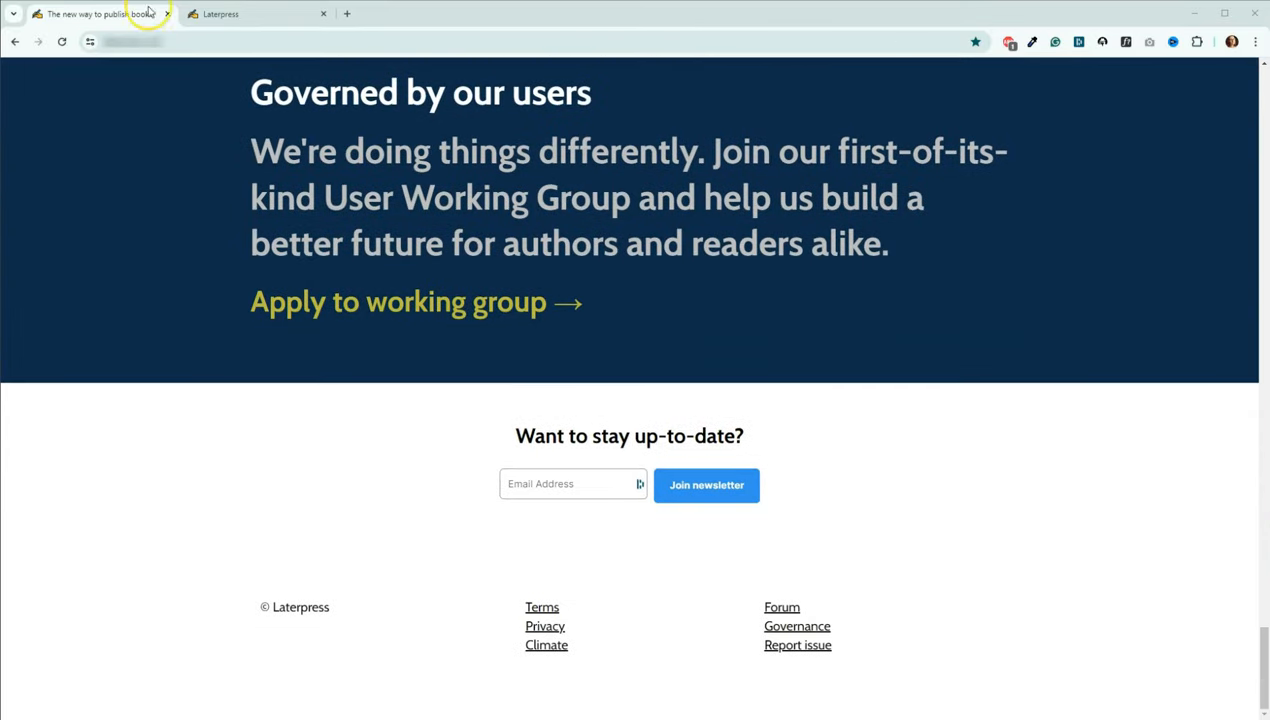
From the Books dashboard, open The Willow Creek Chronicles and view Family, Friends, & Firewalls' public page.
{"action": "left_click", "coordinate": [95, 13]}
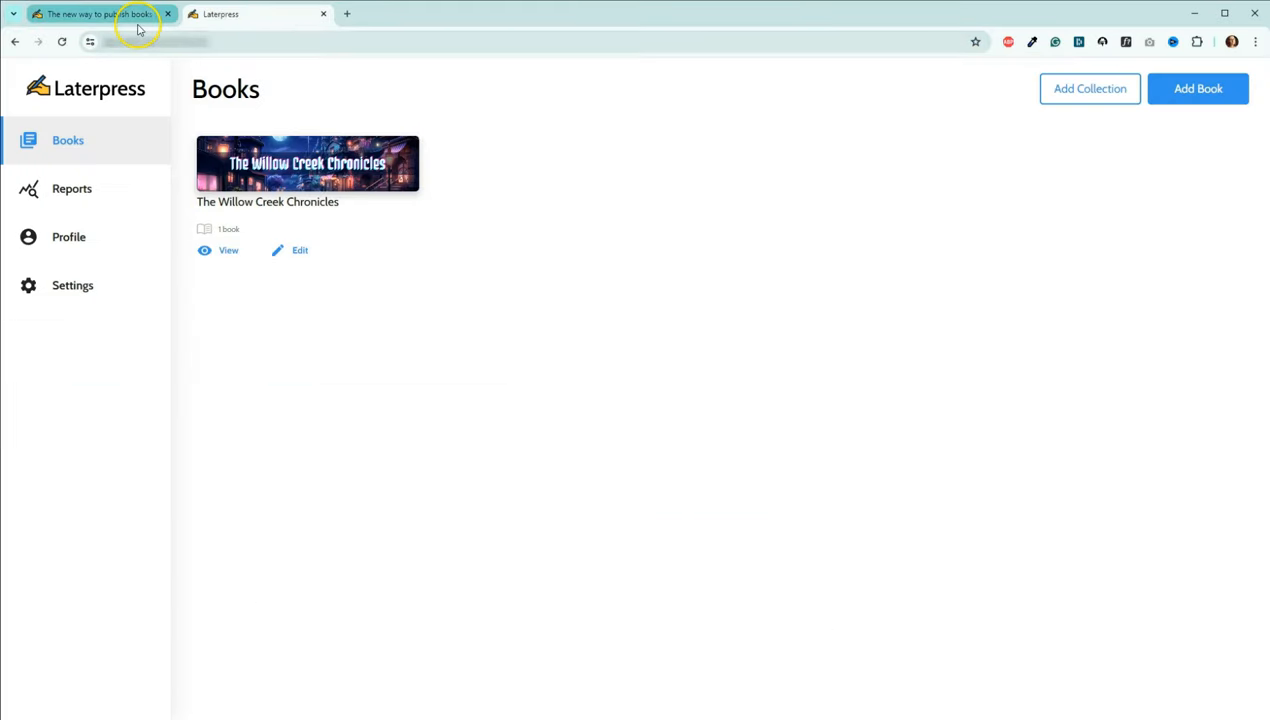
{"action": "mouse_move", "coordinate": [261, 335]}
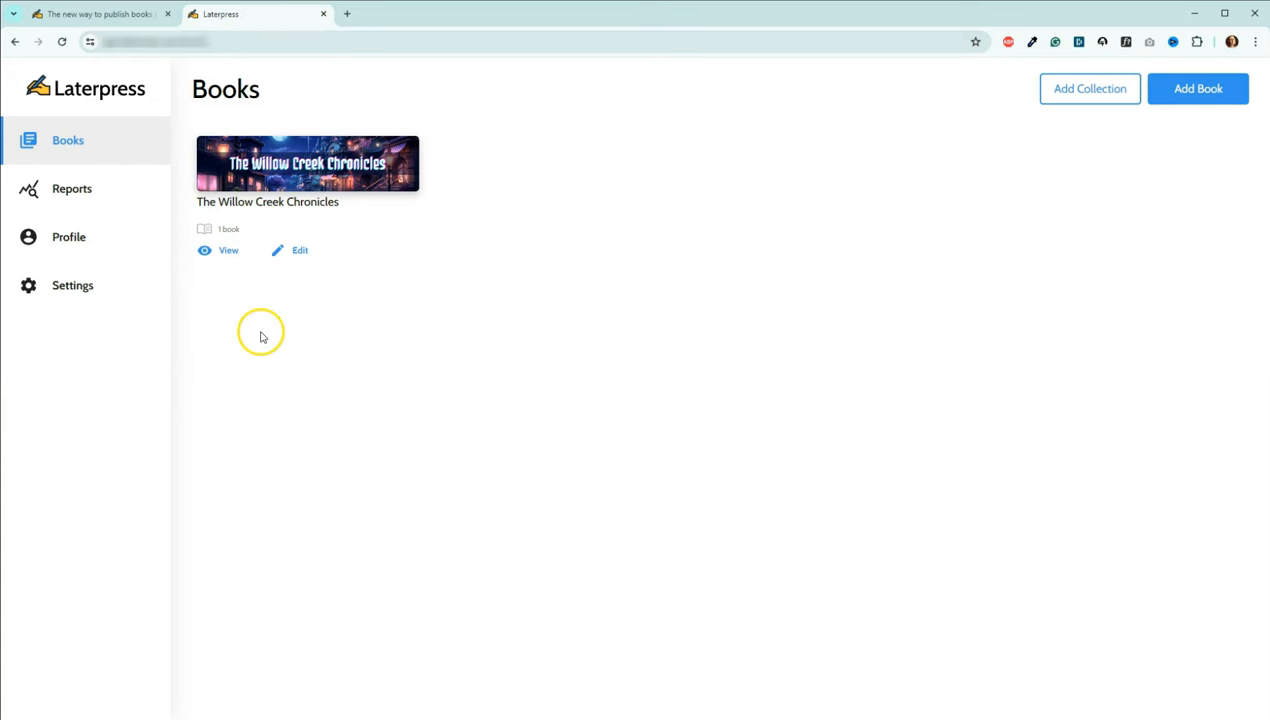
{"action": "left_click", "coordinate": [307, 163]}
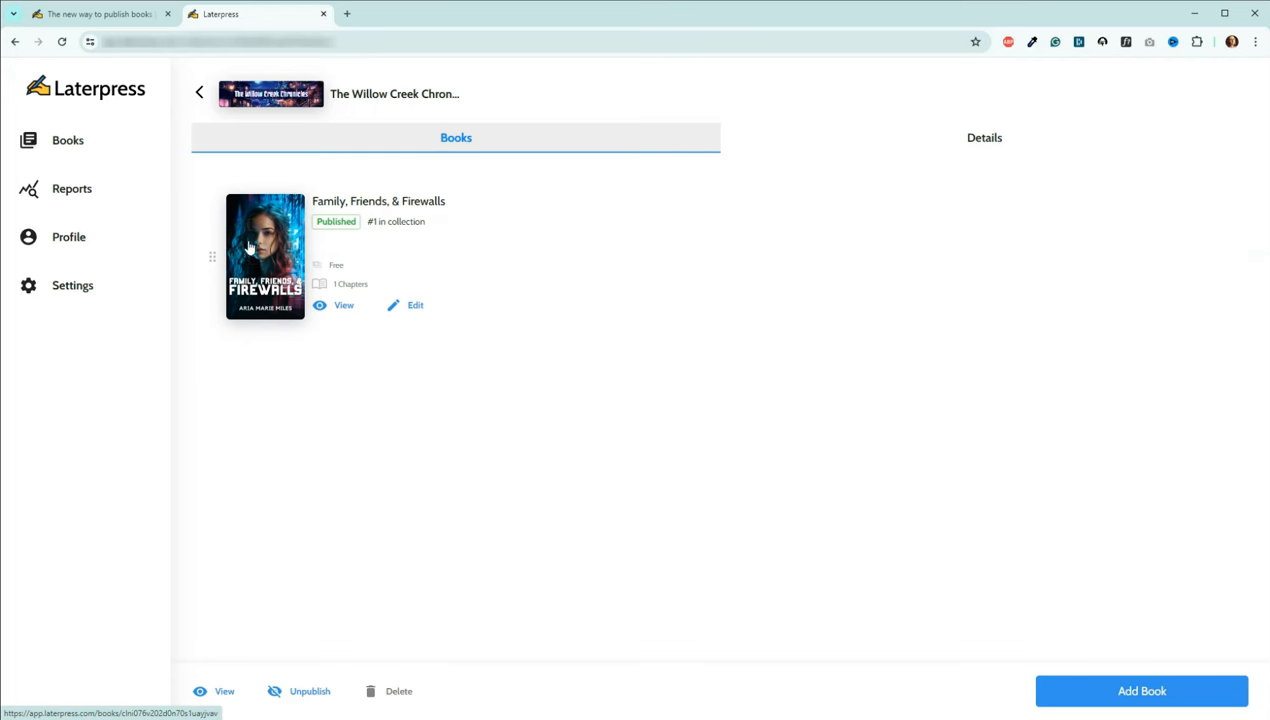
{"action": "mouse_move", "coordinate": [344, 305]}
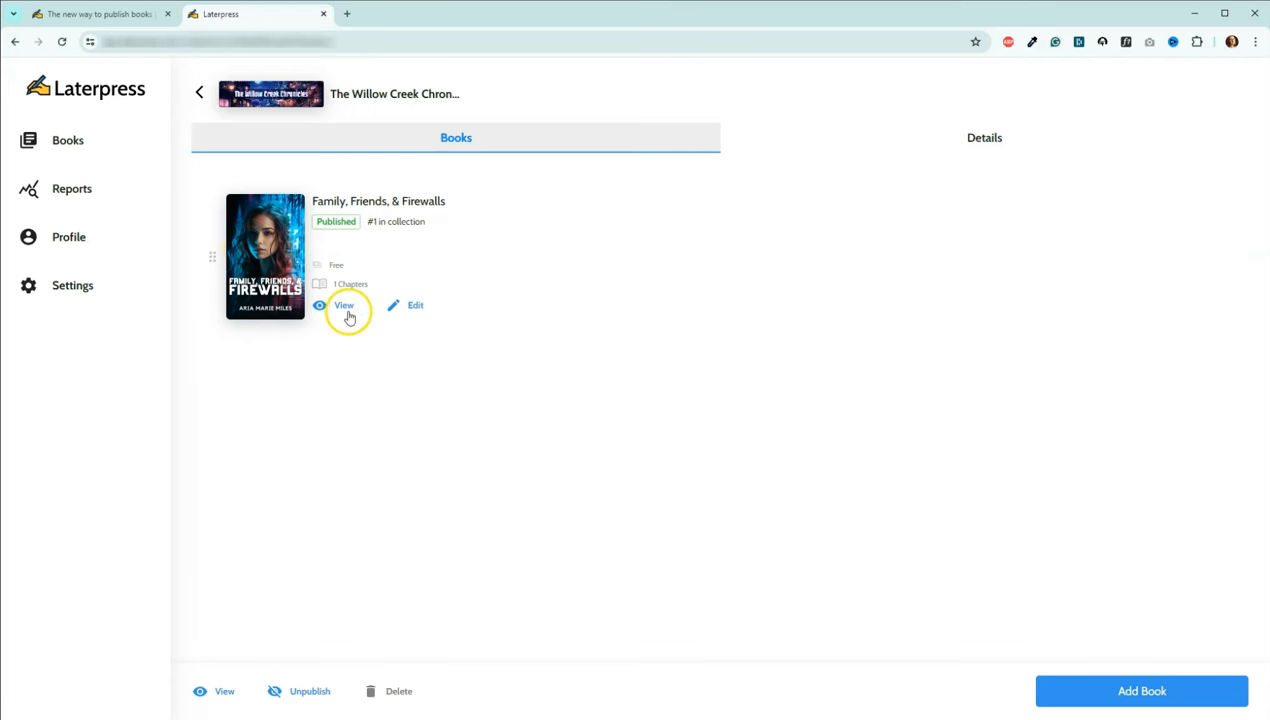
{"action": "left_click", "coordinate": [343, 305]}
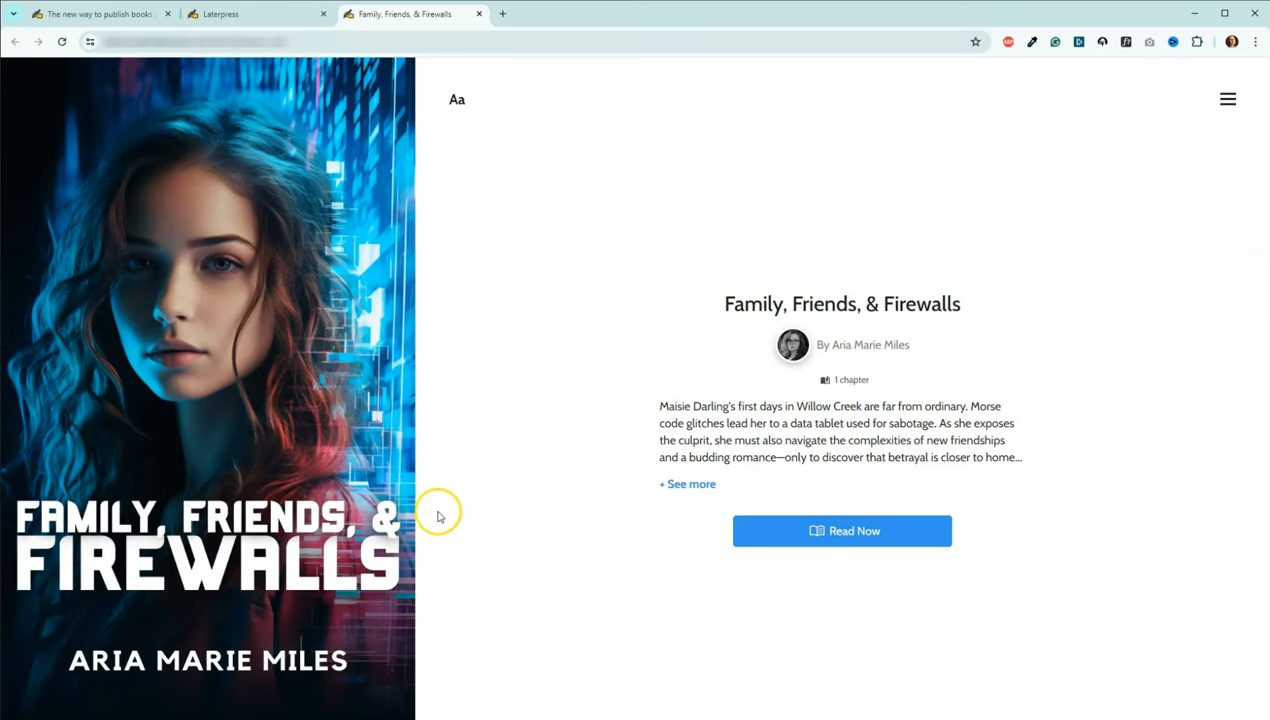
{"action": "mouse_move", "coordinate": [802, 530]}
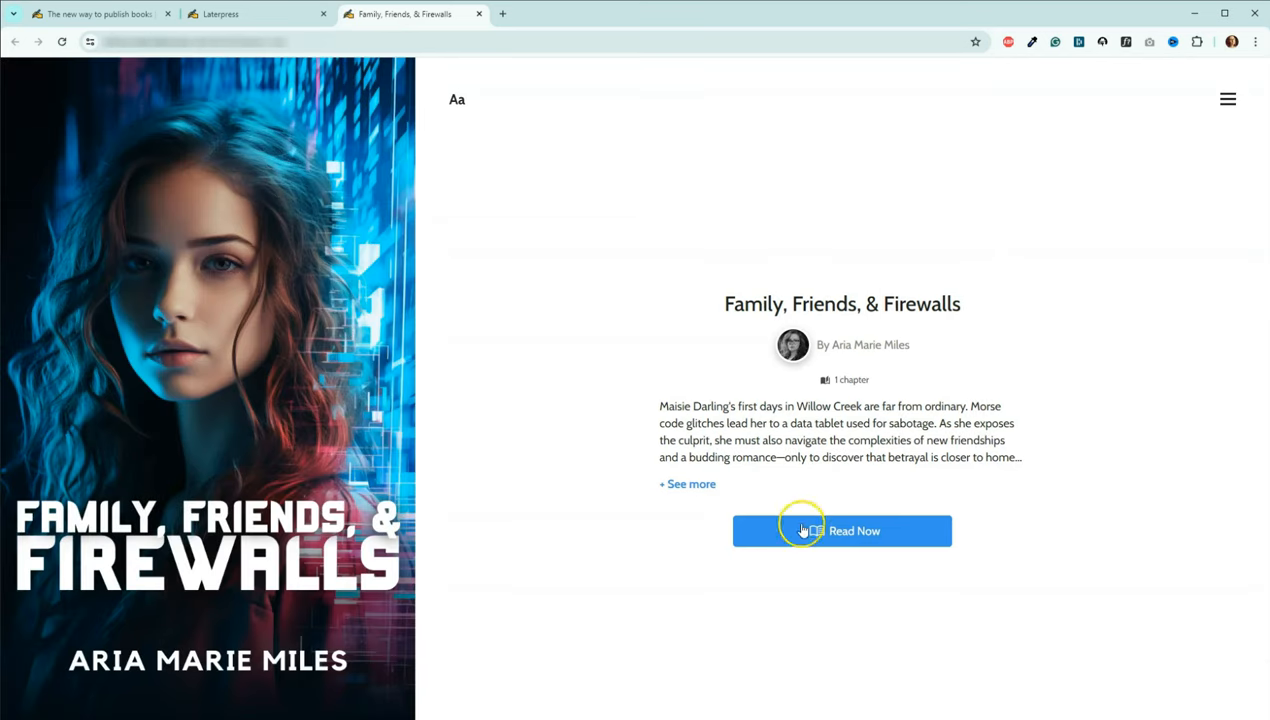
Read the opening chapter, turn a page, then close the book's reading tab.
{"action": "left_click", "coordinate": [842, 531]}
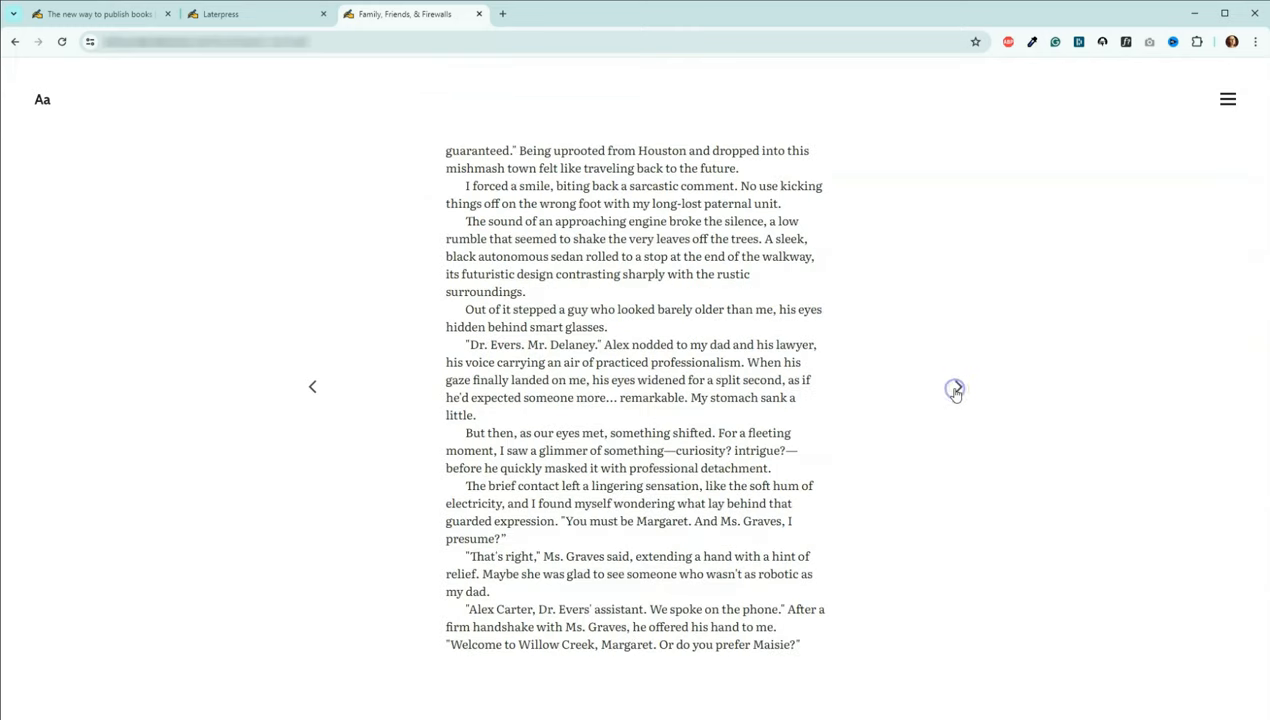
{"action": "left_click", "coordinate": [955, 389]}
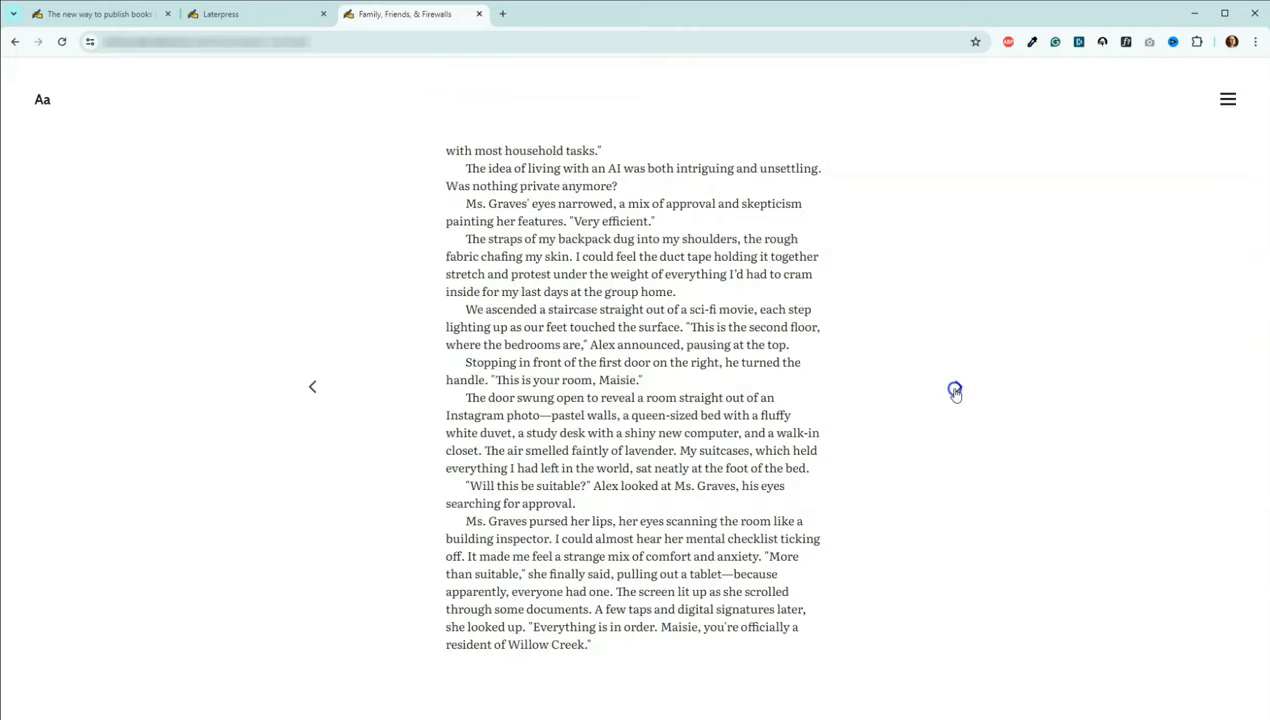
{"action": "scroll", "scroll_direction": "down", "scroll_amount": 3}
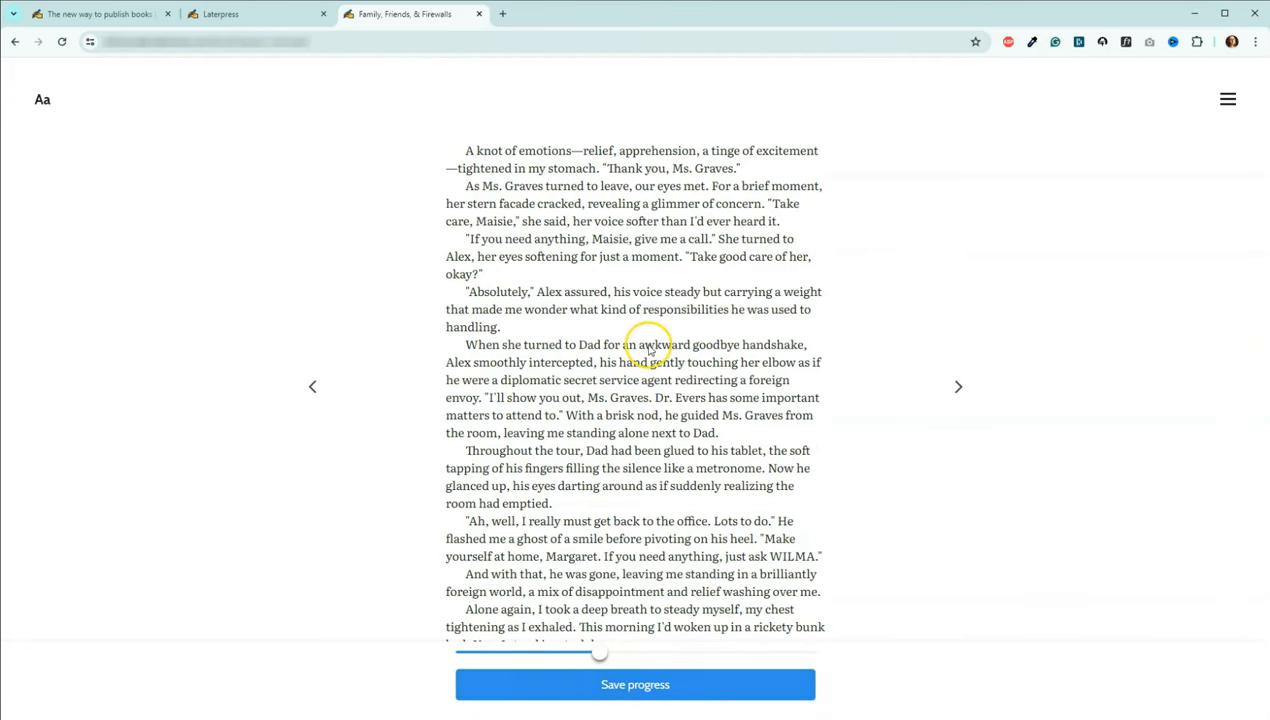
{"action": "left_click", "coordinate": [478, 13]}
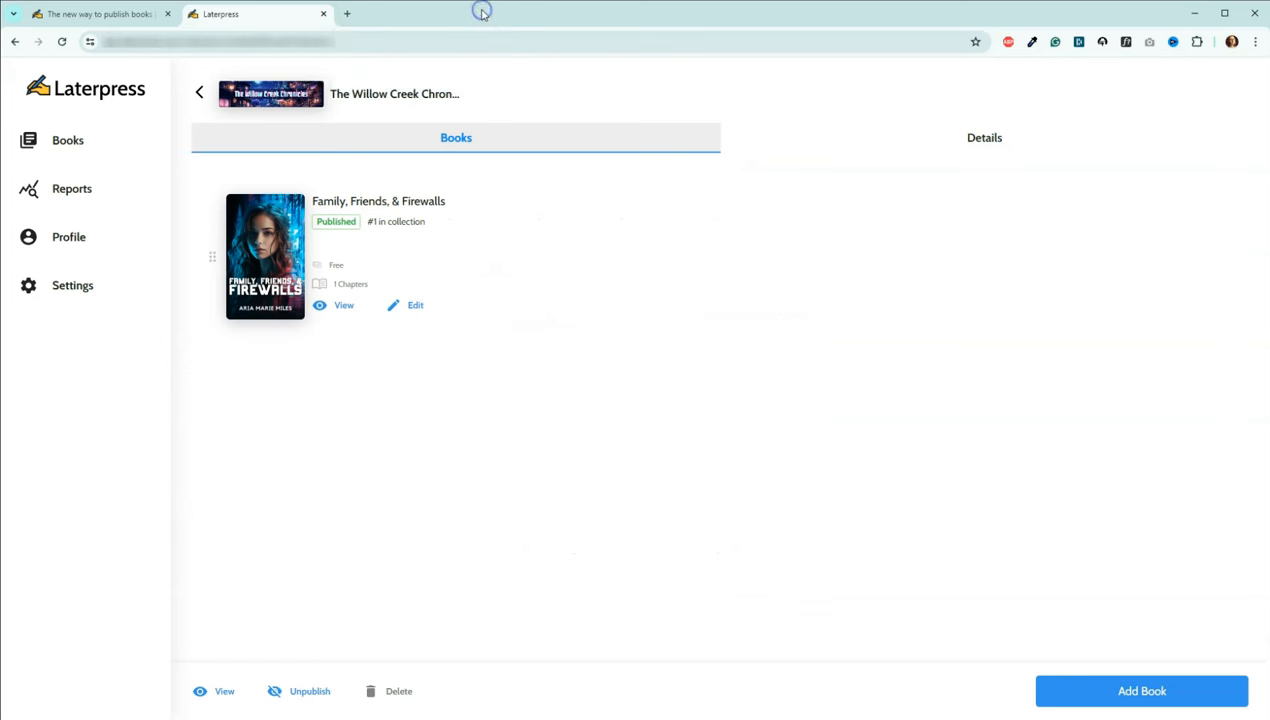
{"action": "mouse_move", "coordinate": [371, 362]}
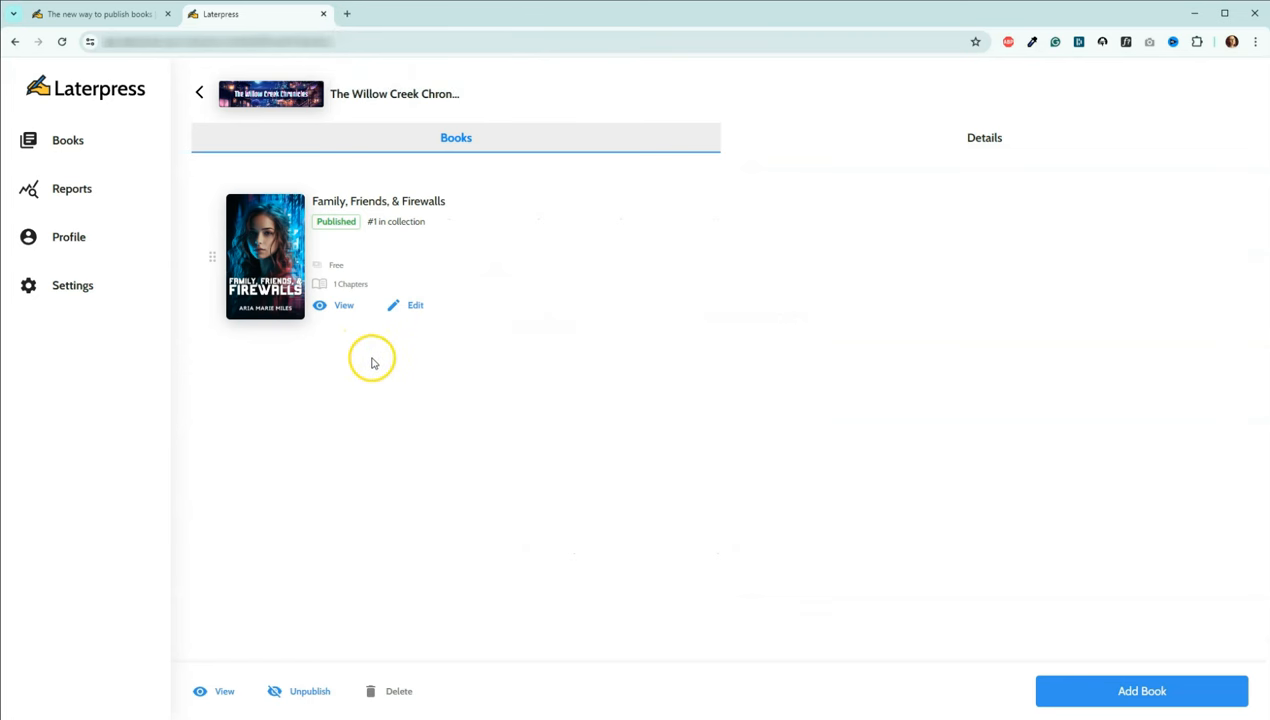
{"action": "mouse_move", "coordinate": [389, 377]}
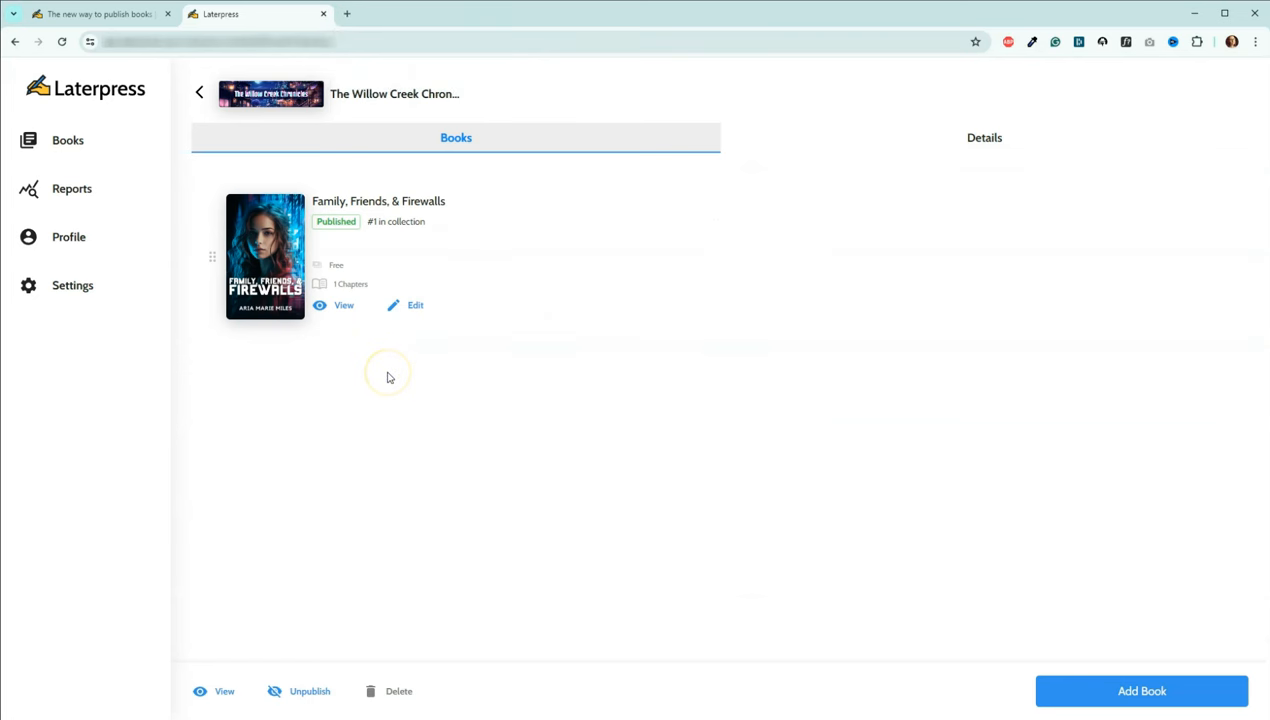
{"action": "mouse_move", "coordinate": [389, 377]}
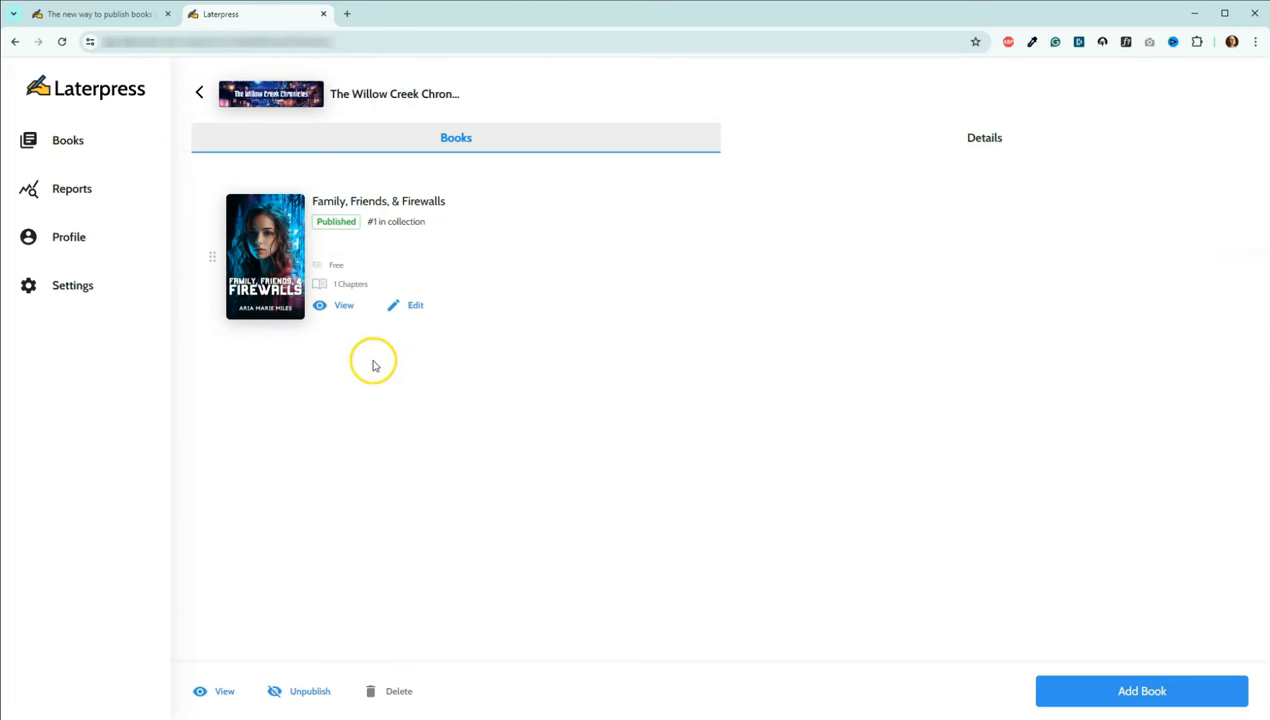
{"action": "mouse_move", "coordinate": [317, 355]}
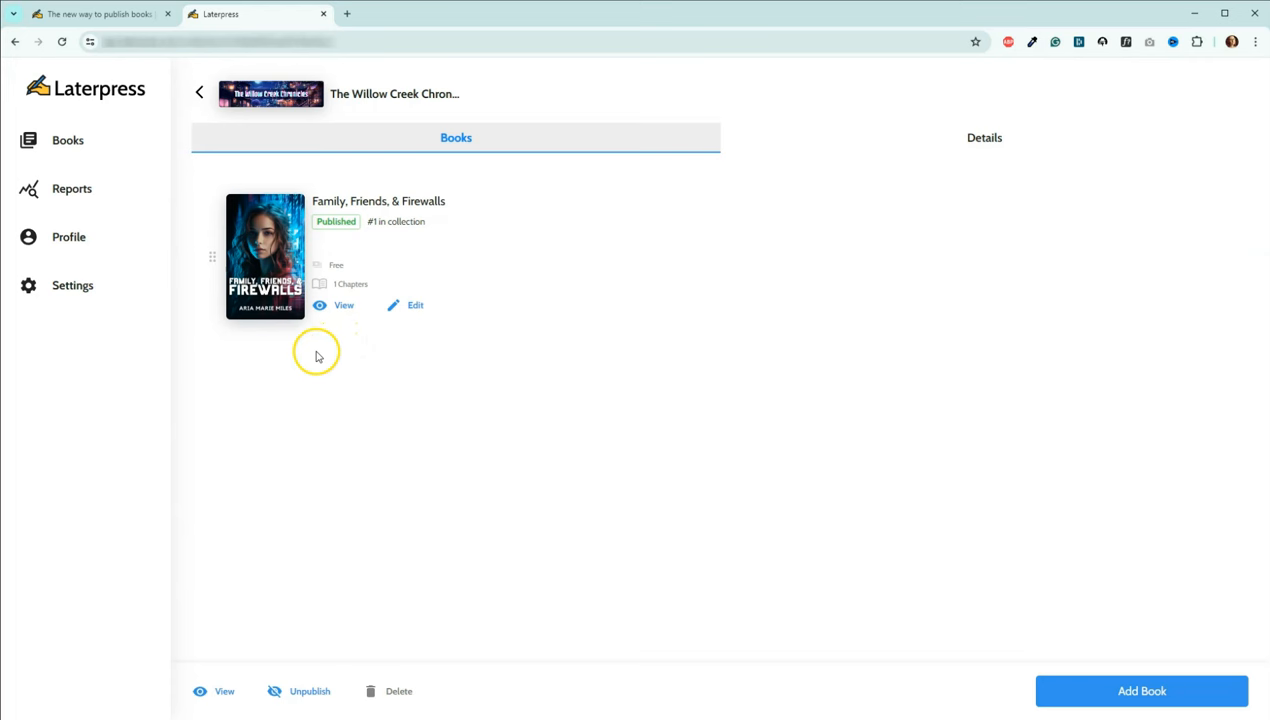
{"action": "mouse_move", "coordinate": [223, 345]}
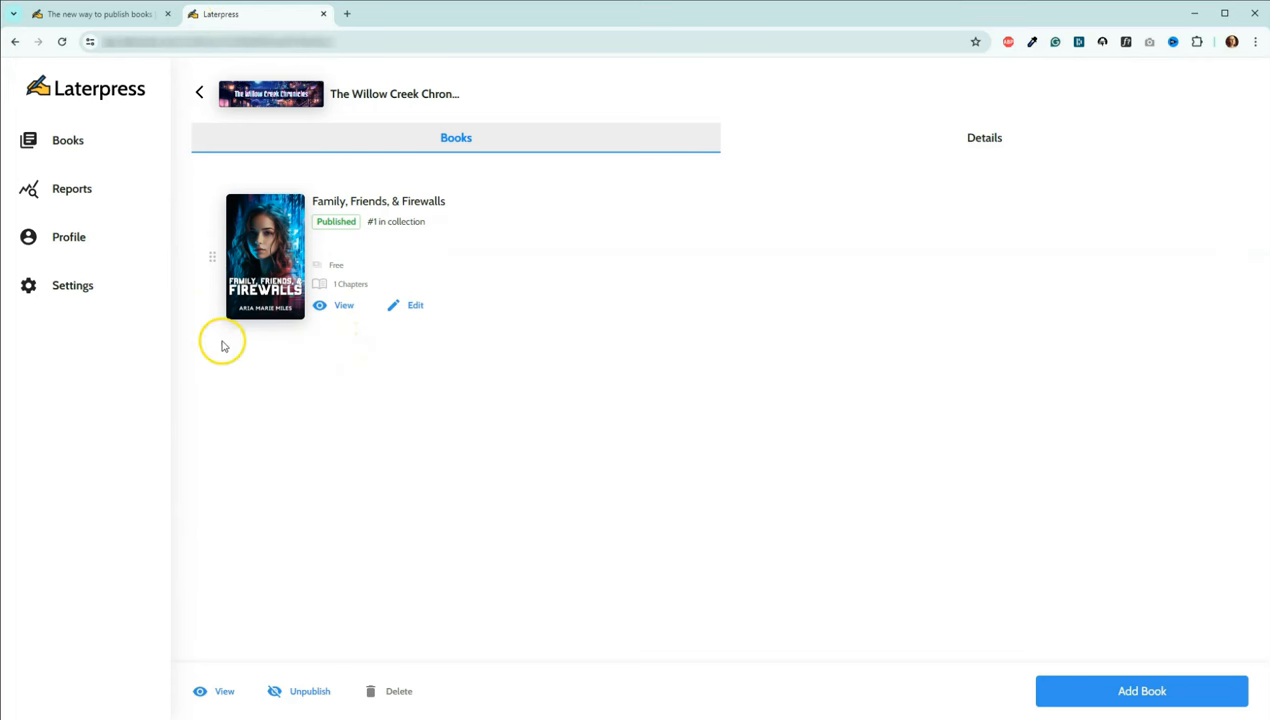
{"action": "left_click", "coordinate": [100, 13]}
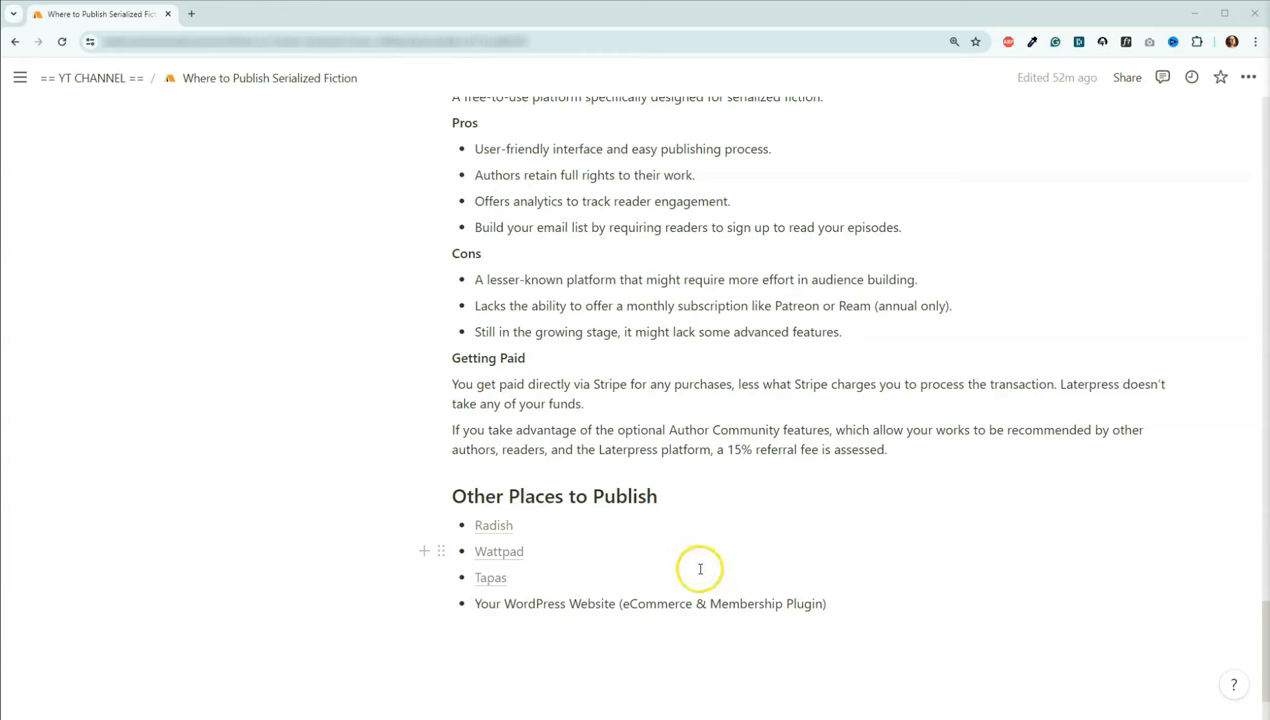
{"action": "mouse_move", "coordinate": [697, 568]}
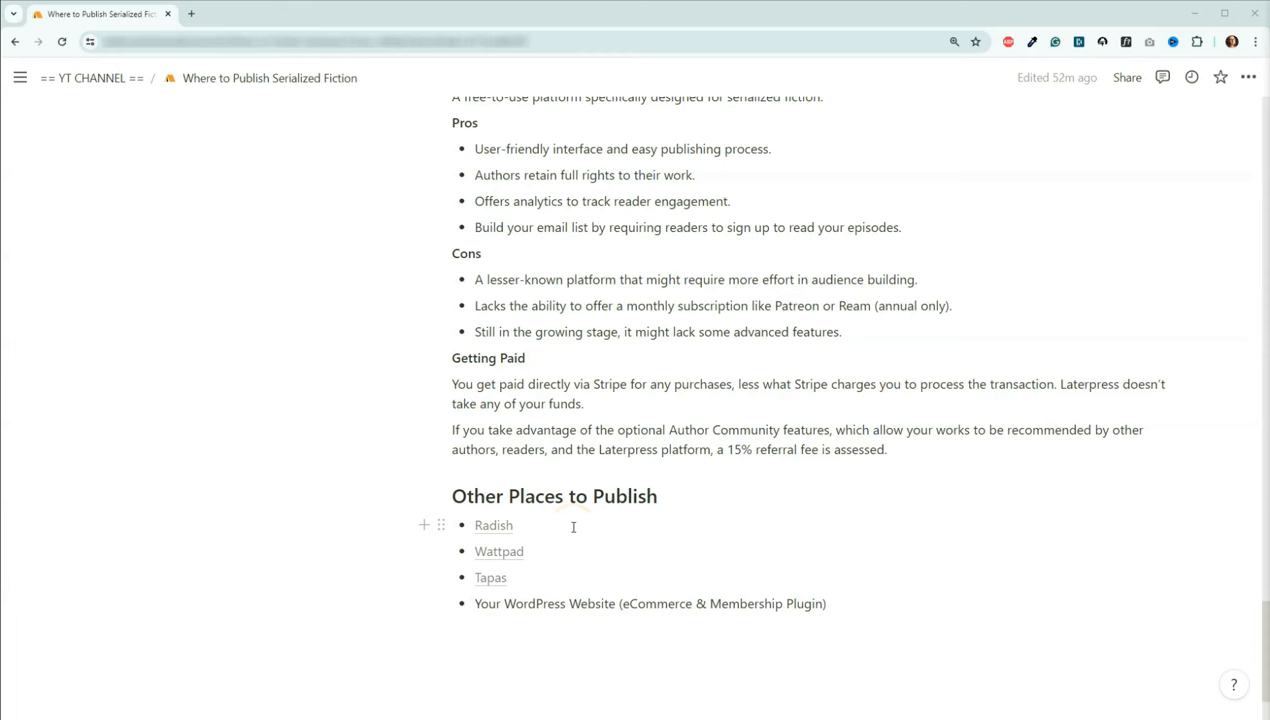
{"action": "mouse_move", "coordinate": [572, 551]}
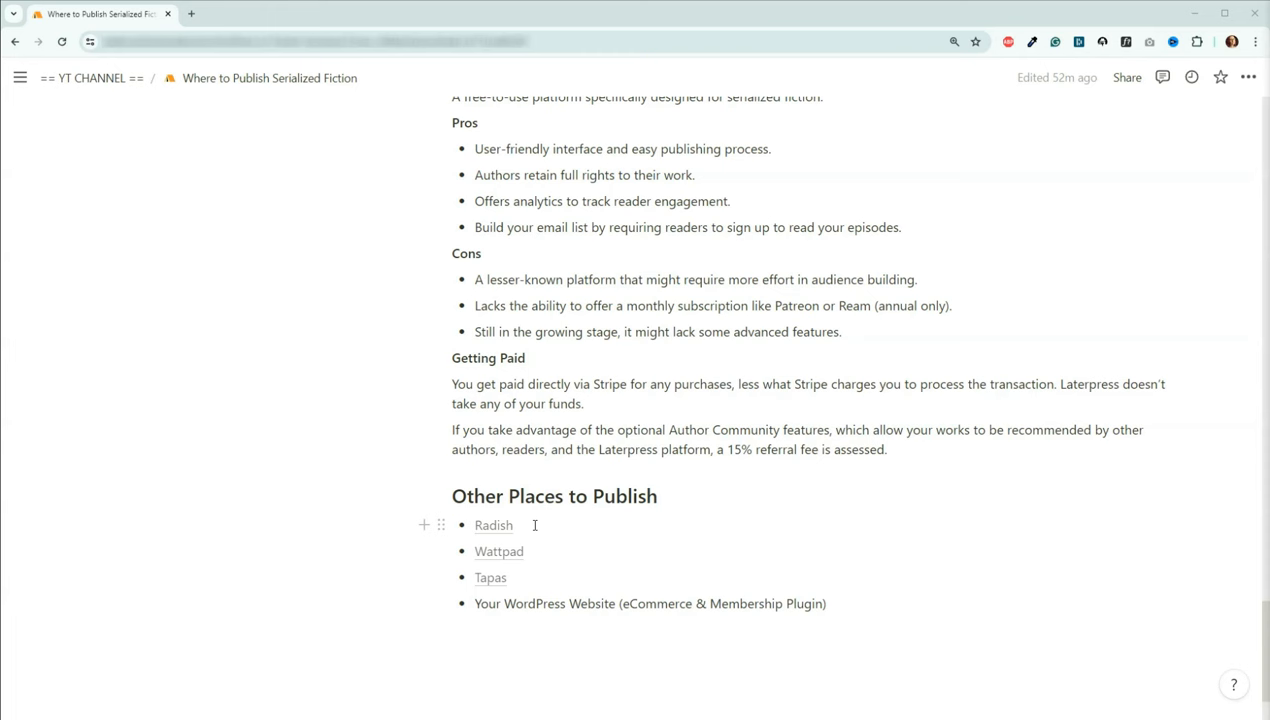
{"action": "mouse_move", "coordinate": [547, 569]}
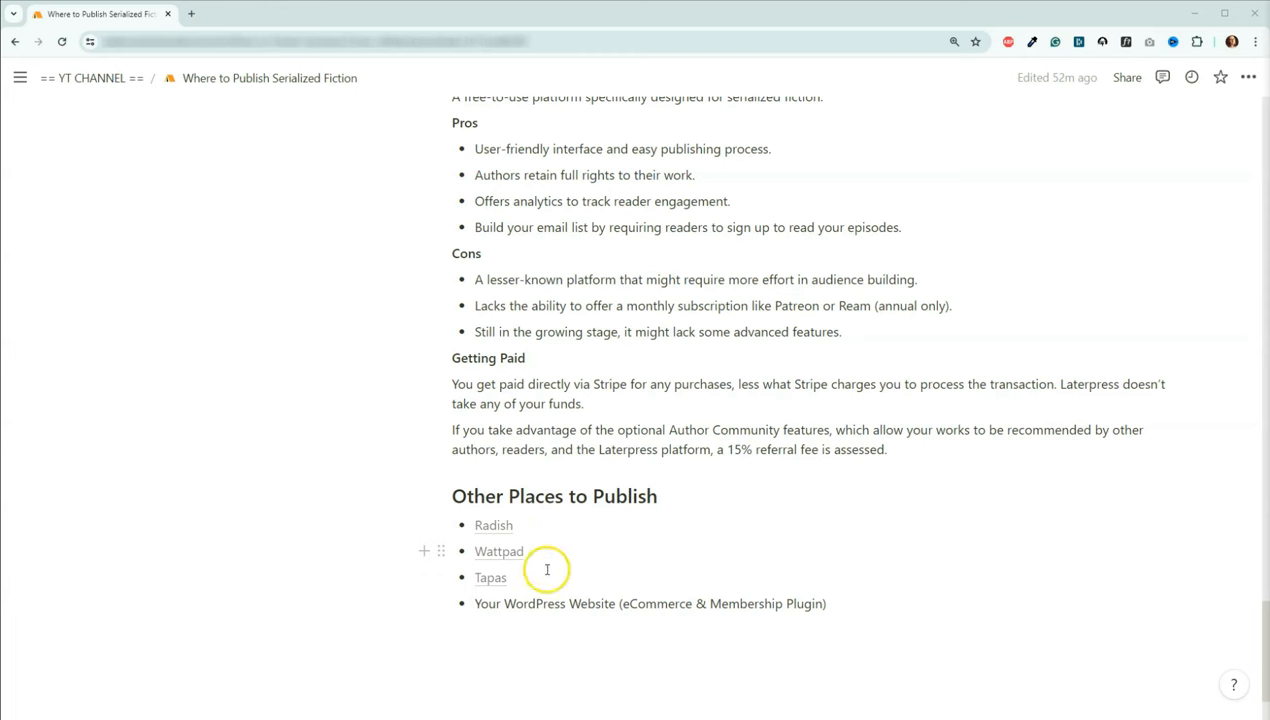
{"action": "mouse_move", "coordinate": [546, 577]}
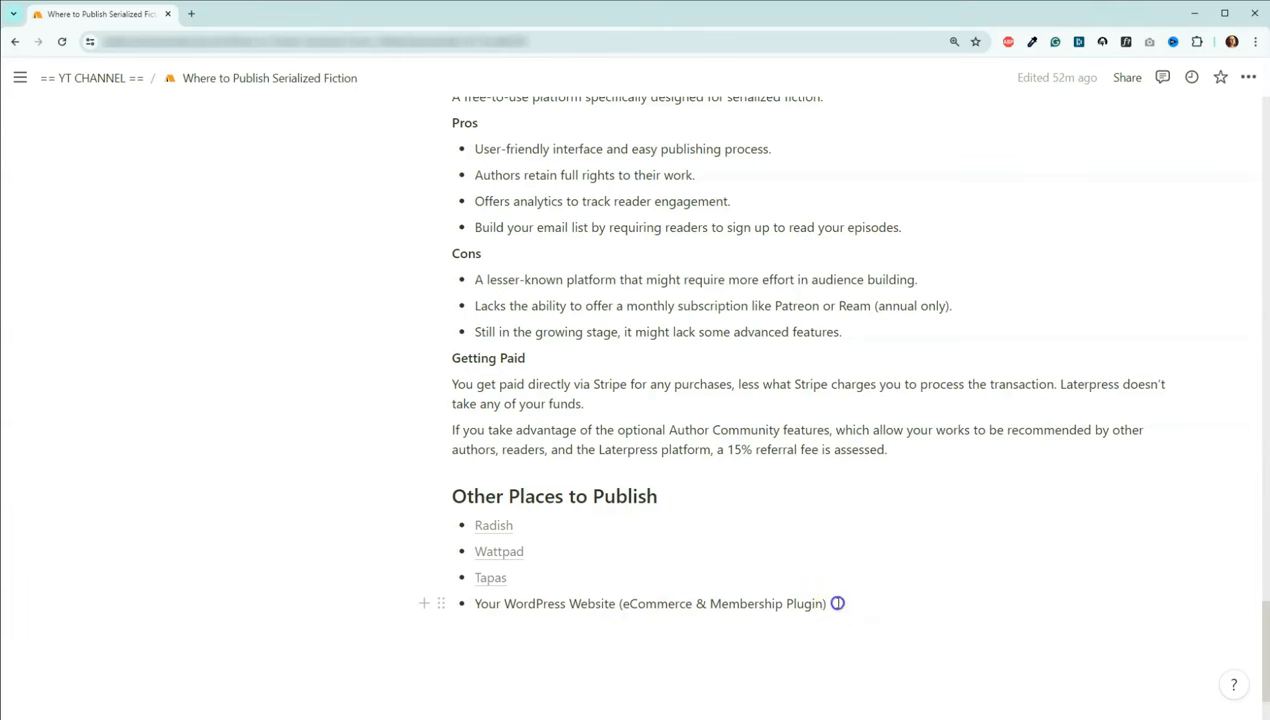
{"action": "left_click", "coordinate": [830, 603]}
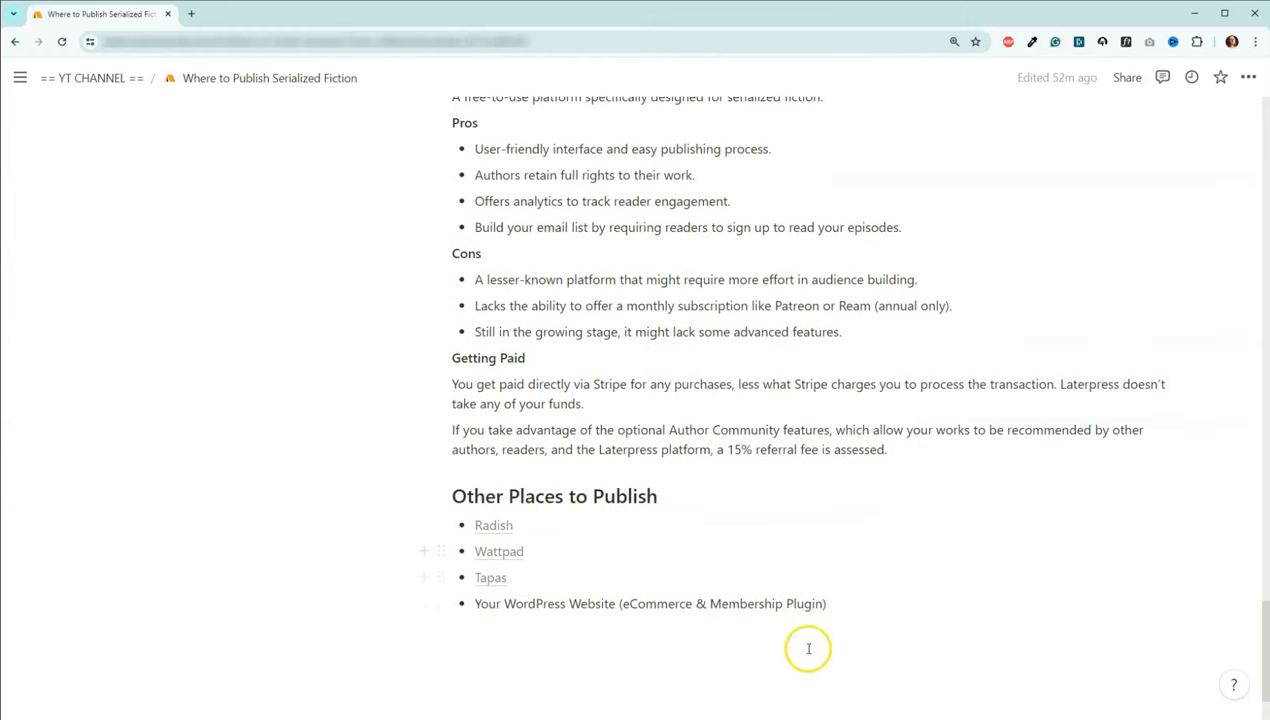
{"action": "mouse_move", "coordinate": [840, 614]}
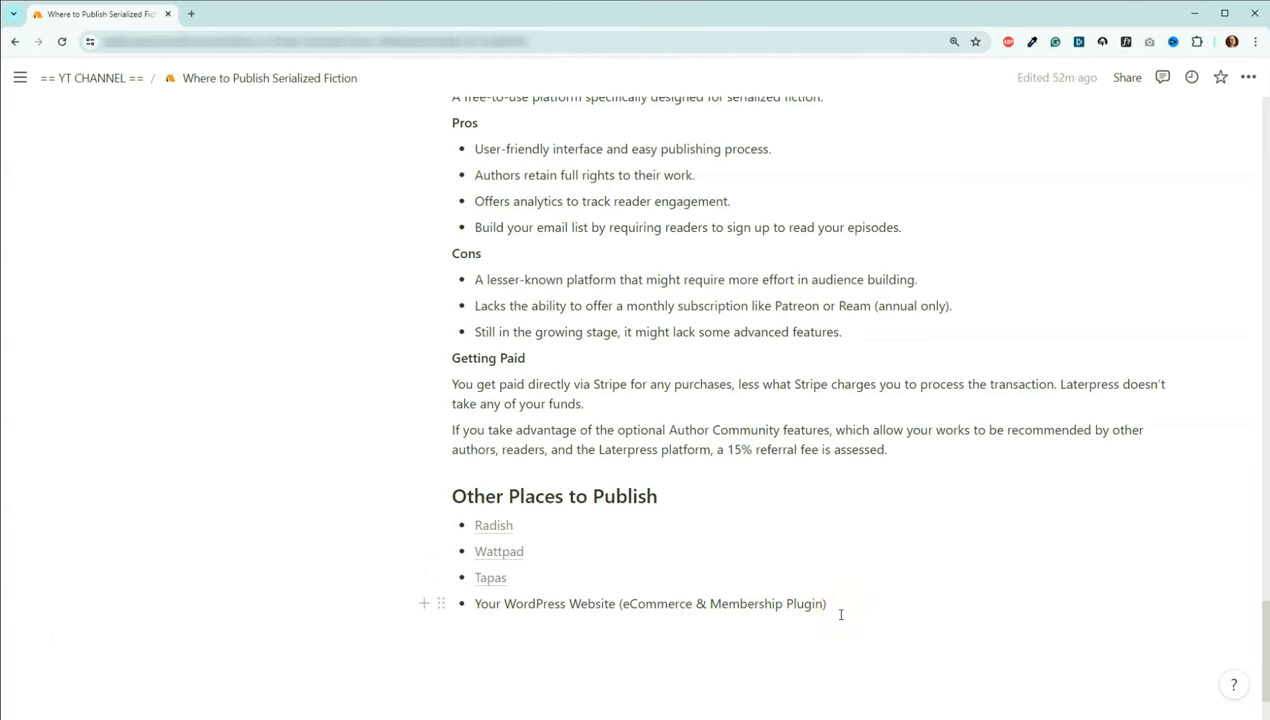
{"action": "scroll", "scroll_direction": "up", "scroll_amount": 3}
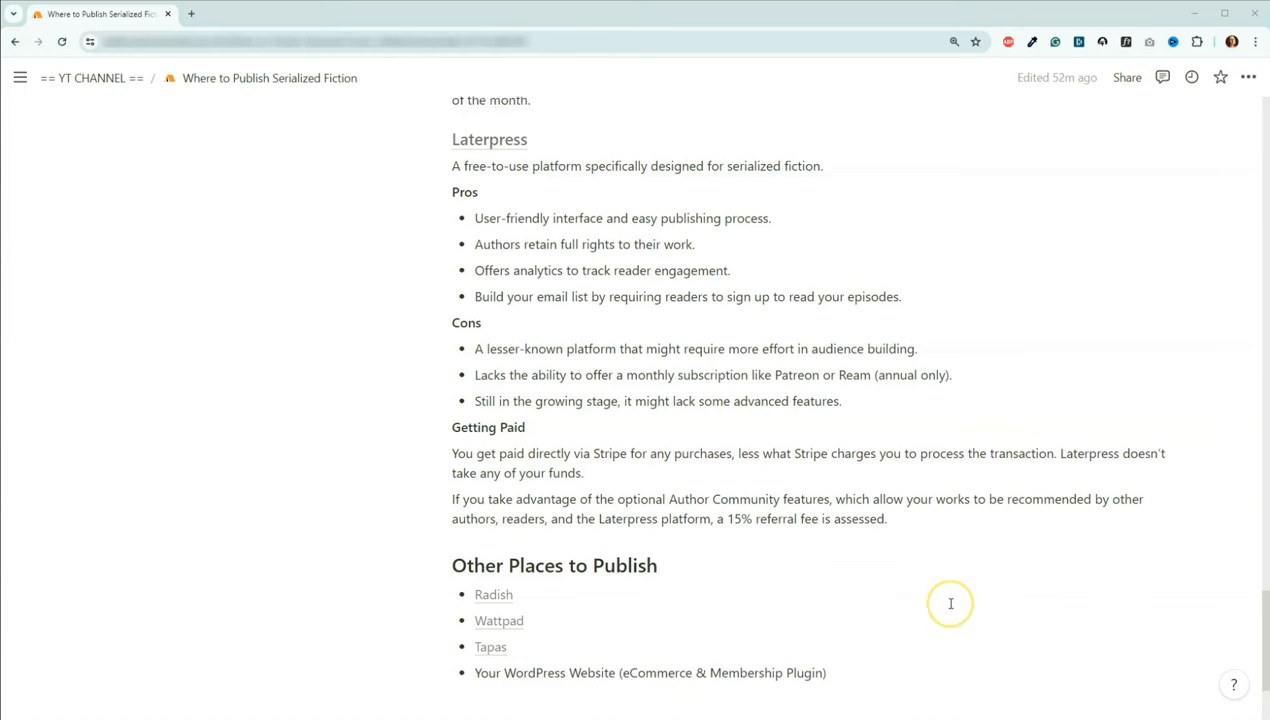
Scroll to the guide's top, showing the title, What is Serialized Fiction? and contents.
{"action": "scroll", "scroll_direction": "up", "scroll_amount": 3}
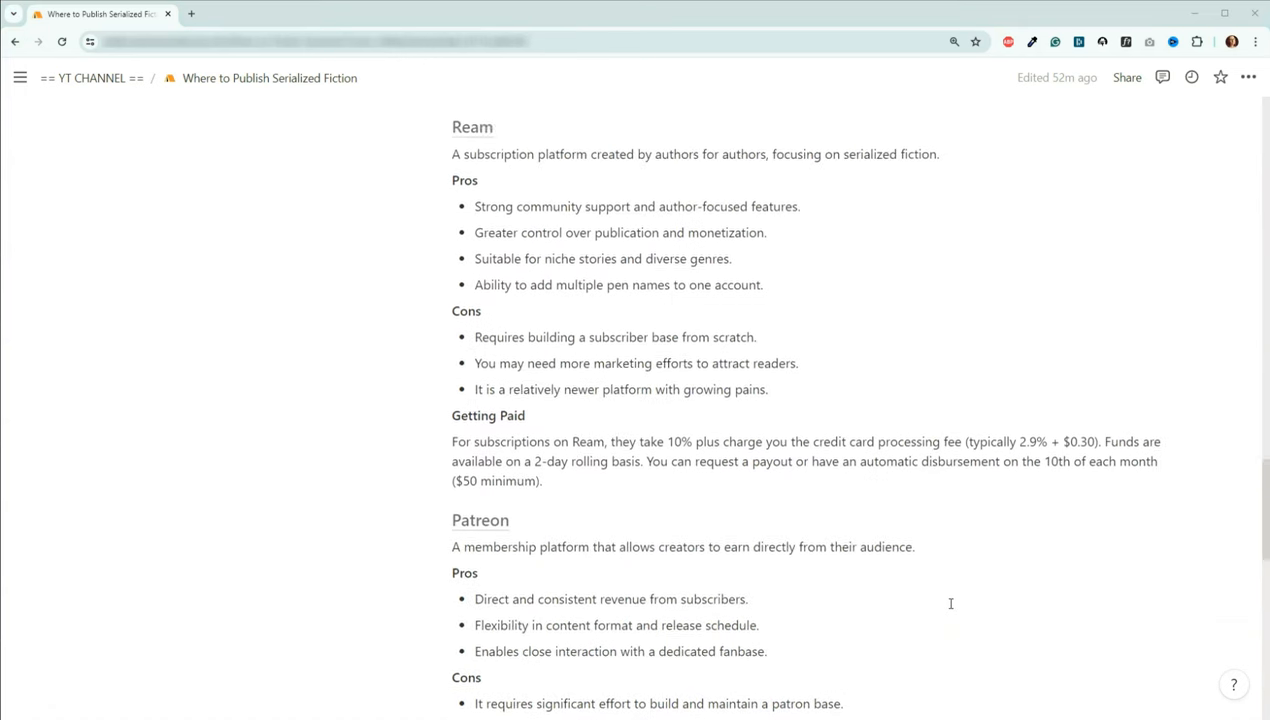
{"action": "scroll", "scroll_direction": "up", "scroll_amount": 3}
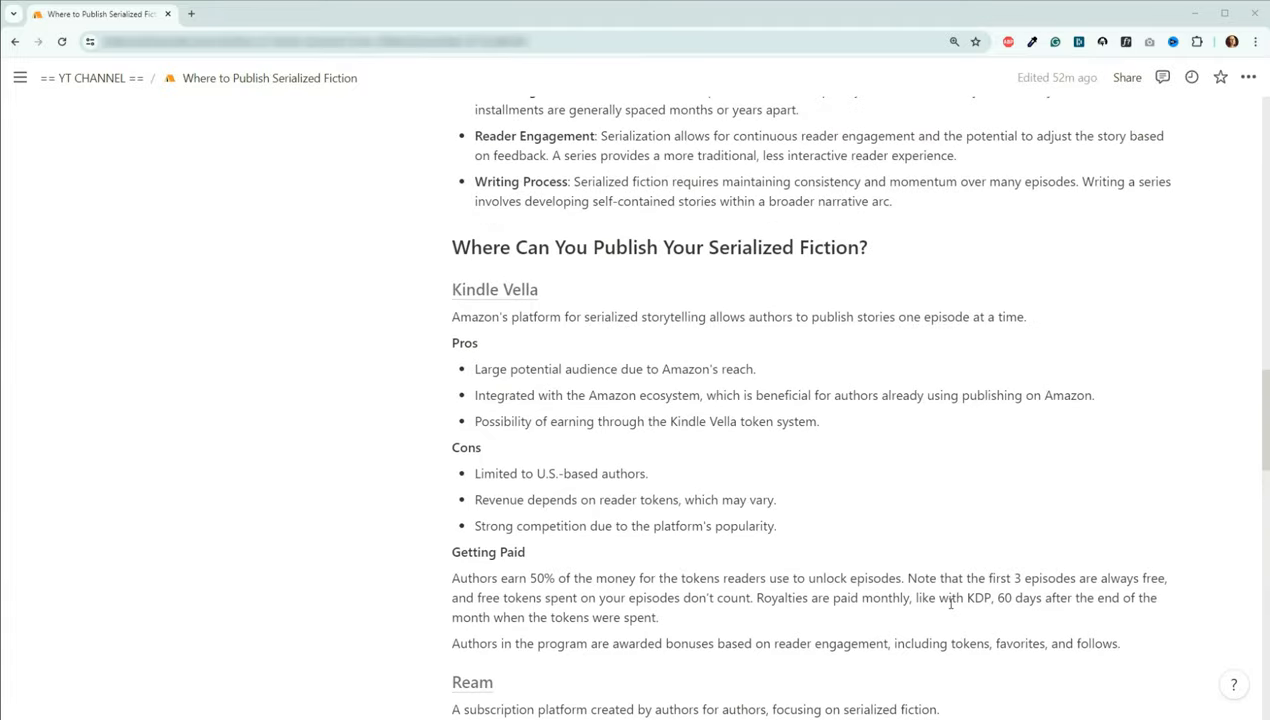
{"action": "scroll", "scroll_direction": "up", "scroll_amount": 3}
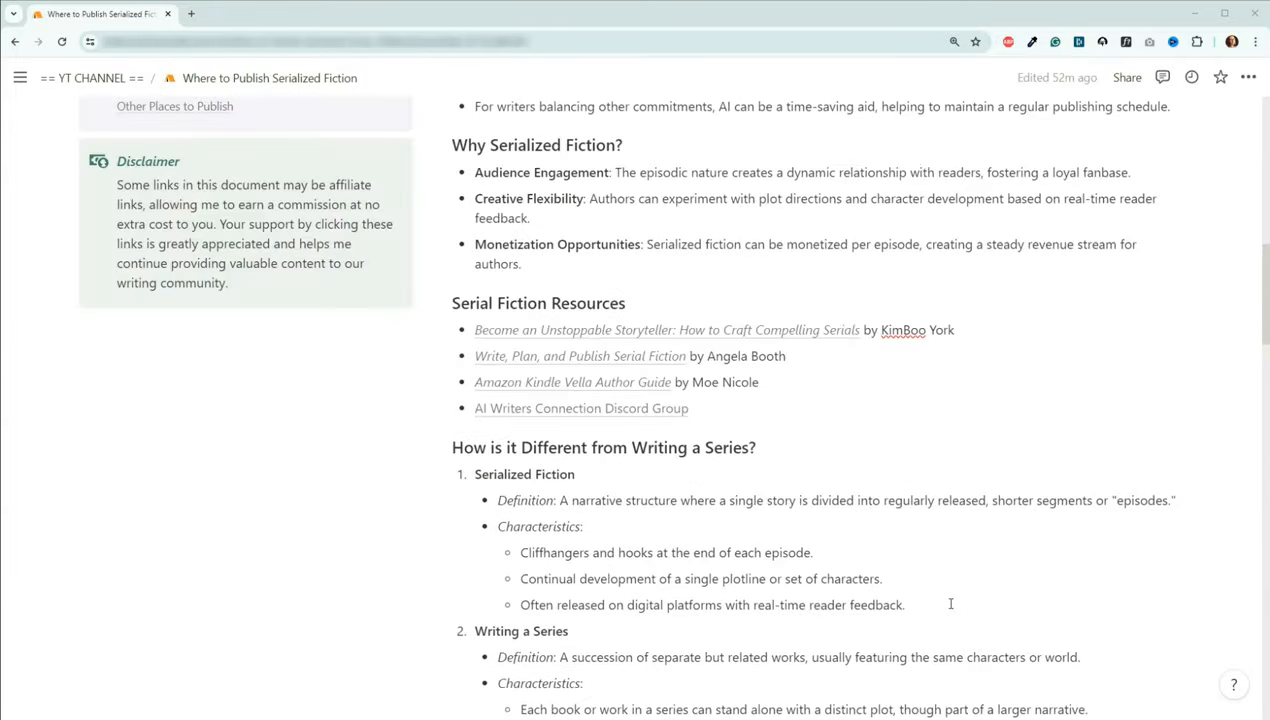
{"action": "scroll", "scroll_direction": "up", "scroll_amount": 3}
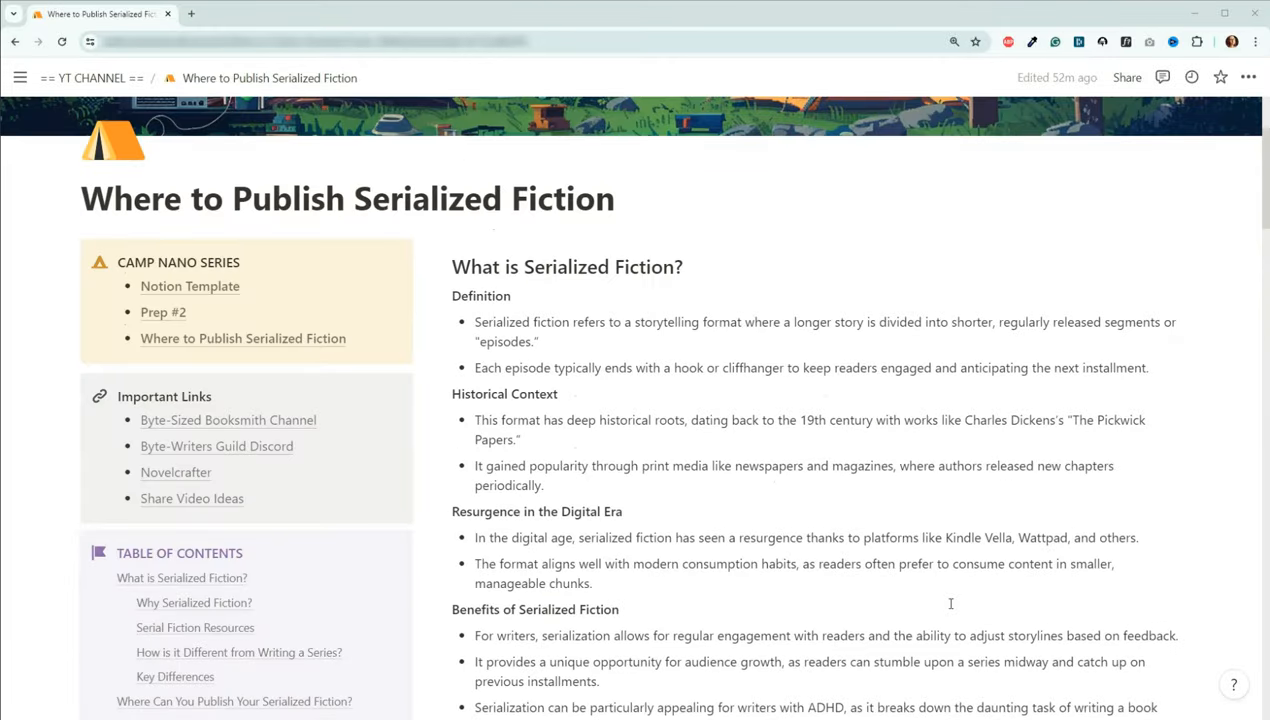